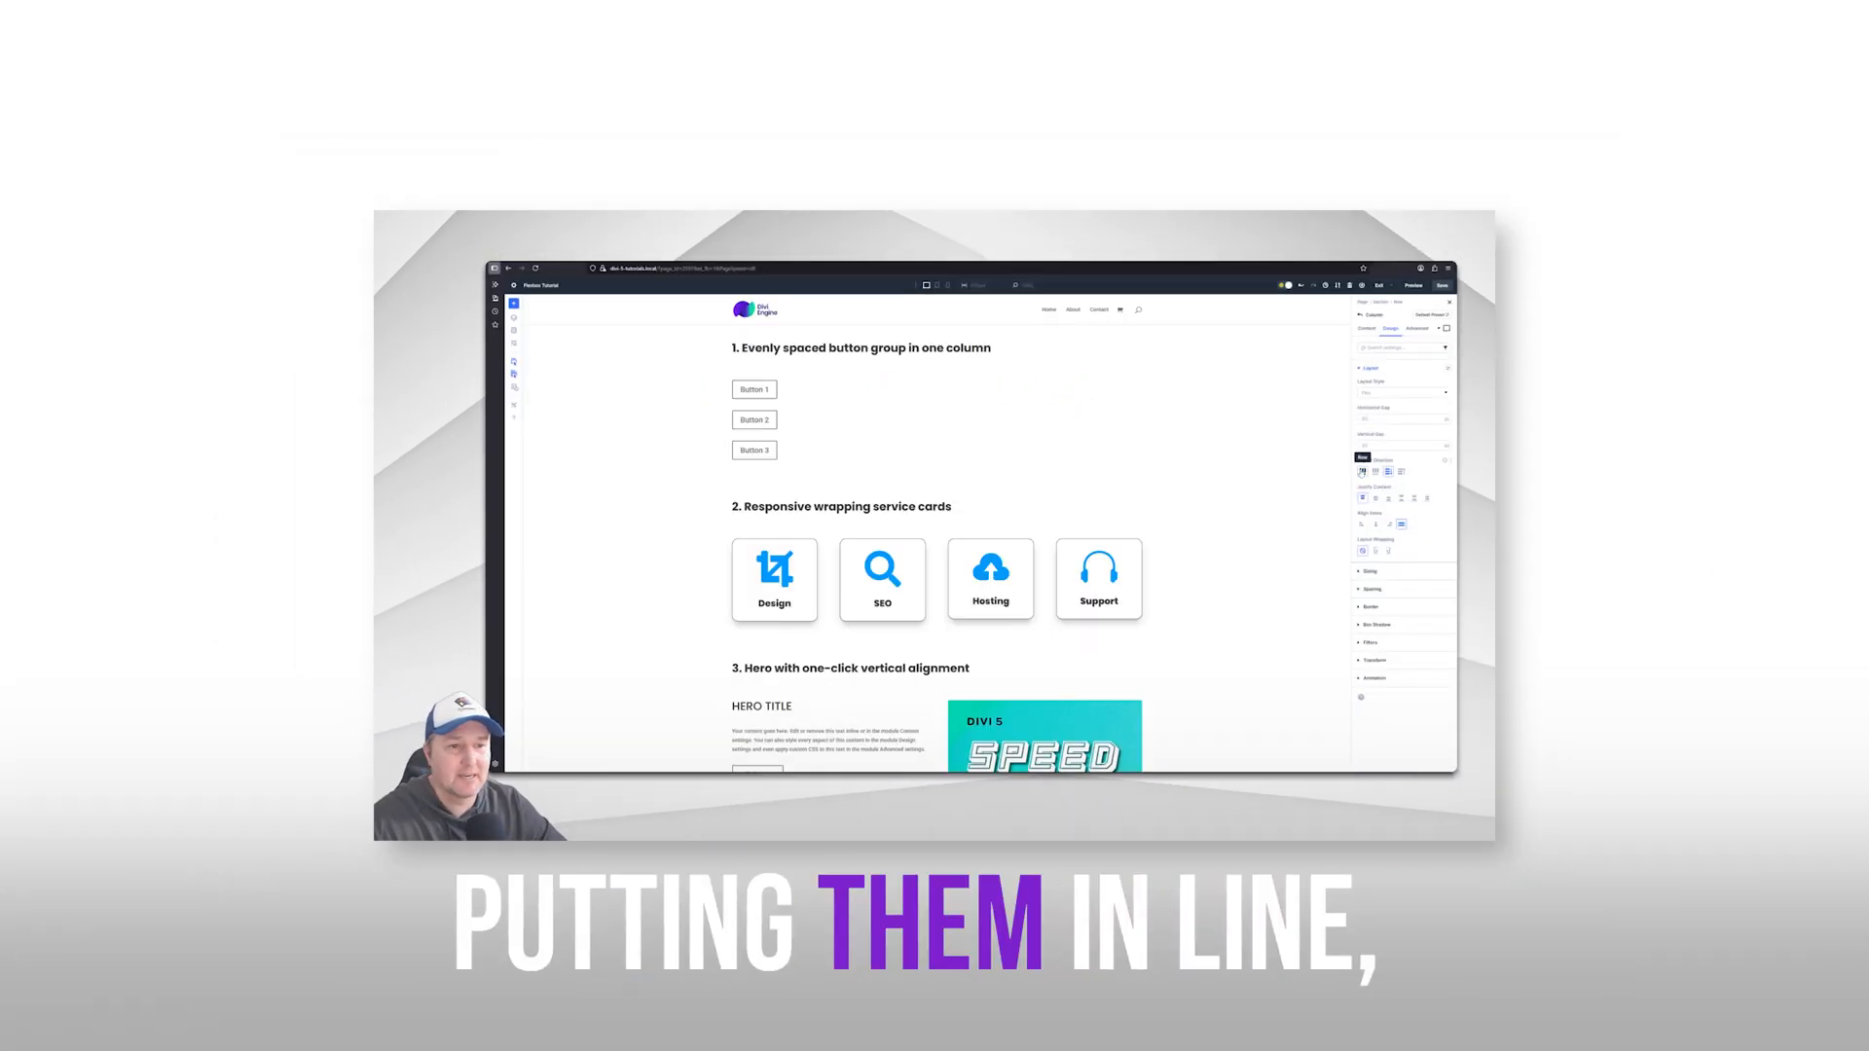
# Reach the Layout options of the button row's column under Design.
pyautogui.click(1372, 551)
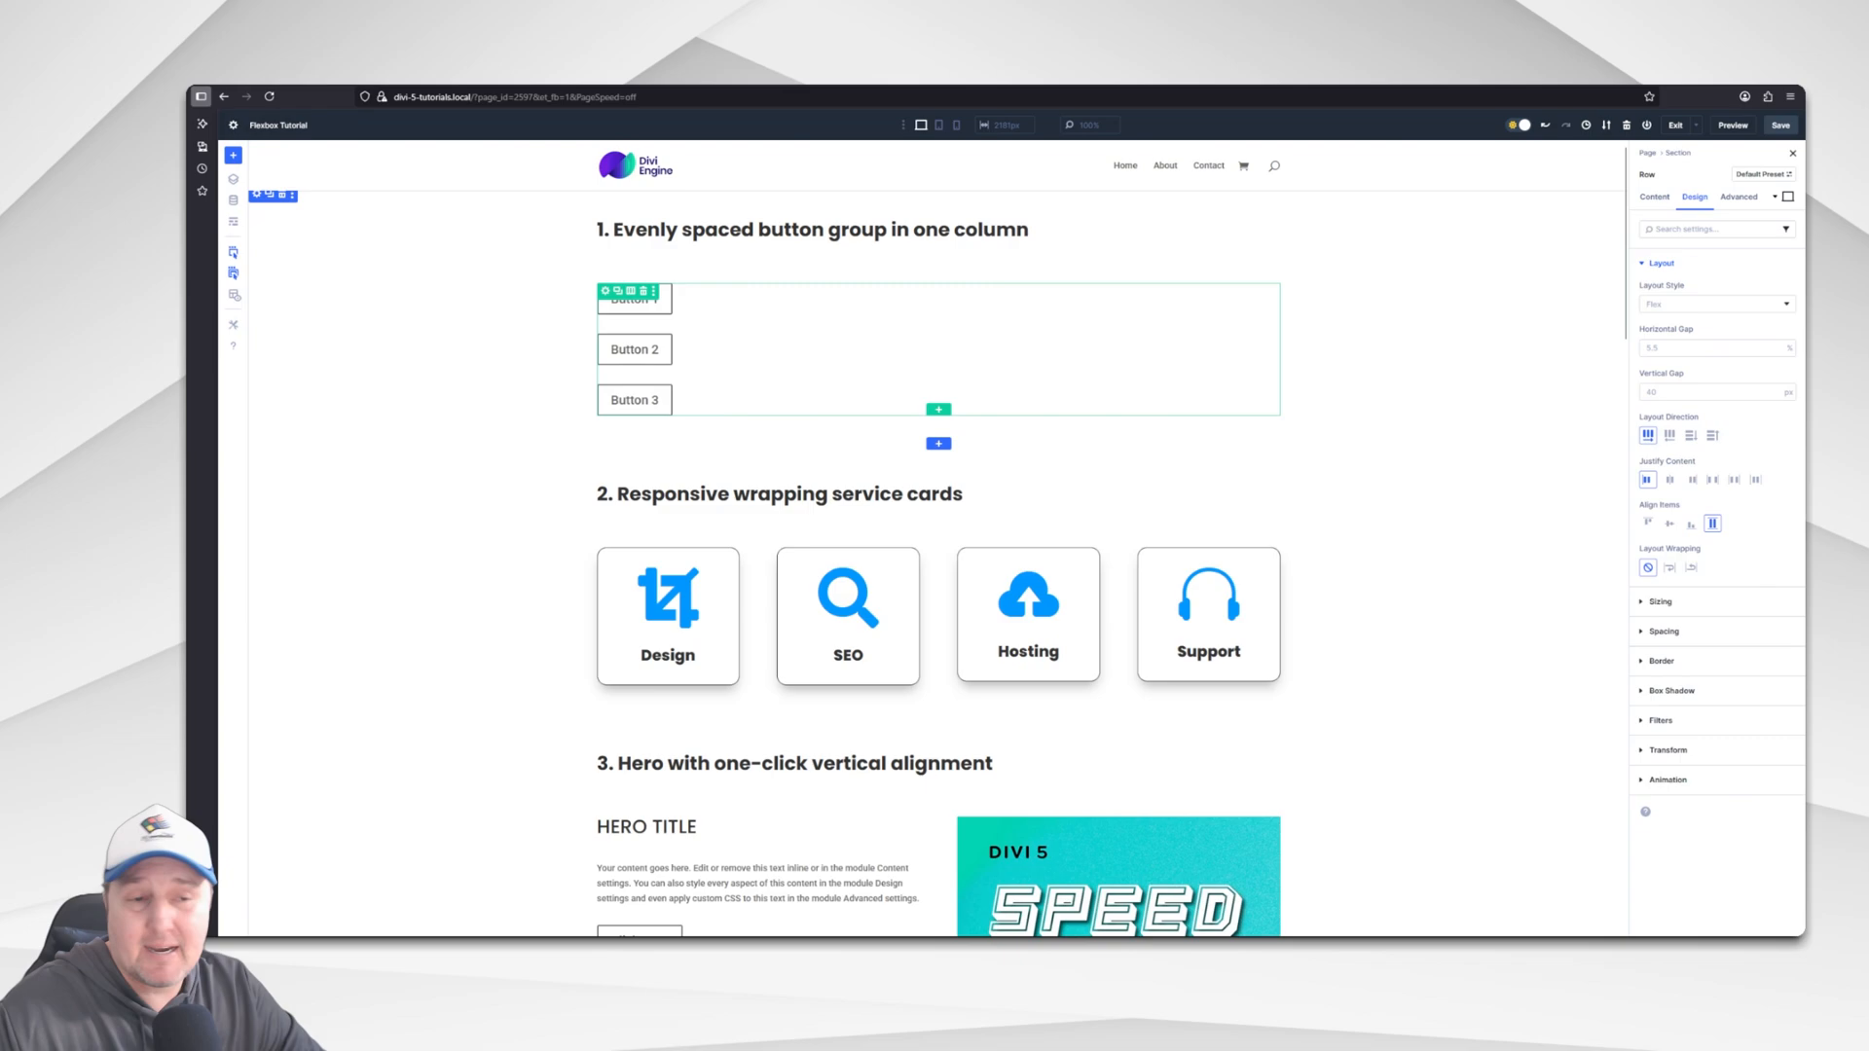
pyautogui.click(1653, 196)
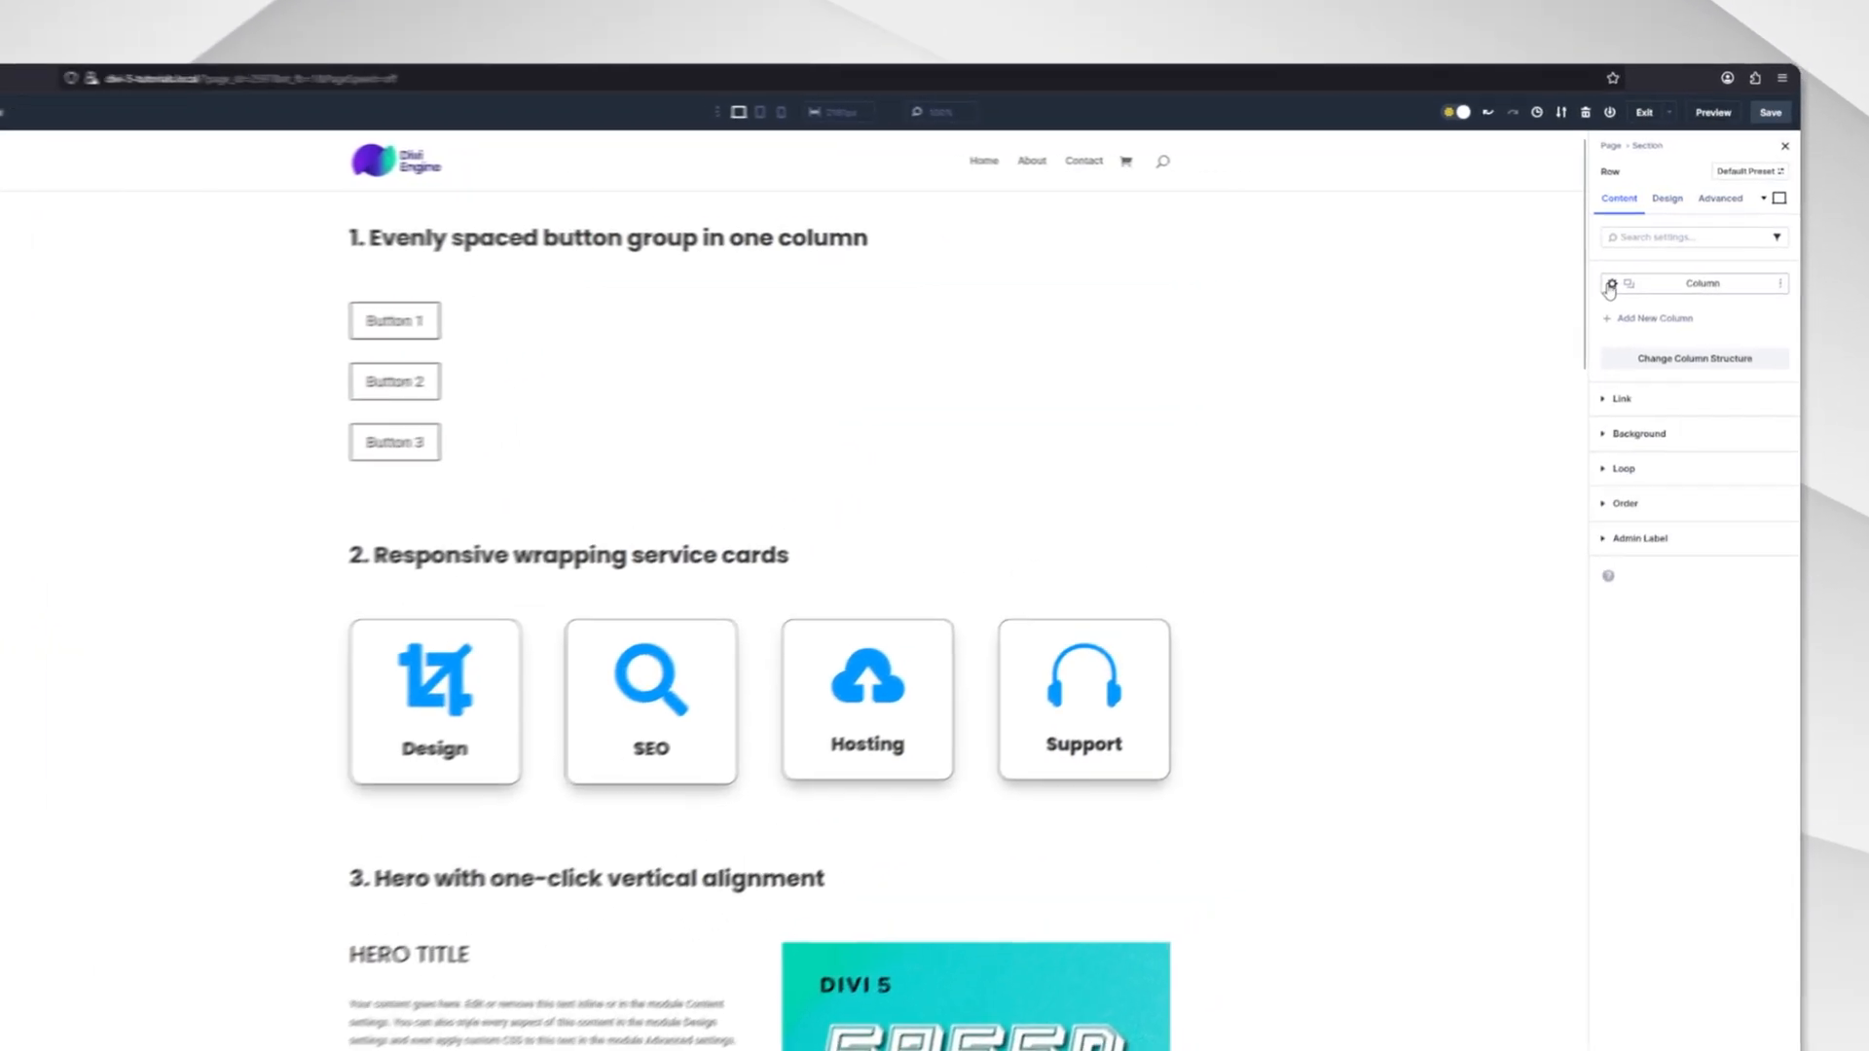
pyautogui.click(1622, 397)
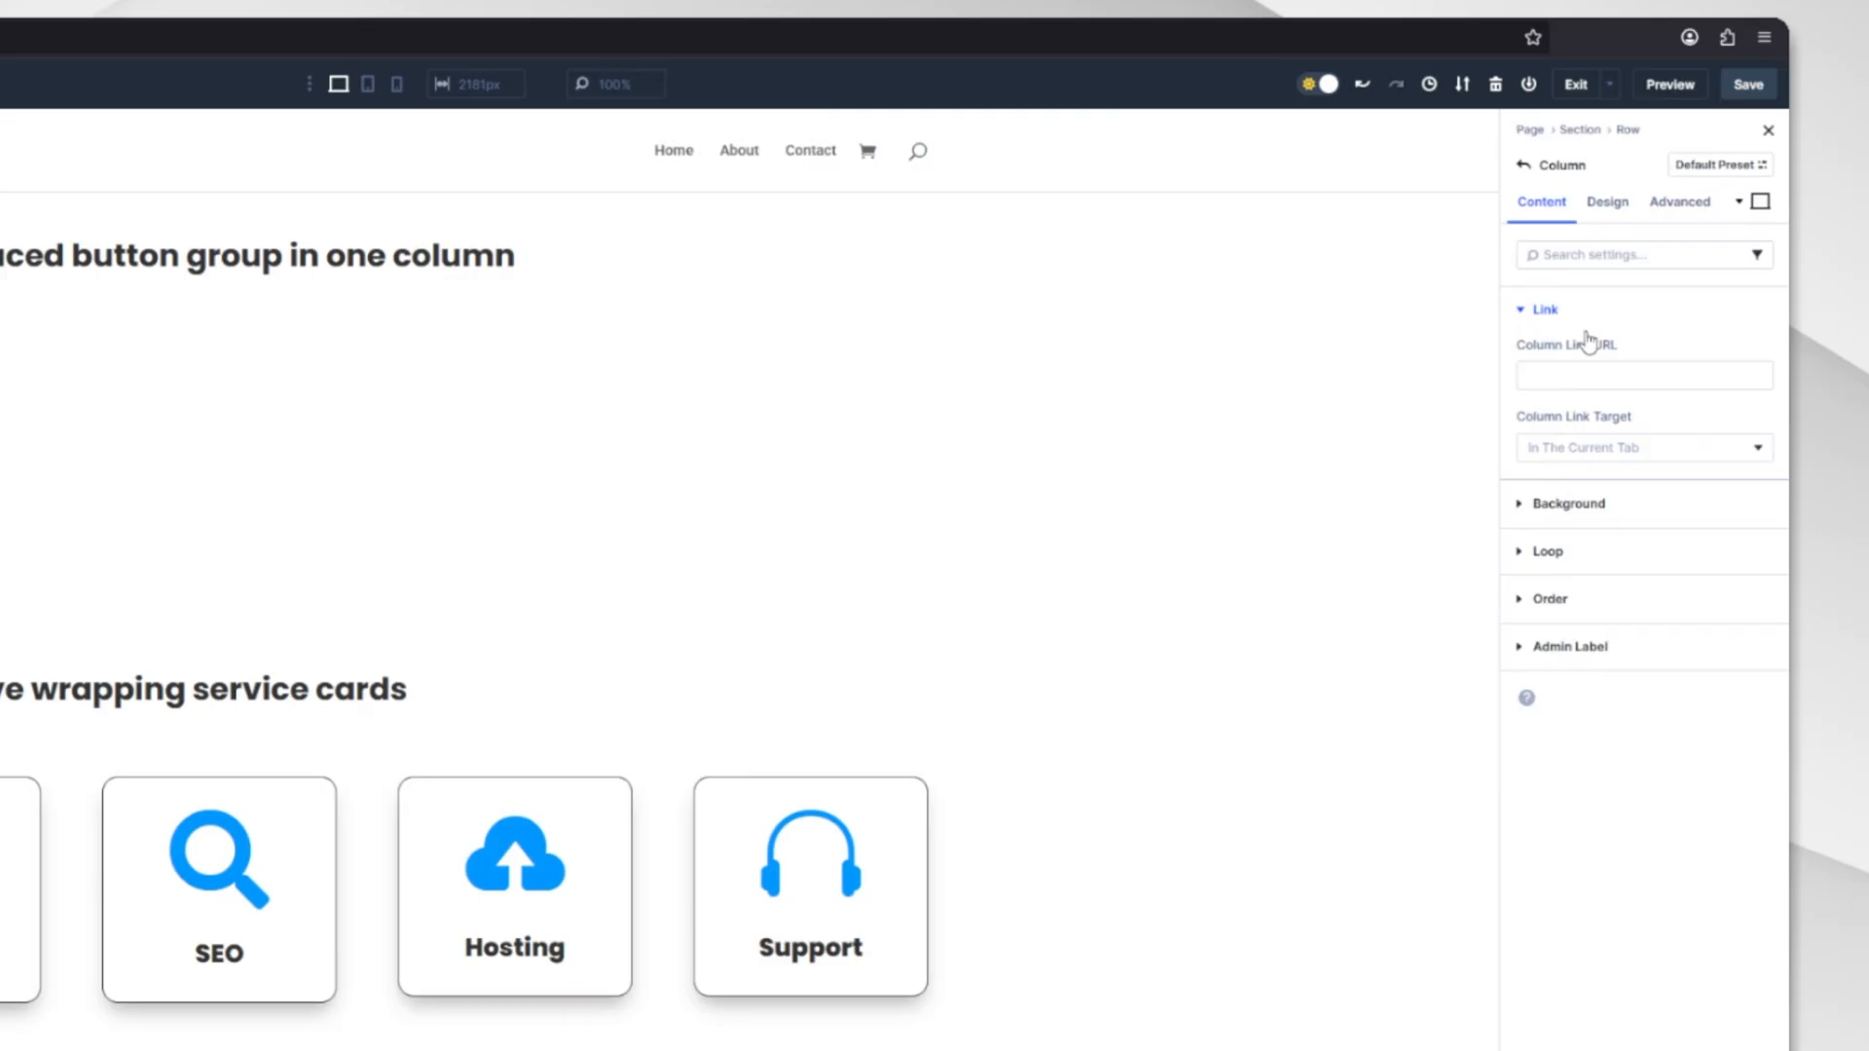
pyautogui.click(1606, 201)
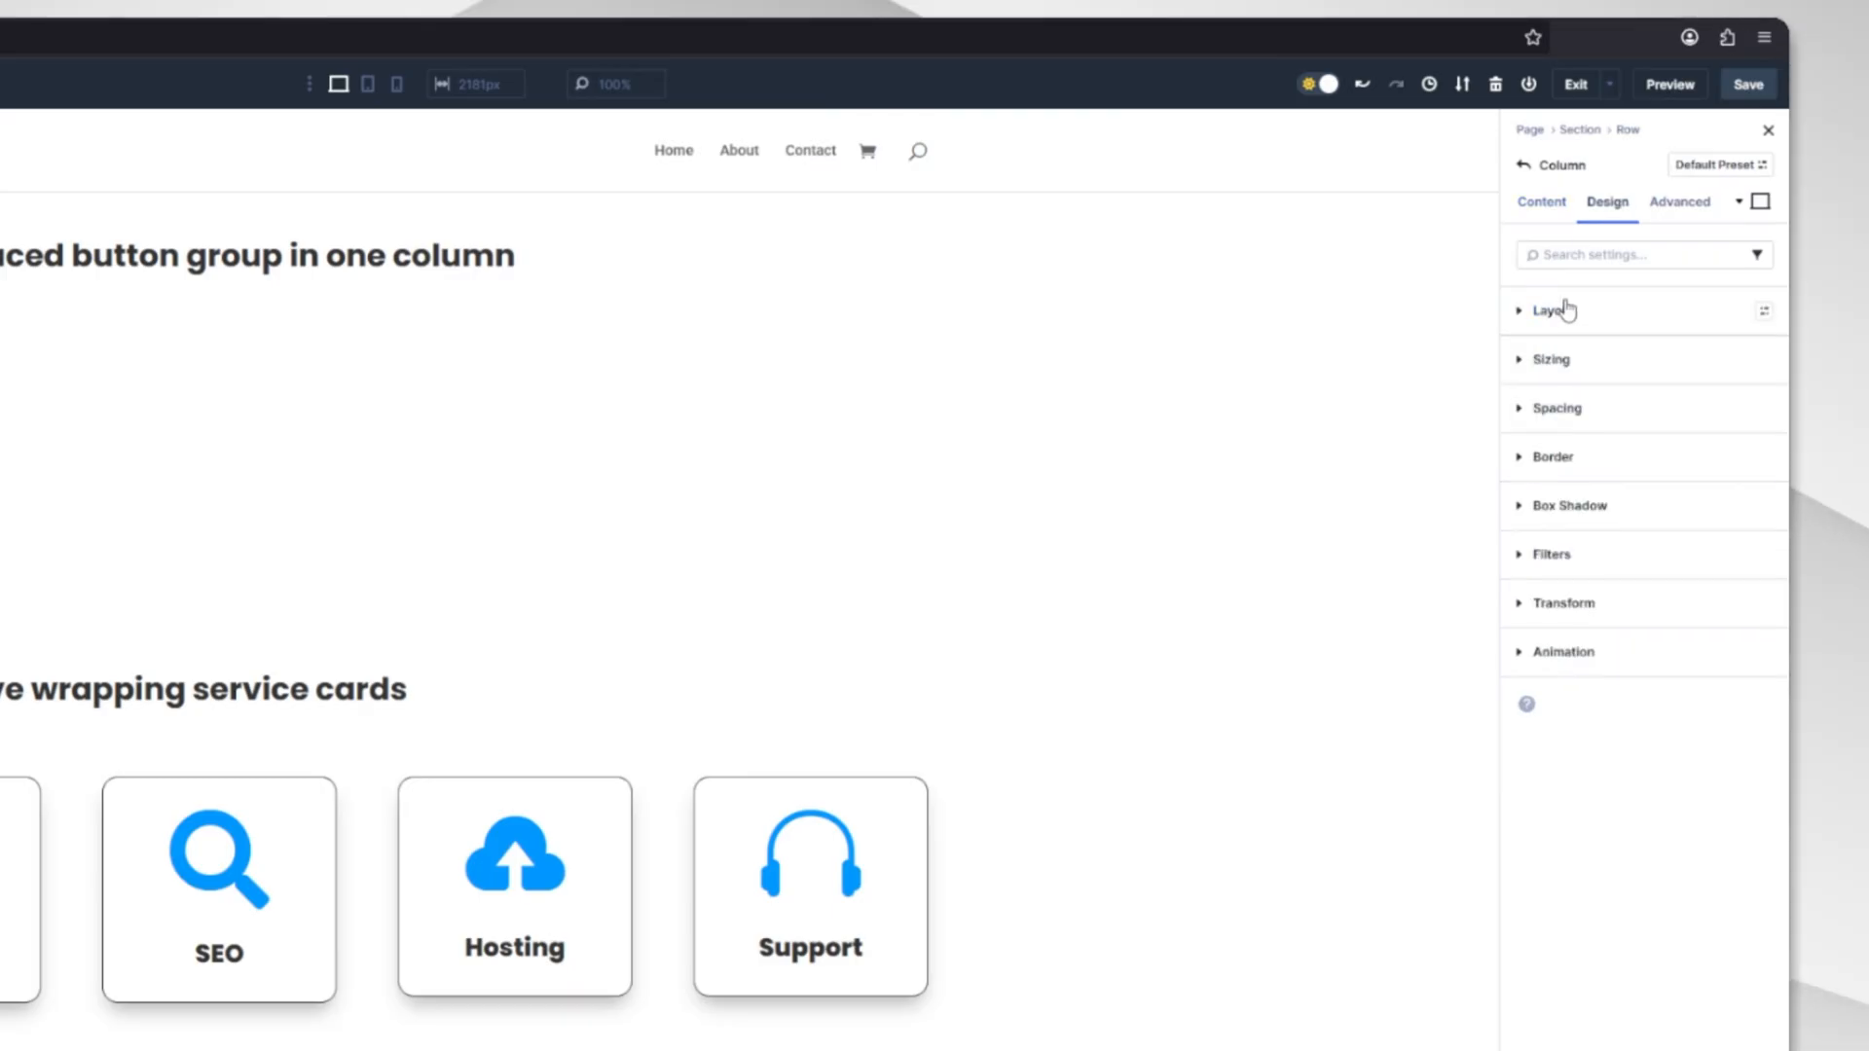
pyautogui.click(1547, 309)
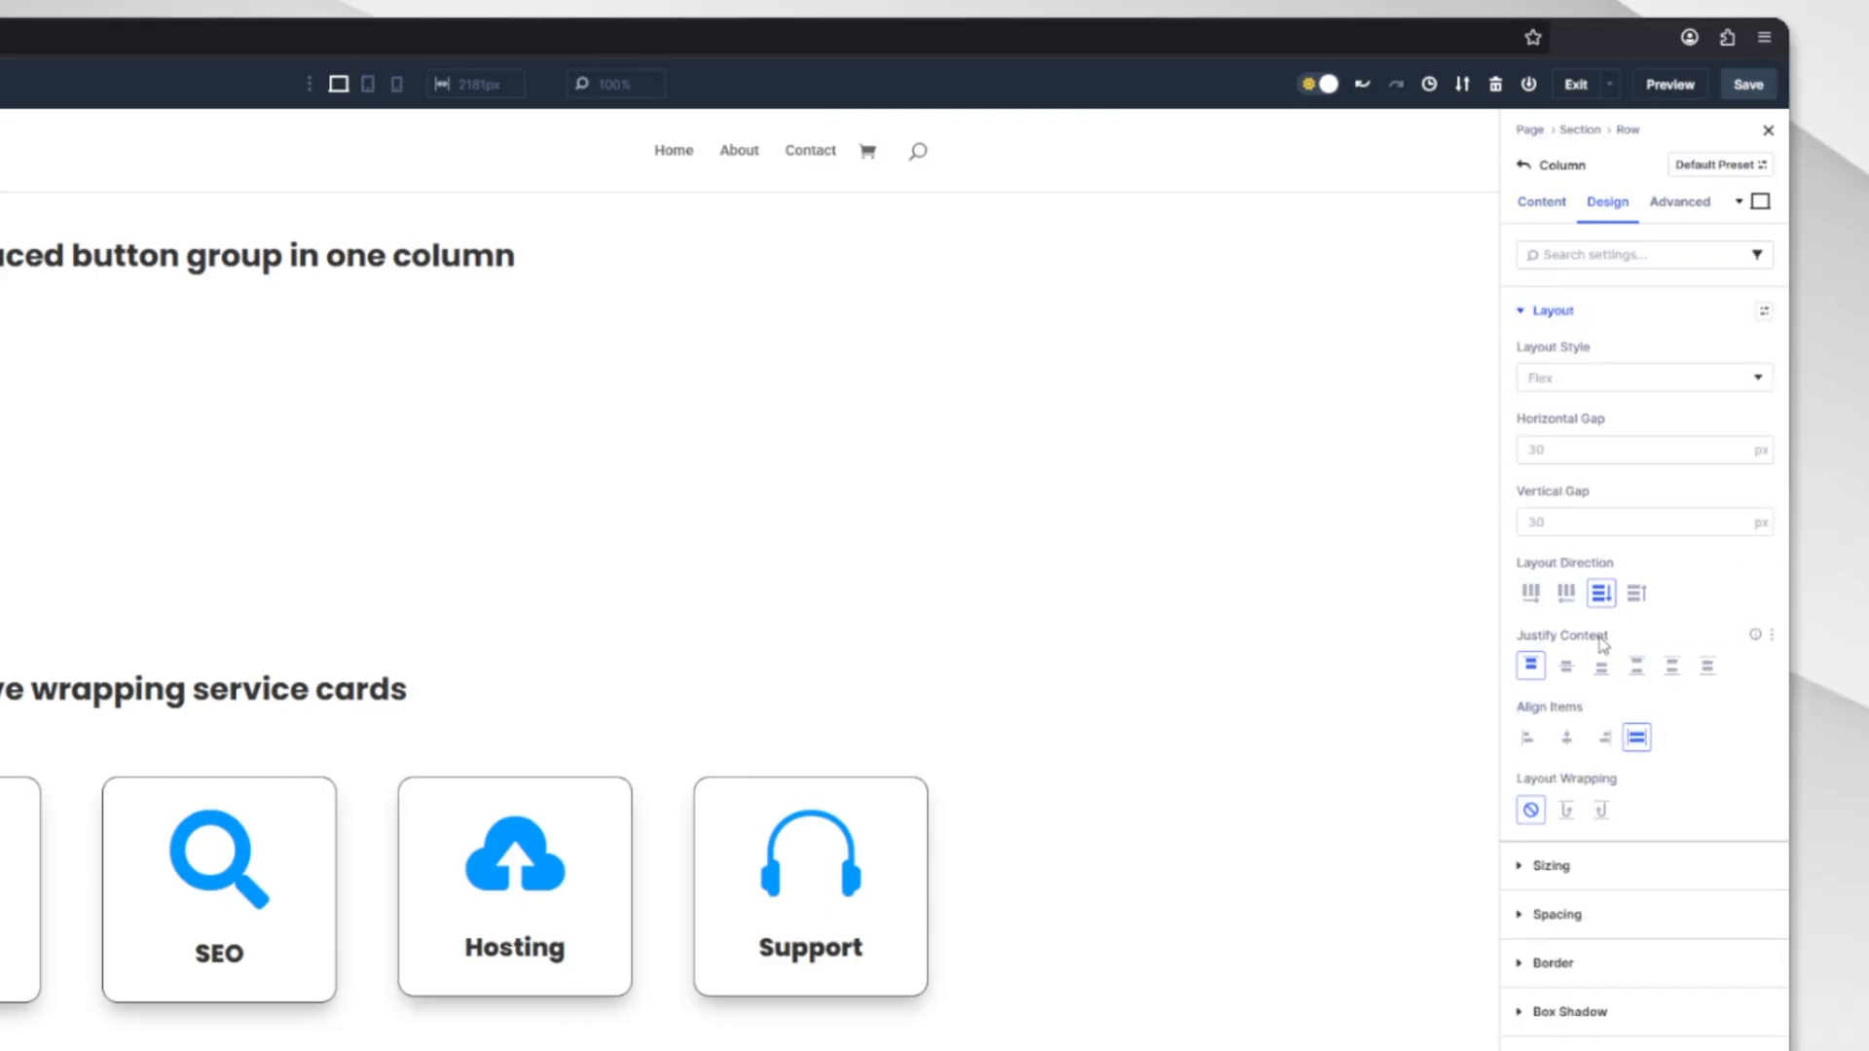
pyautogui.moveTo(1600, 592)
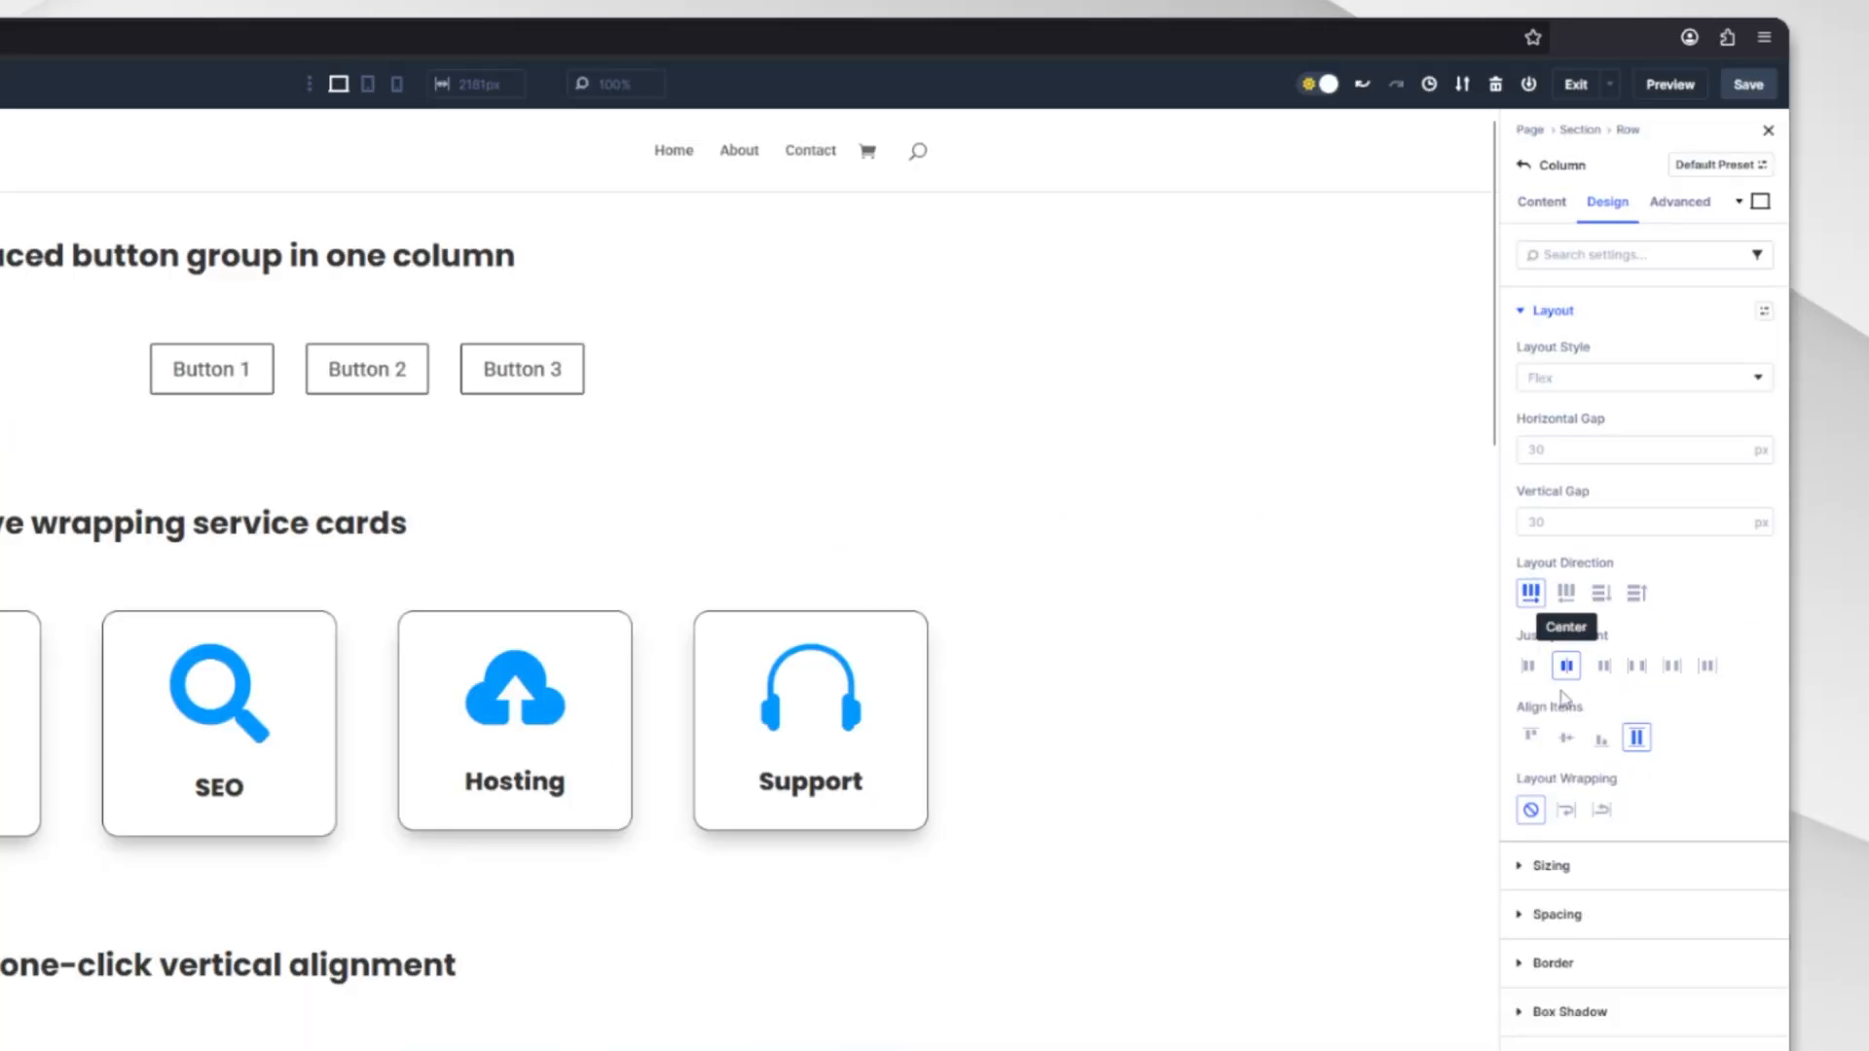
pyautogui.moveTo(1606, 771)
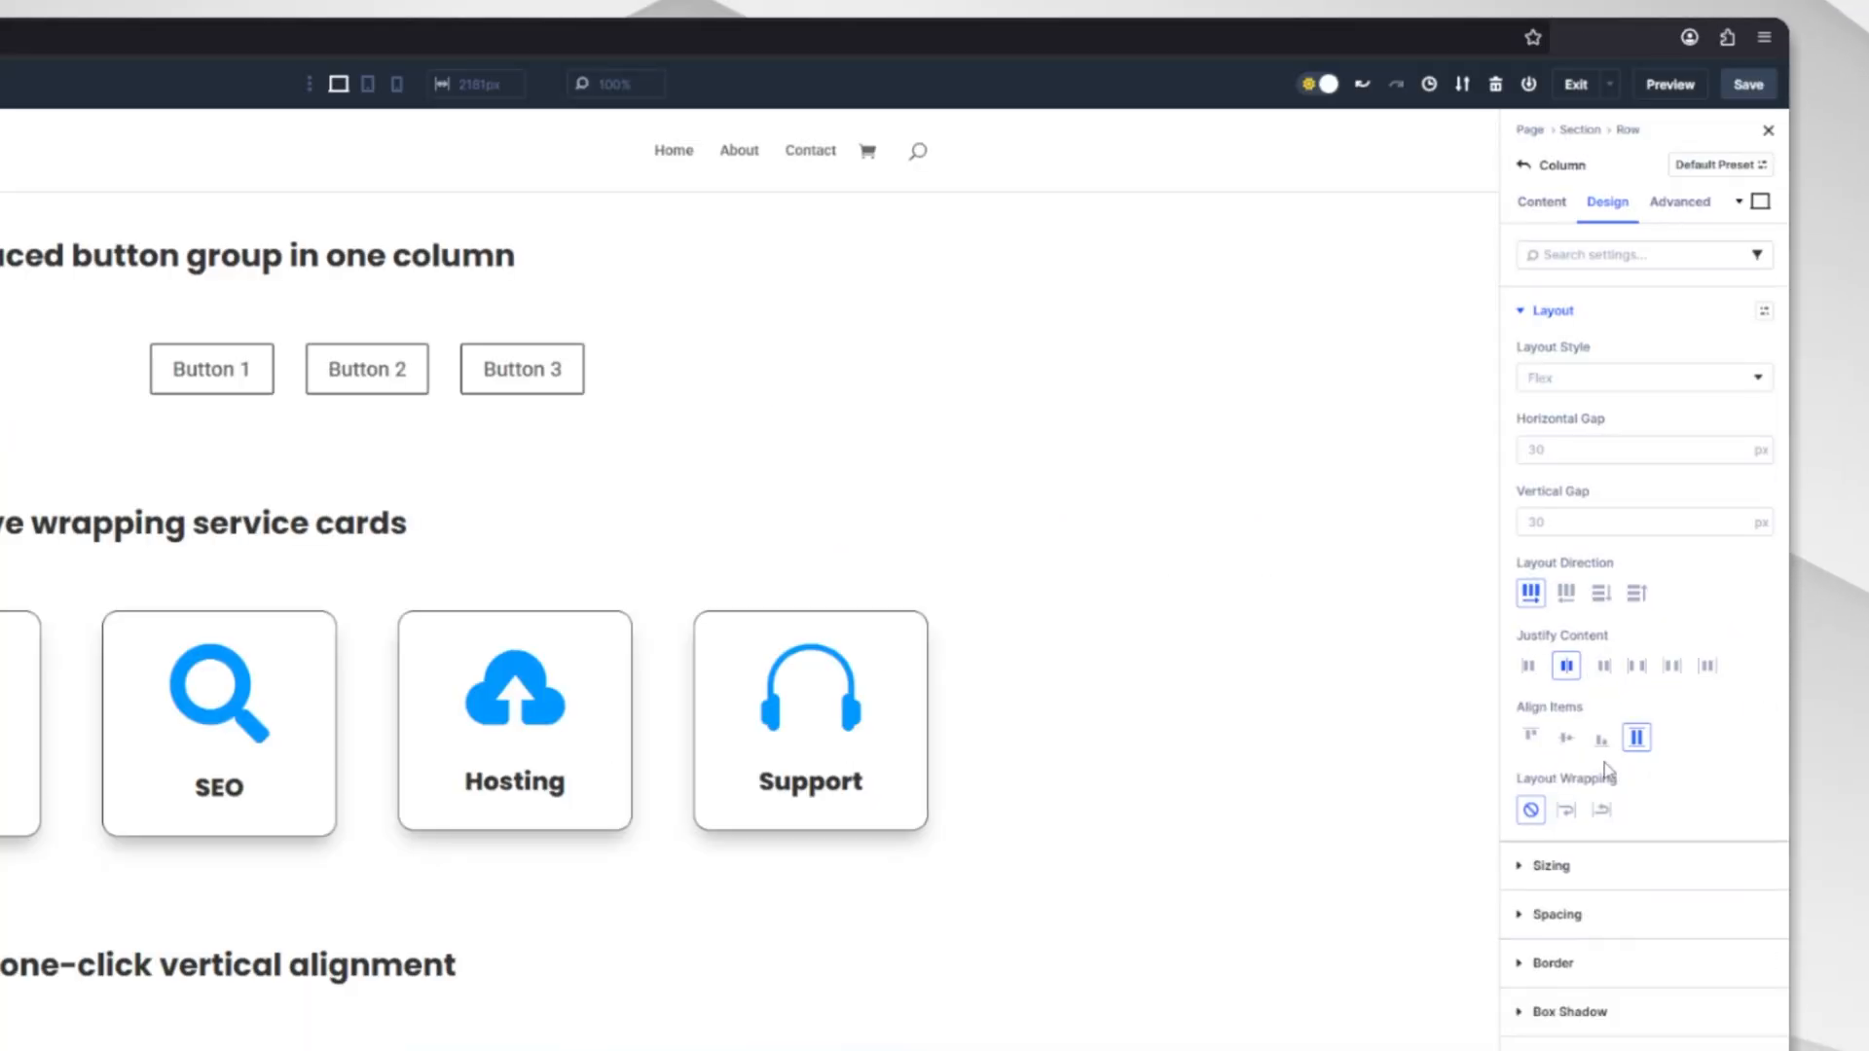
# Set Layout Direction to Row and, after trying Space Between and End, Justify Content Center.
pyautogui.click(1636, 666)
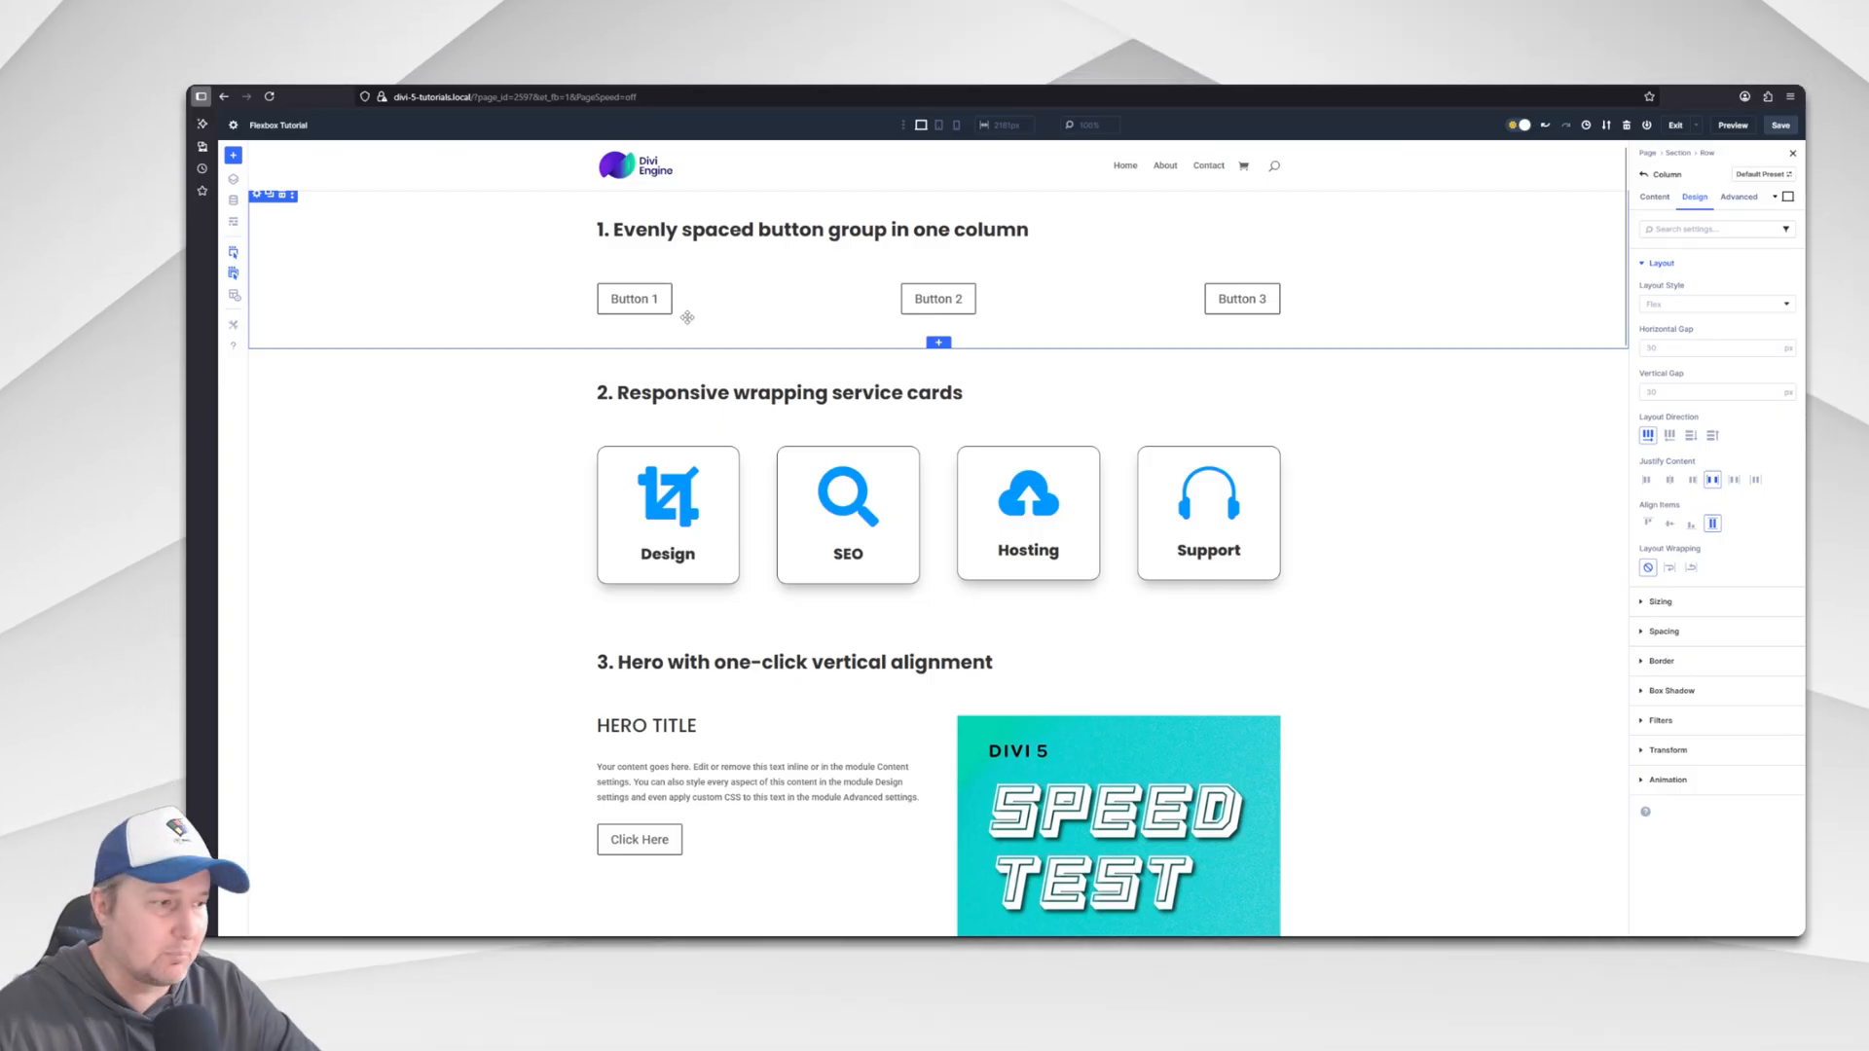
pyautogui.click(1756, 479)
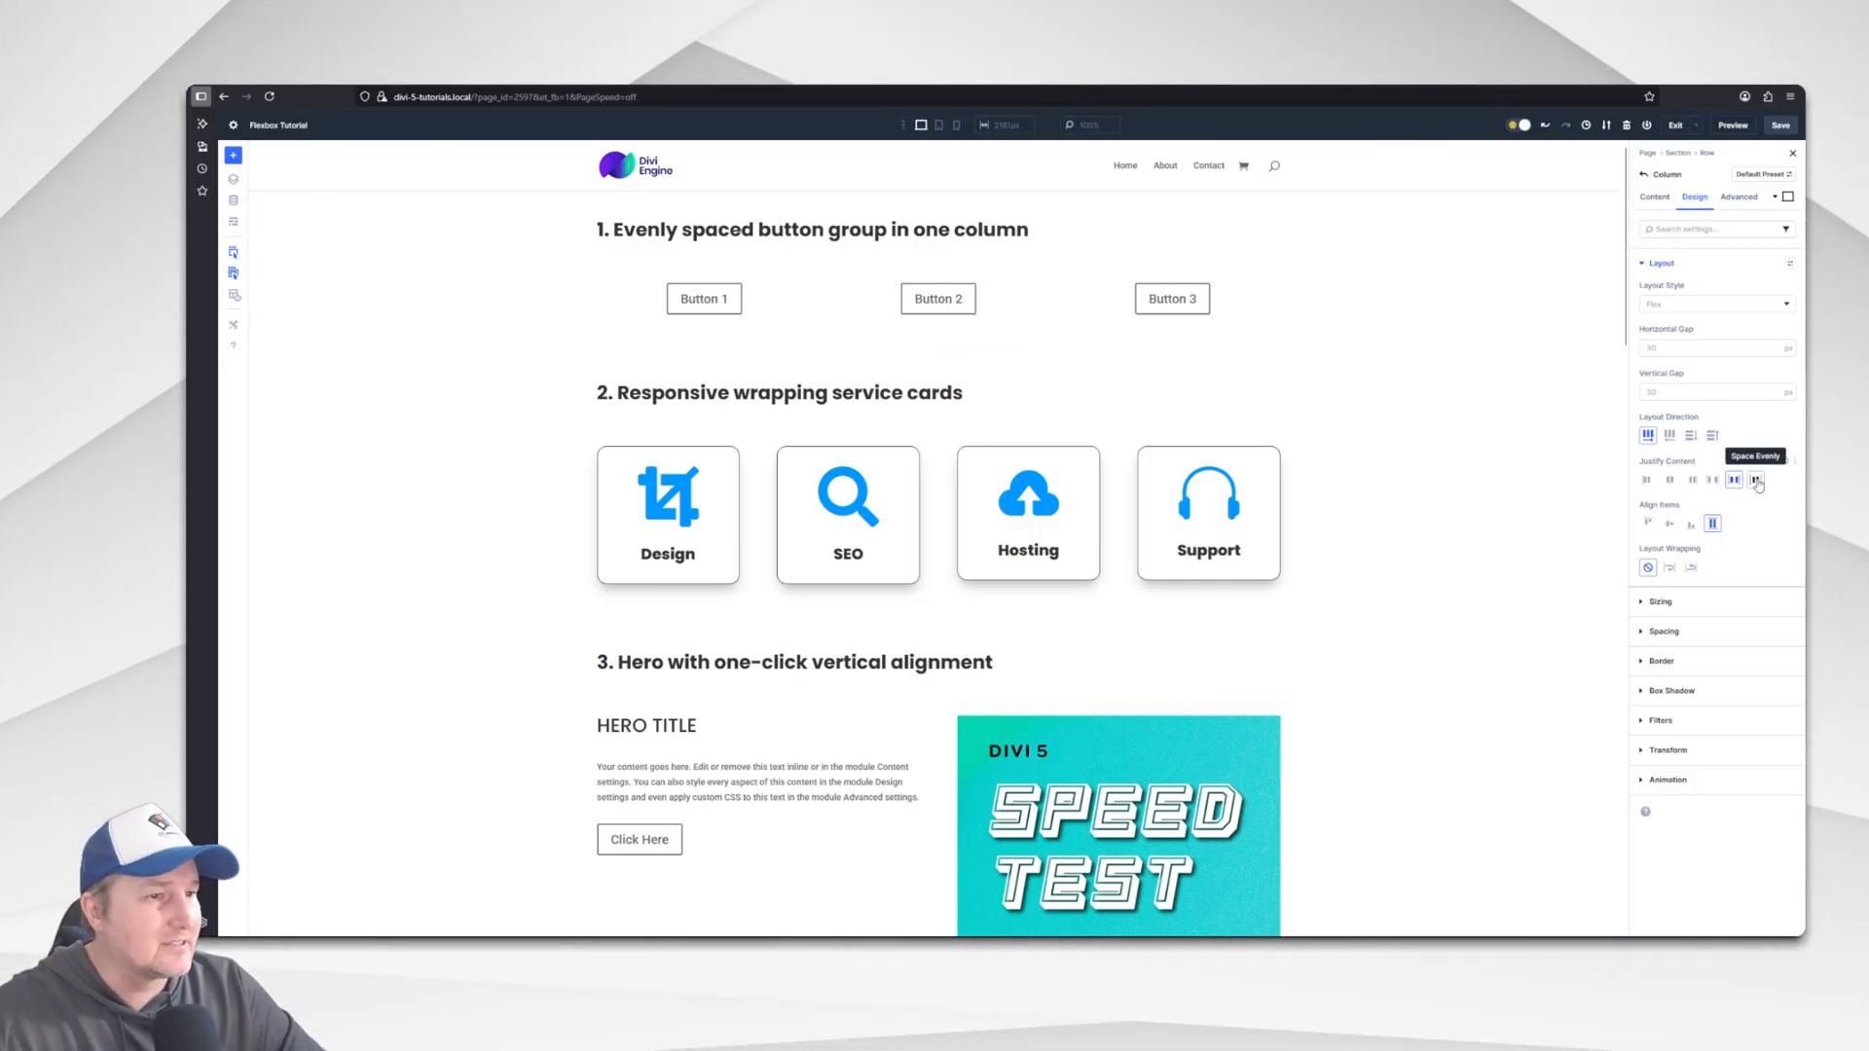
pyautogui.click(1692, 479)
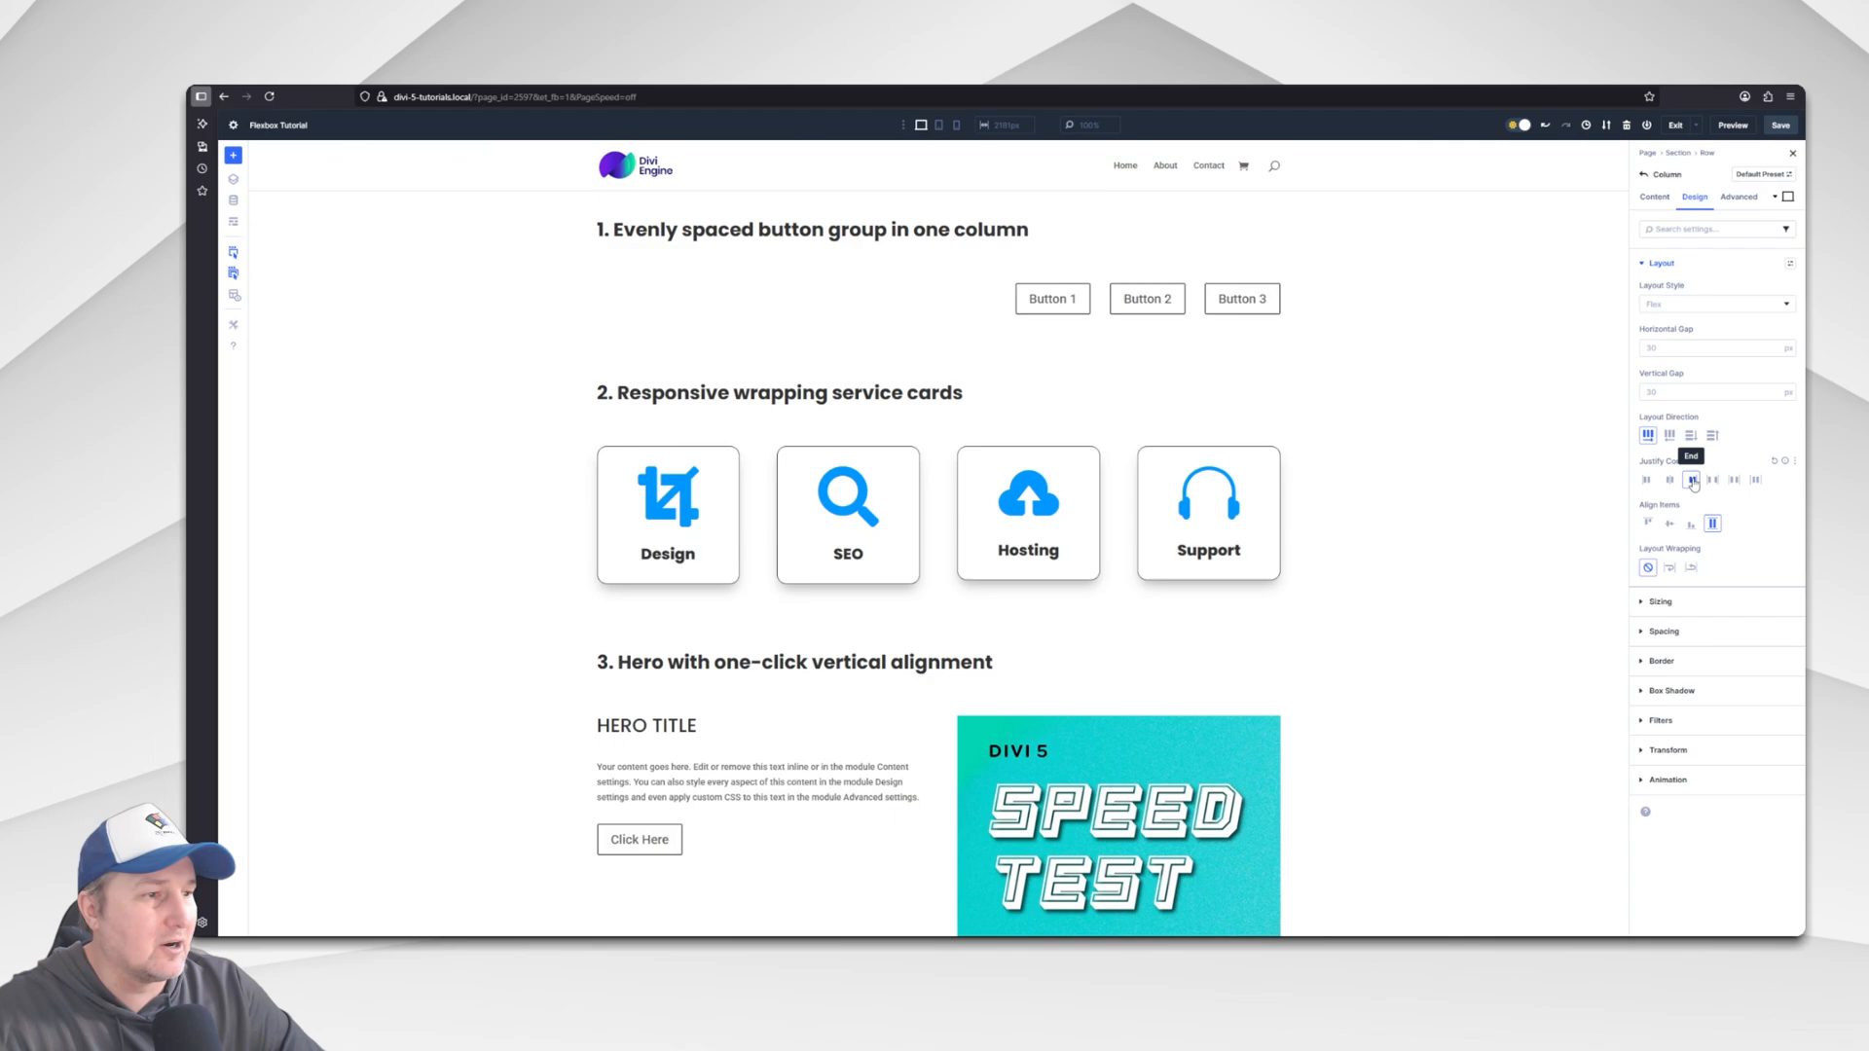
pyautogui.click(1670, 479)
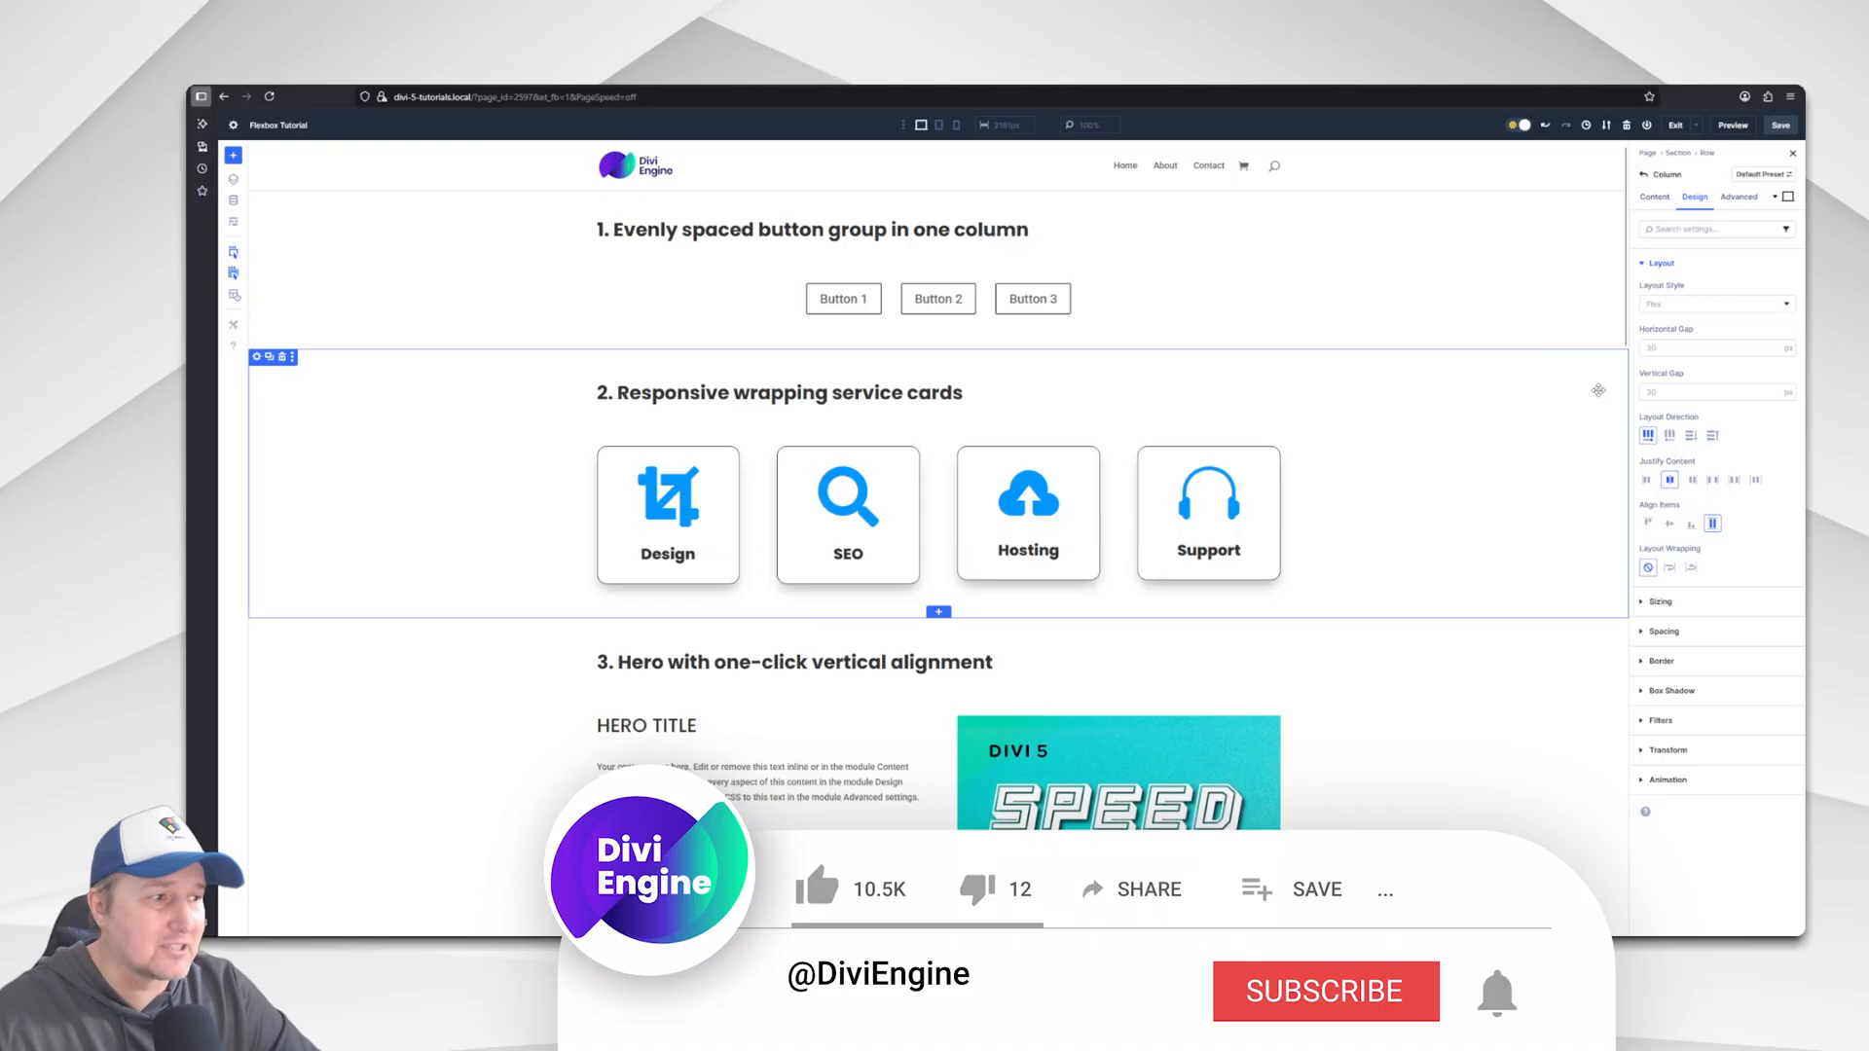
pyautogui.click(1323, 991)
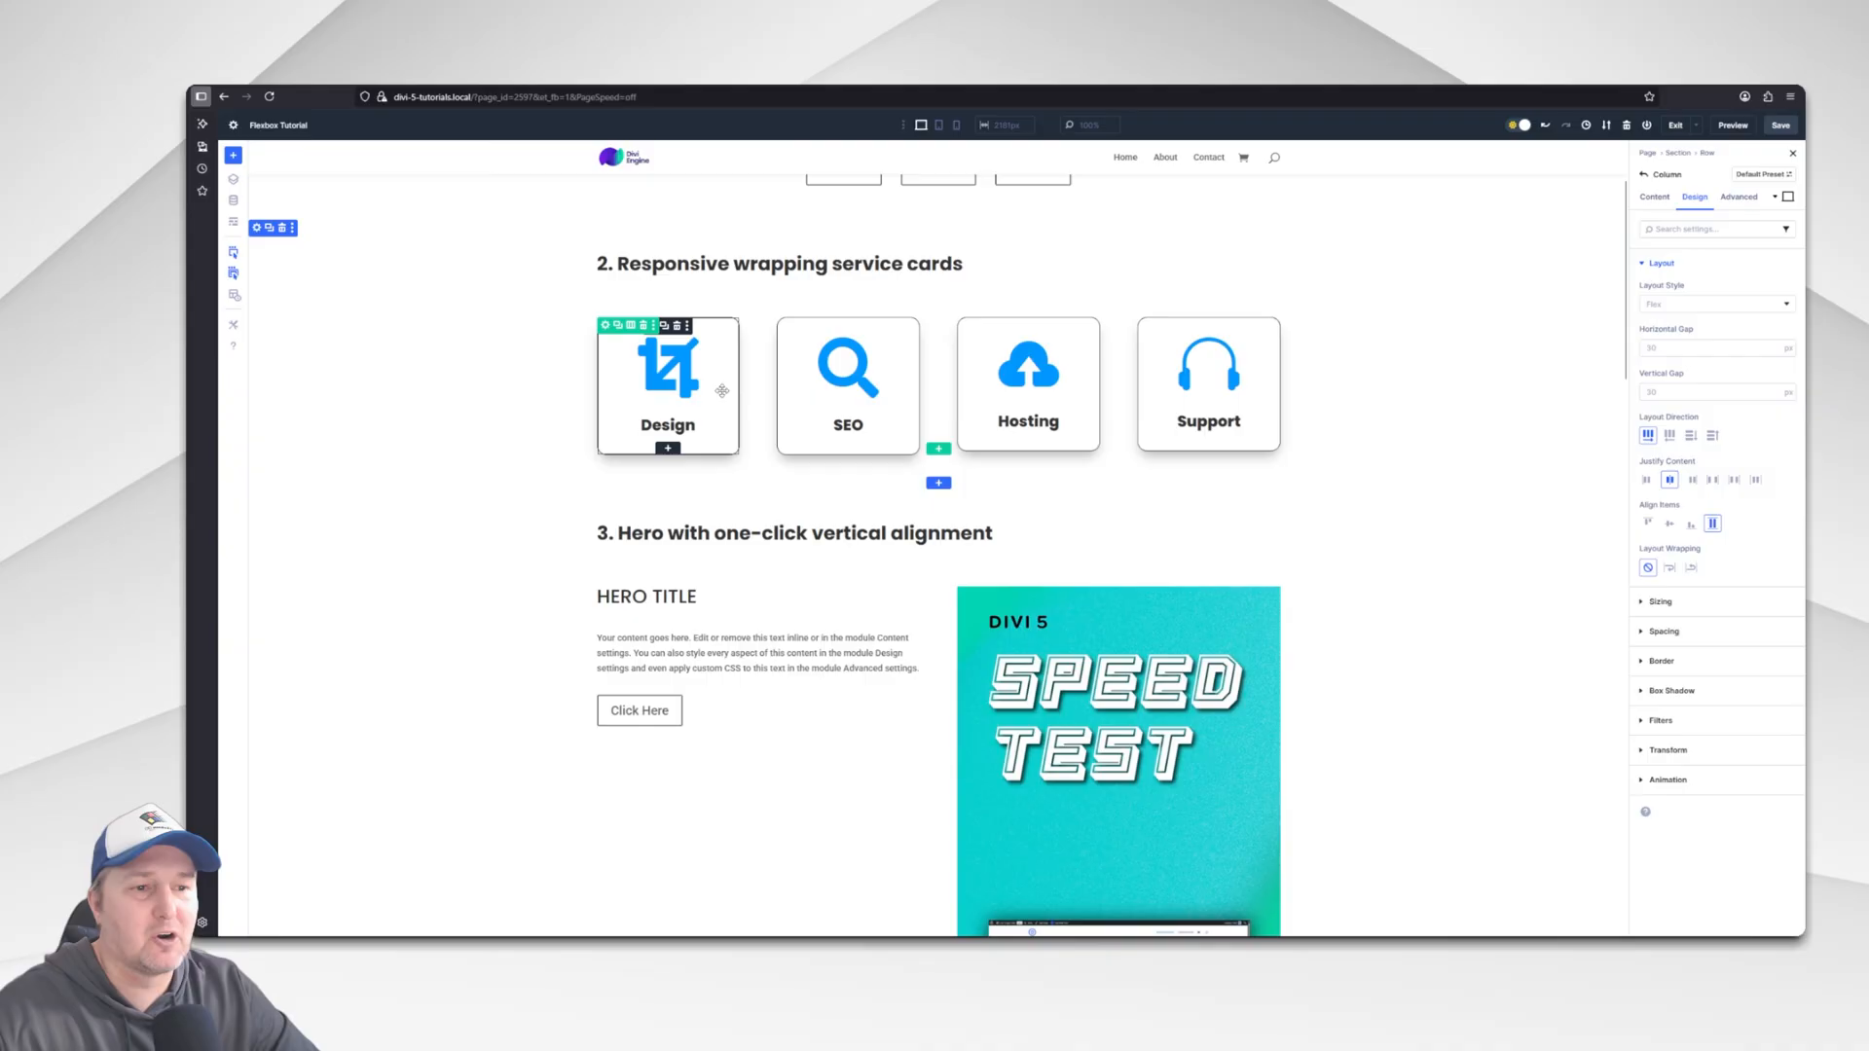
pyautogui.moveTo(847, 386)
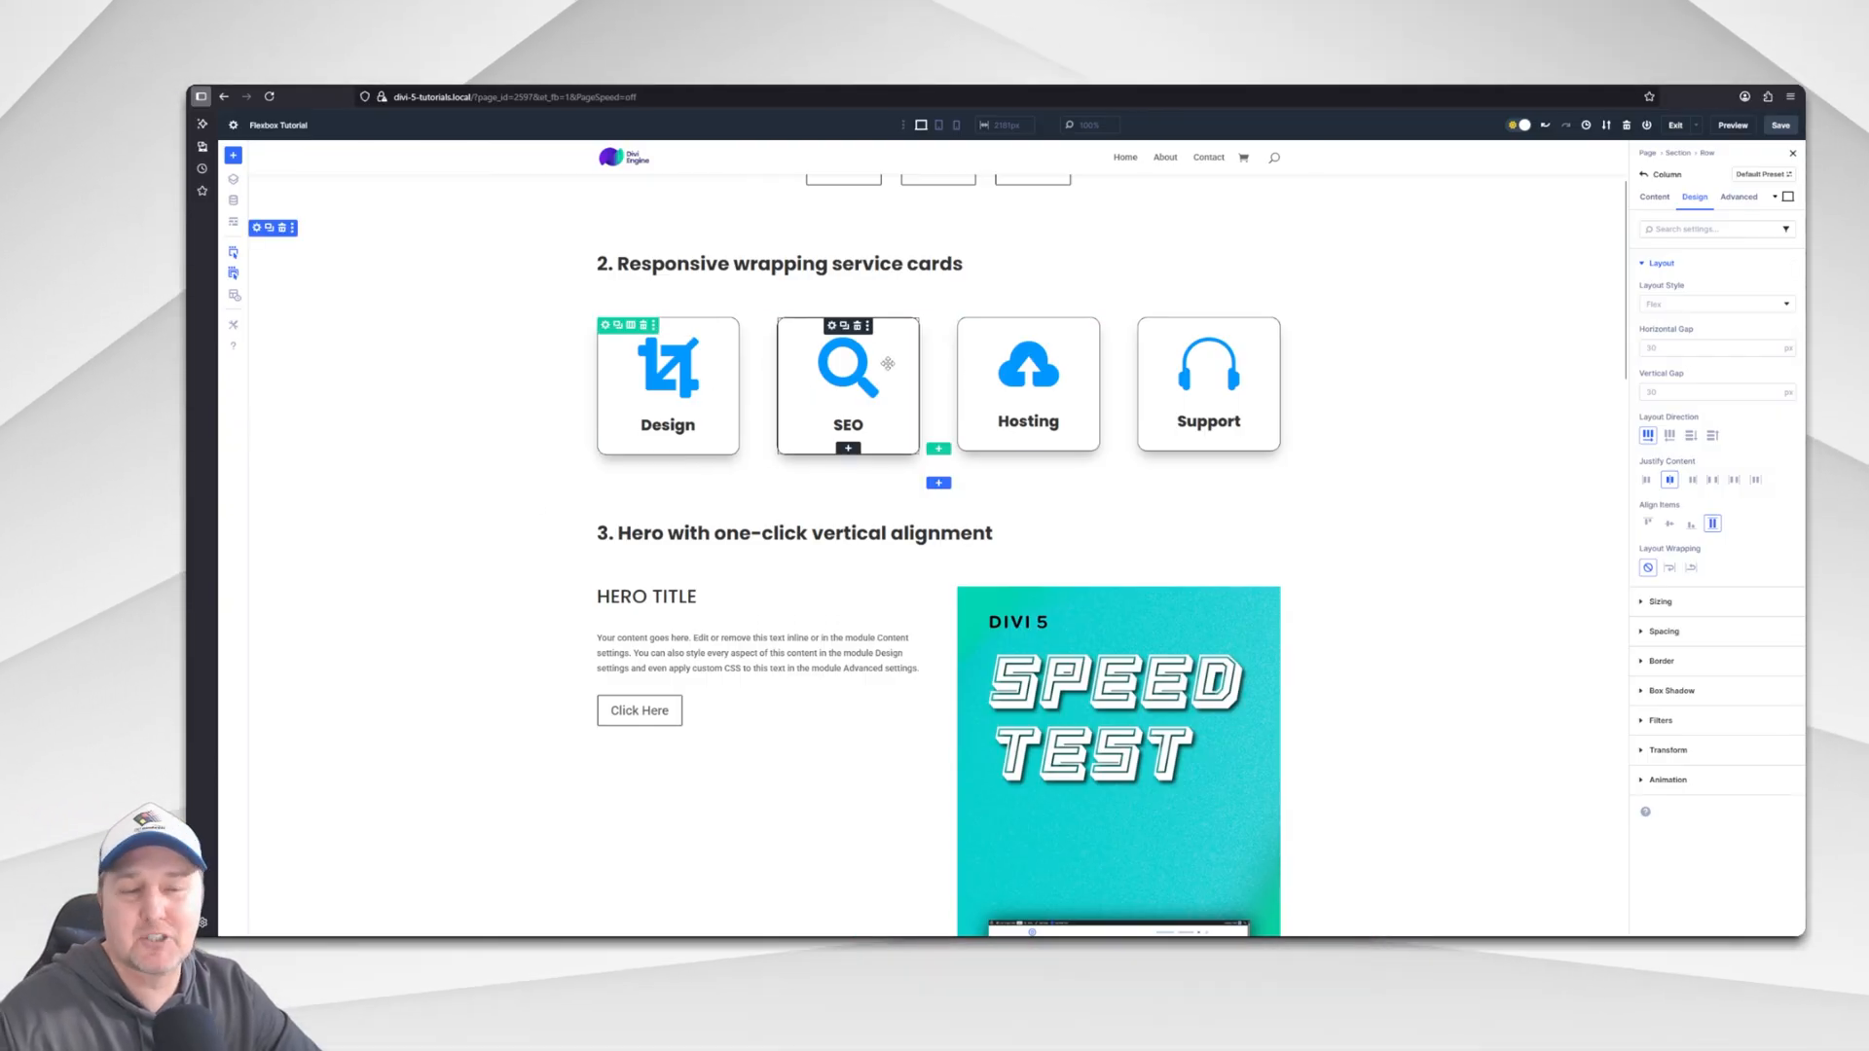
pyautogui.moveTo(668, 382)
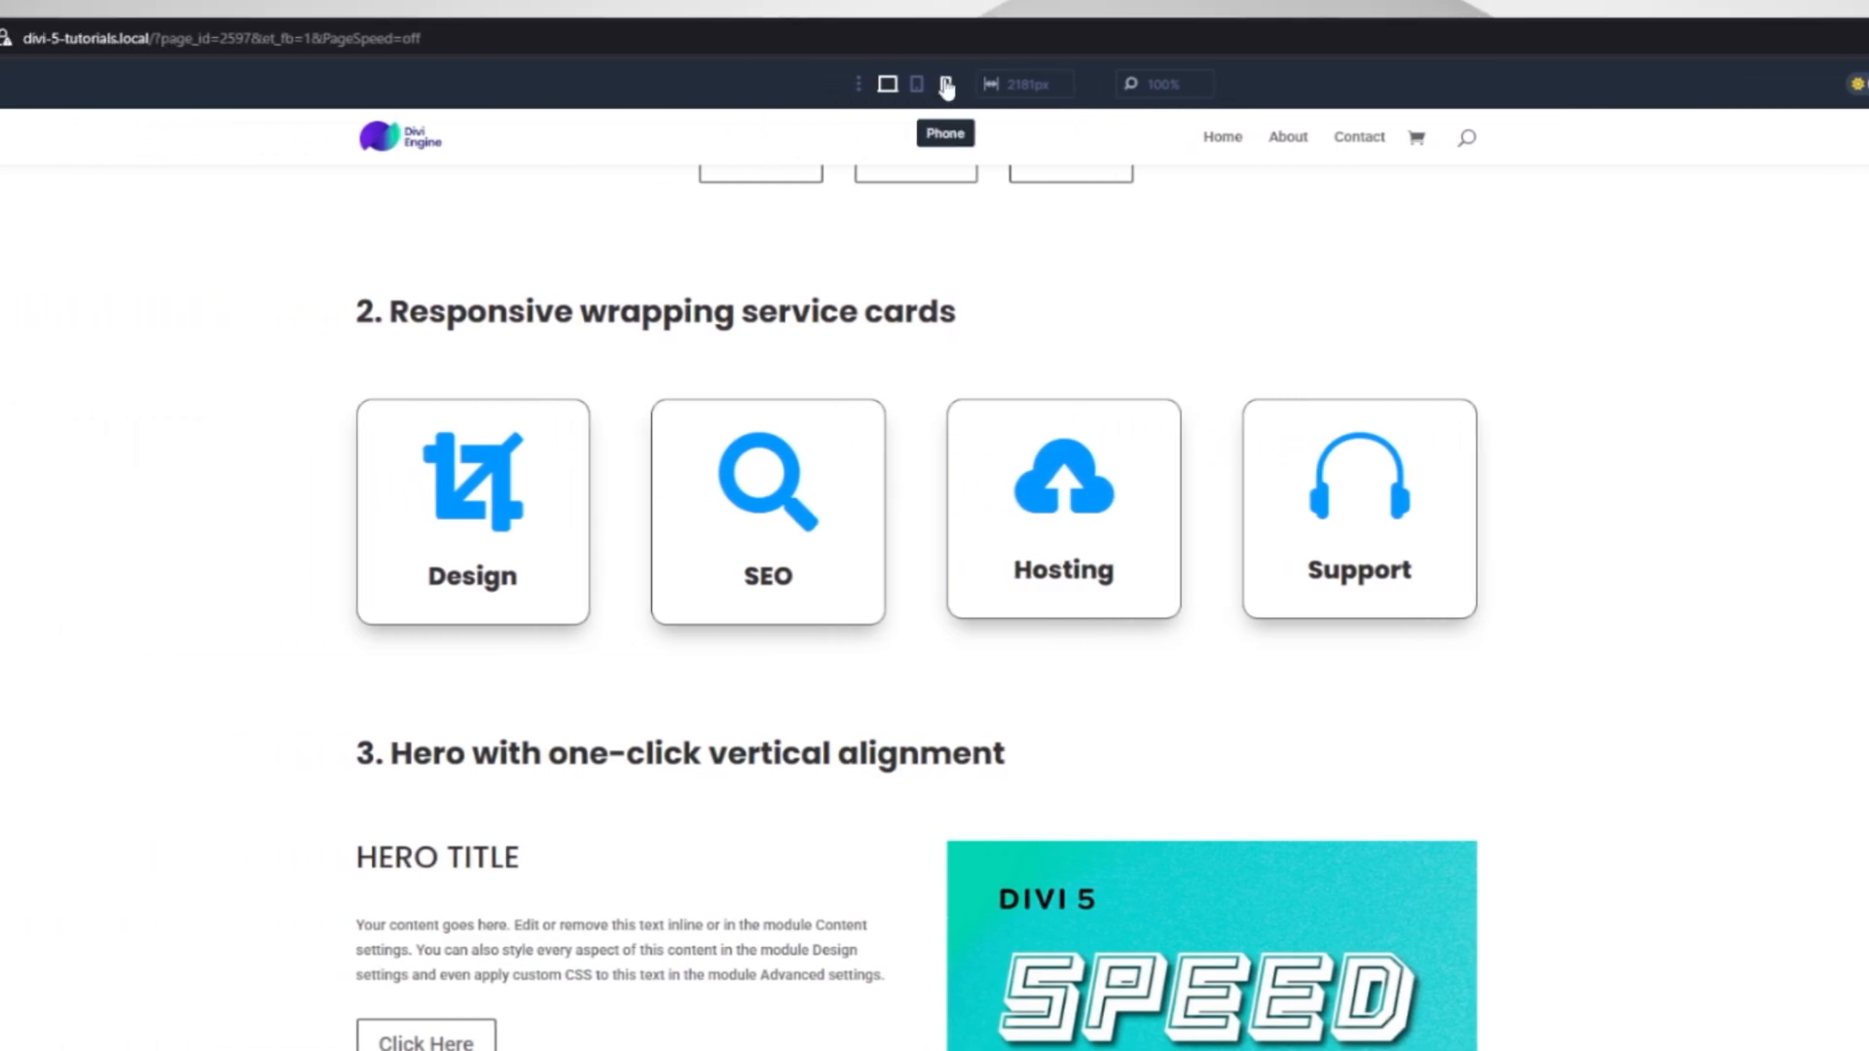
# Switch the preview to Phone width to see the four service cards overflow.
pyautogui.click(944, 84)
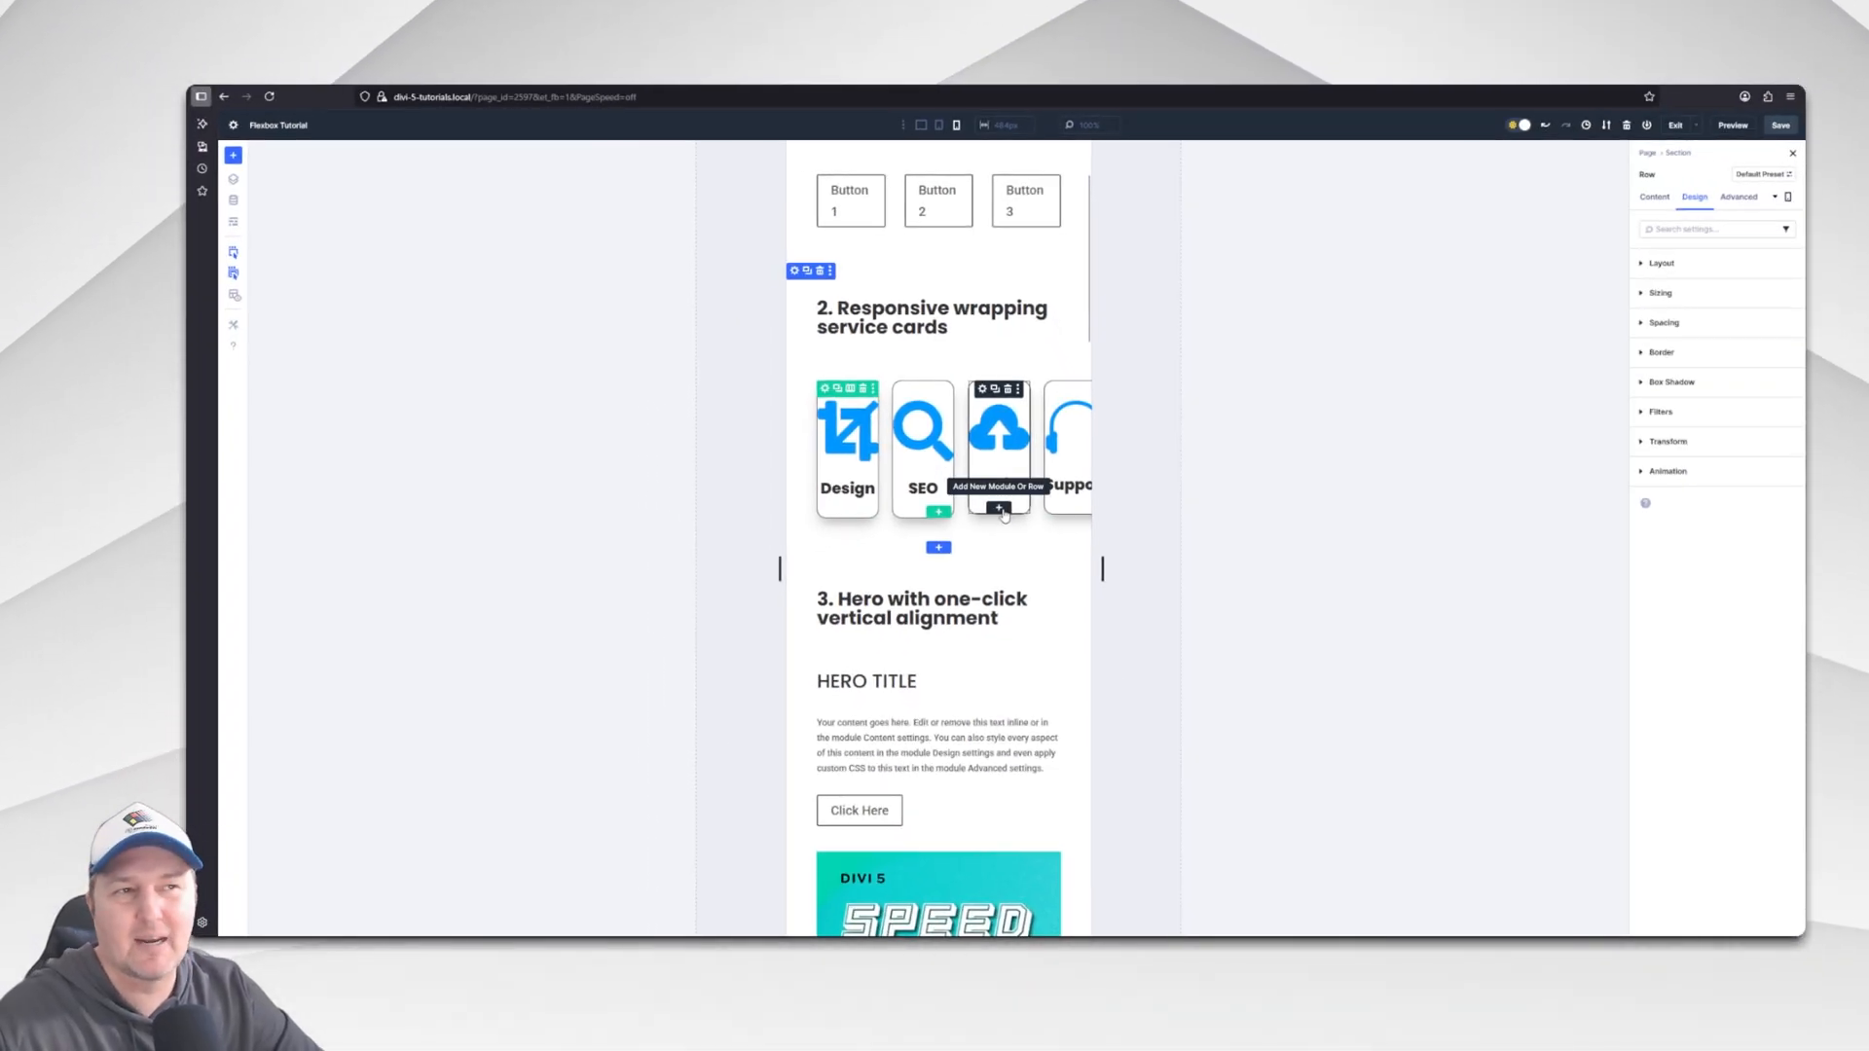
pyautogui.moveTo(1234, 483)
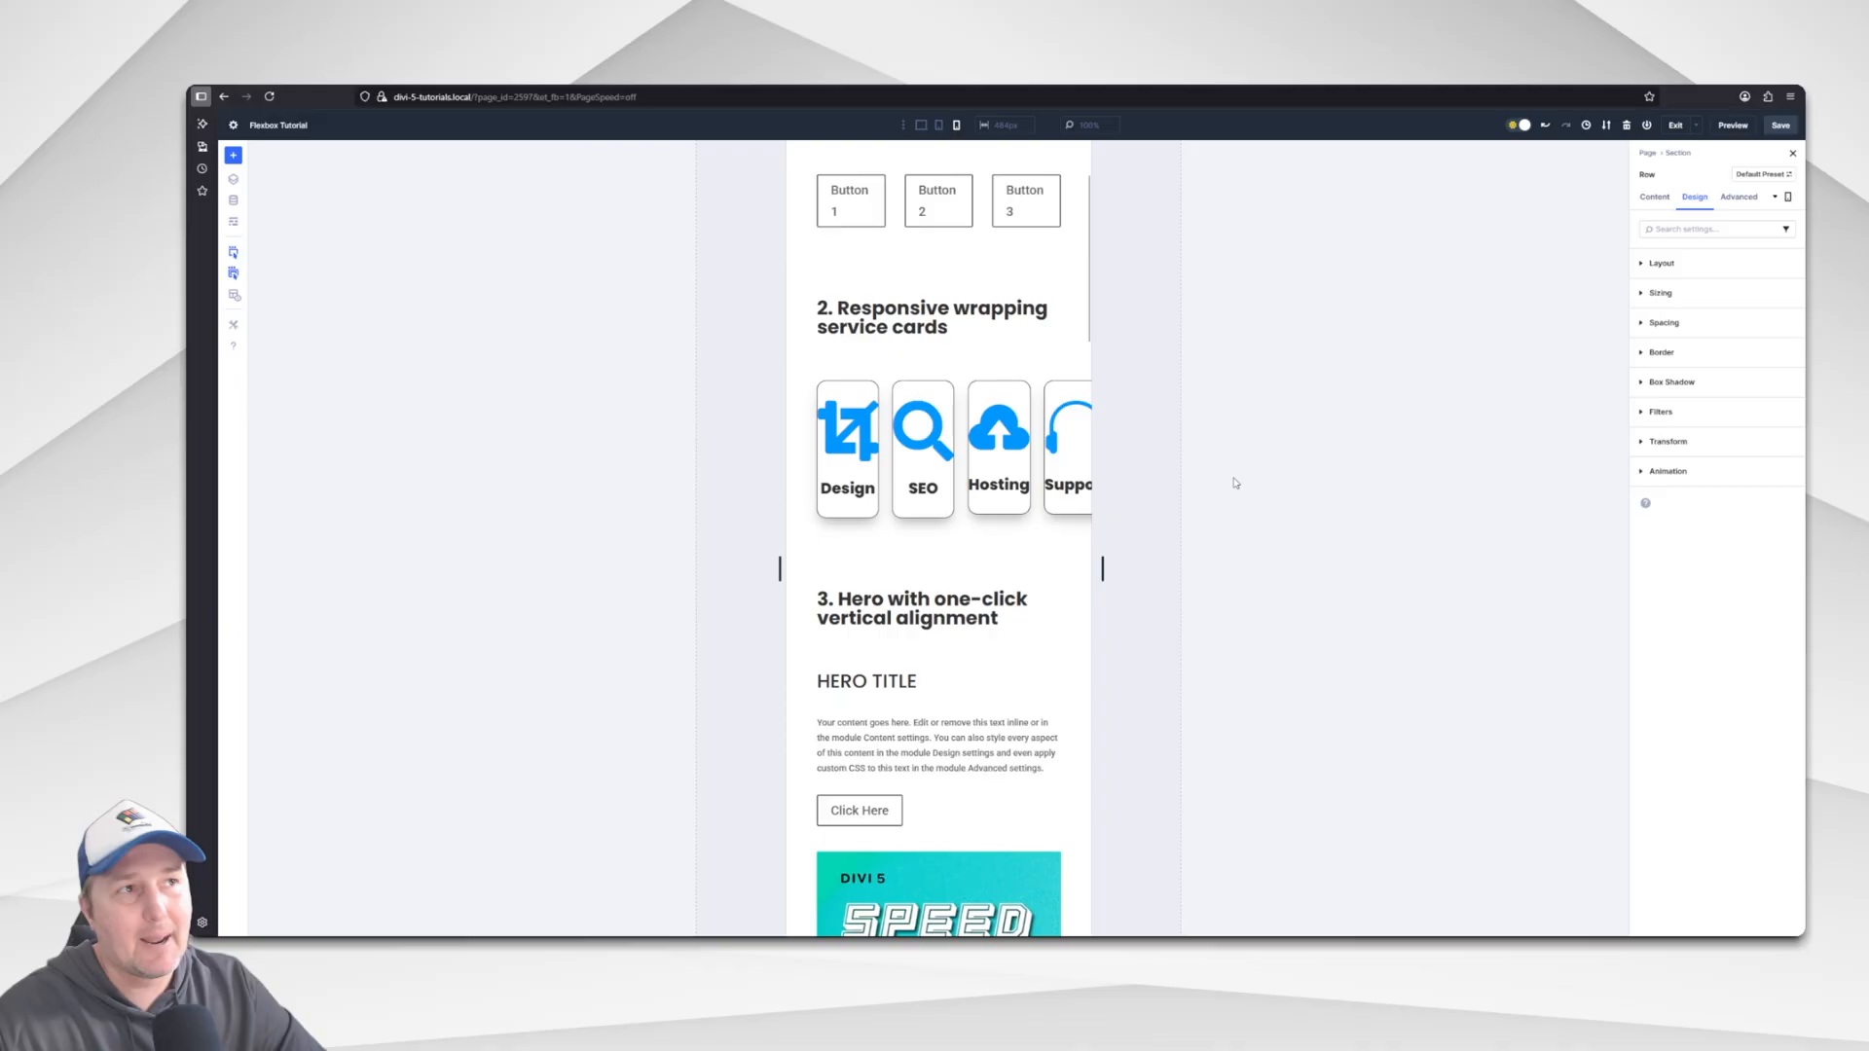
pyautogui.moveTo(1349, 486)
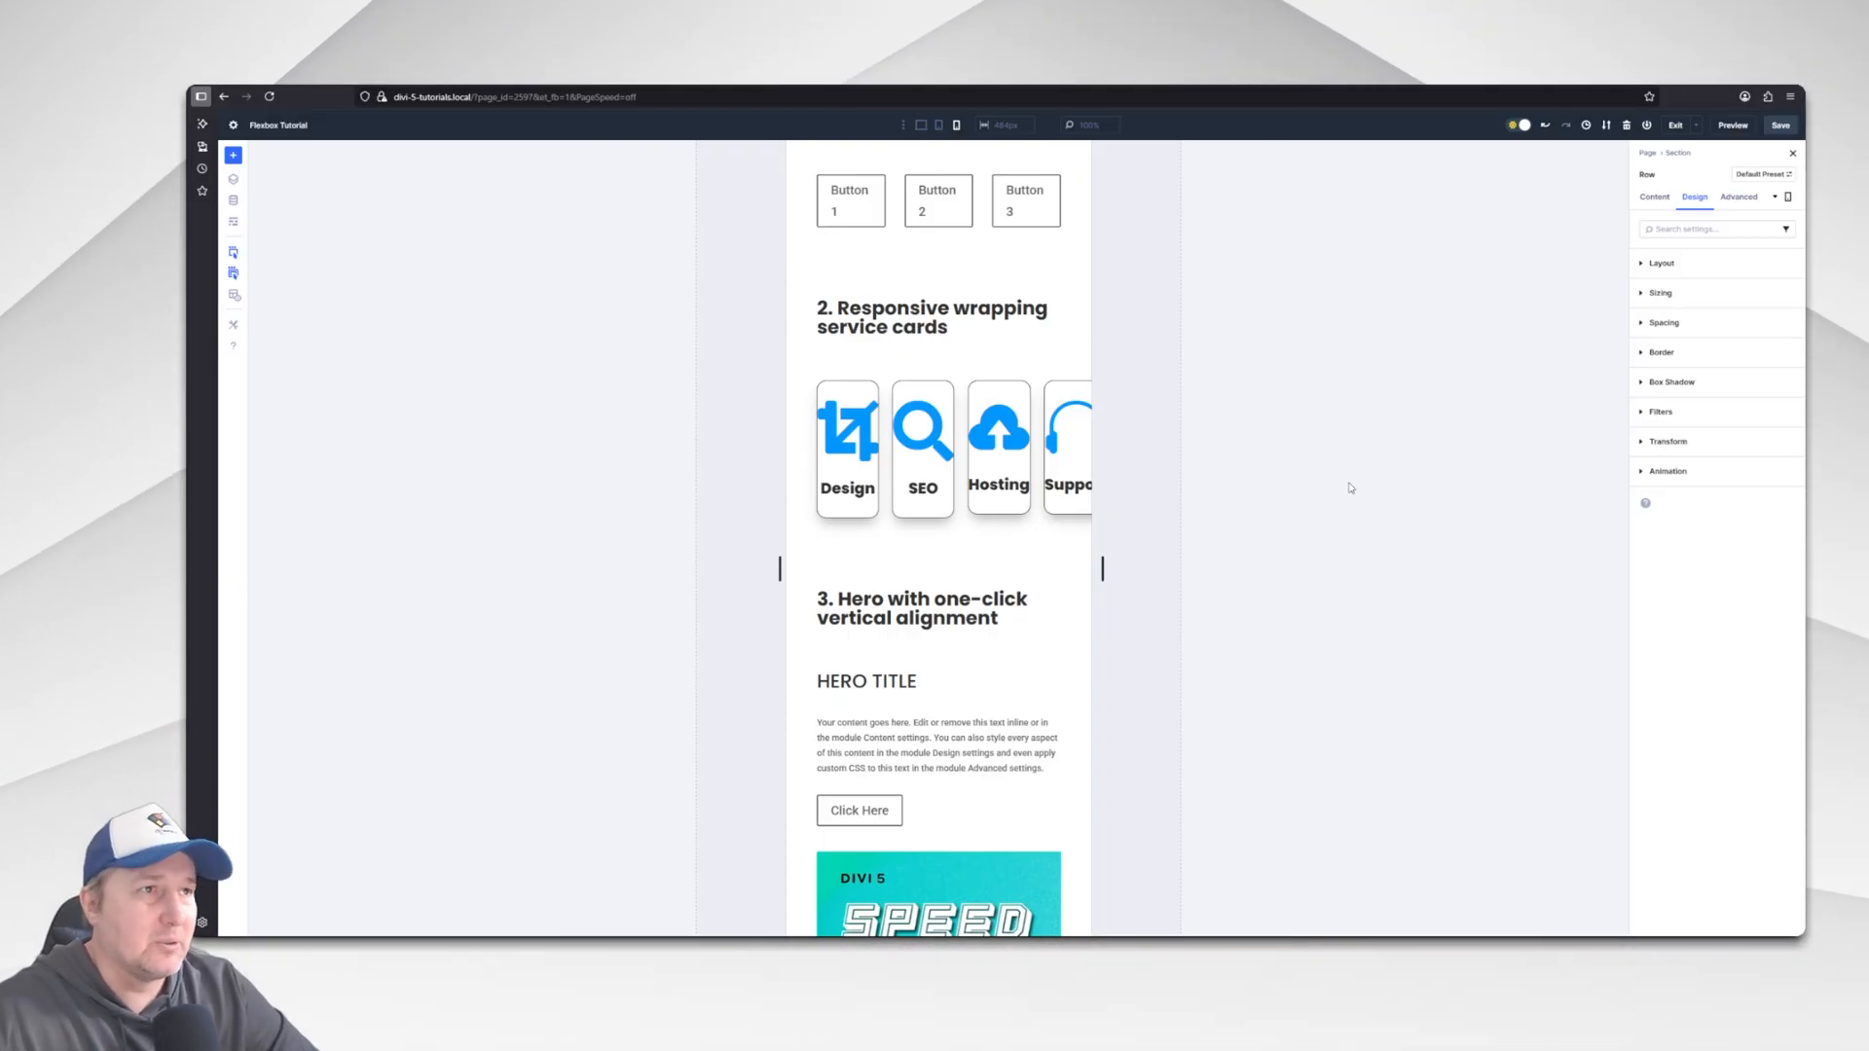
# Try Wrap and Wrap Reverse on the service card row, leave wrapping off, and return to Desktop width.
pyautogui.click(1660, 263)
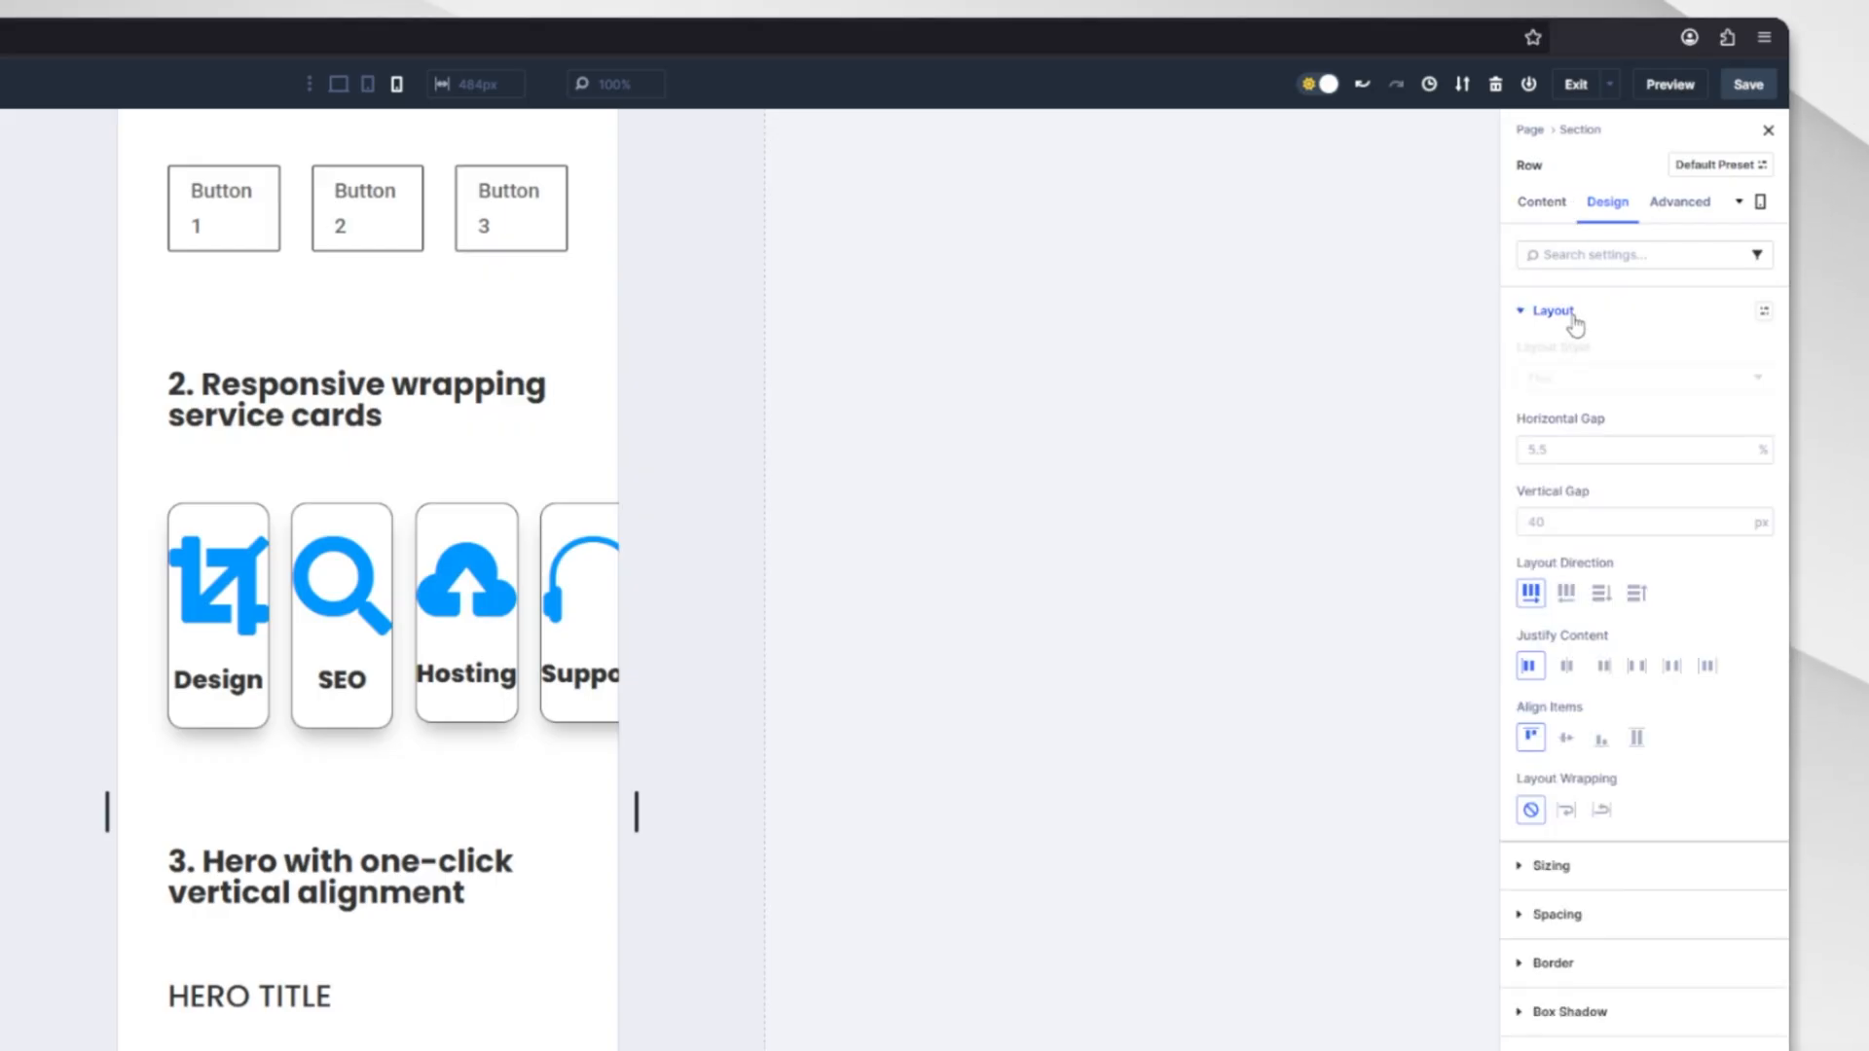
pyautogui.moveTo(1573, 570)
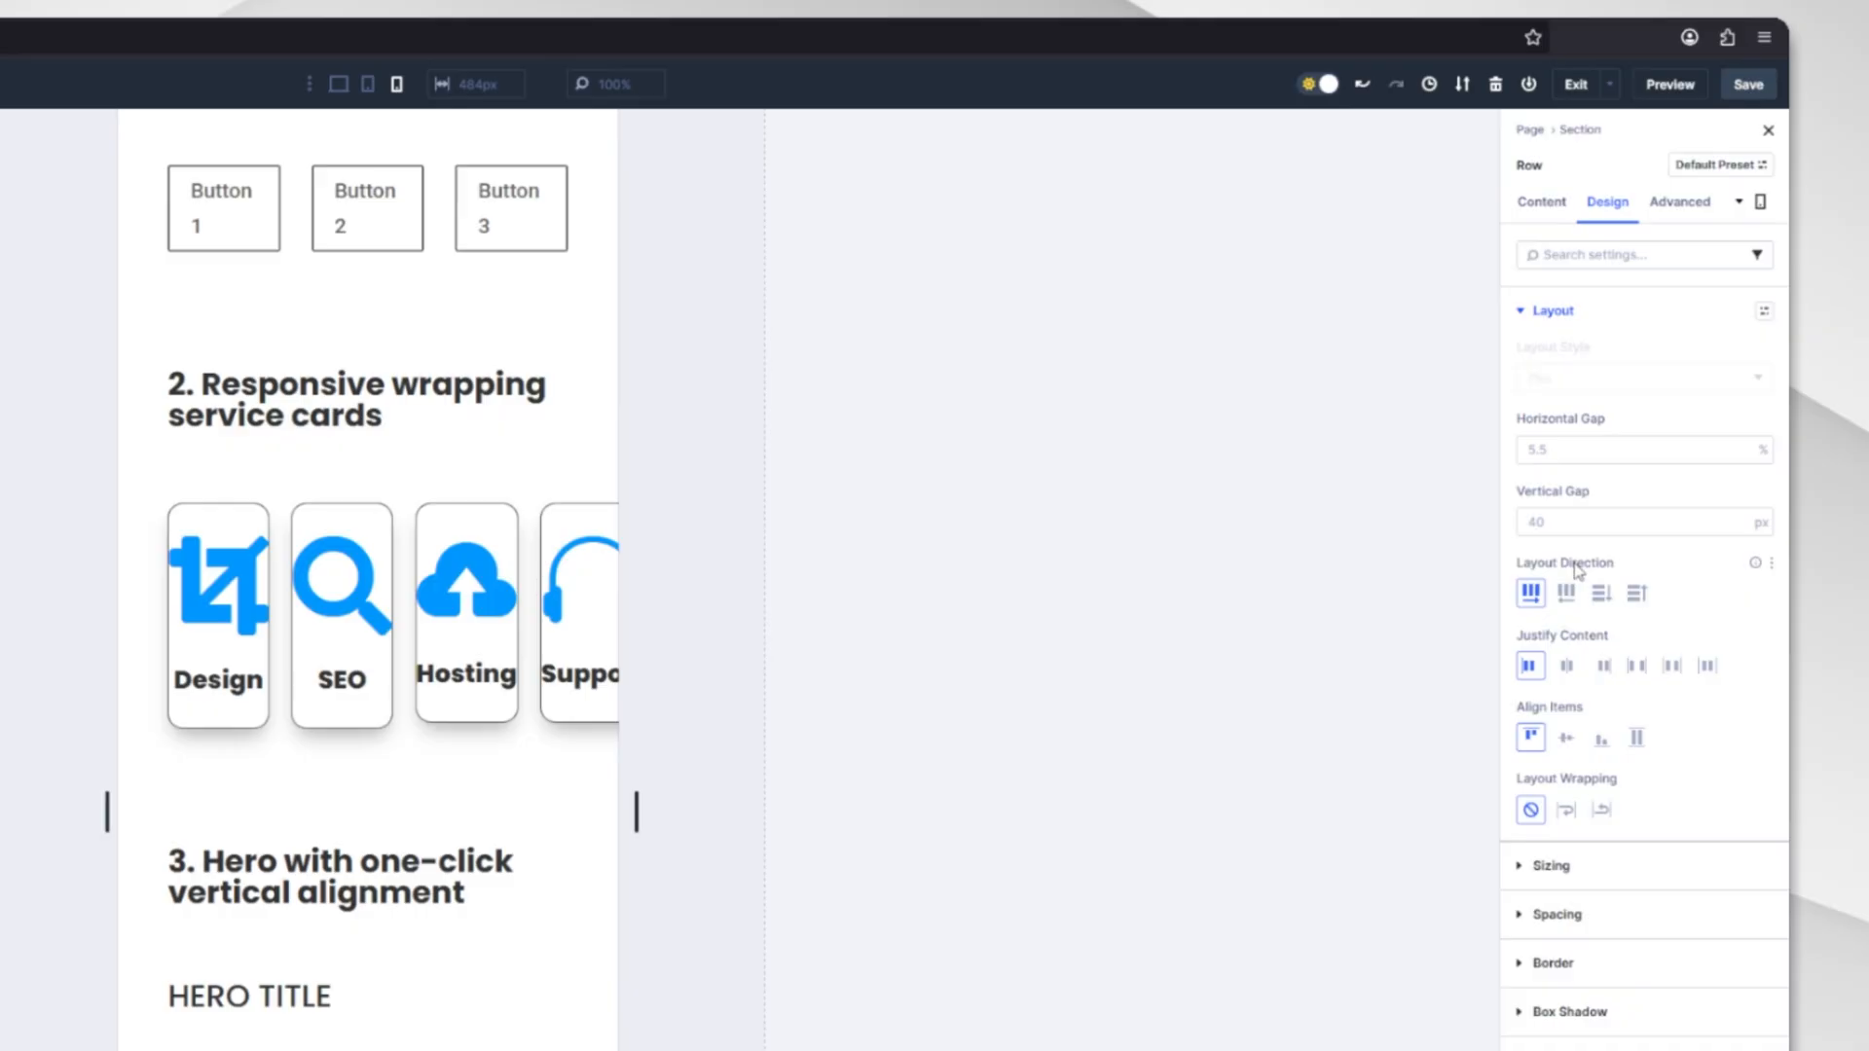
pyautogui.moveTo(1565, 810)
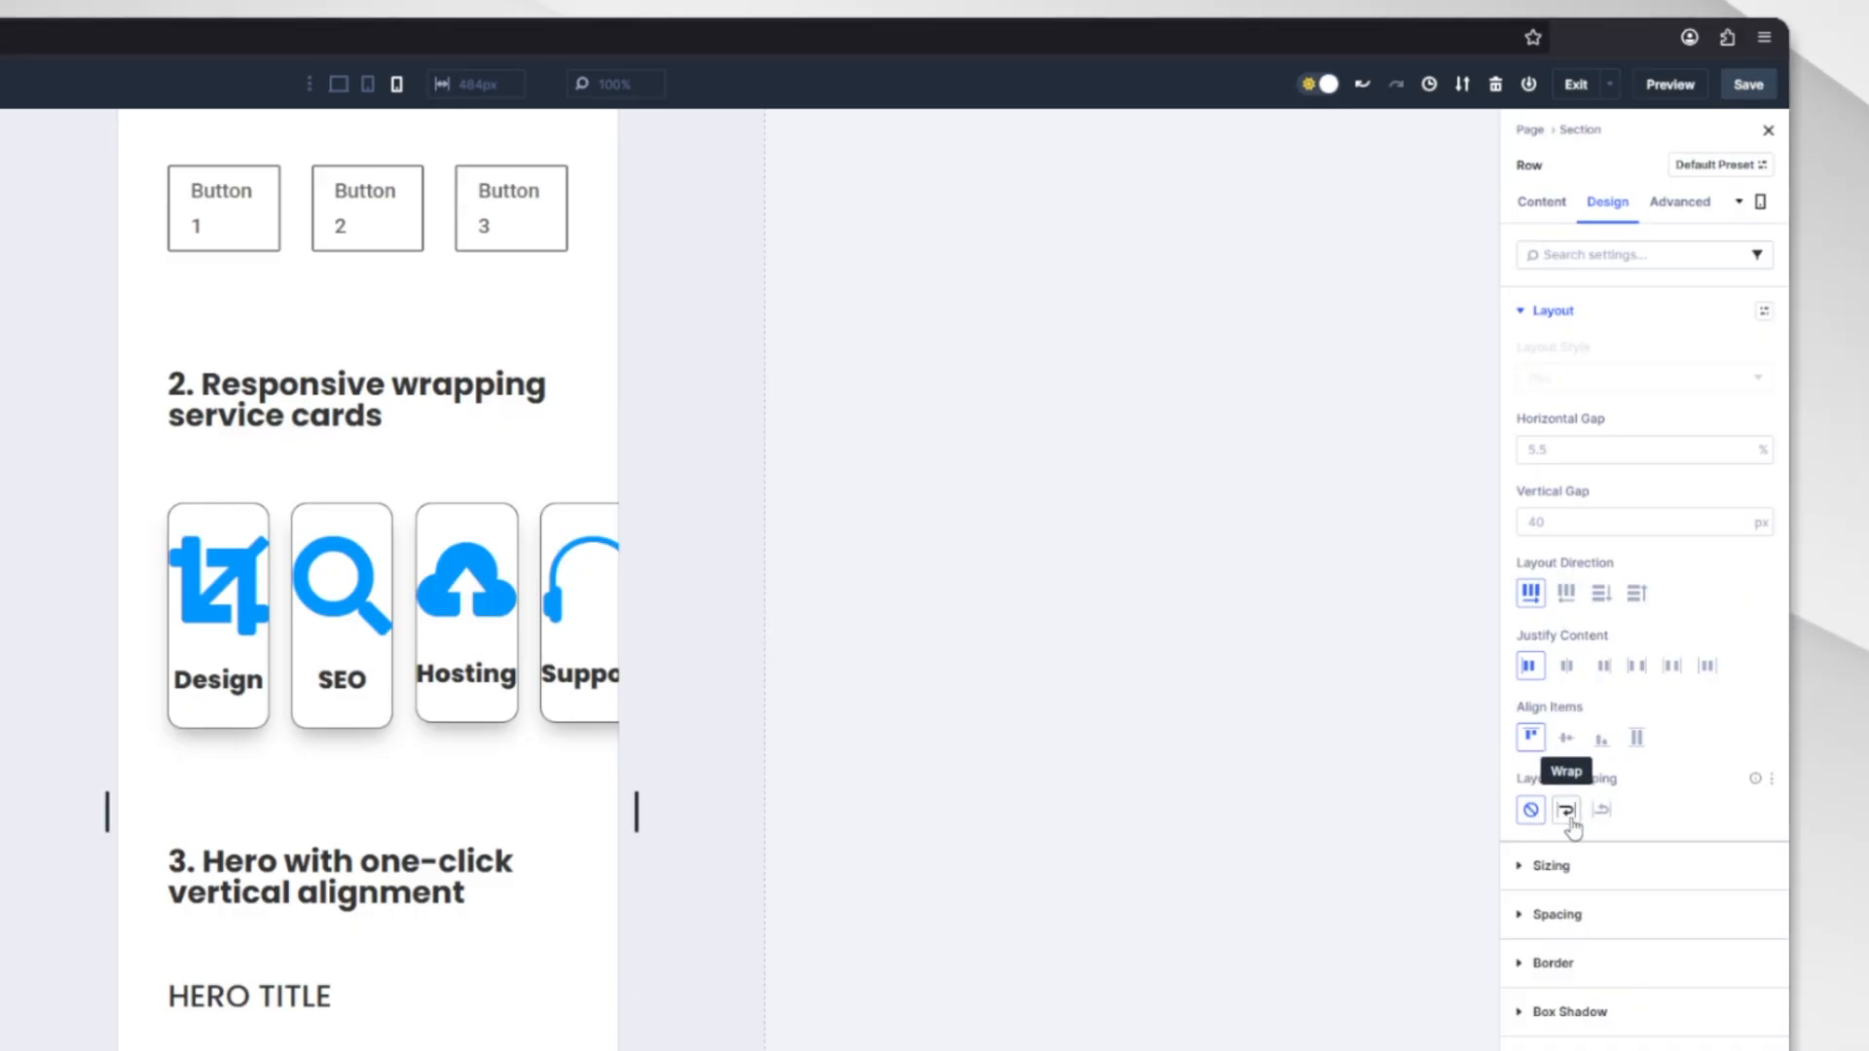
pyautogui.click(1565, 810)
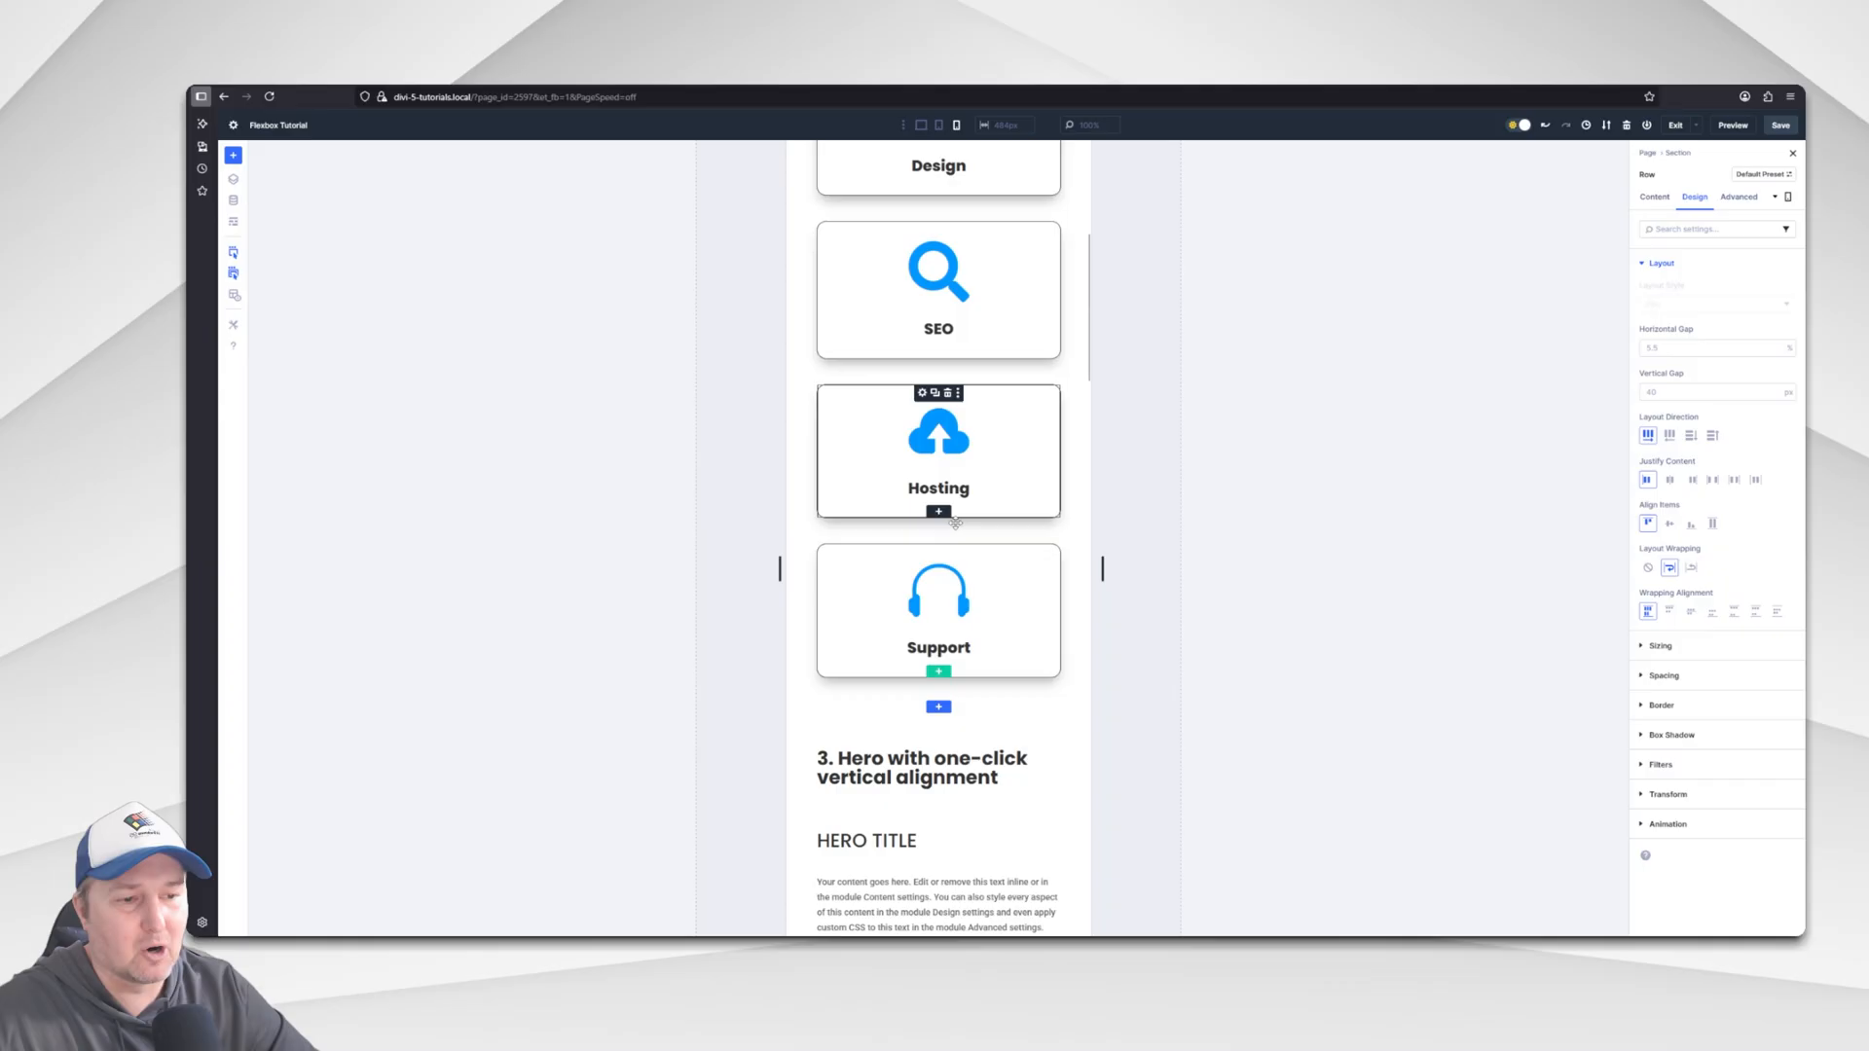
pyautogui.scroll(3)
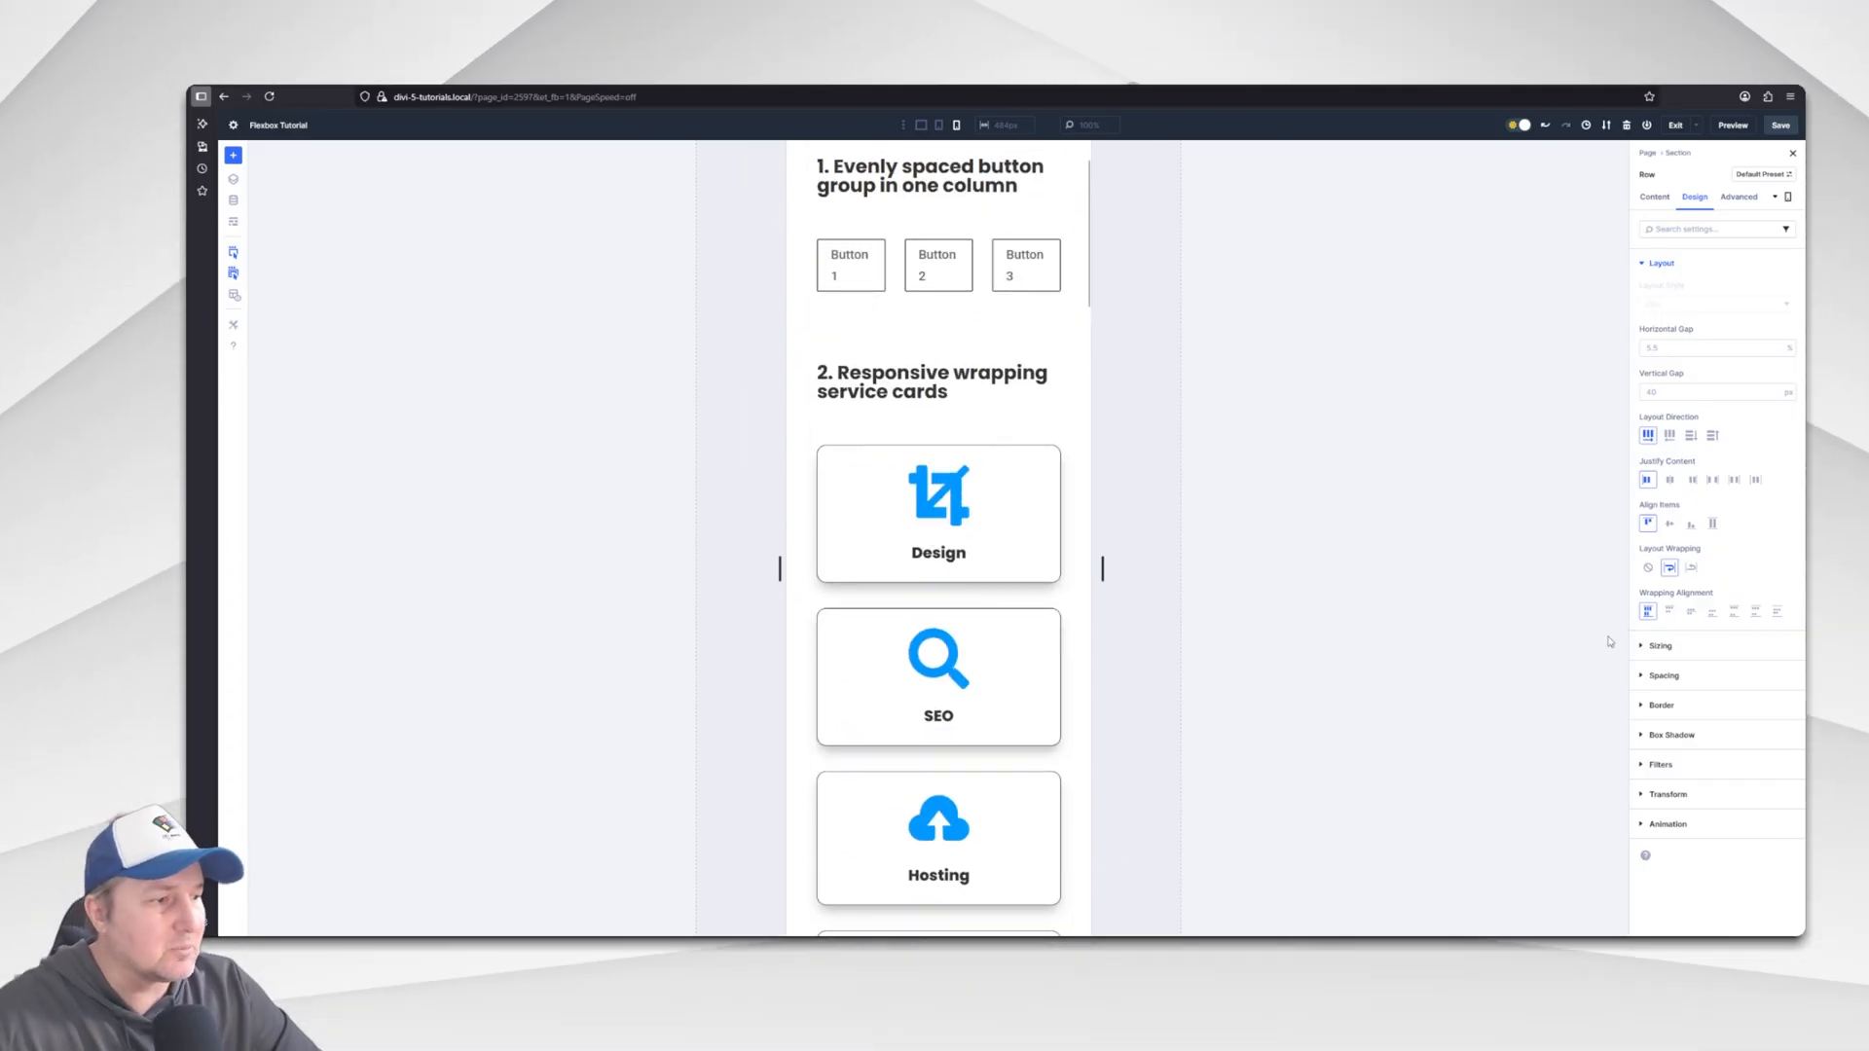
pyautogui.moveTo(1166, 623)
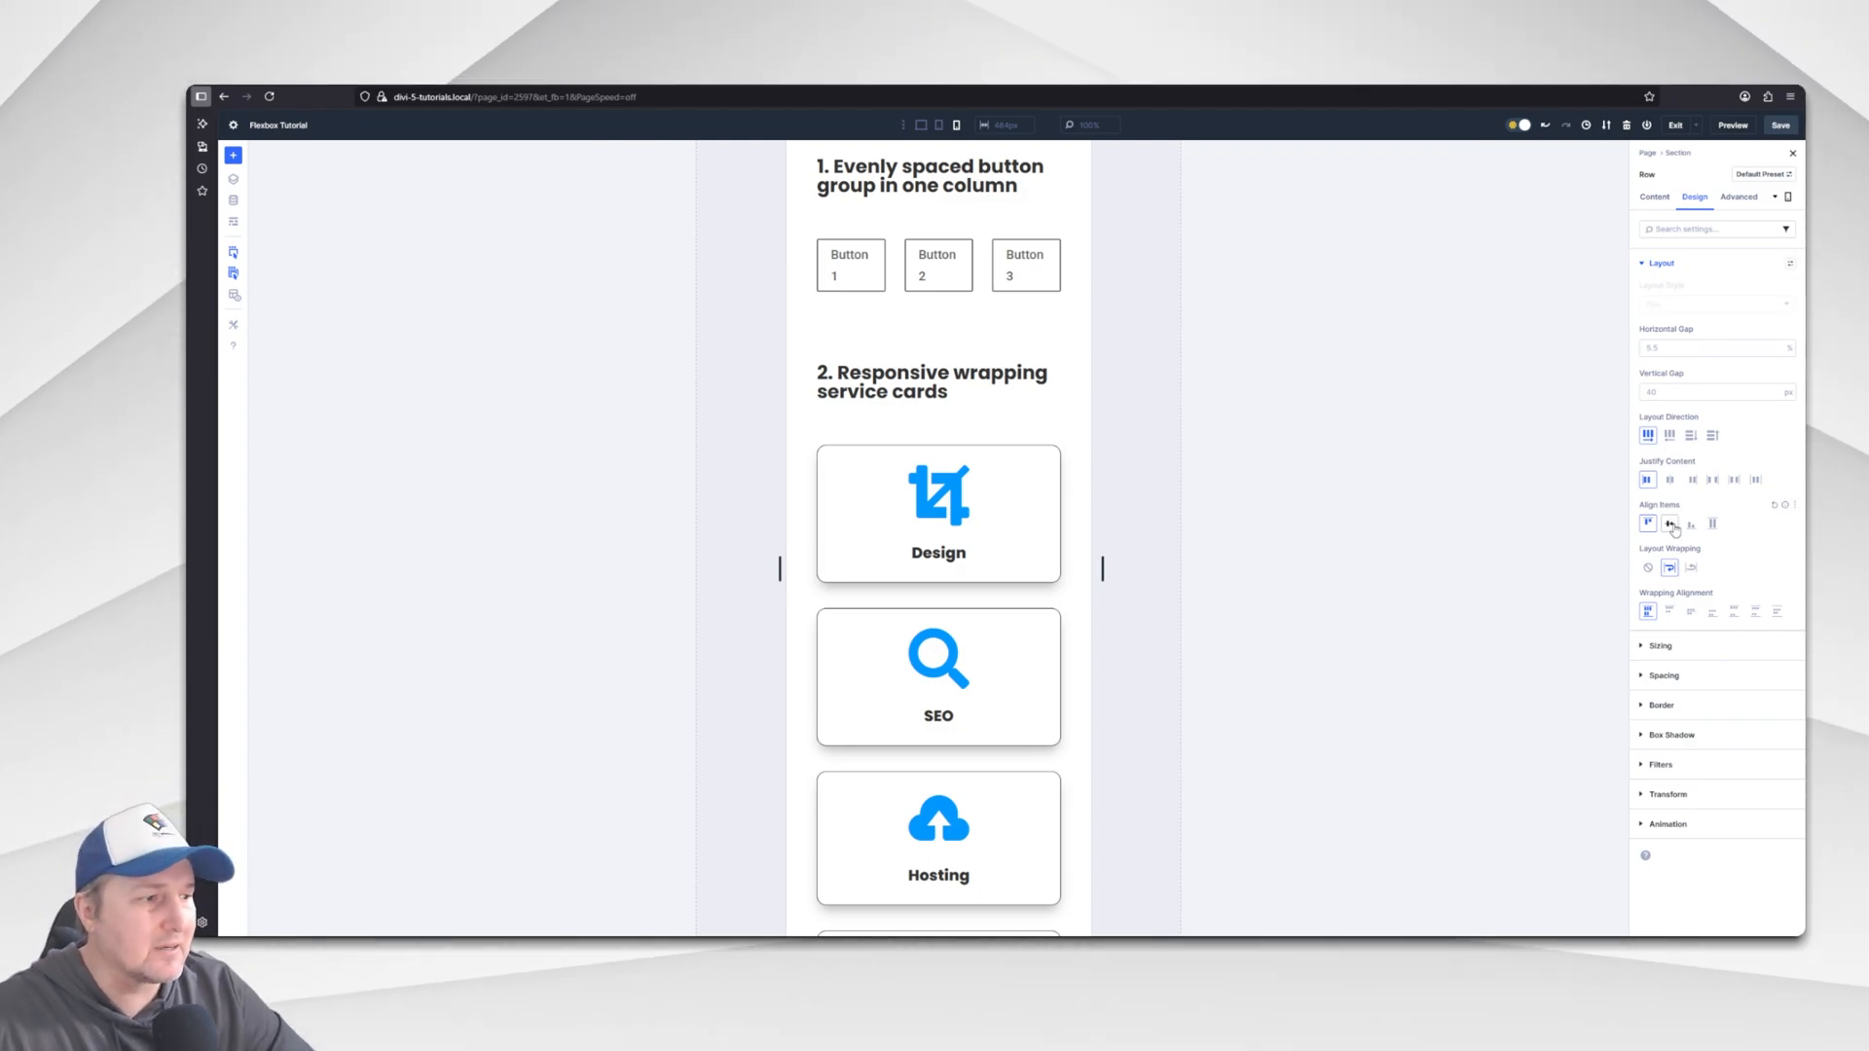
pyautogui.click(1671, 566)
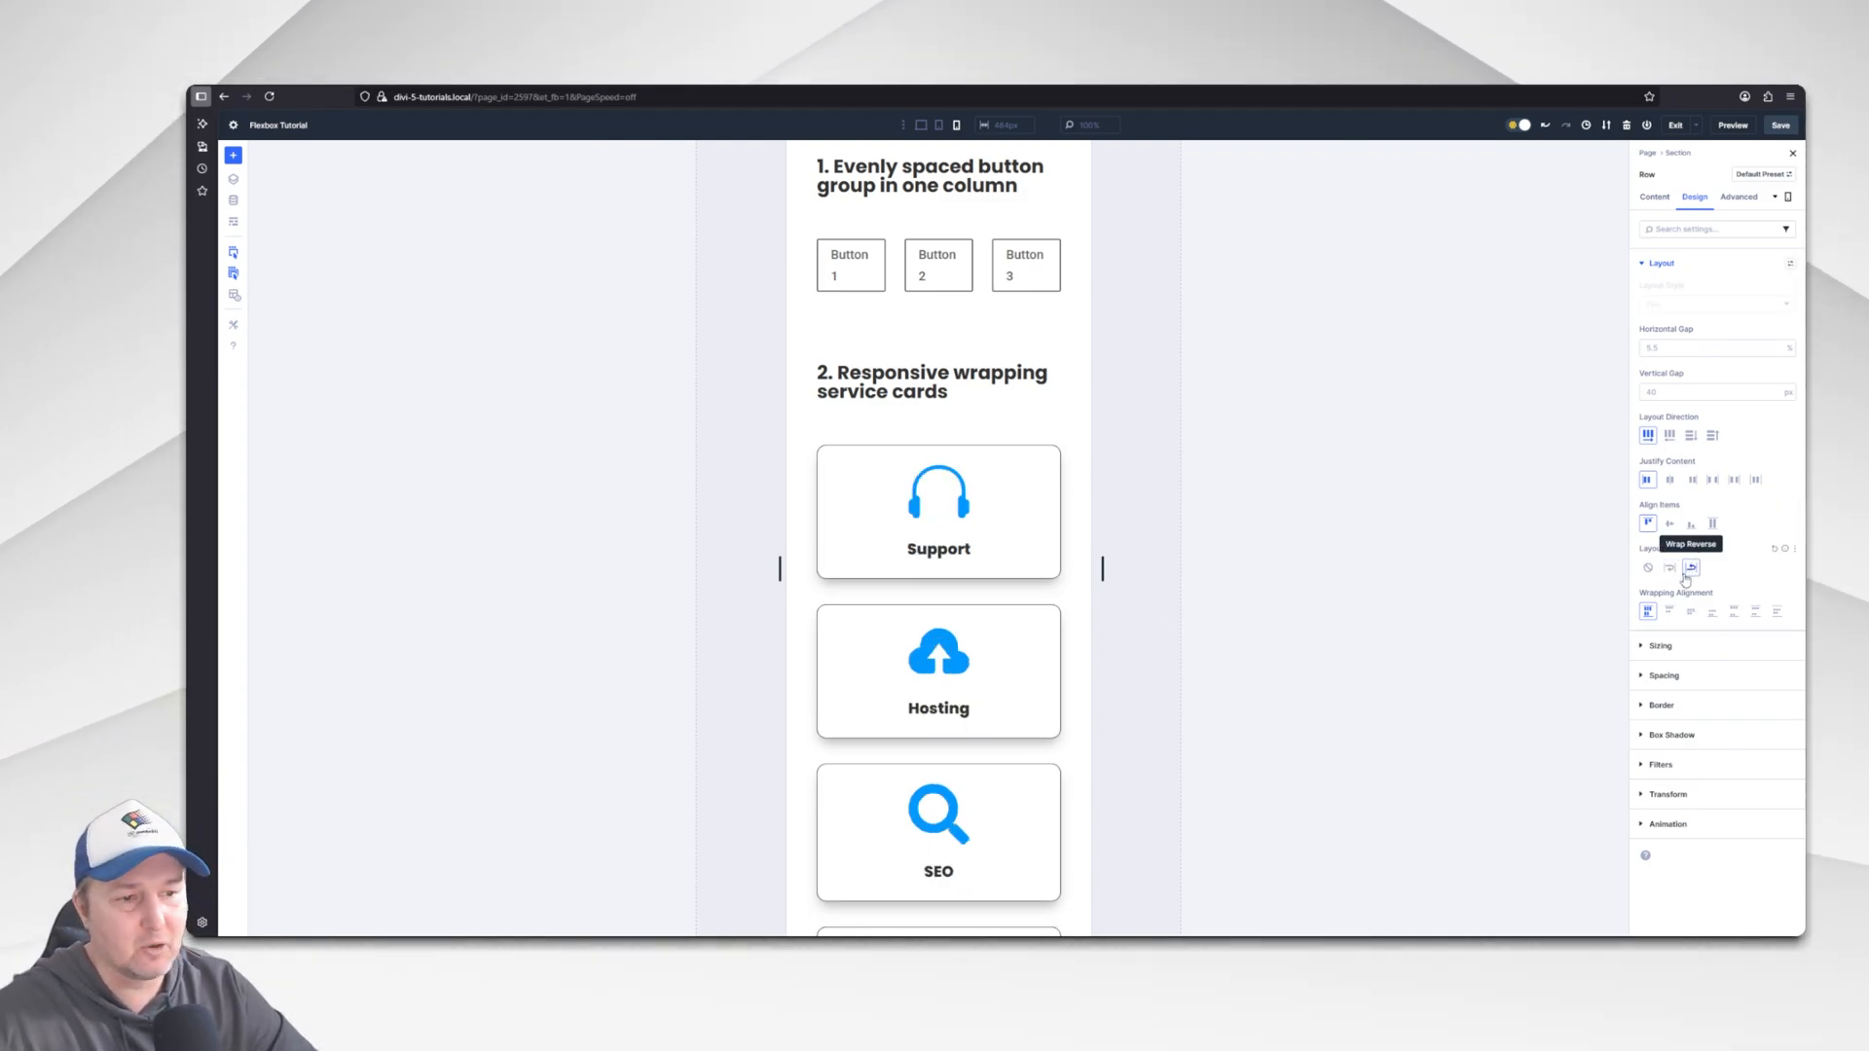
pyautogui.click(1669, 567)
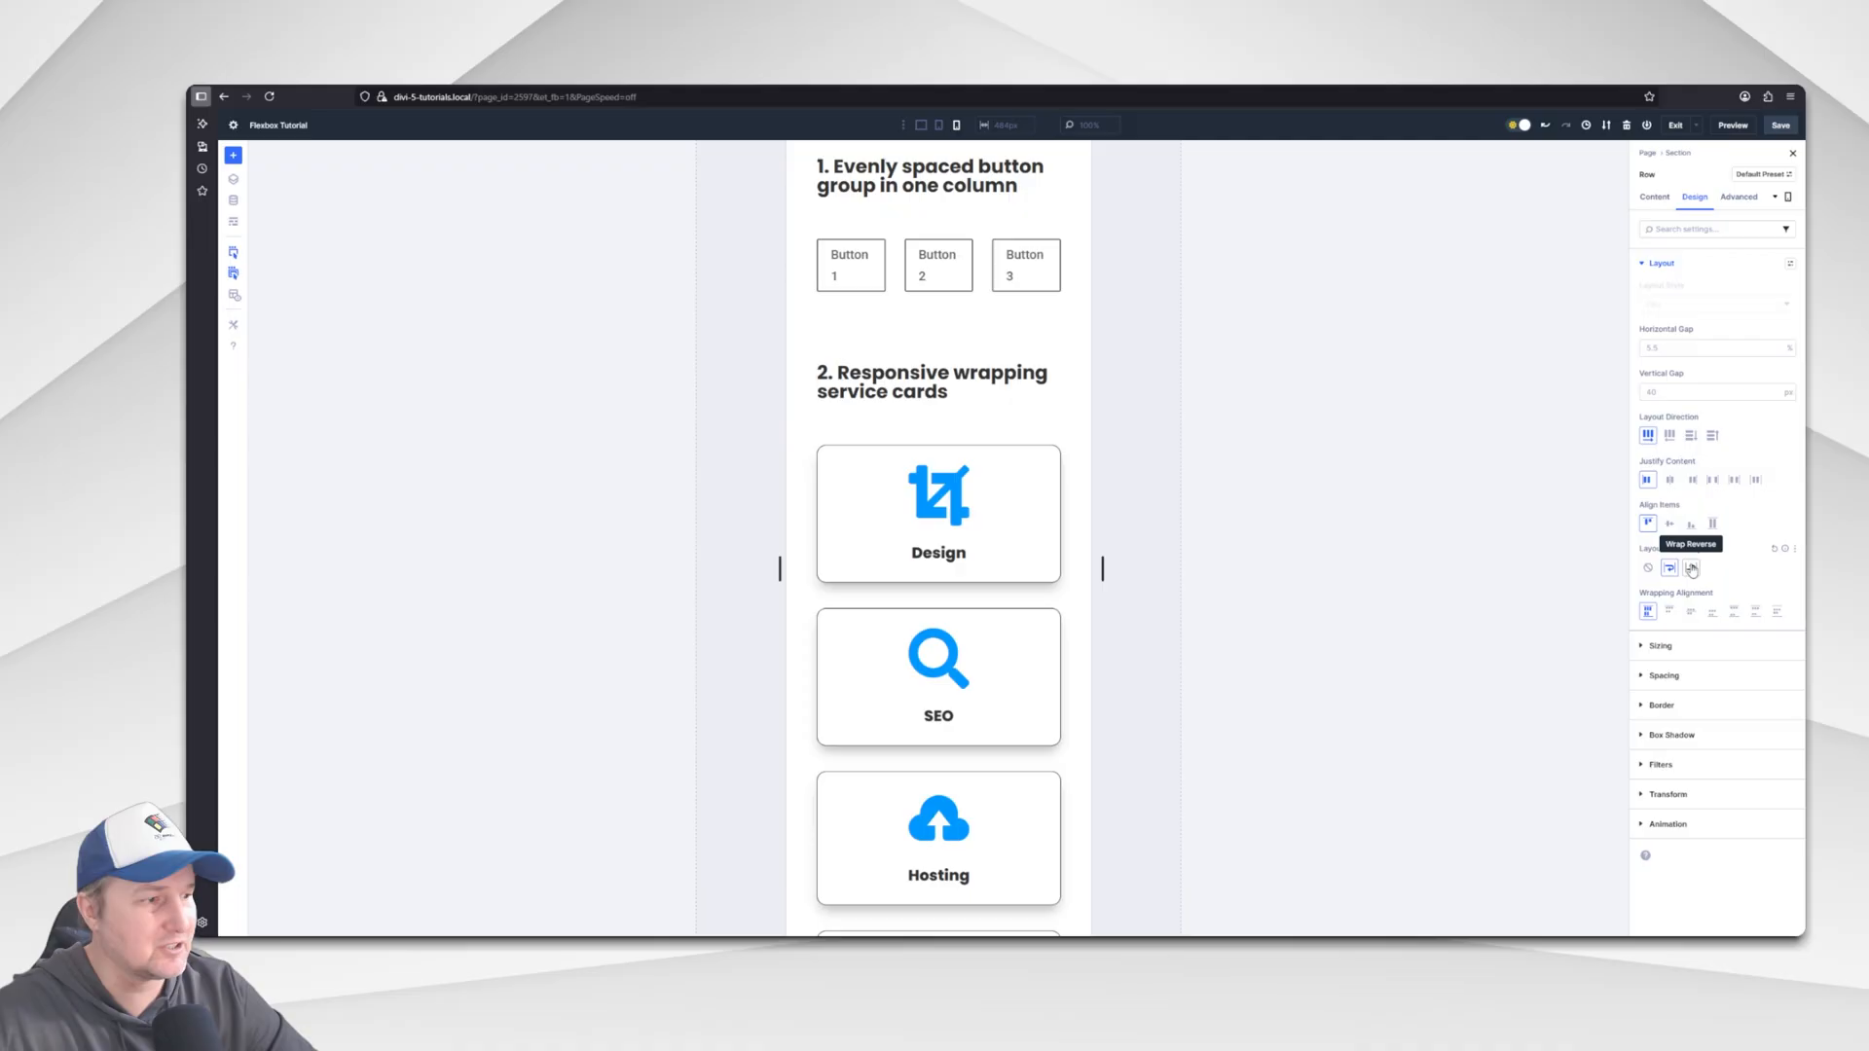
pyautogui.click(1647, 566)
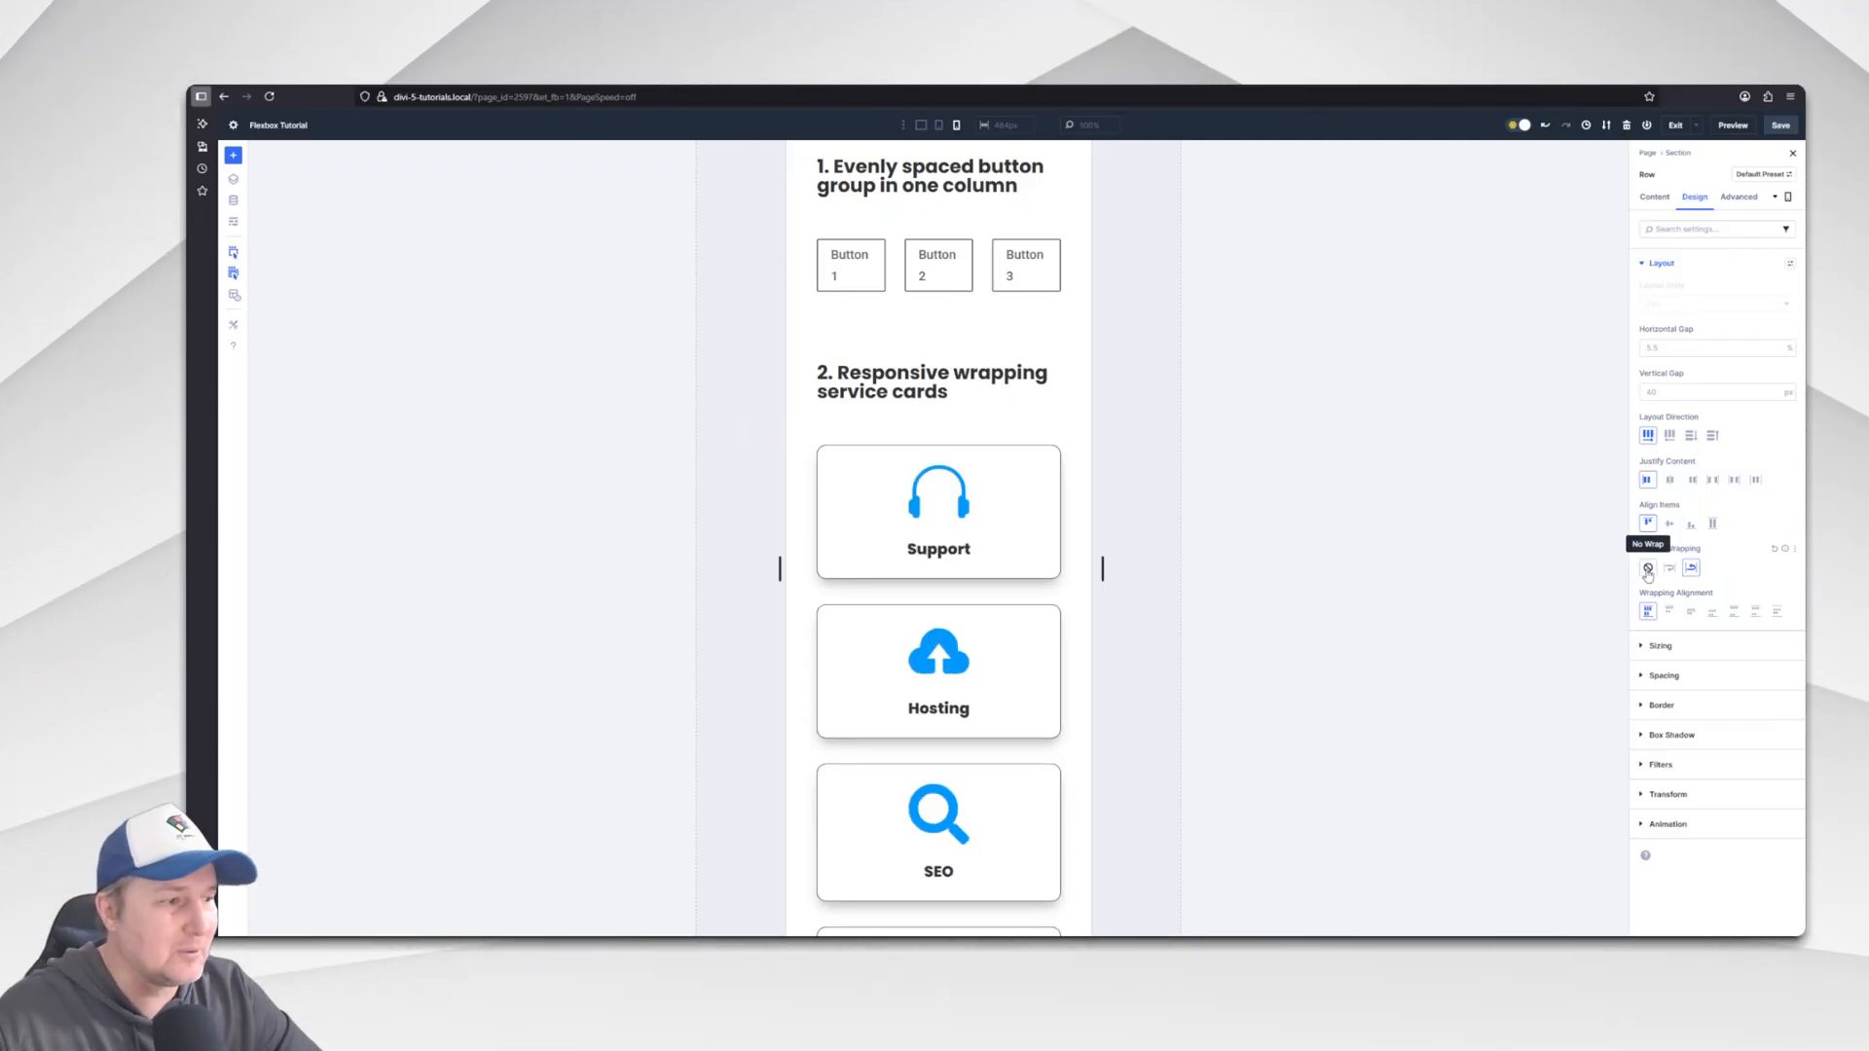
pyautogui.click(1649, 566)
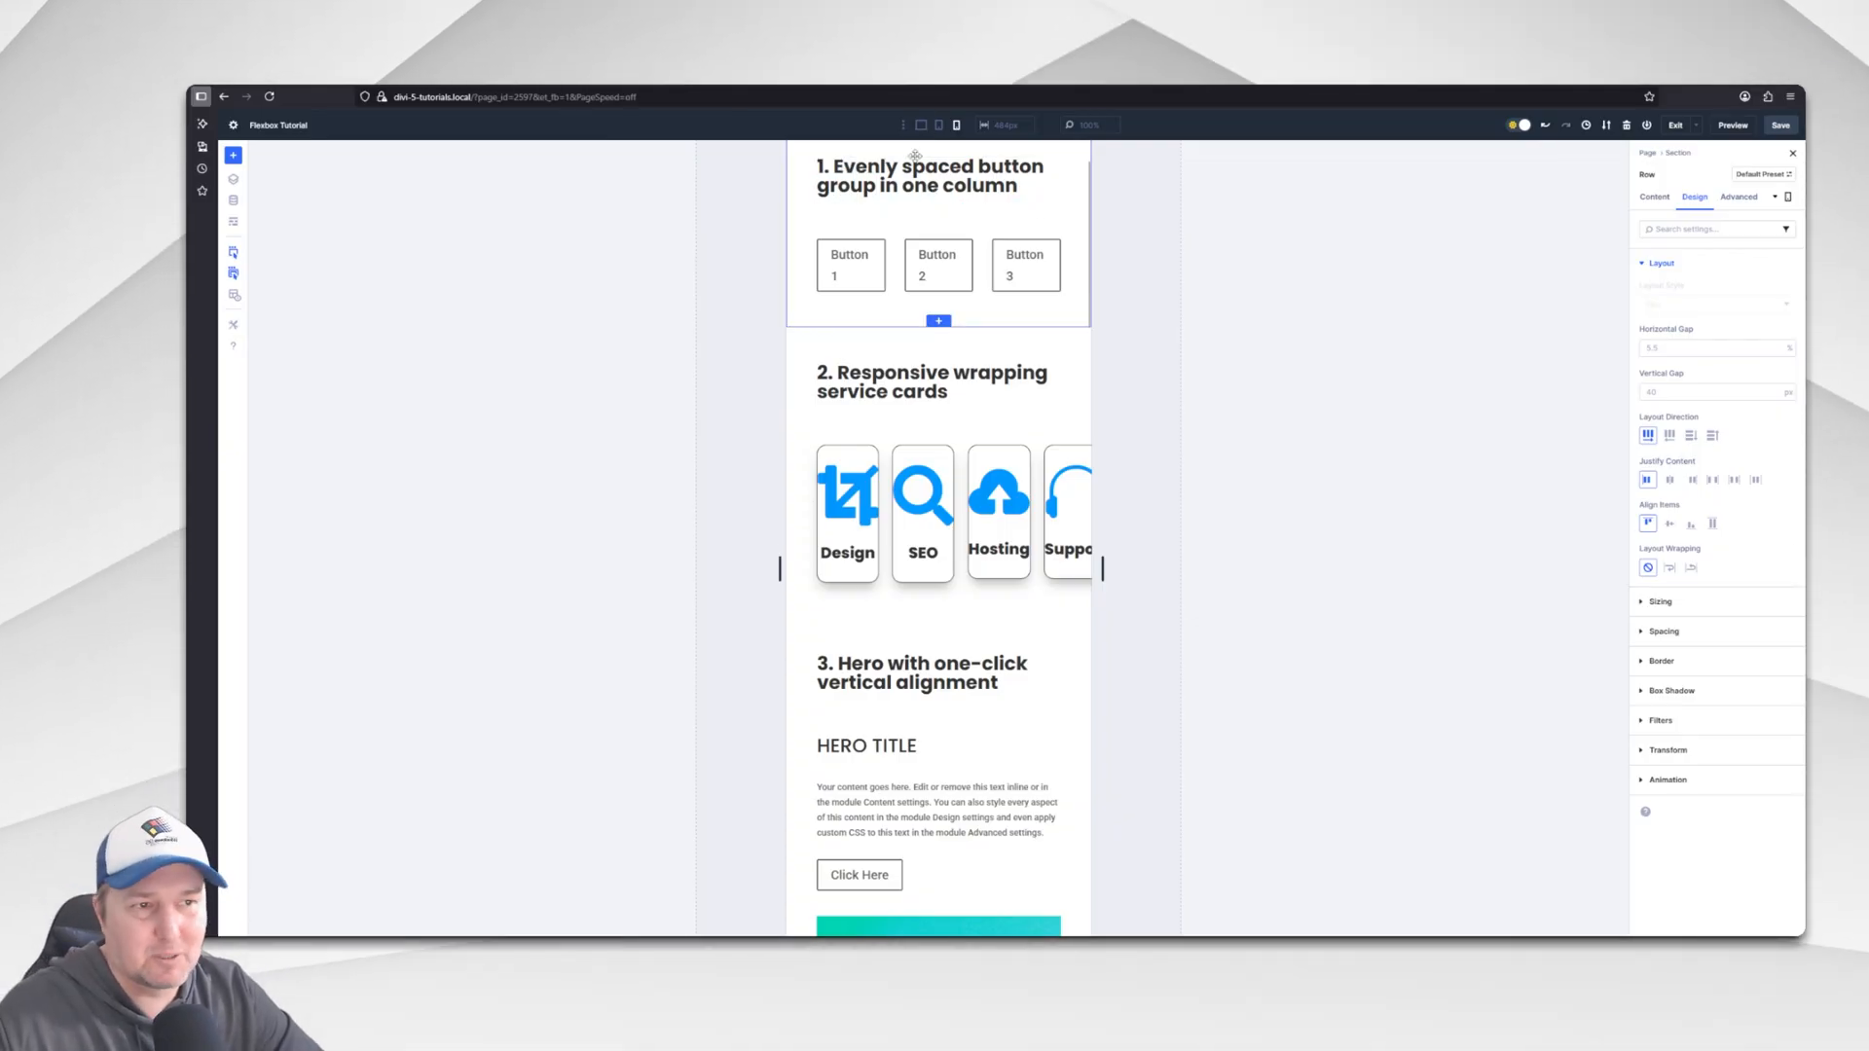
pyautogui.click(921, 125)
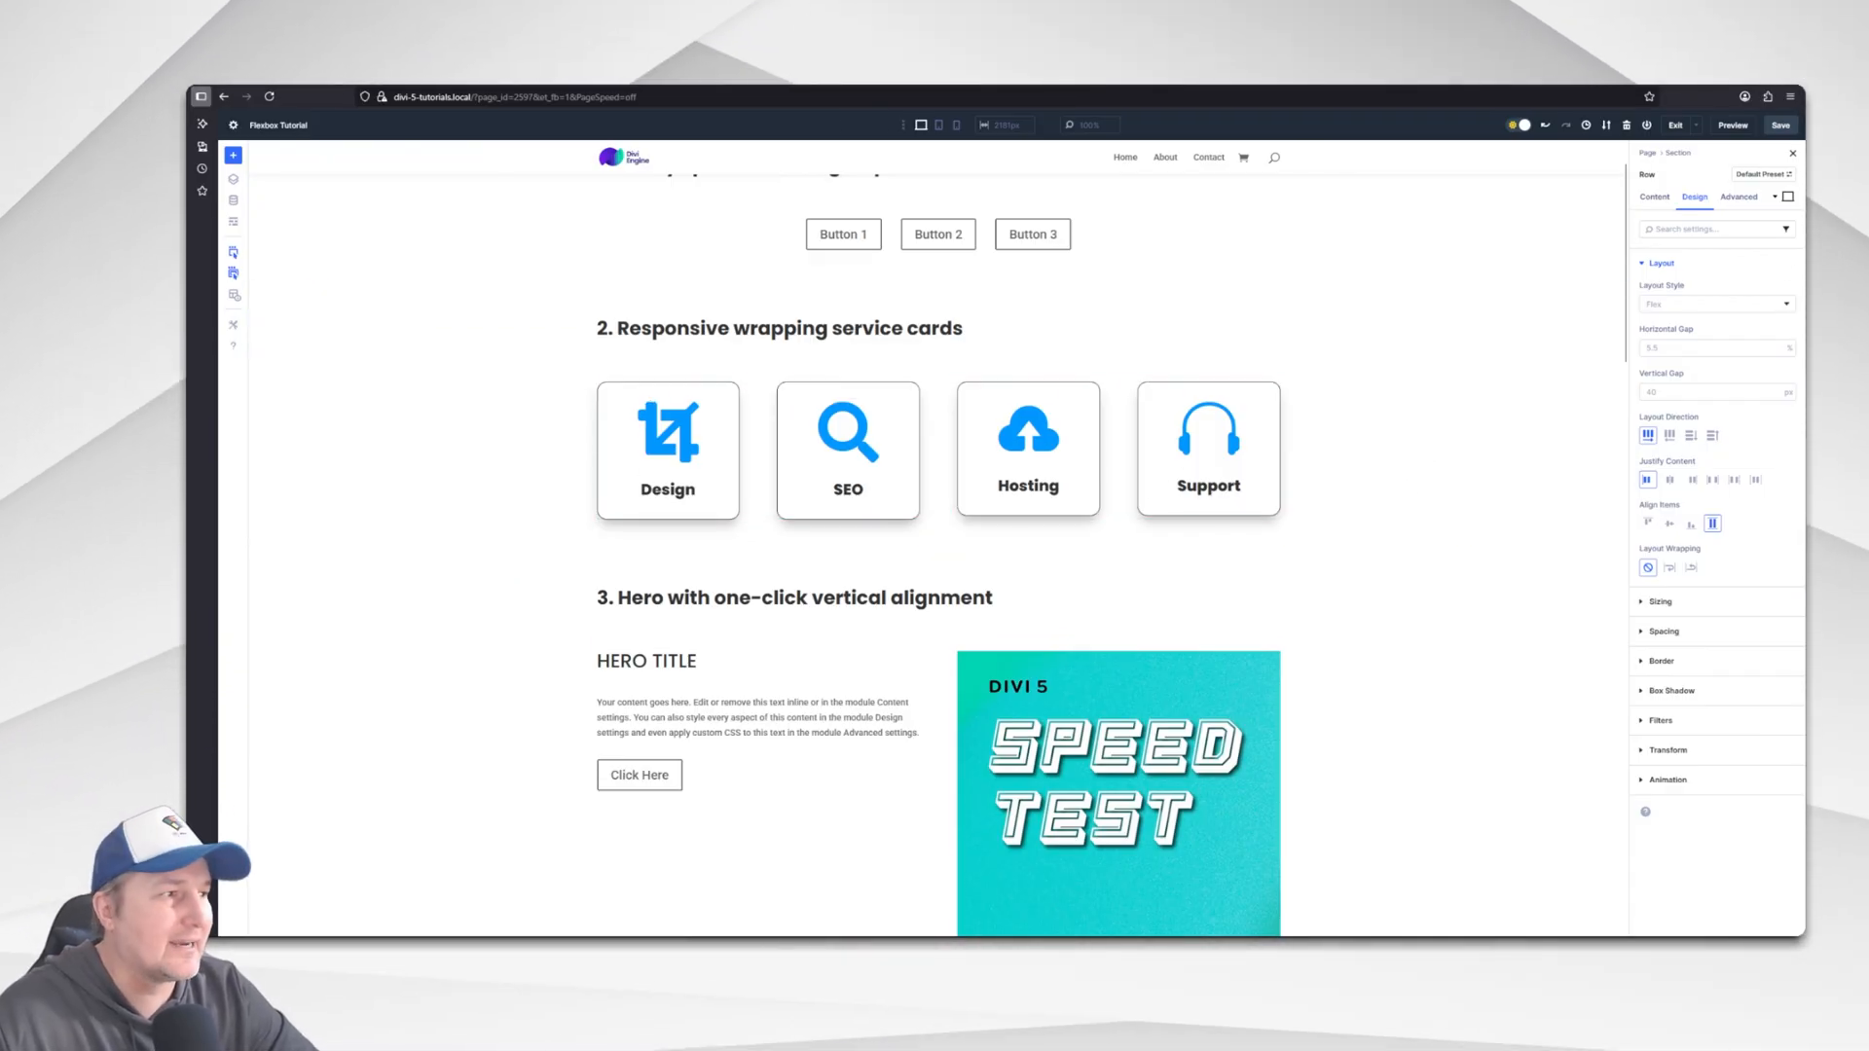
# Preview at Tablet width and switch the settings panel to edit Tablet values.
pyautogui.click(939, 124)
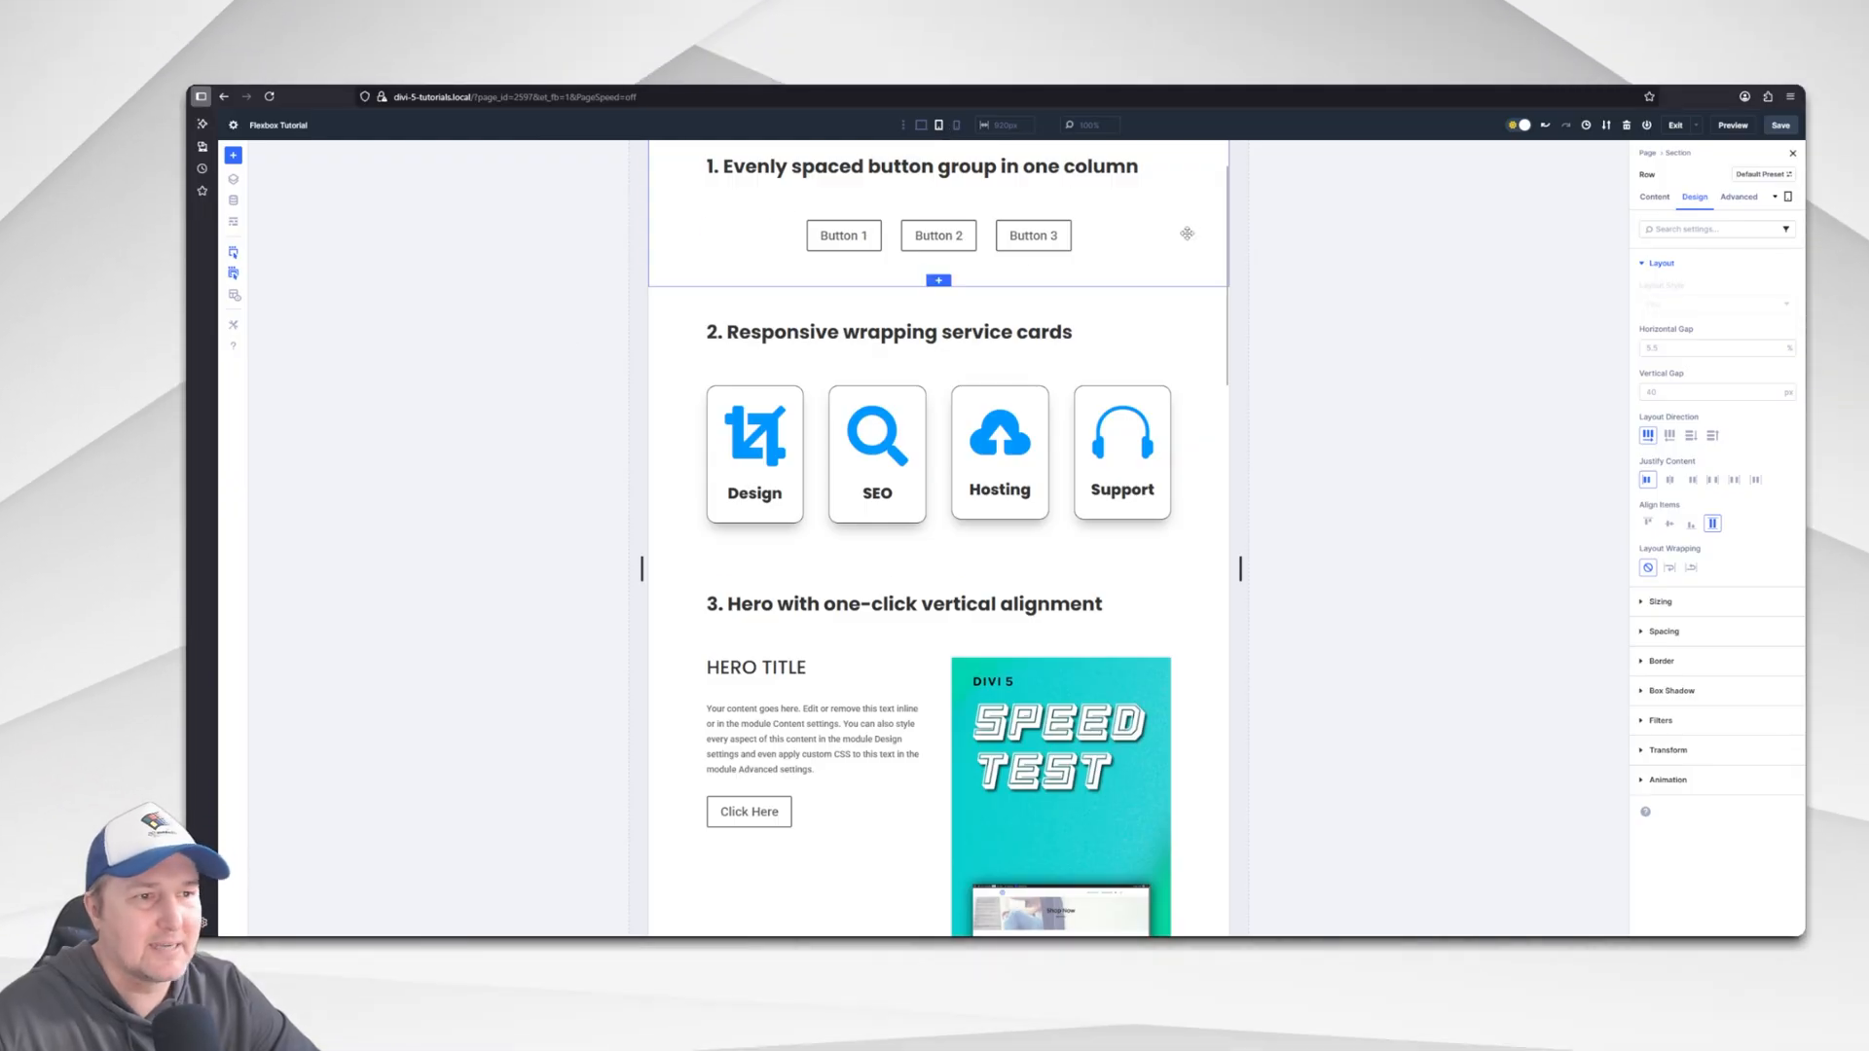
pyautogui.click(1819, 216)
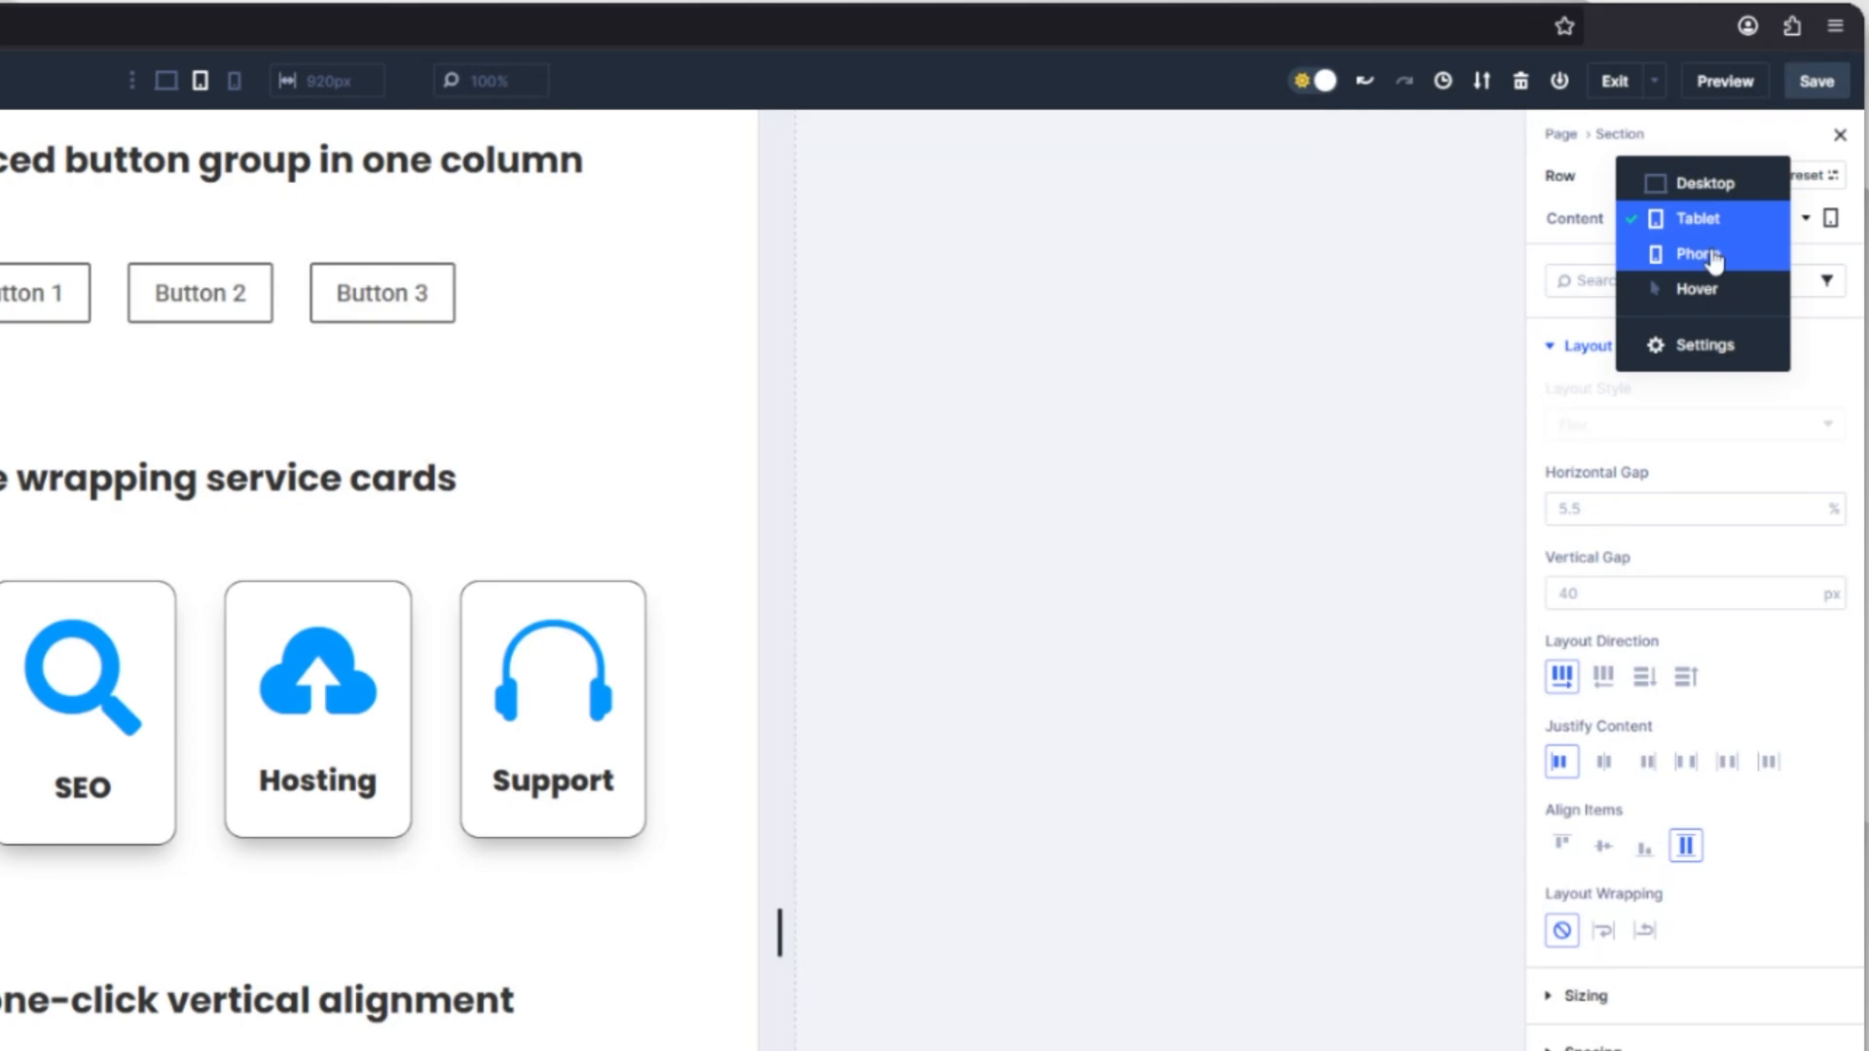
pyautogui.moveTo(1694, 288)
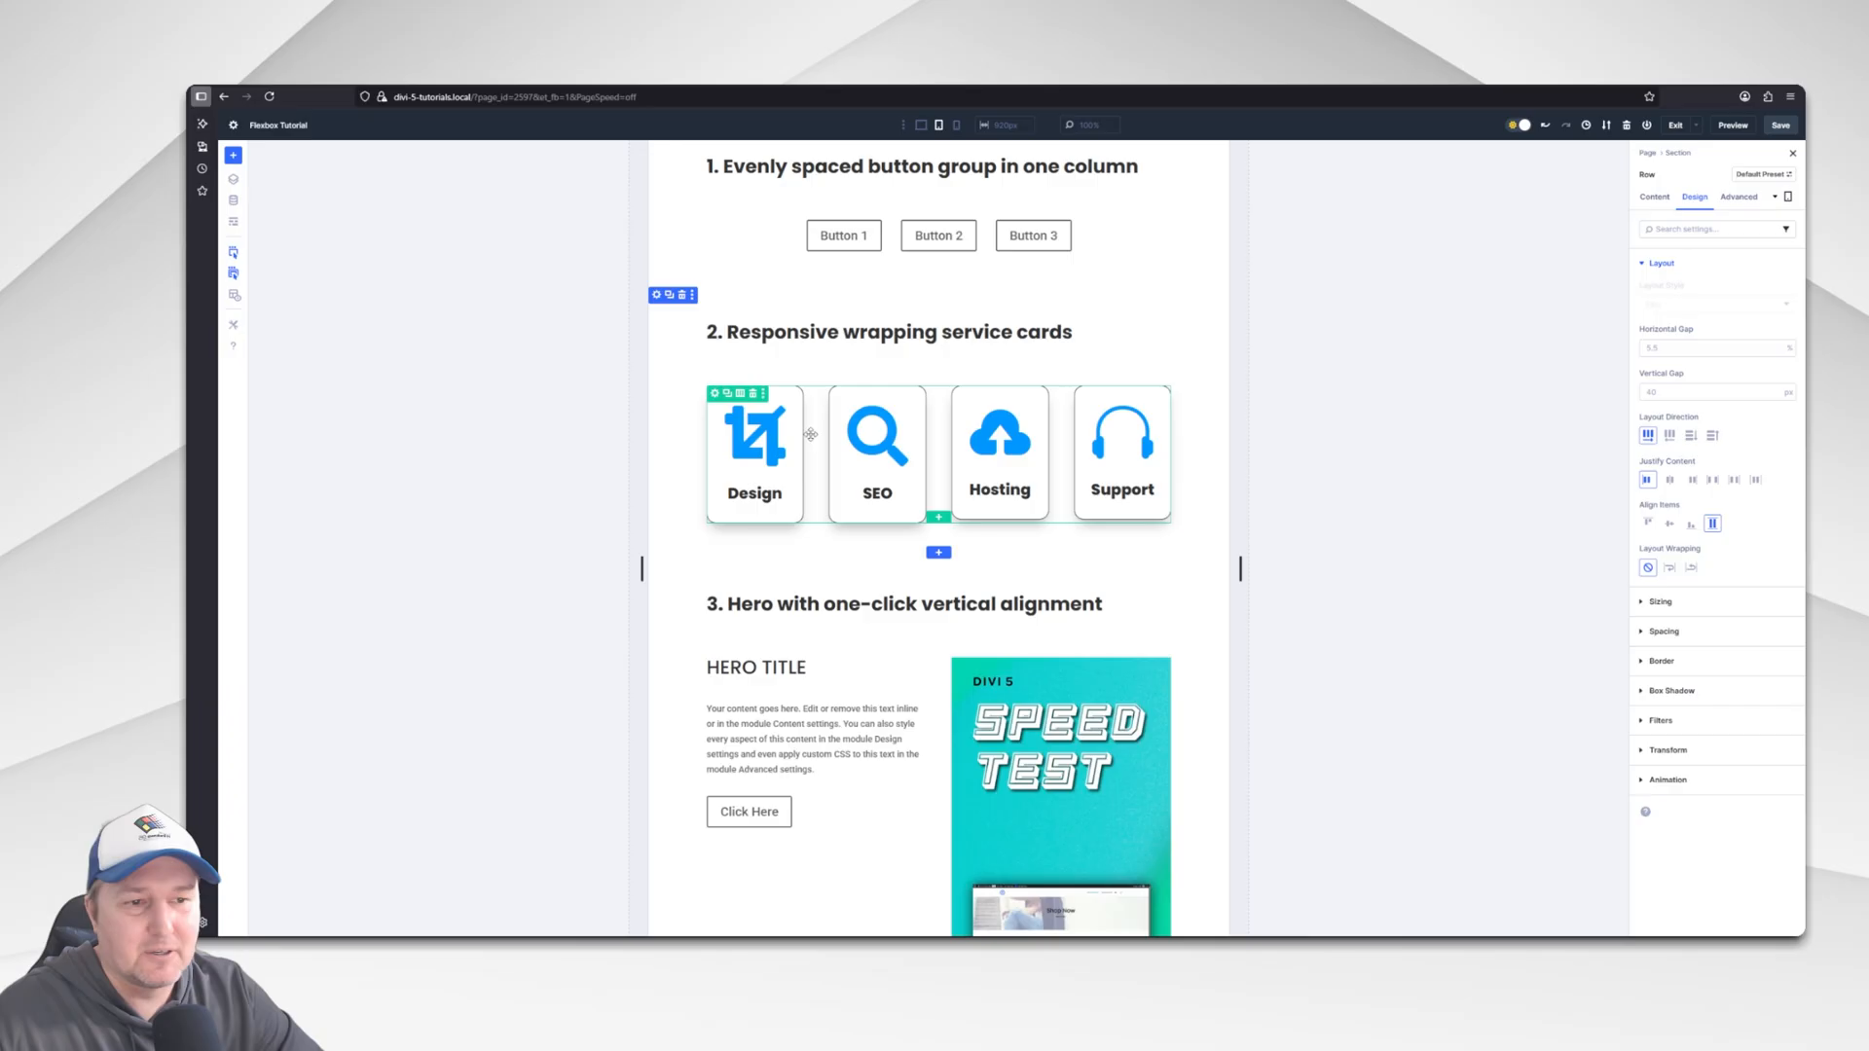
pyautogui.scroll(-3)
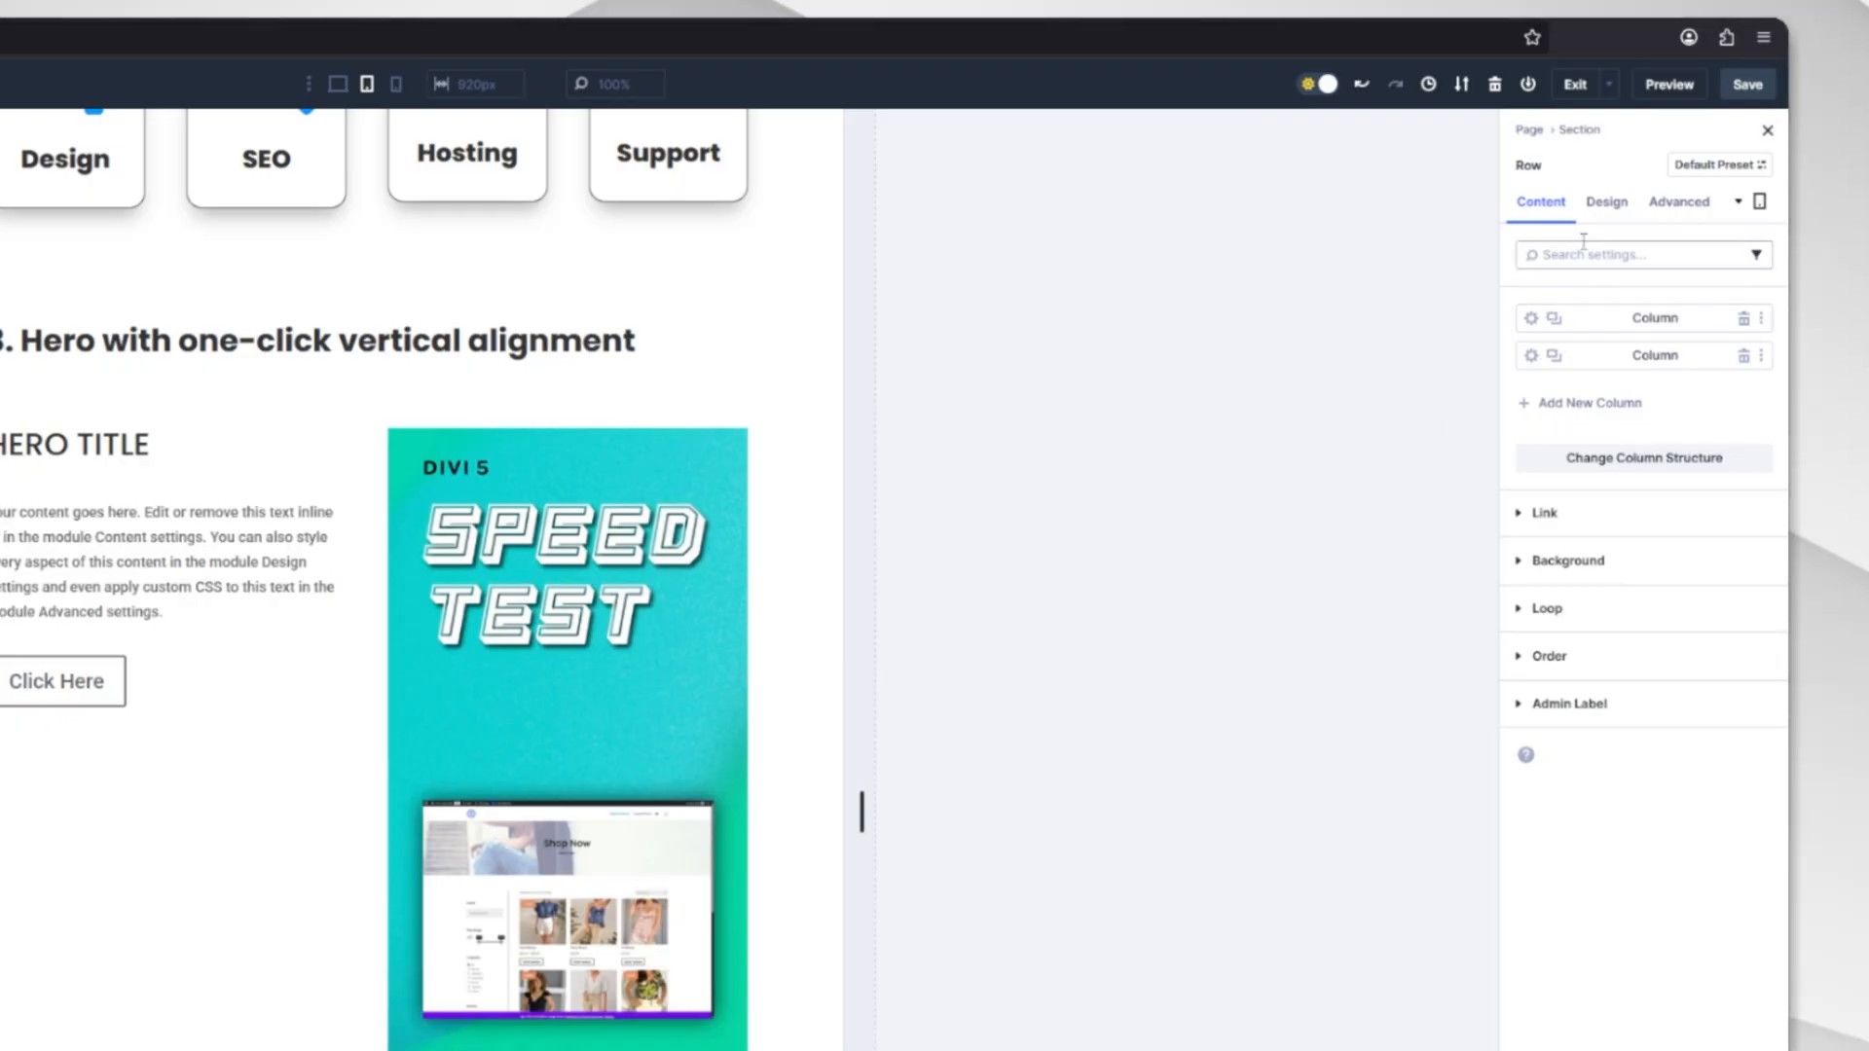
# Set the hero row's Align Items to End after trying Start and Center, and test Space Between.
pyautogui.click(1606, 201)
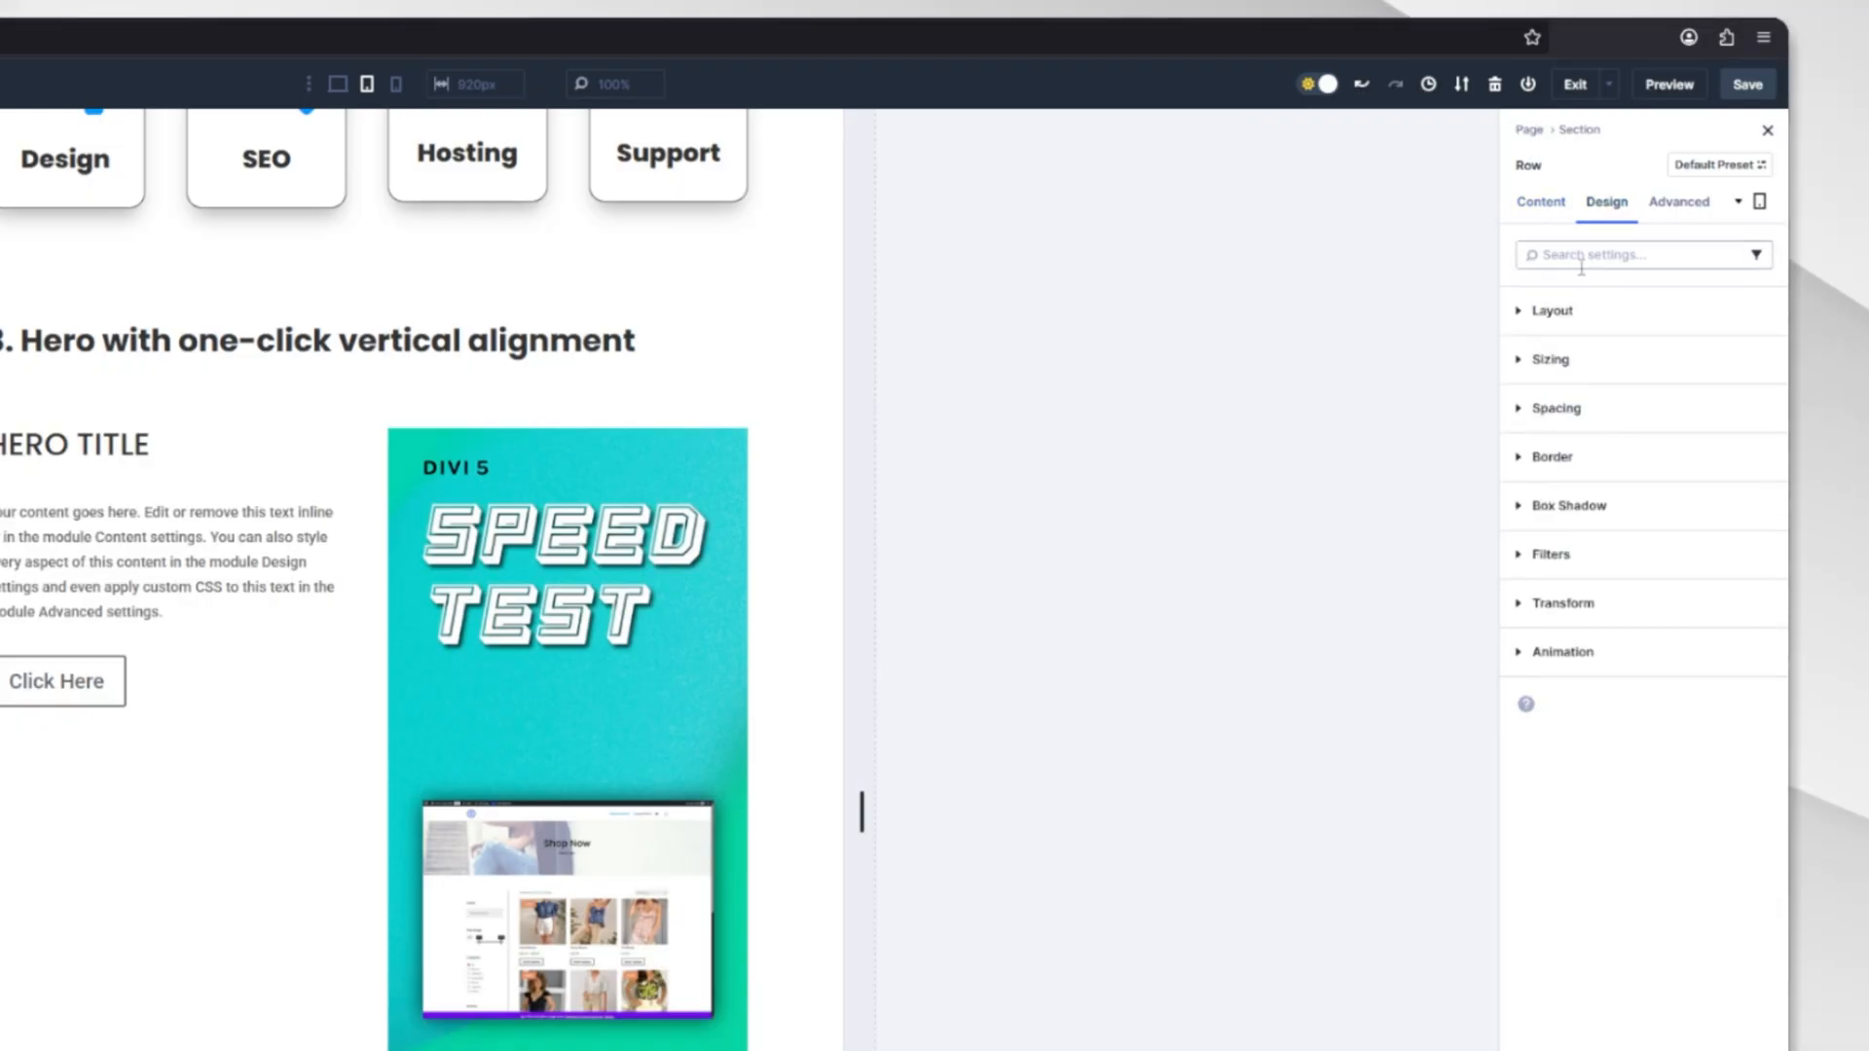
pyautogui.click(1552, 312)
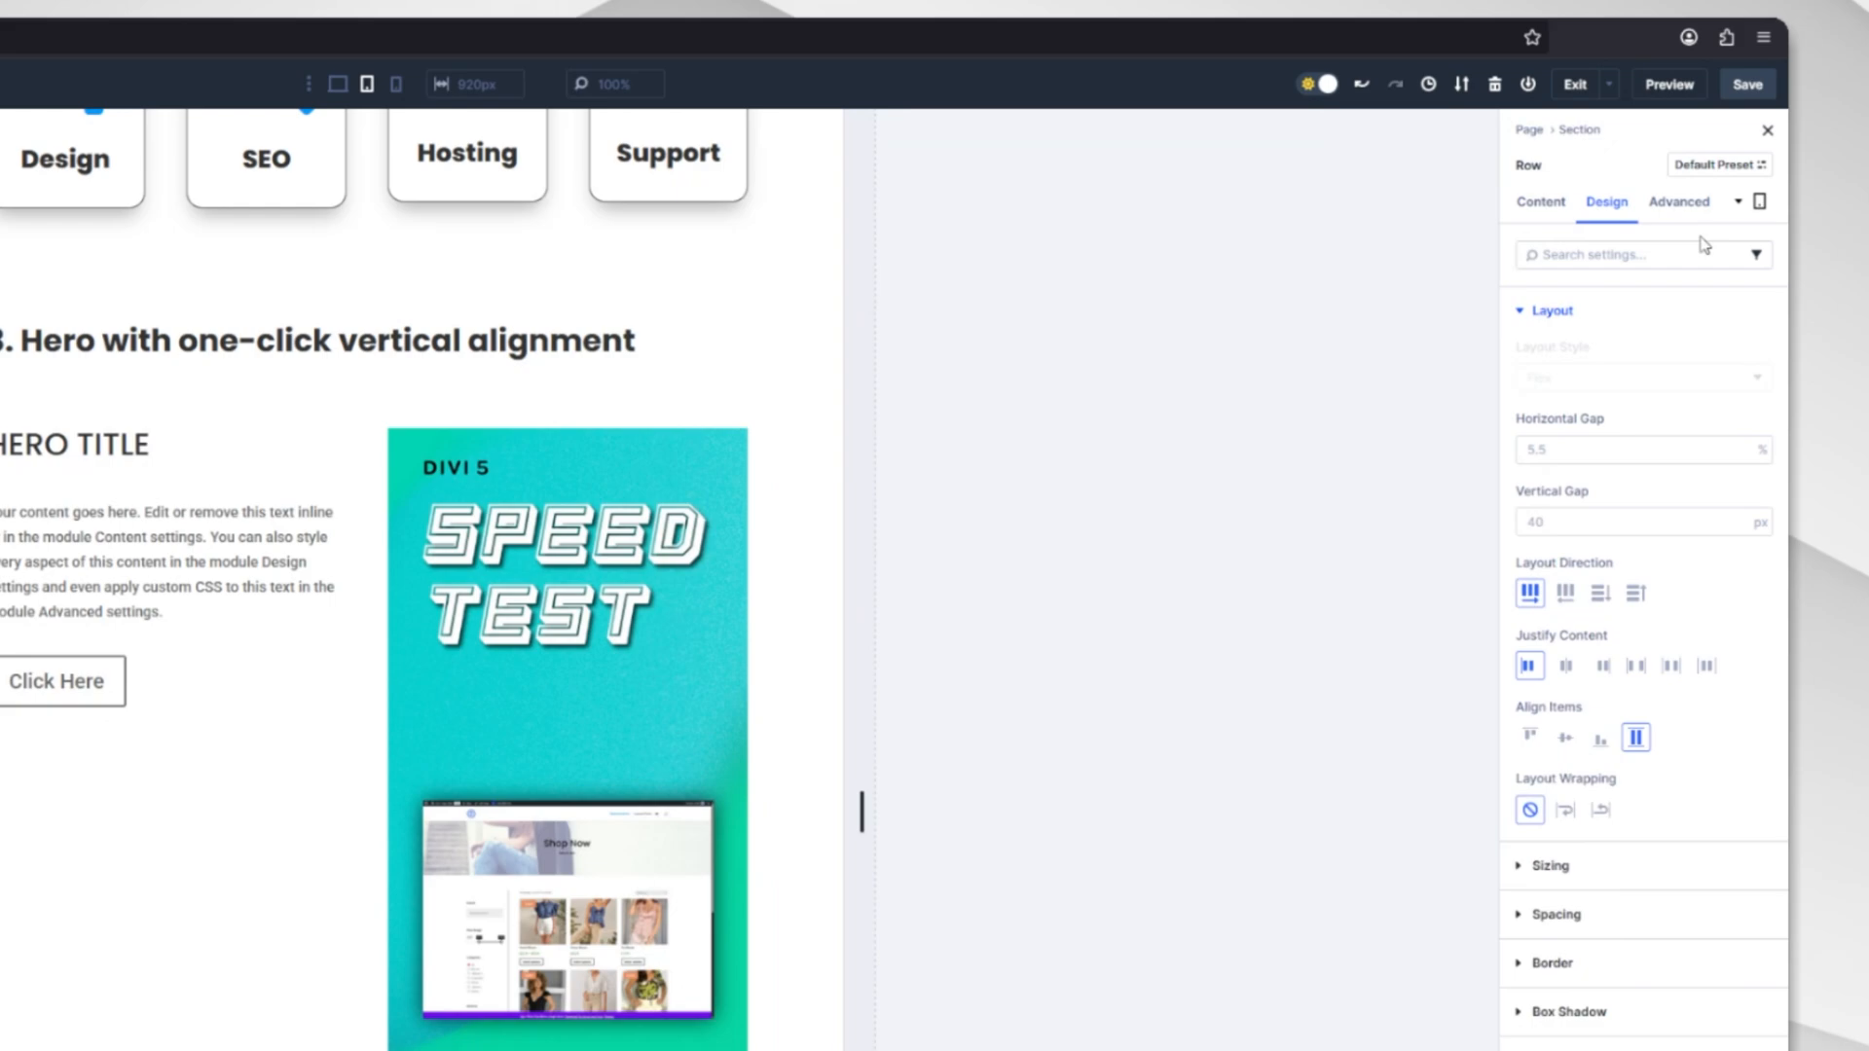
pyautogui.click(1565, 735)
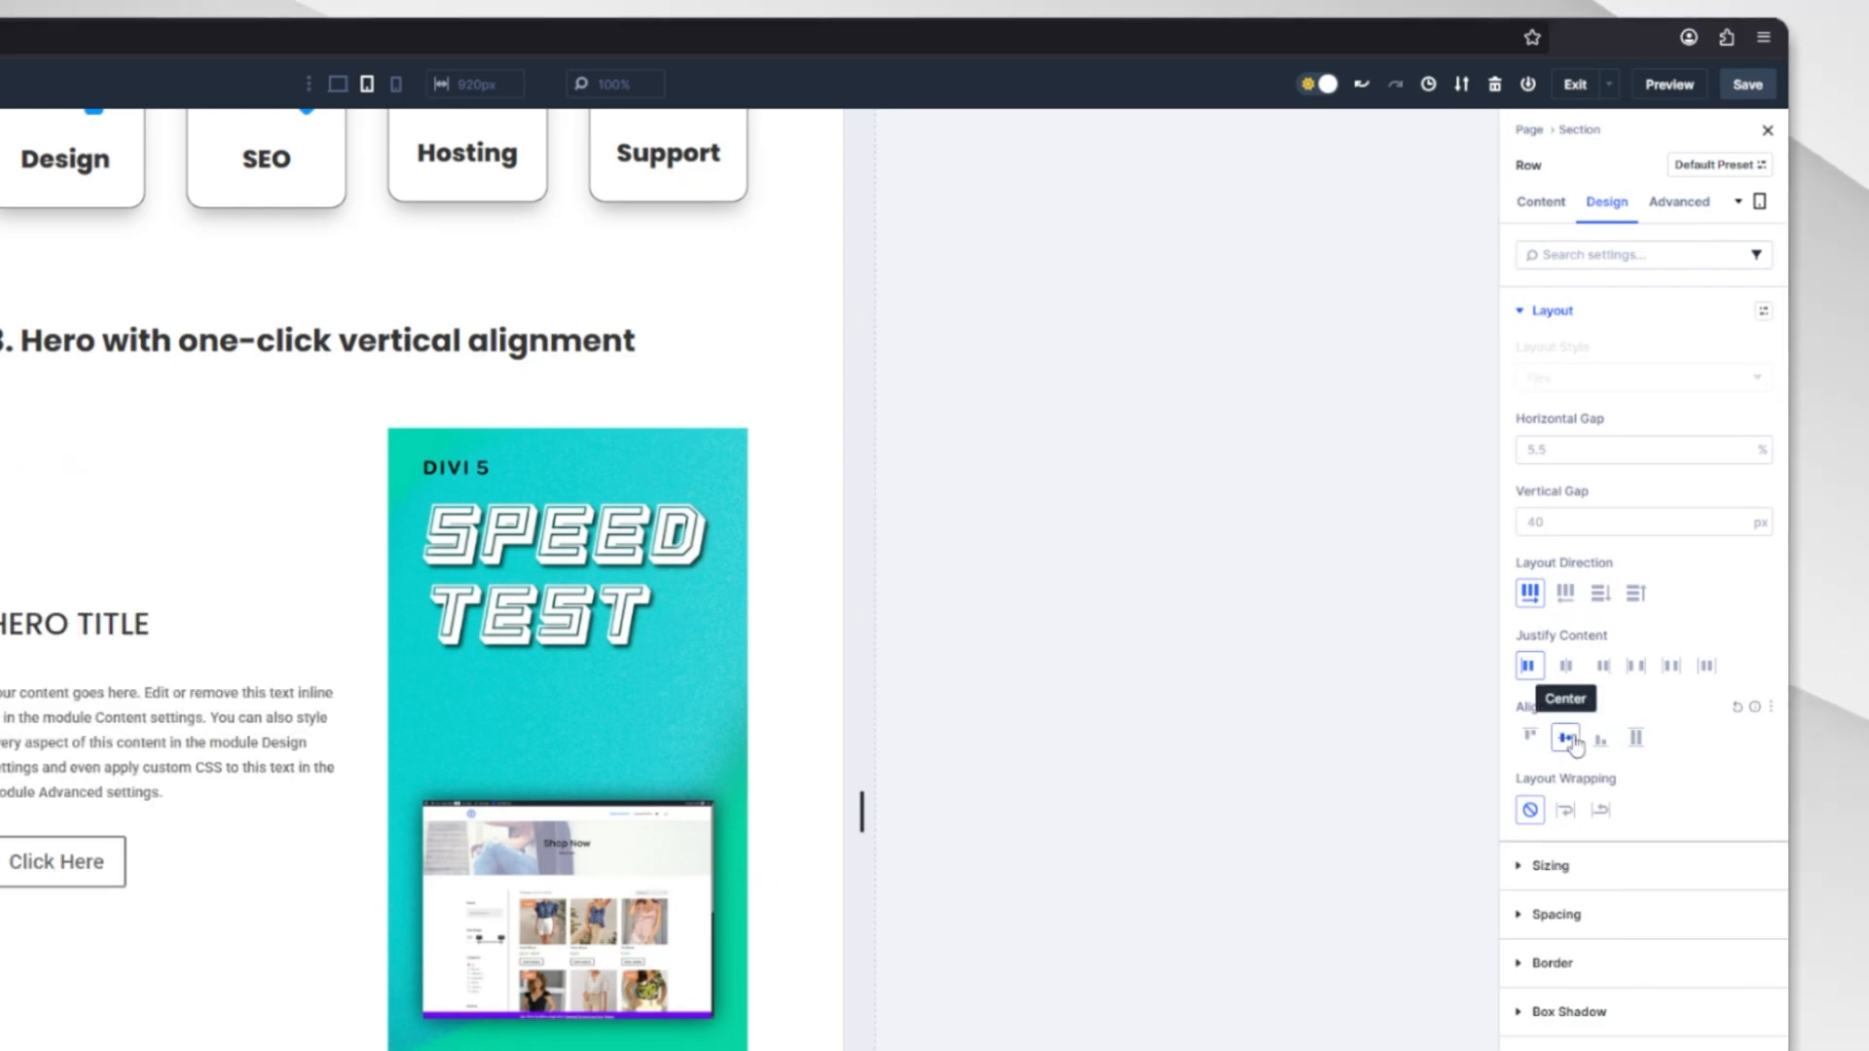
pyautogui.moveTo(1592, 715)
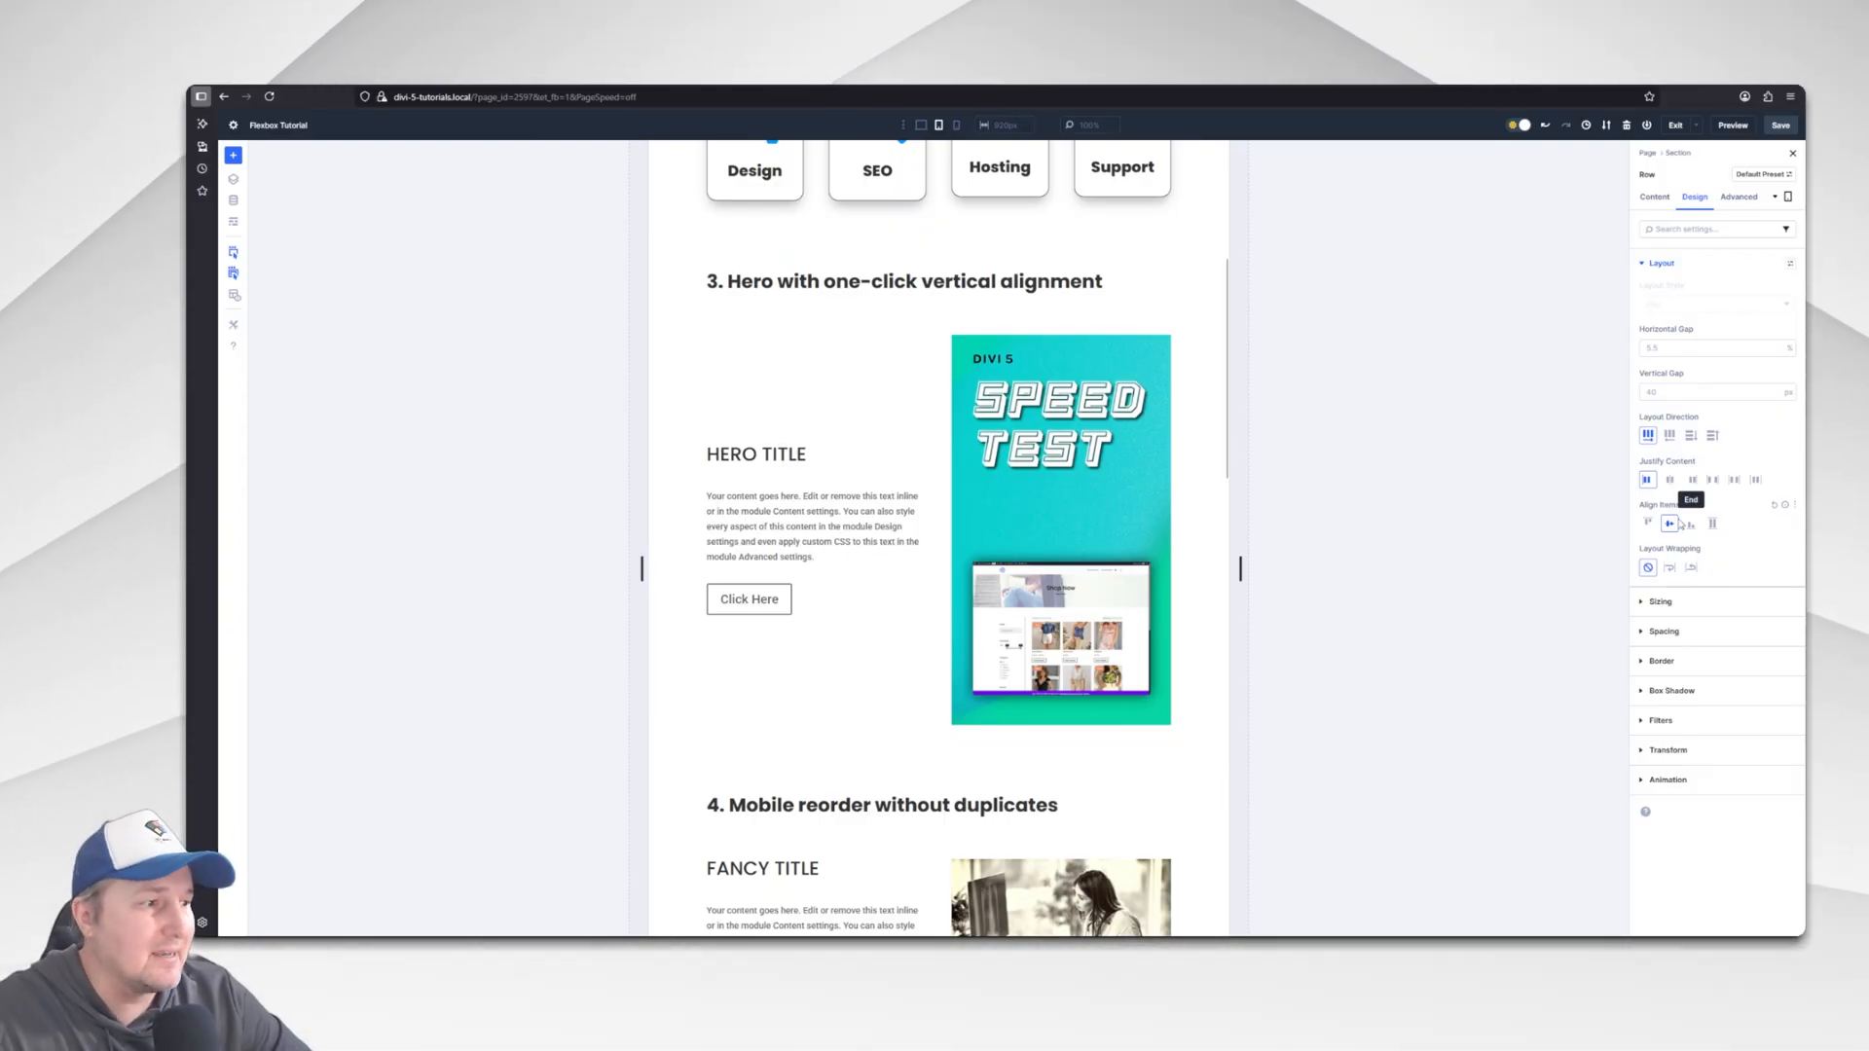
pyautogui.click(1713, 524)
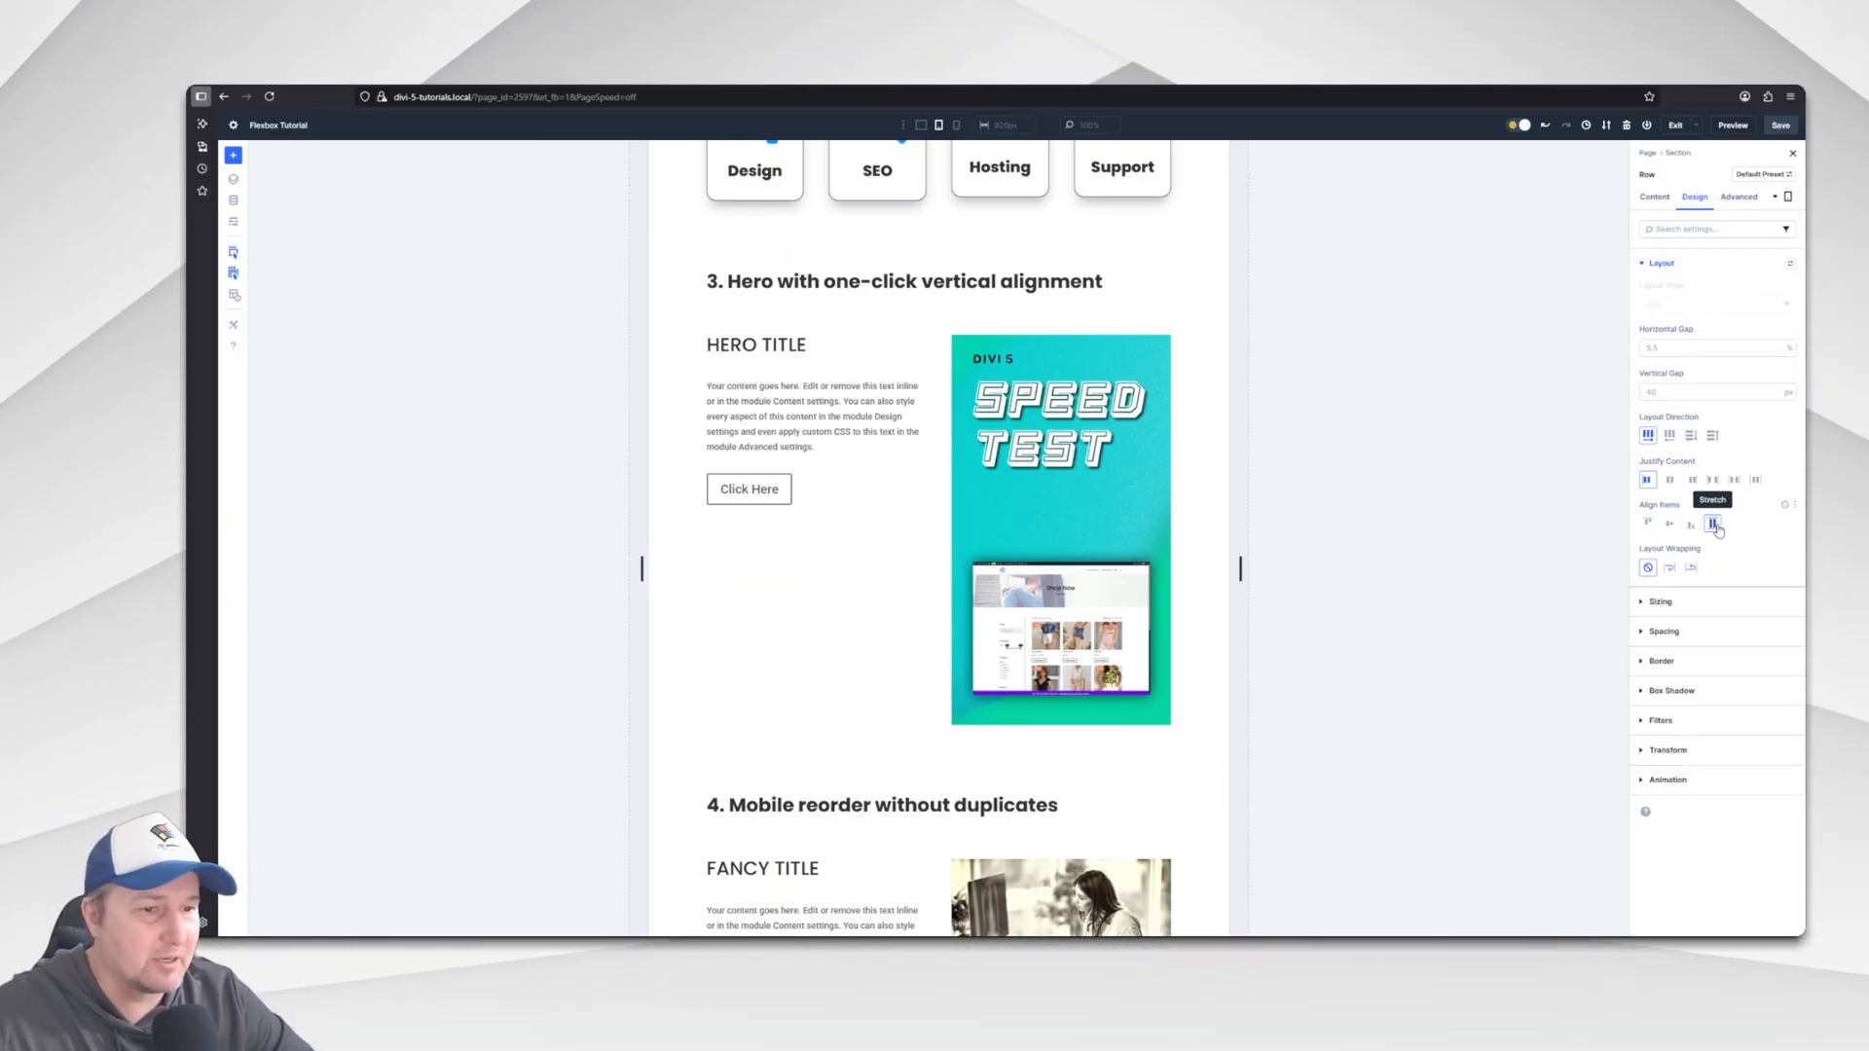
pyautogui.click(1649, 524)
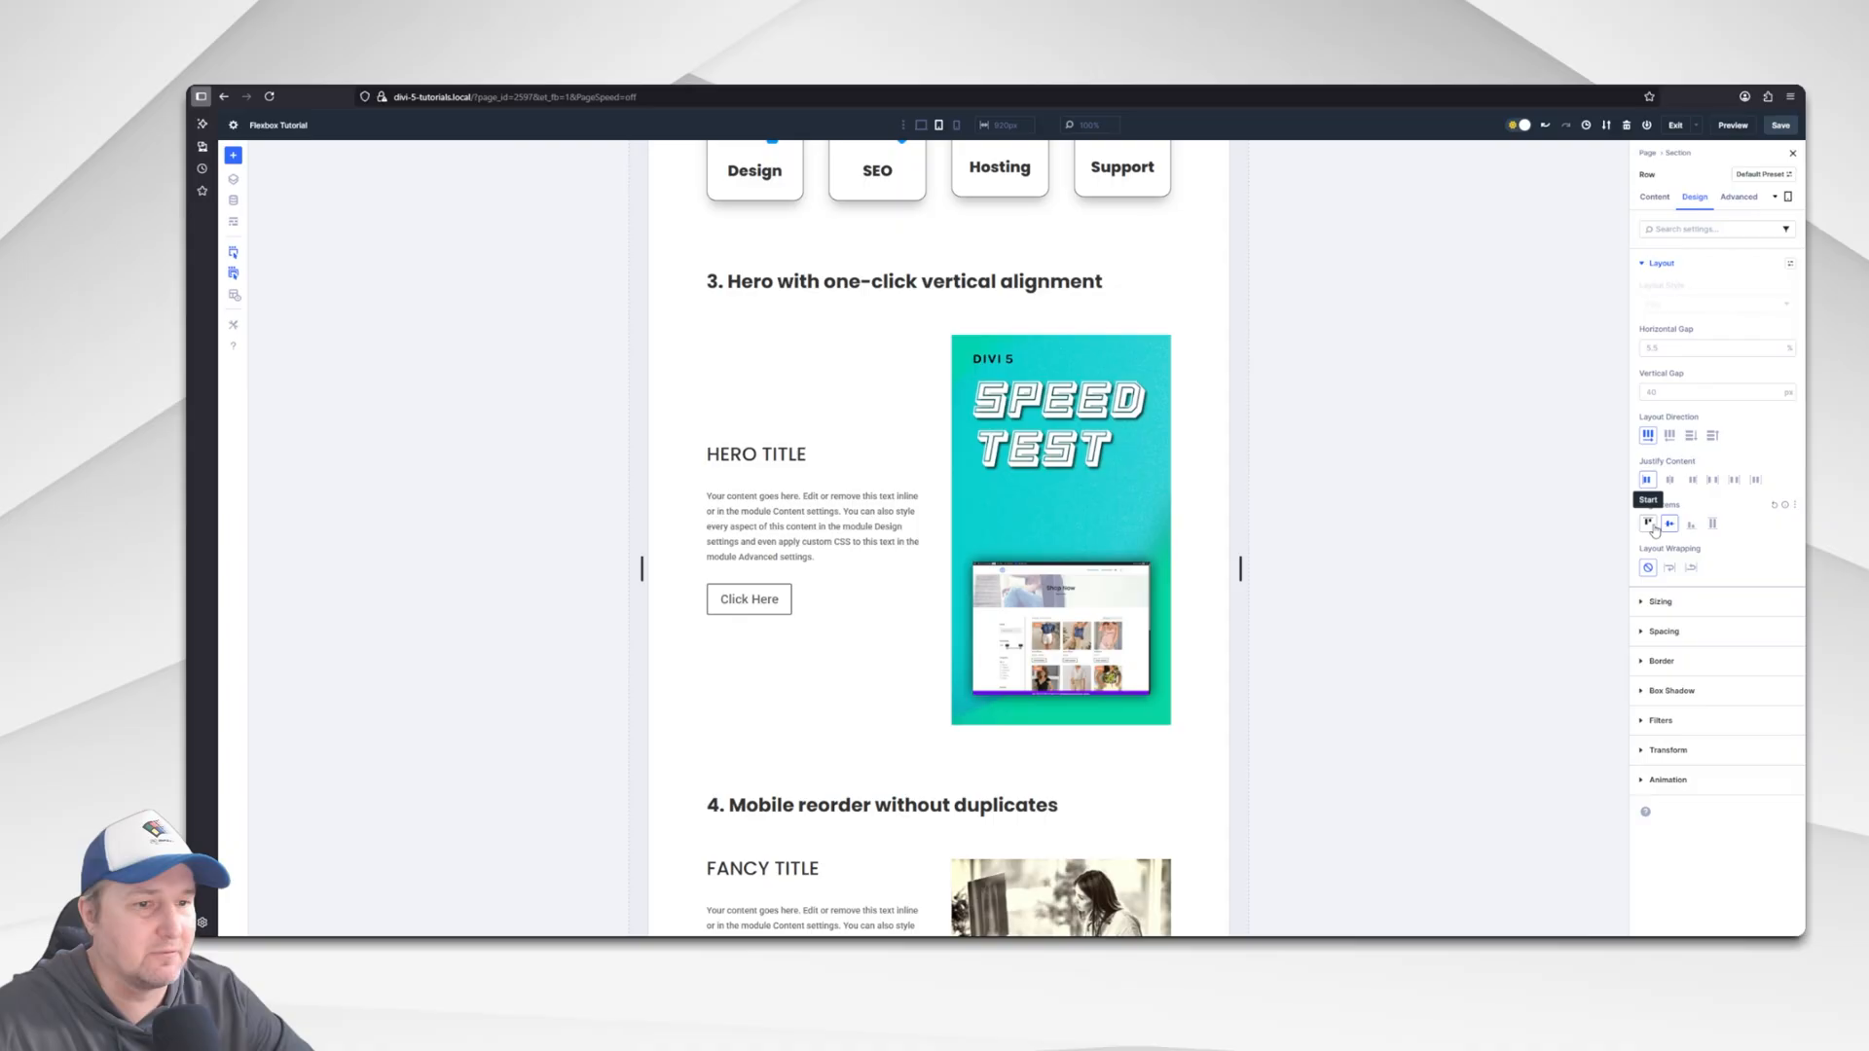
pyautogui.click(1668, 523)
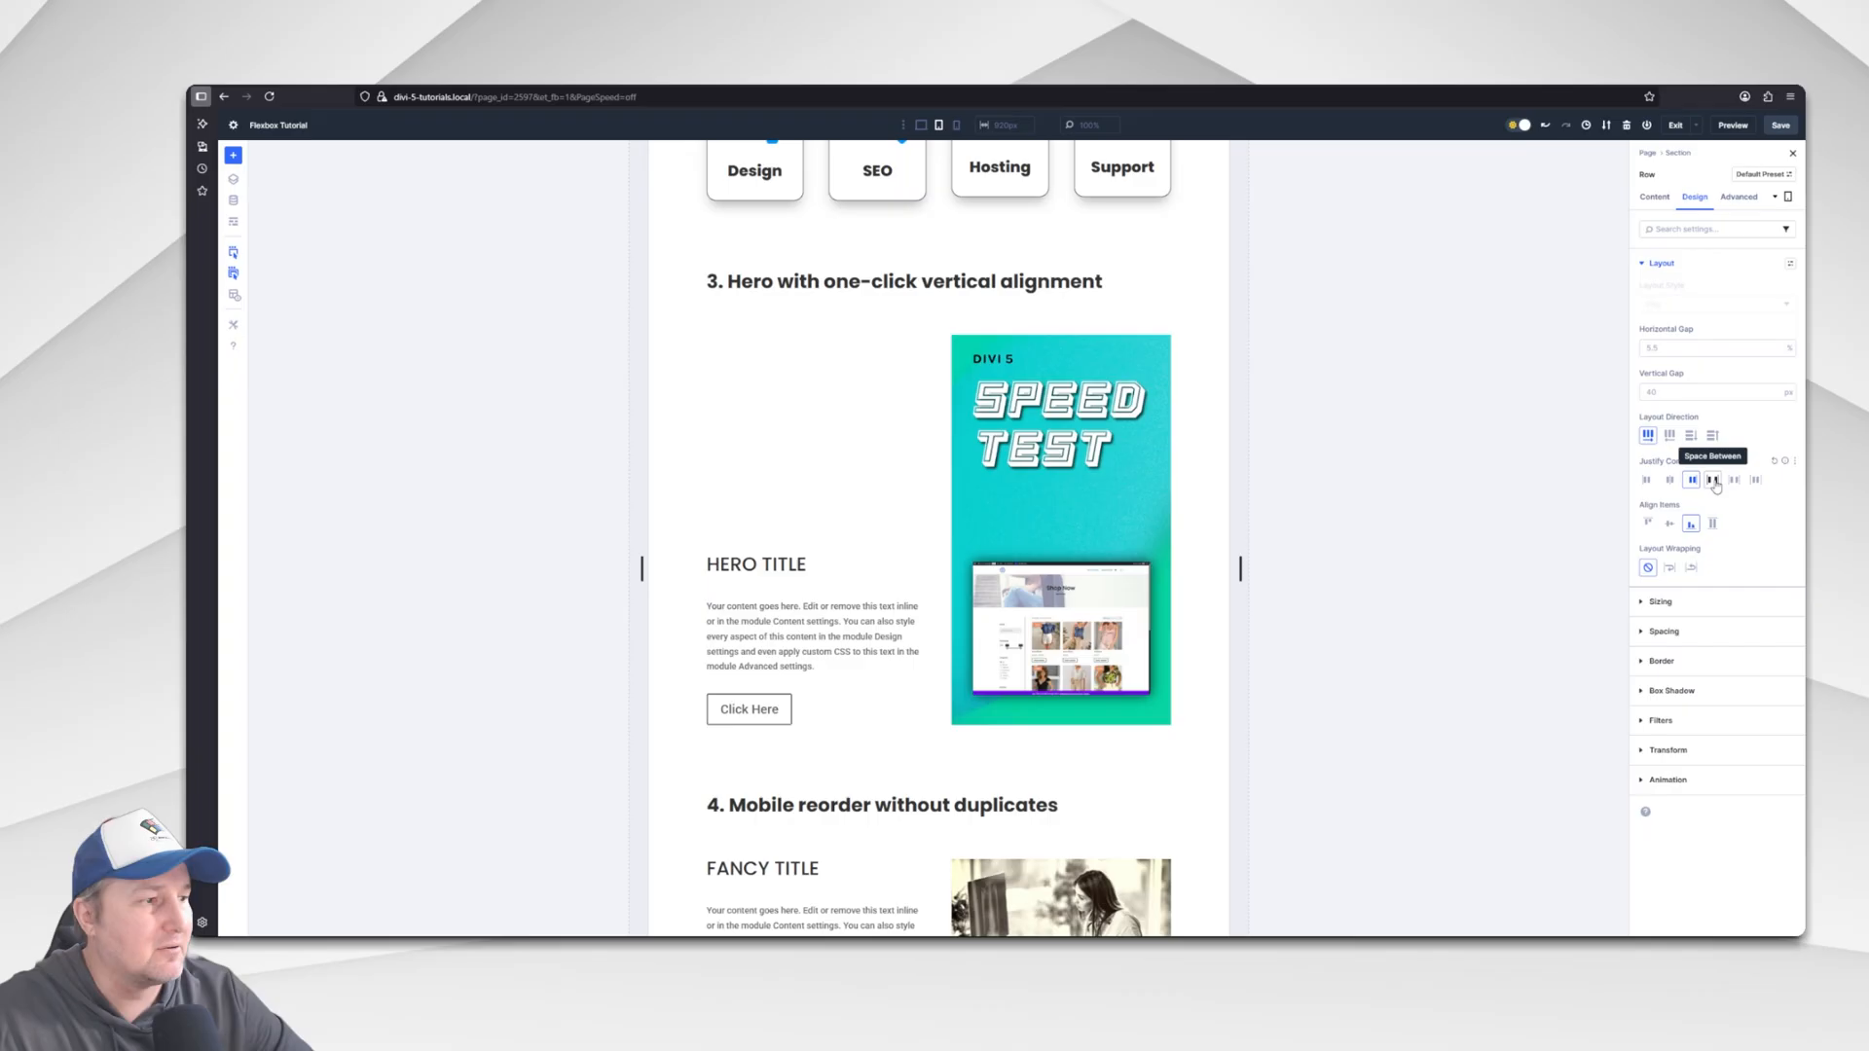
pyautogui.click(1649, 479)
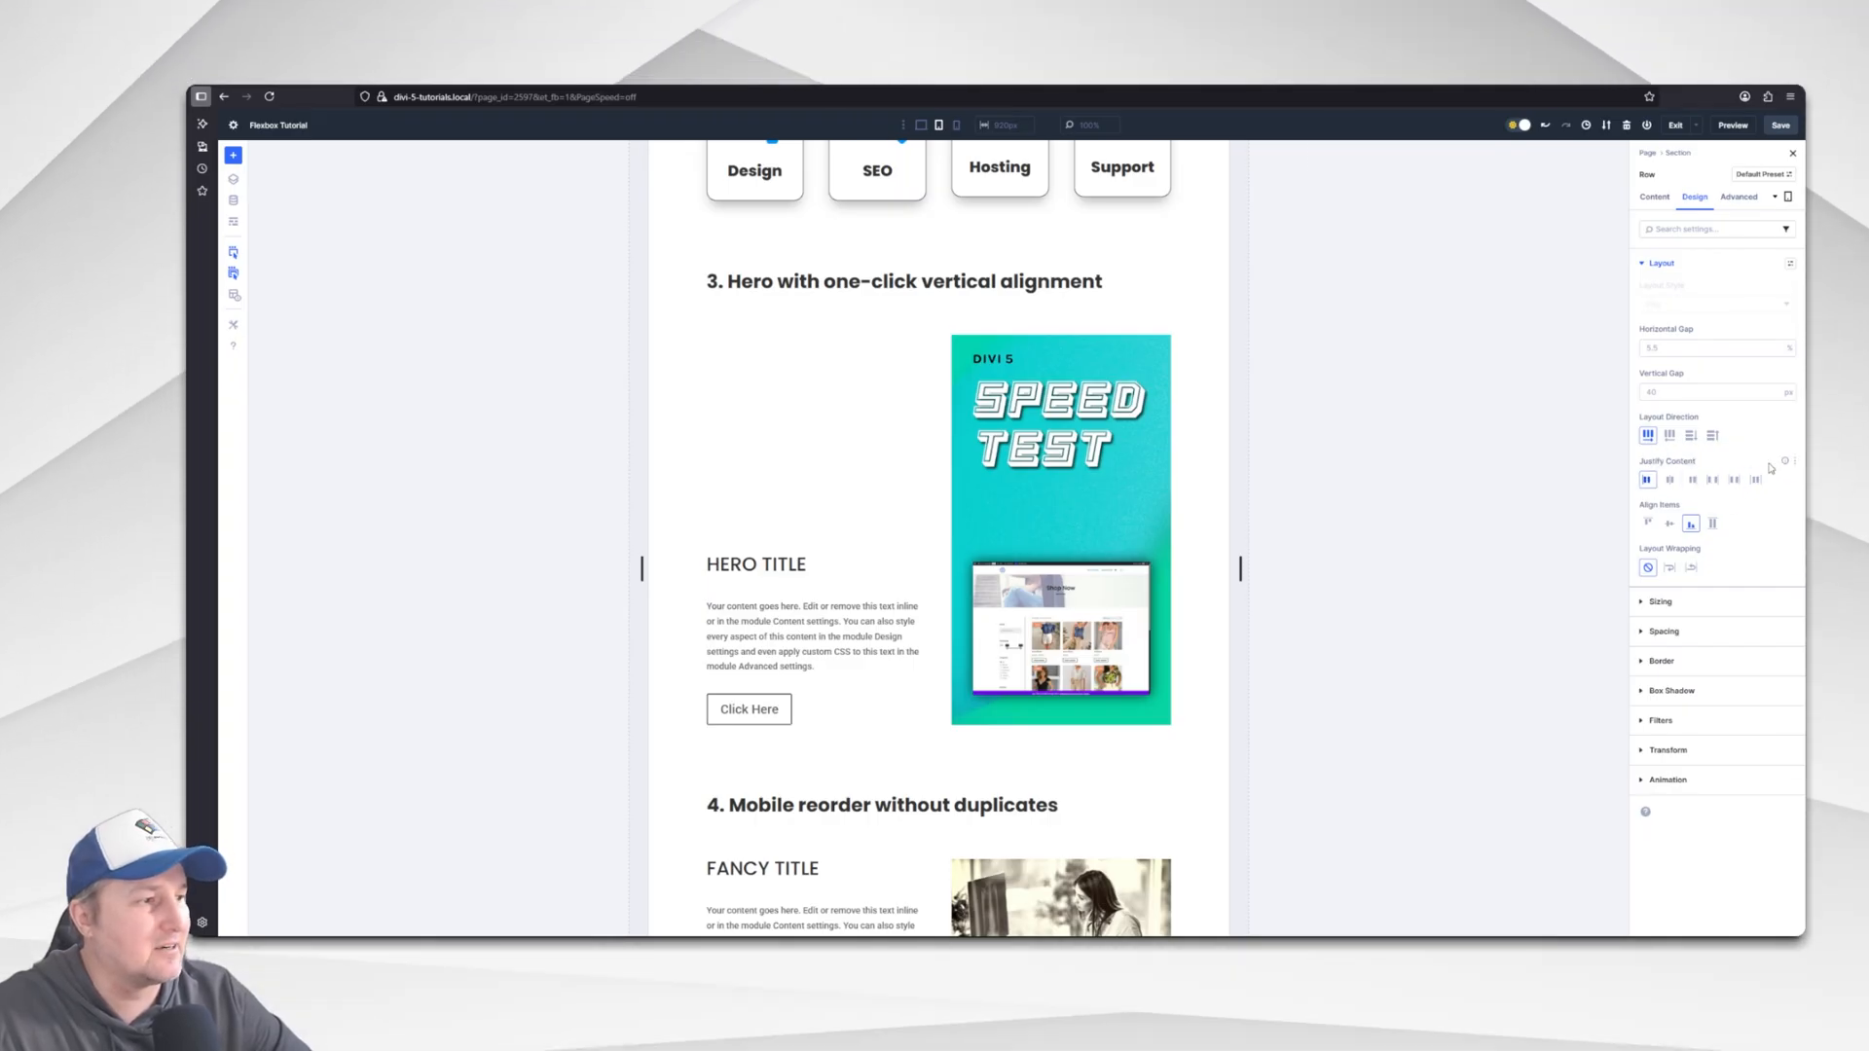
pyautogui.moveTo(1467, 557)
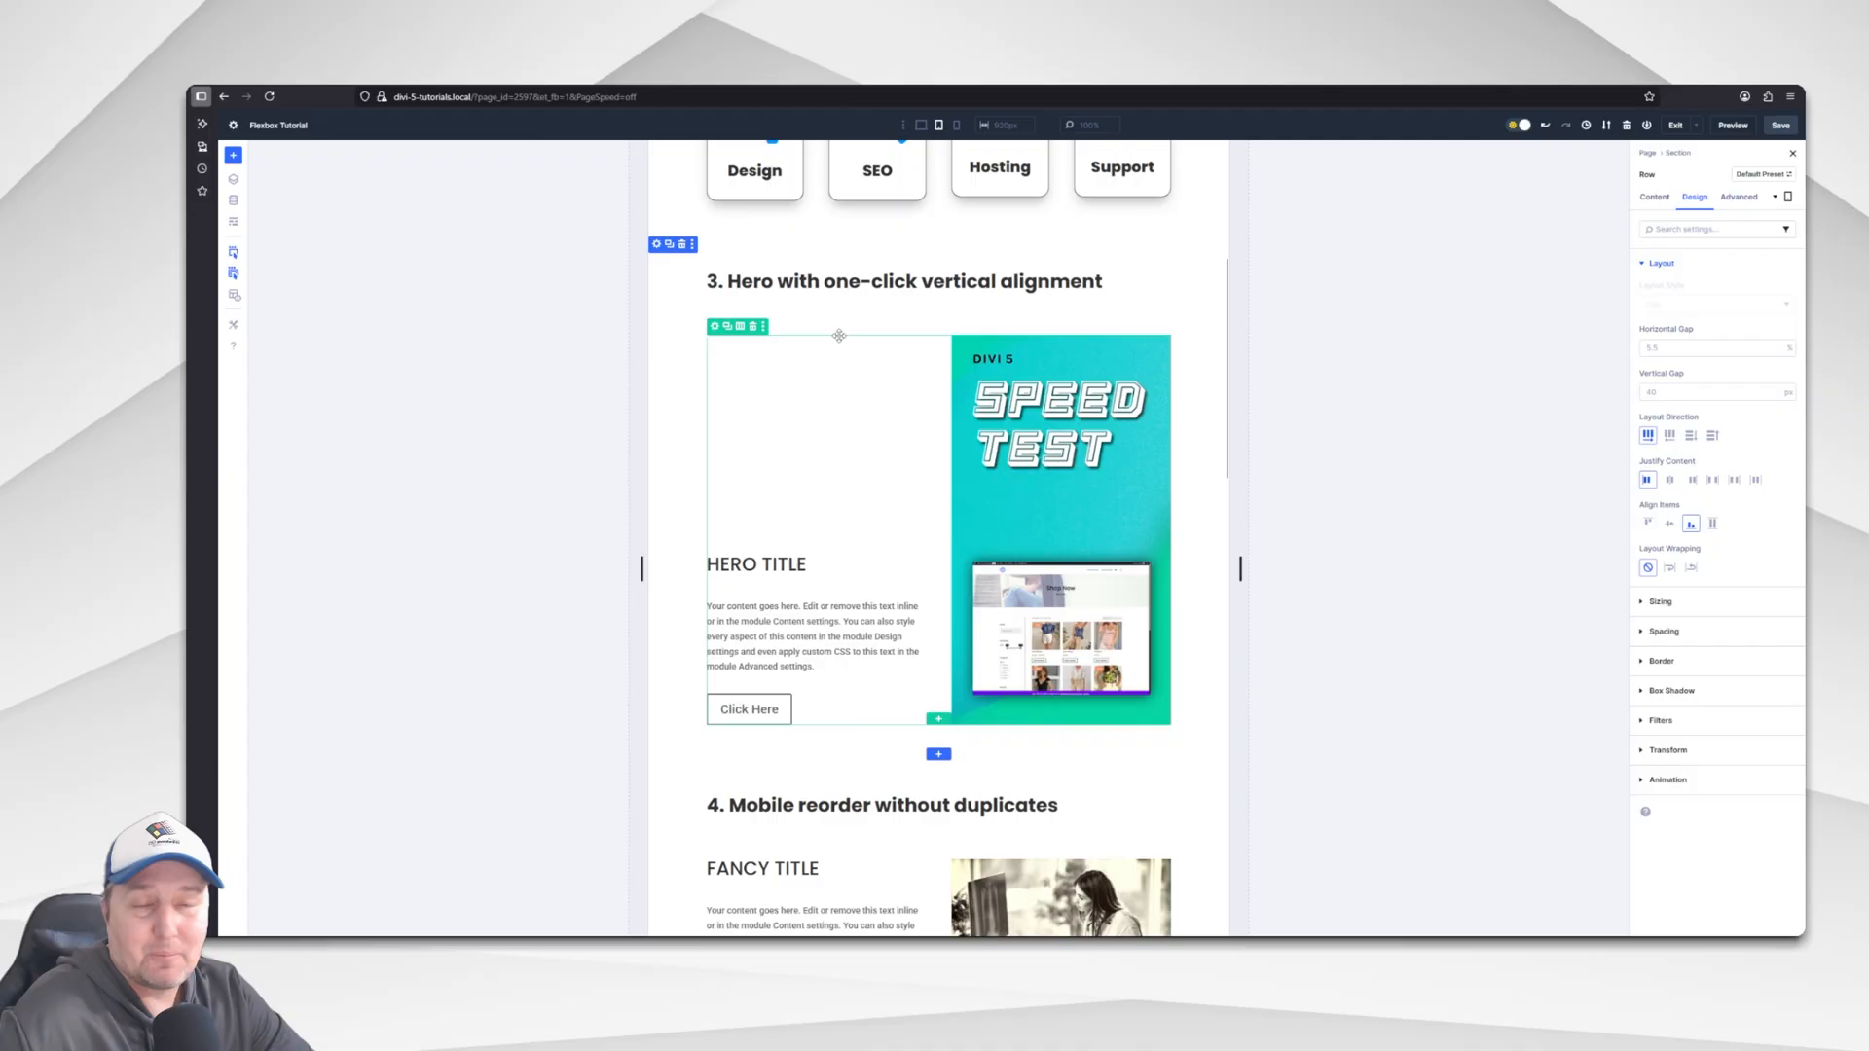
pyautogui.scroll(-3)
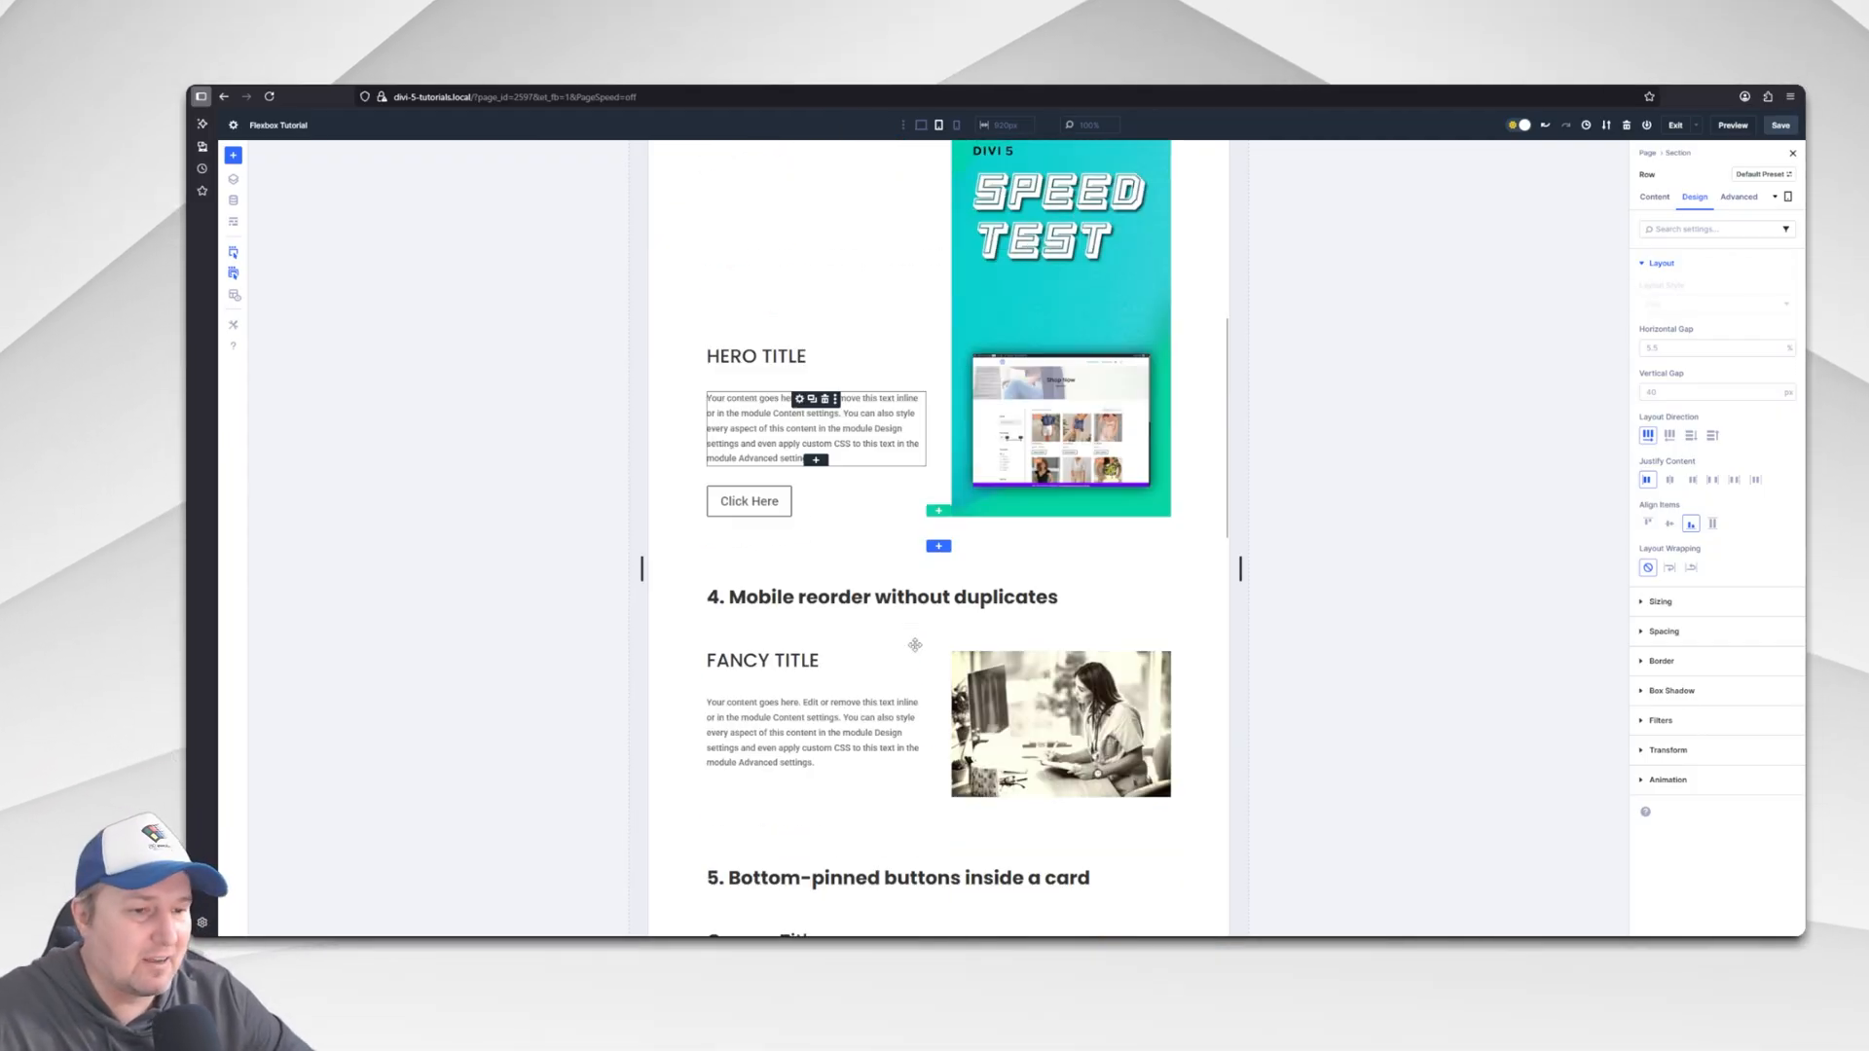
# At Phone width, reach the Order setting of section 4's text column.
pyautogui.scroll(-3)
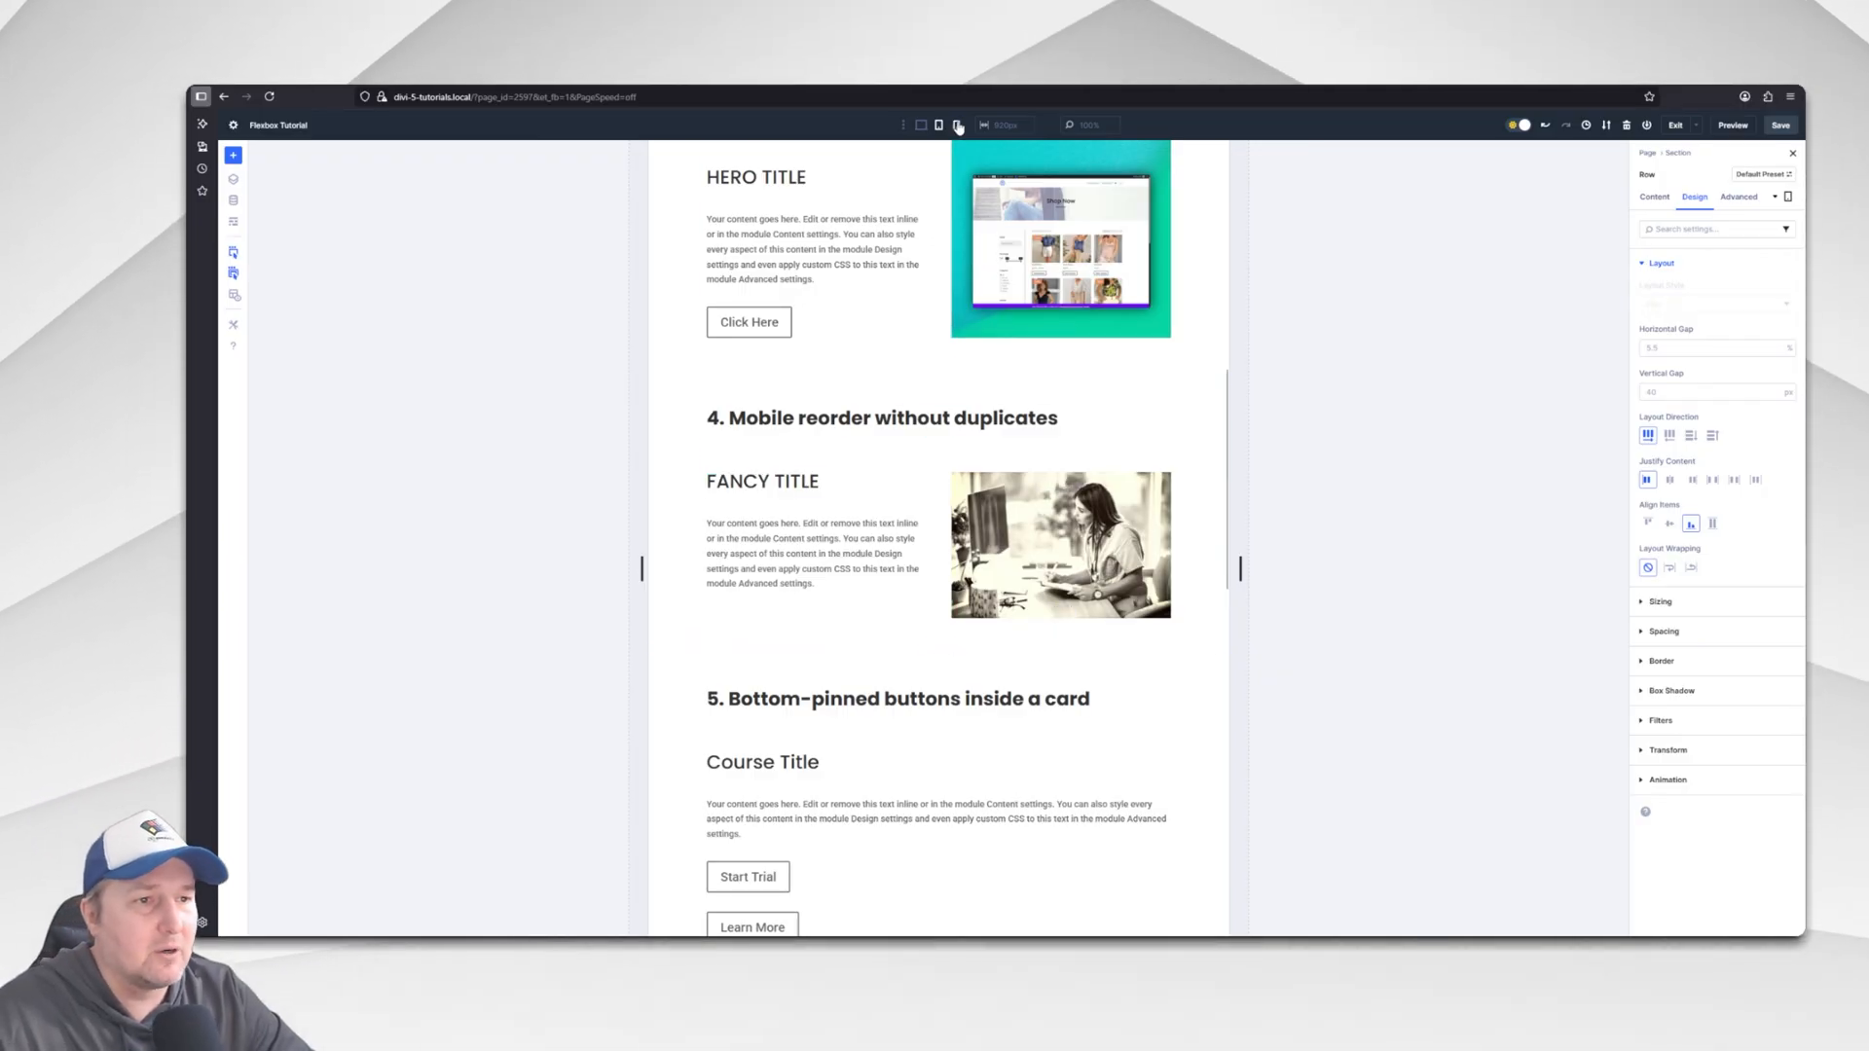
pyautogui.click(956, 125)
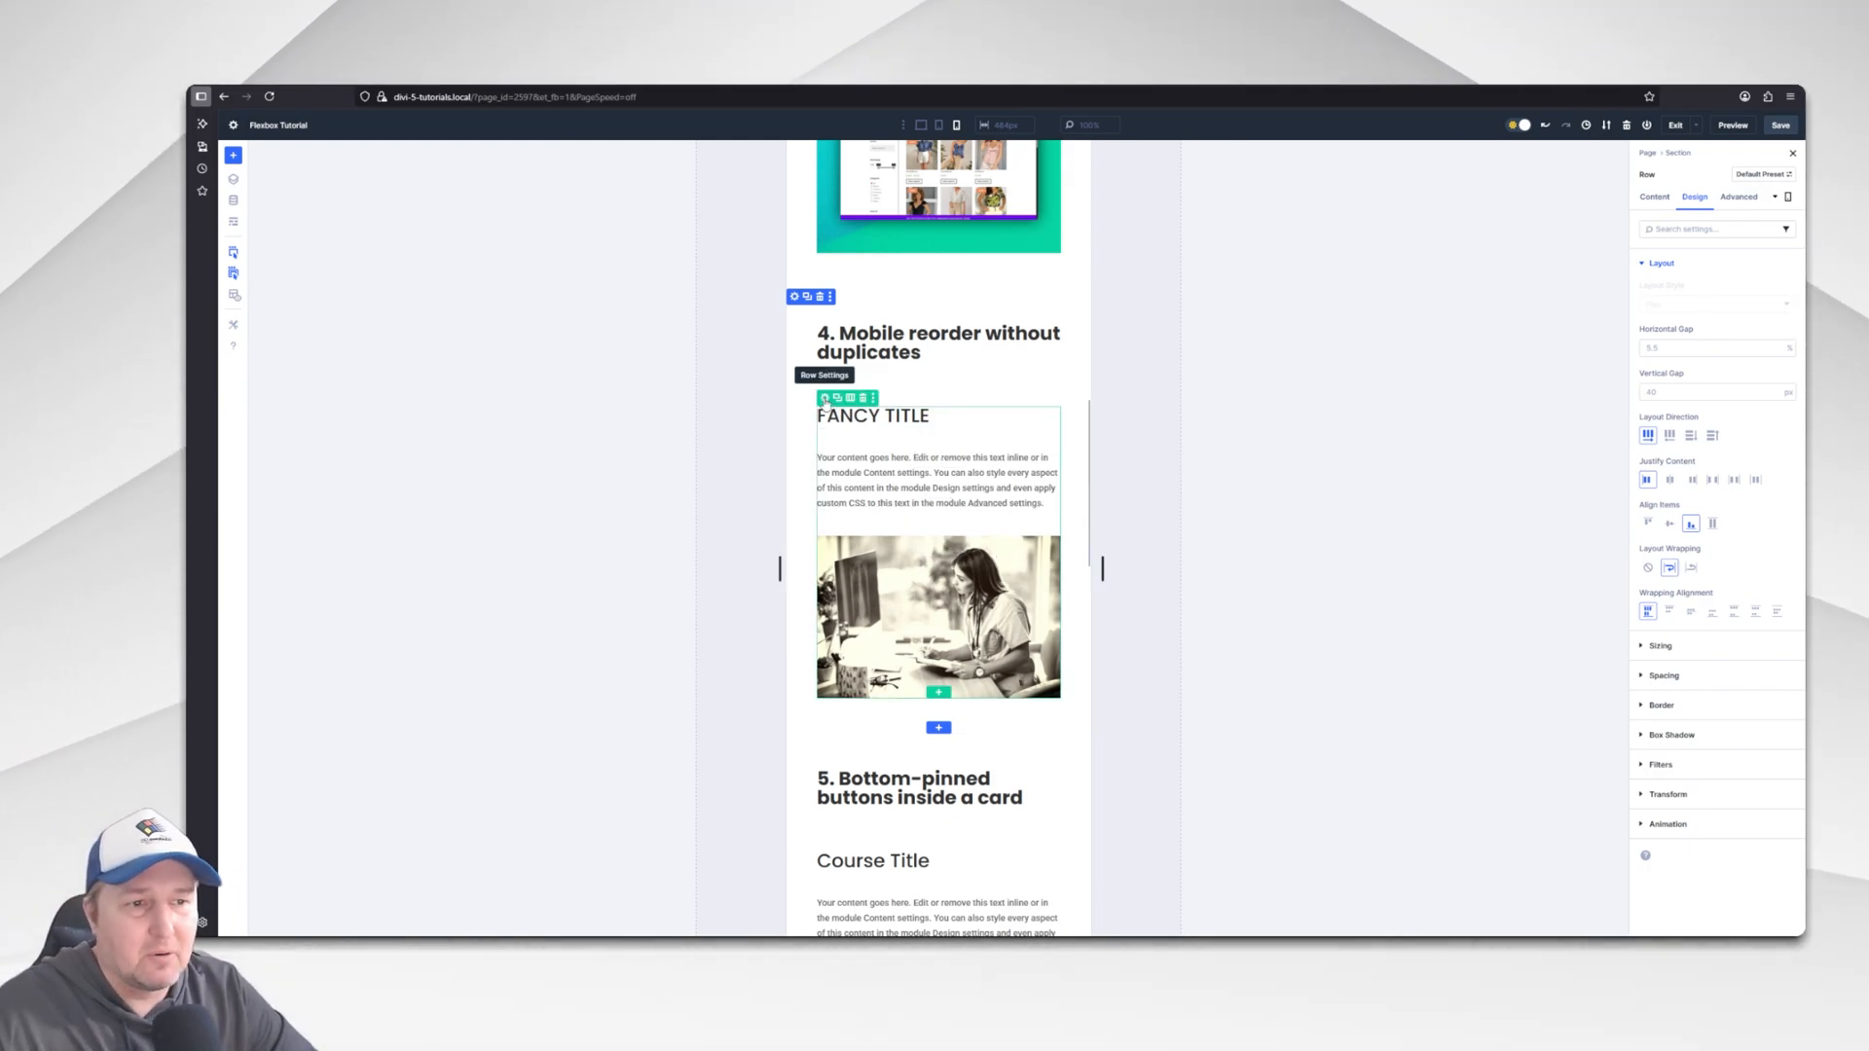
pyautogui.click(1655, 197)
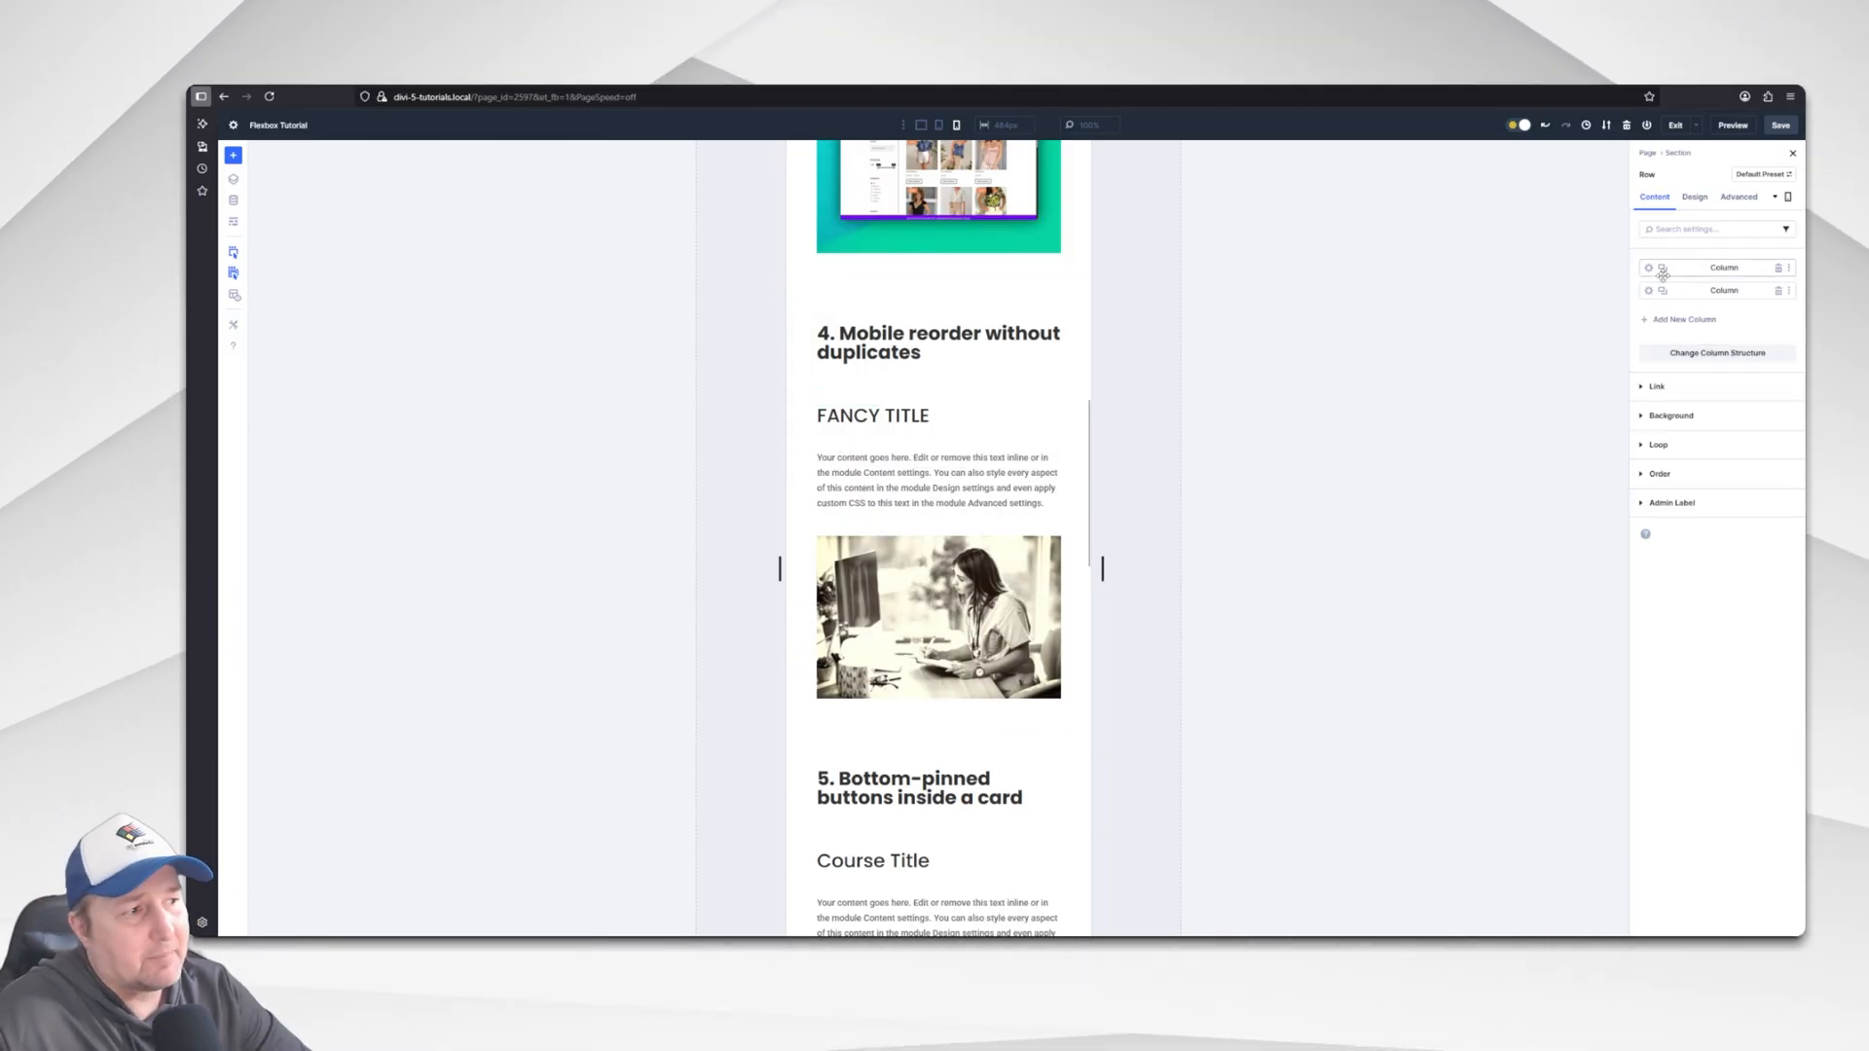
pyautogui.moveTo(1617, 286)
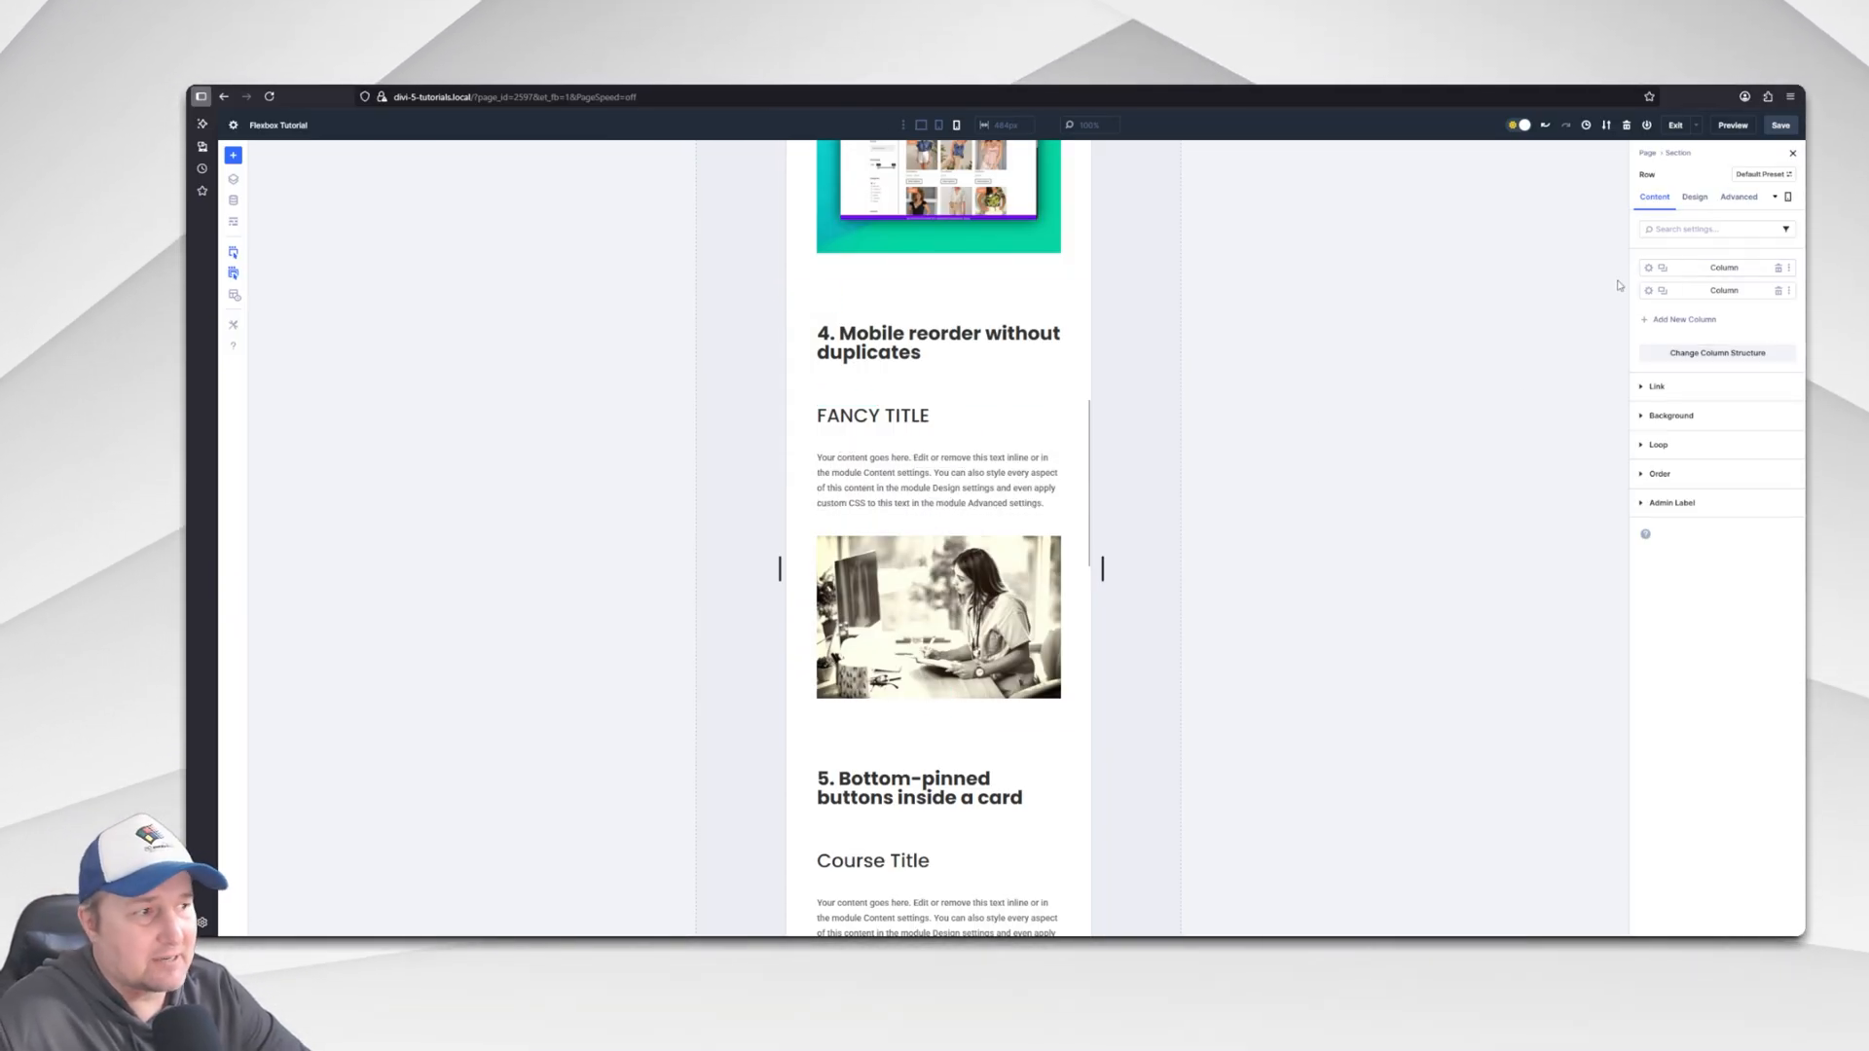
pyautogui.click(1717, 267)
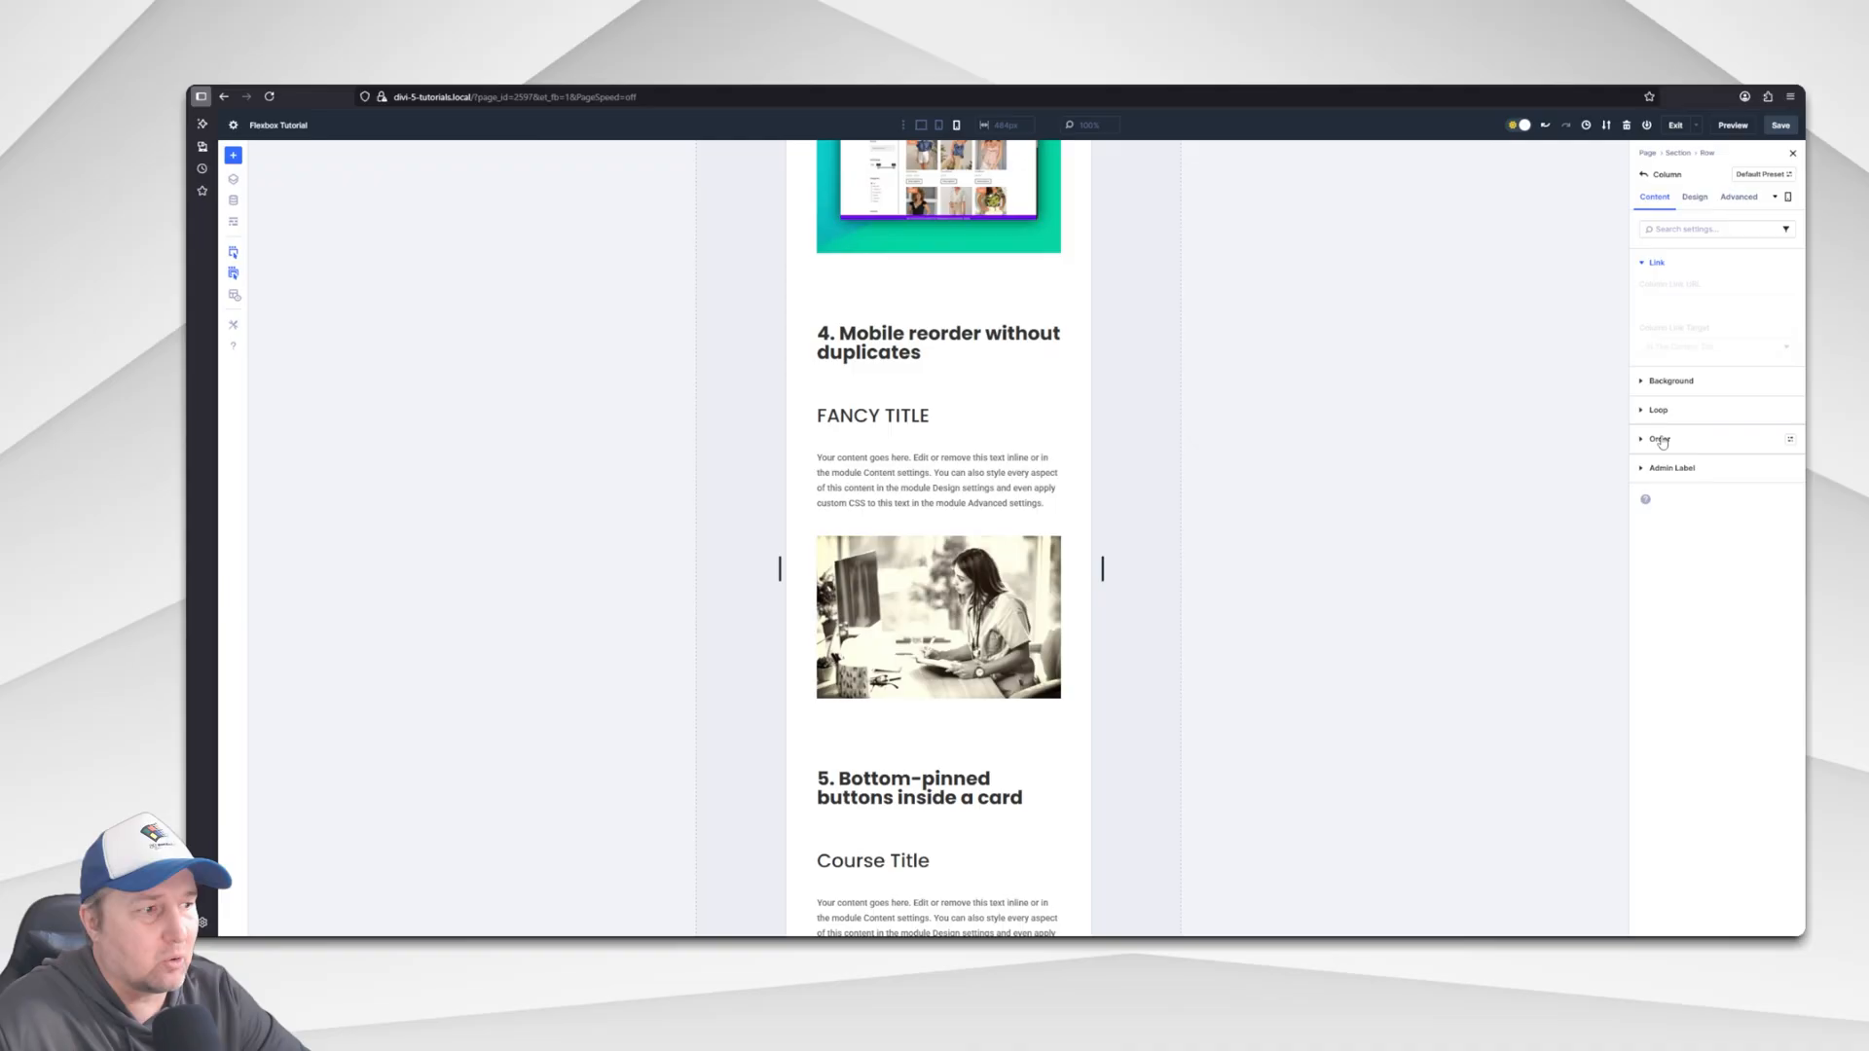
pyautogui.click(1659, 438)
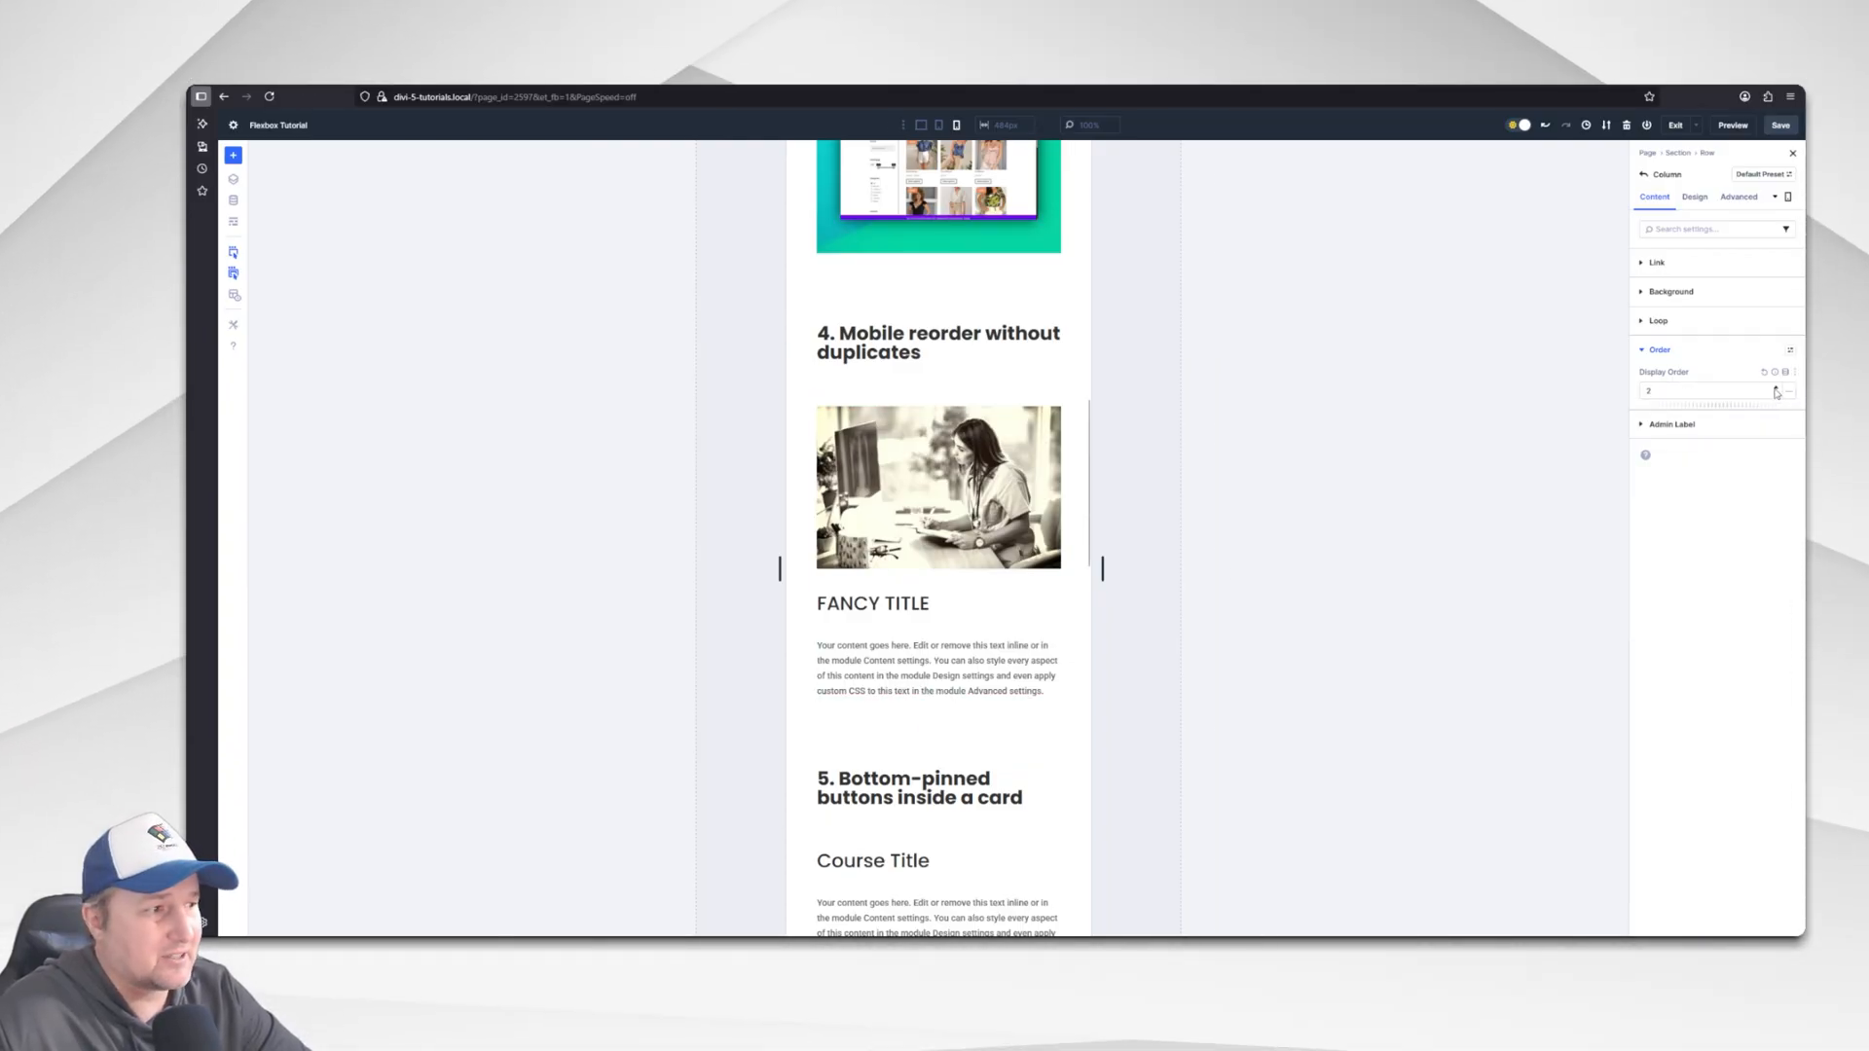
# Set the text column's Display Order to 2 and check the image column's order.
pyautogui.click(1776, 395)
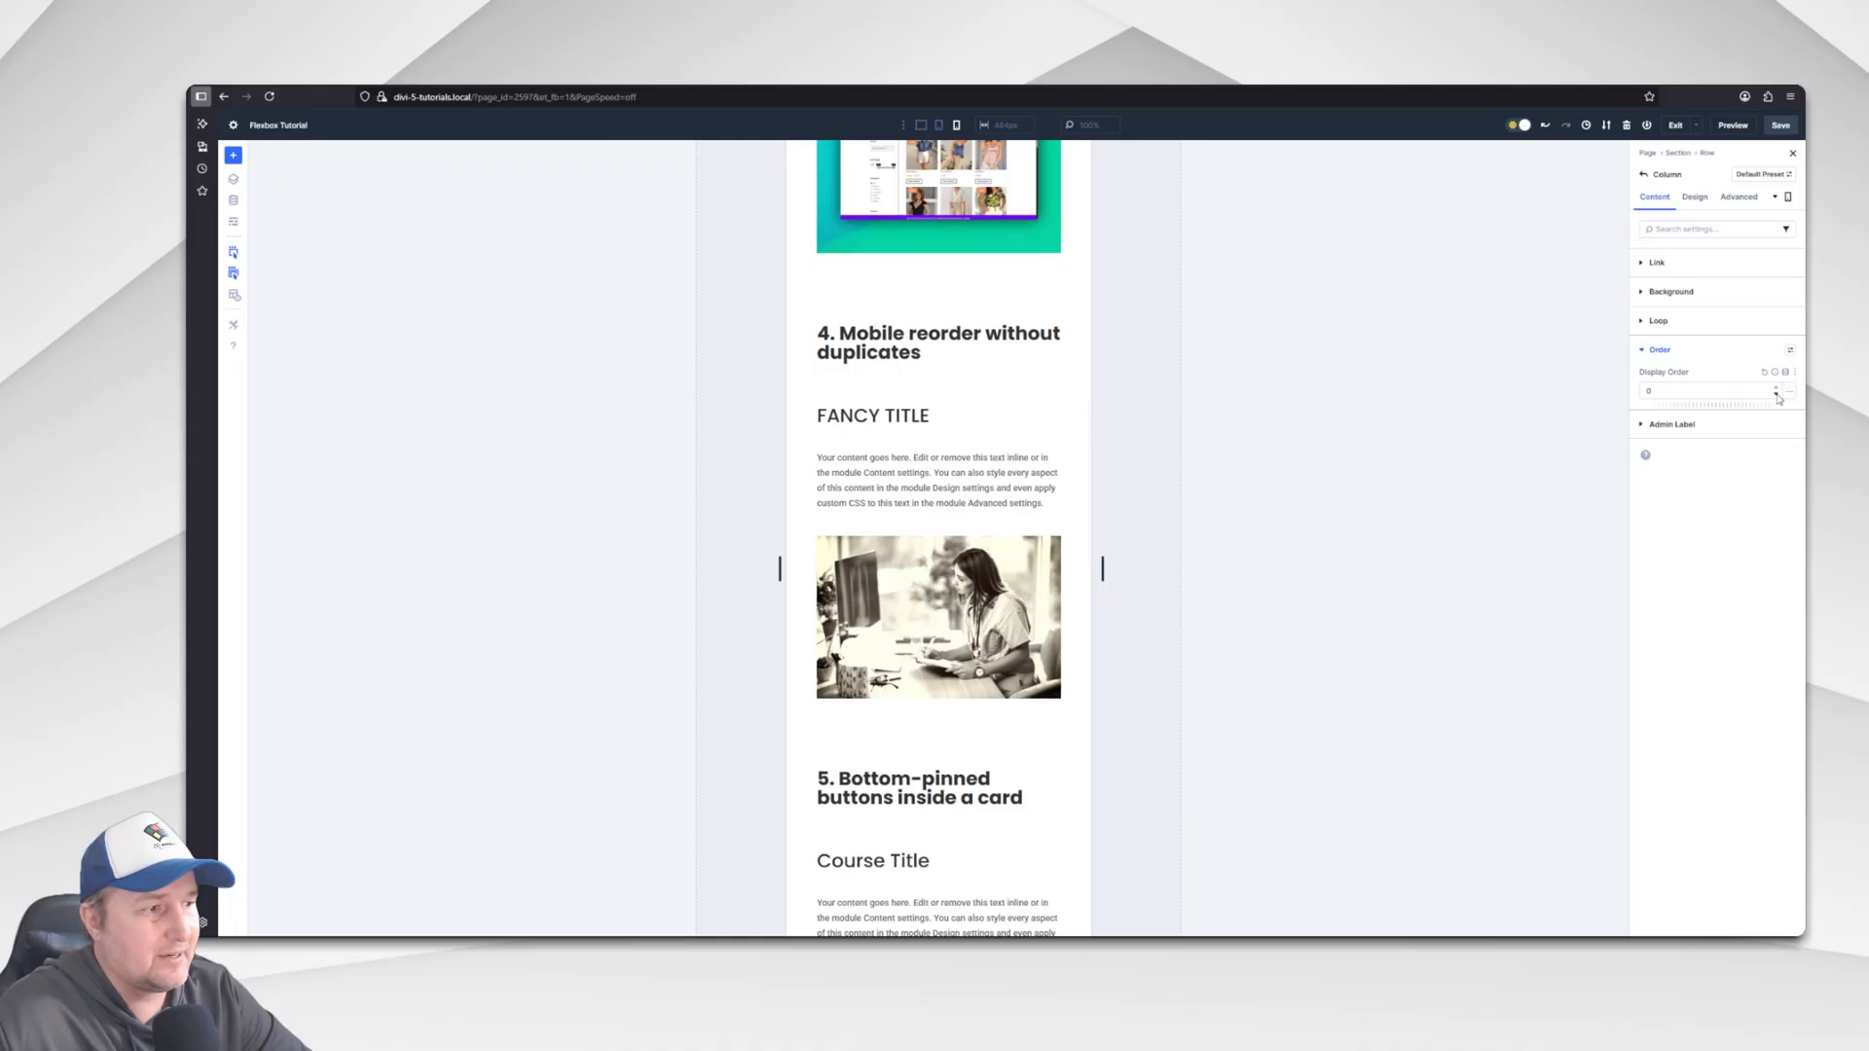
pyautogui.click(1778, 387)
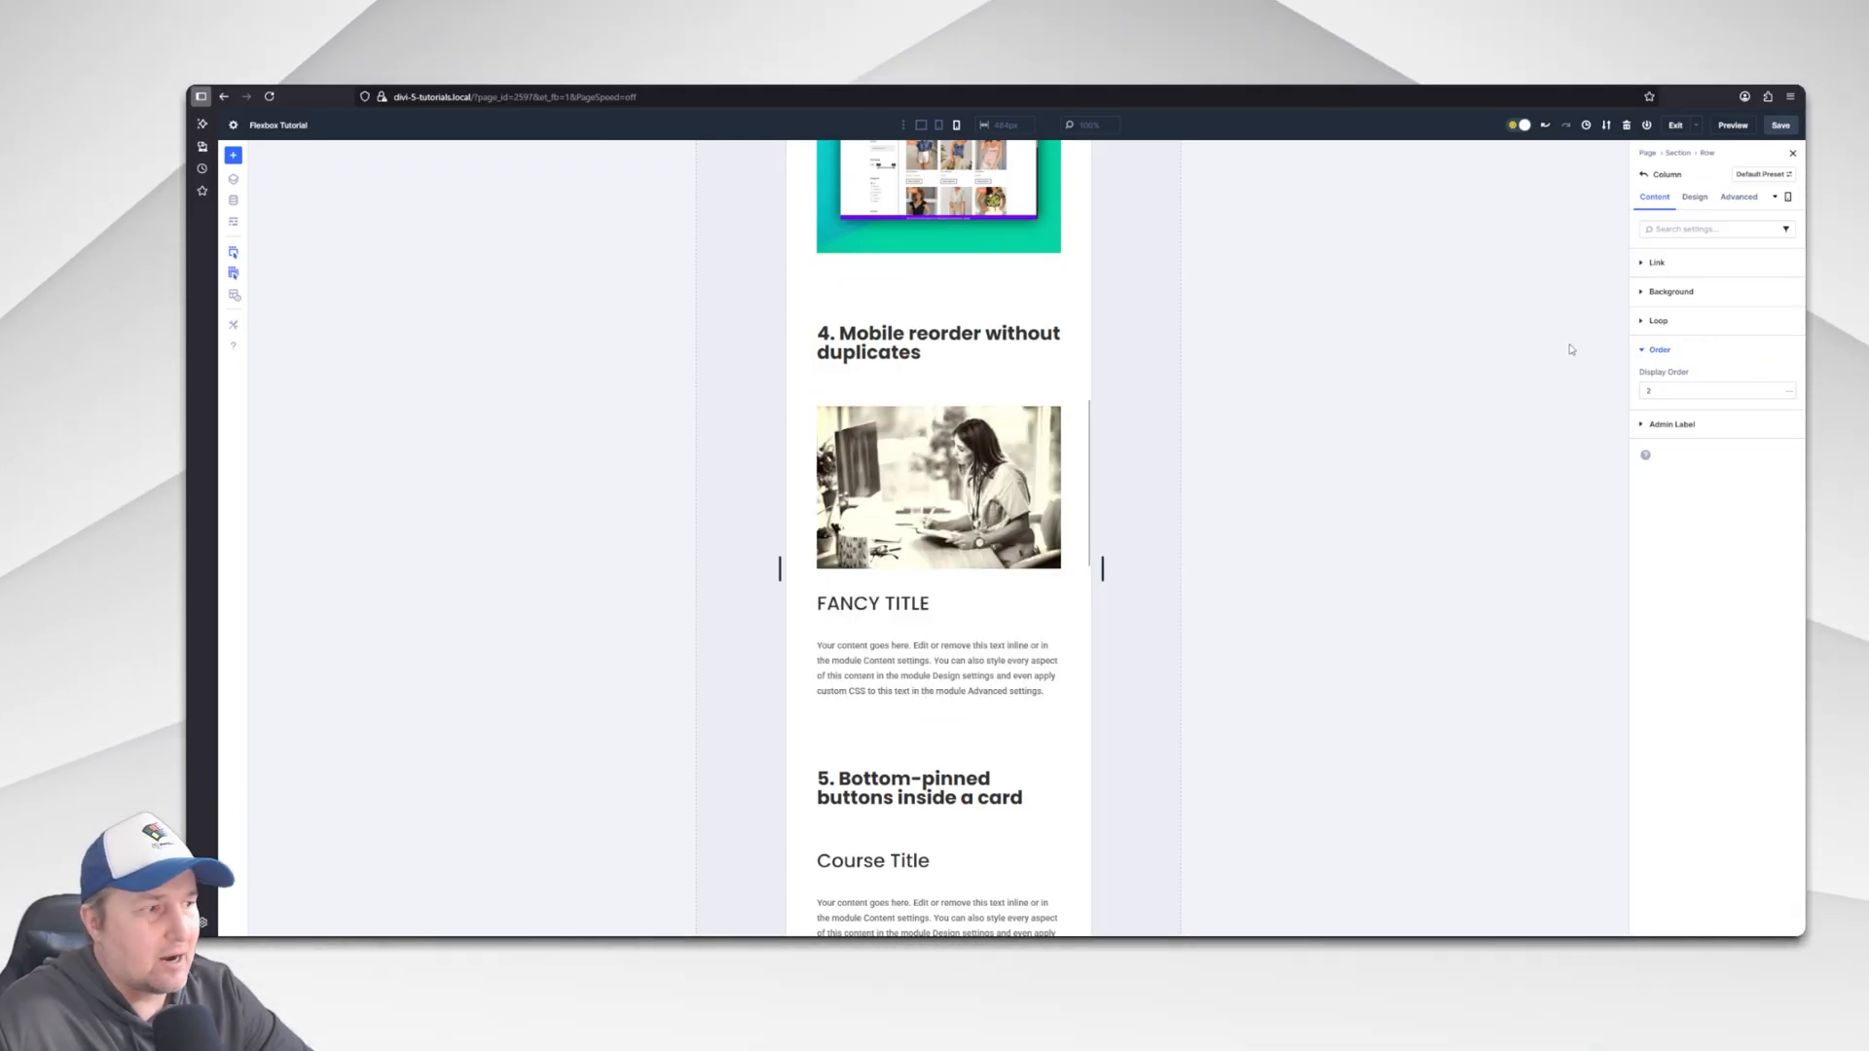
pyautogui.click(1655, 263)
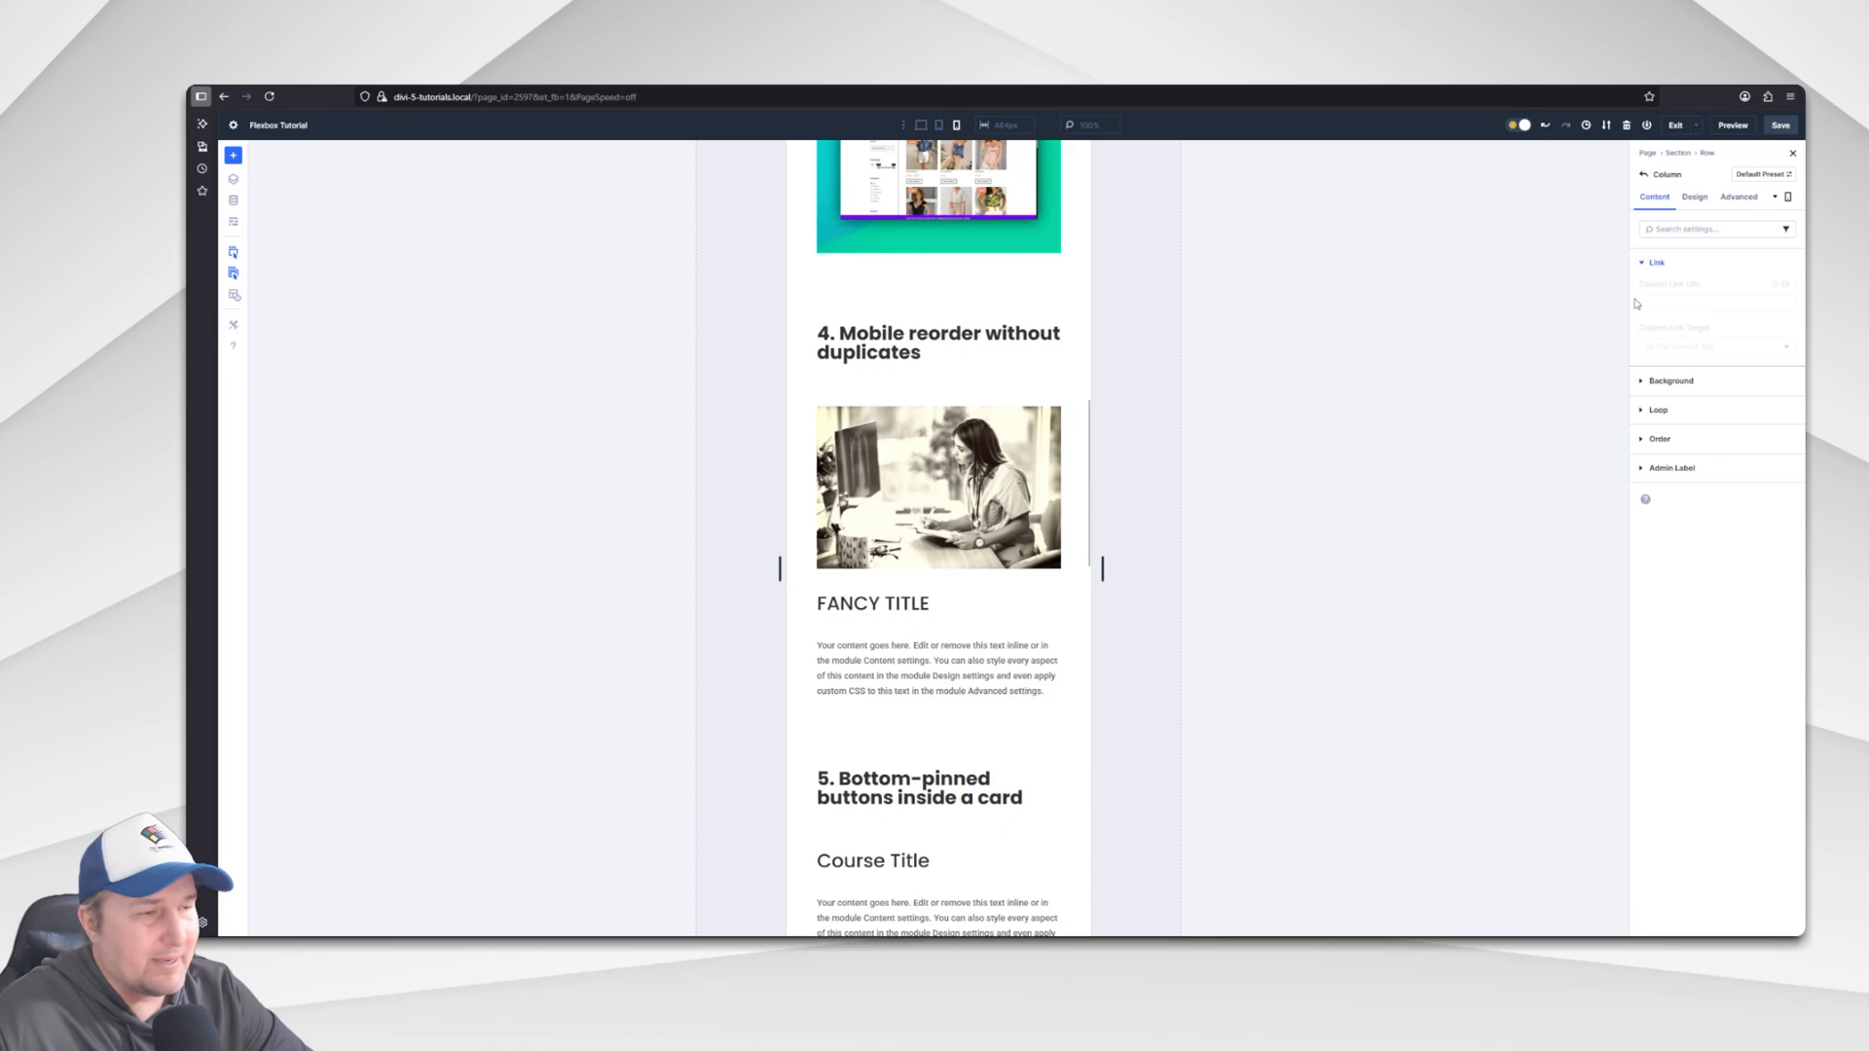
pyautogui.click(1658, 438)
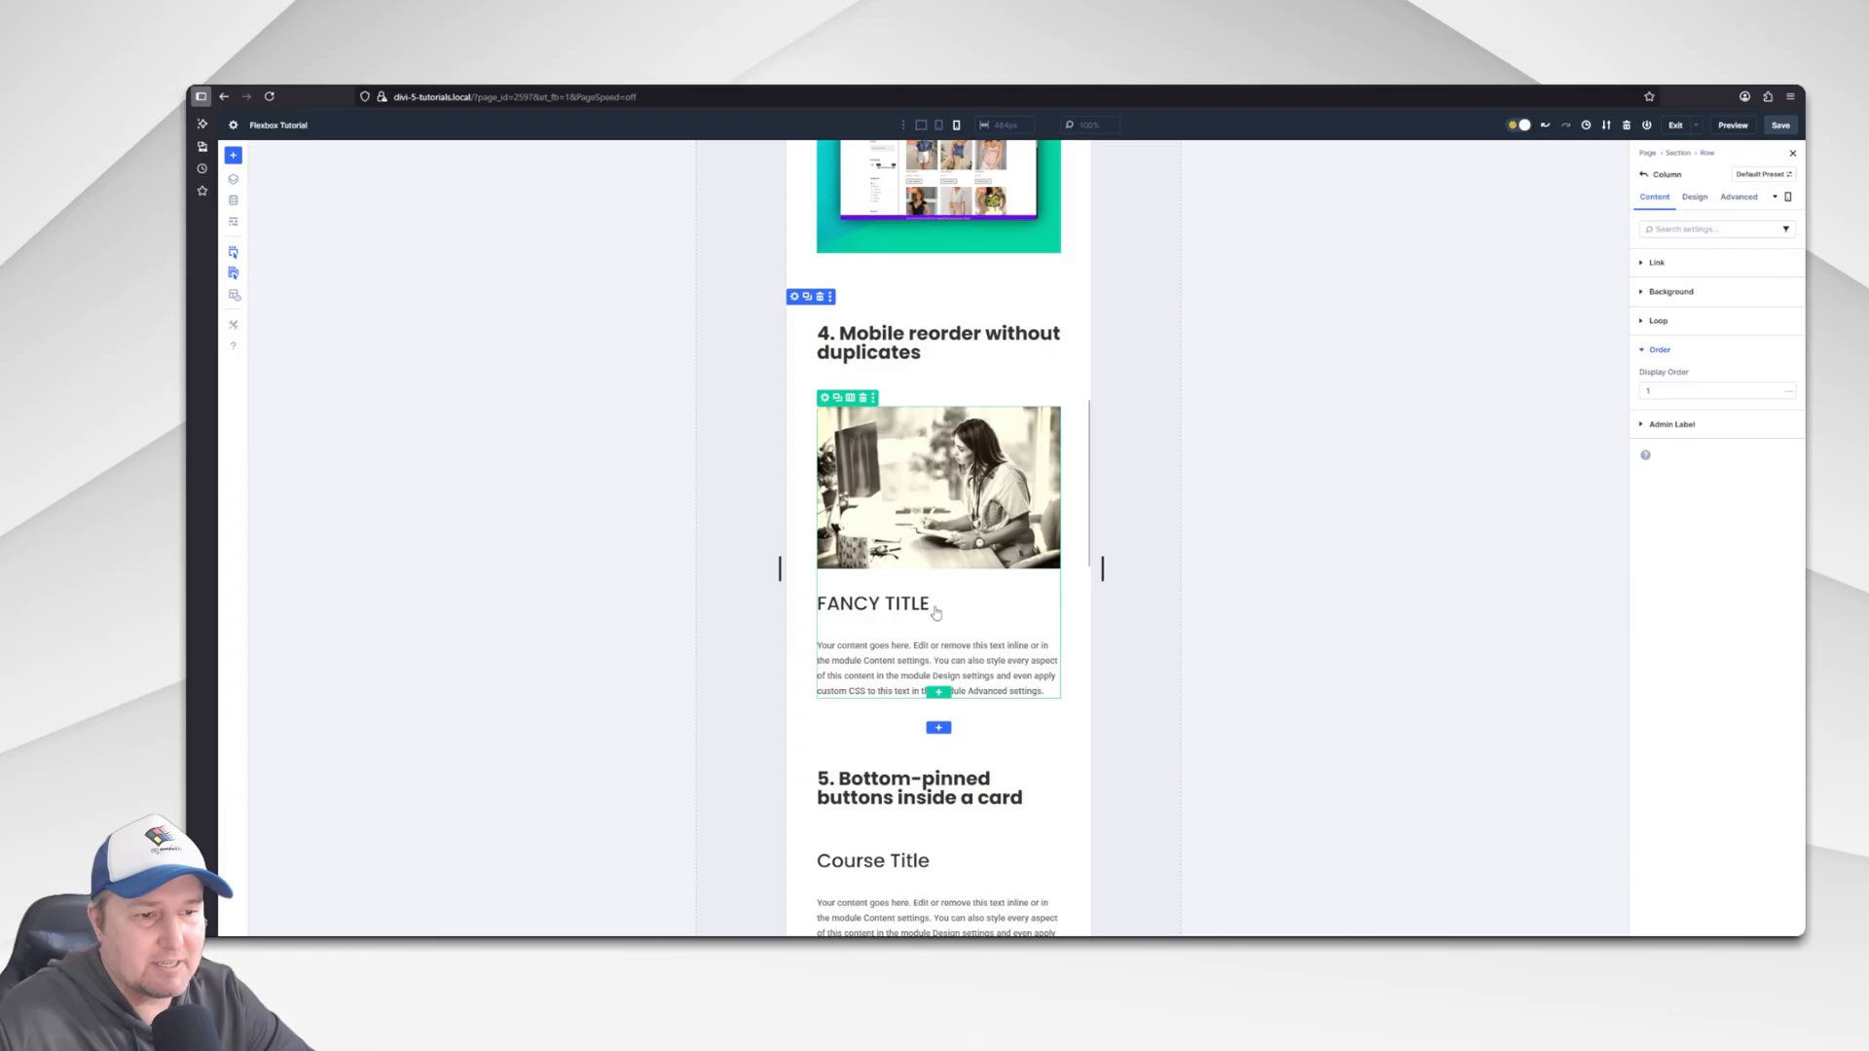
# Return the preview to Desktop width to confirm the text still sits left of the image.
pyautogui.click(921, 125)
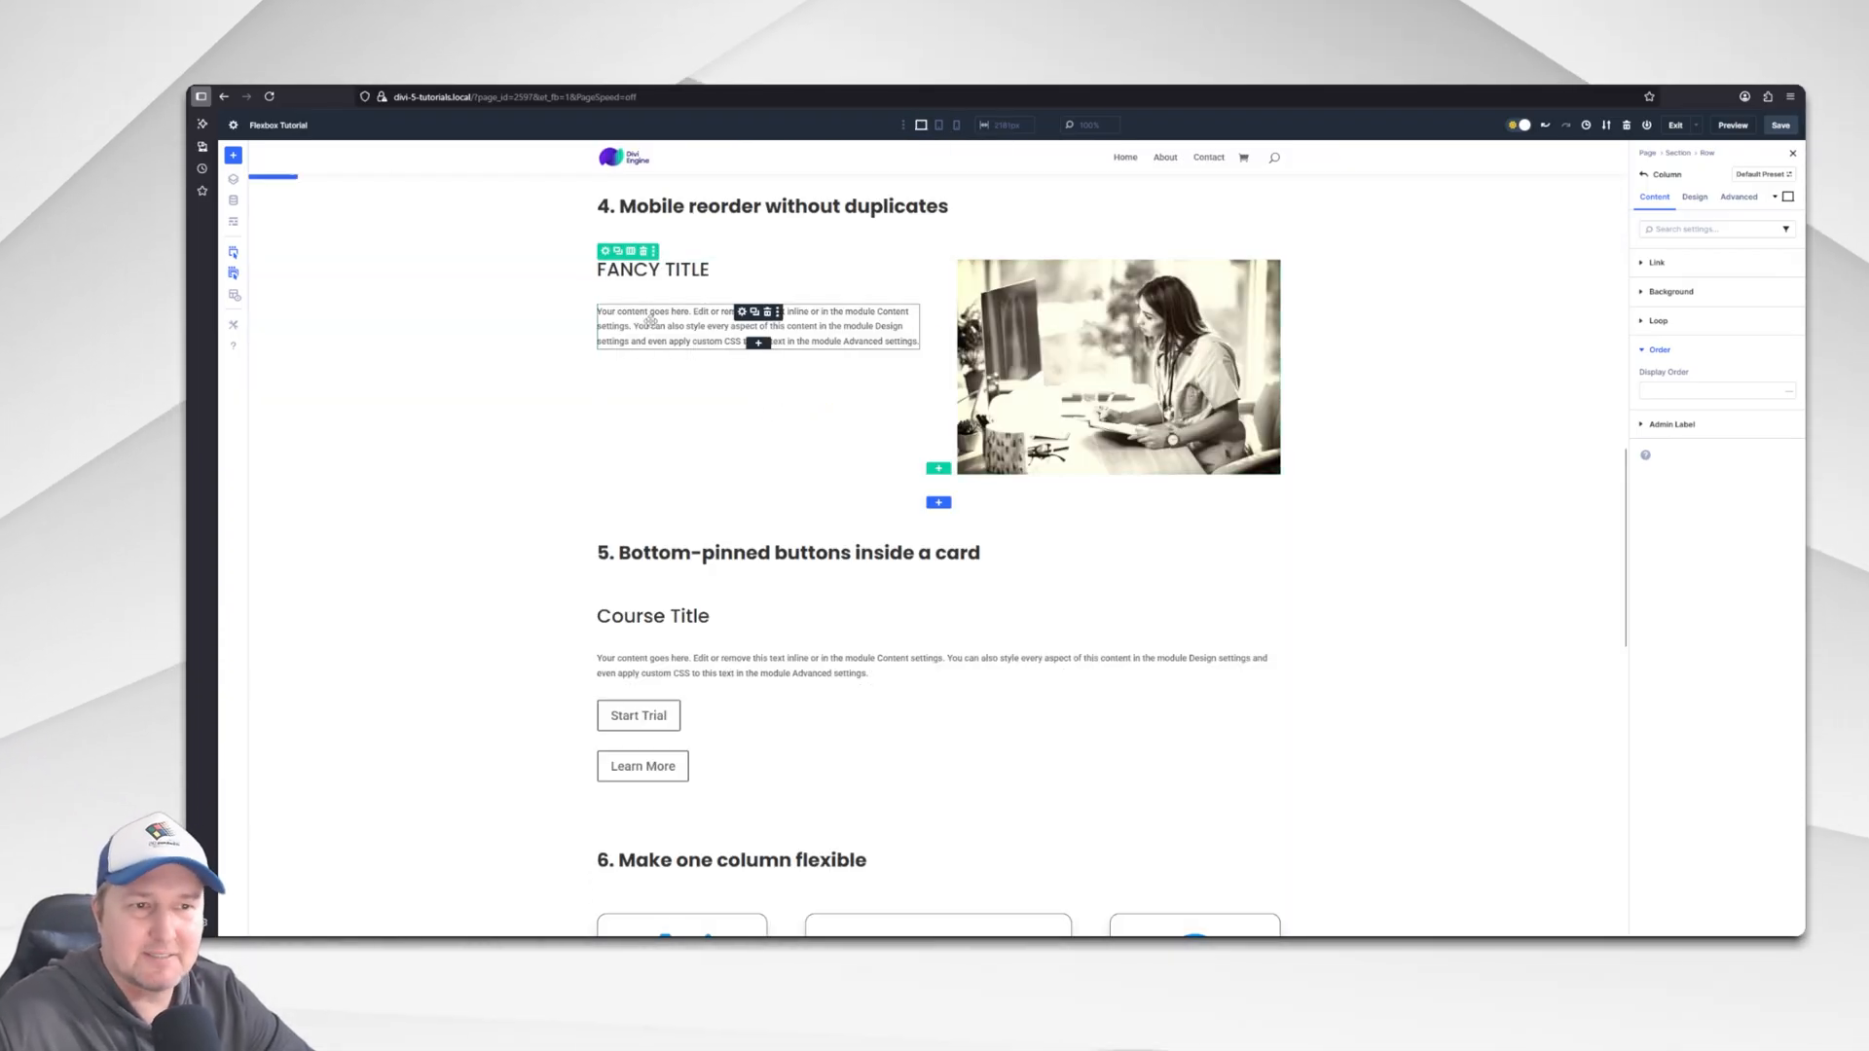
pyautogui.click(954, 124)
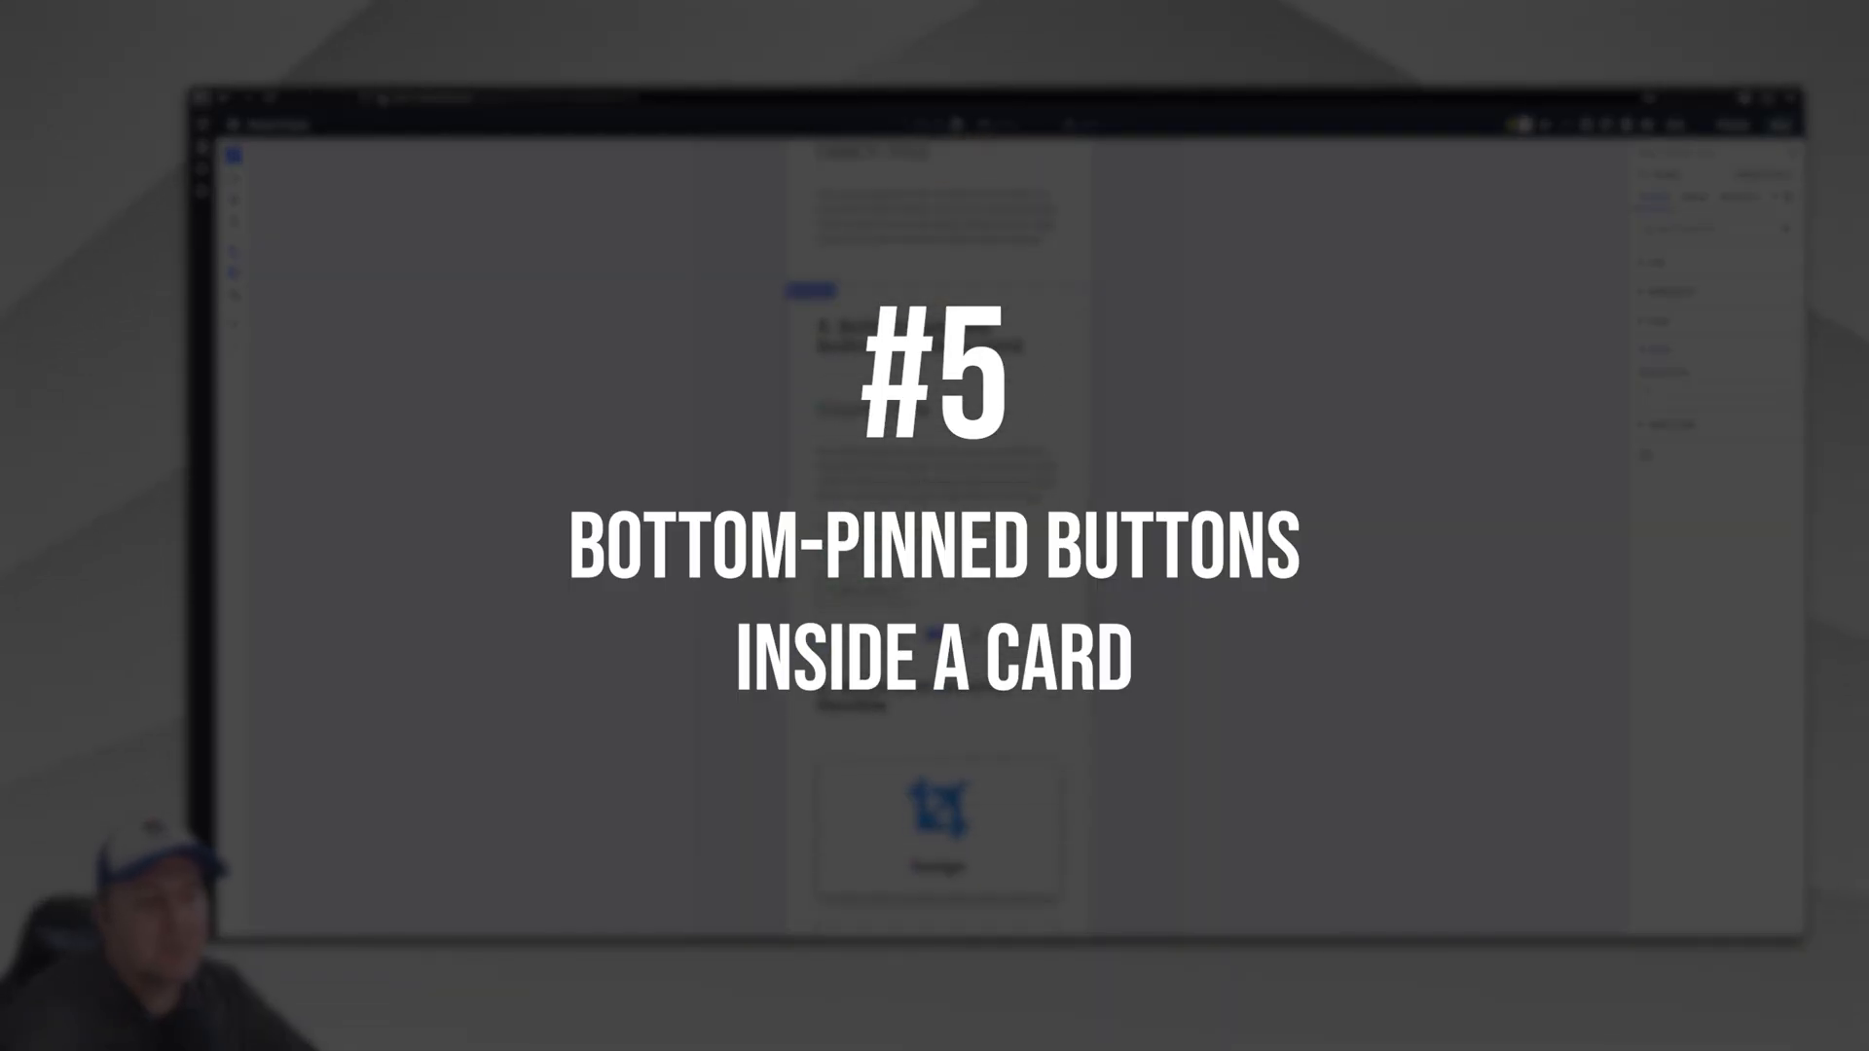
# Scroll to section 5's card with the stacked Start Trial and Learn More buttons.
pyautogui.scroll(-3)
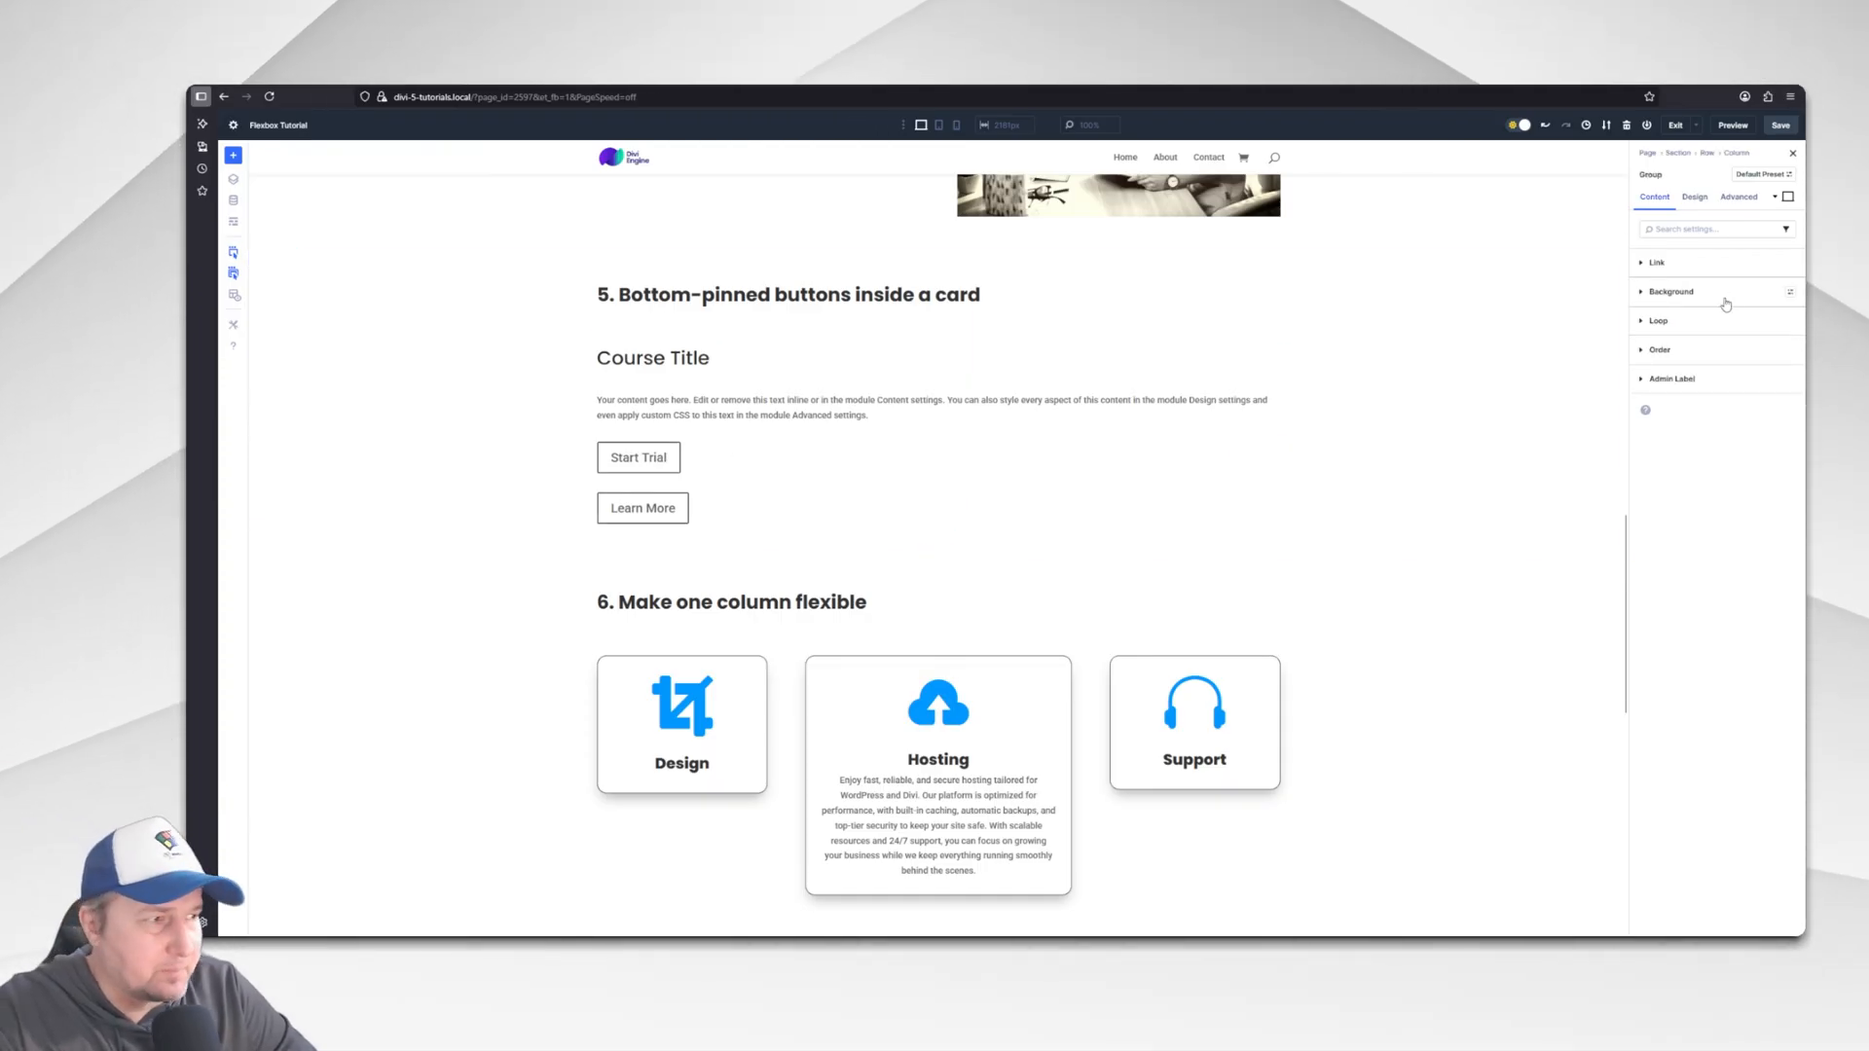
# Set the button group's Layout Direction to Row under Design > Layout.
pyautogui.click(1695, 197)
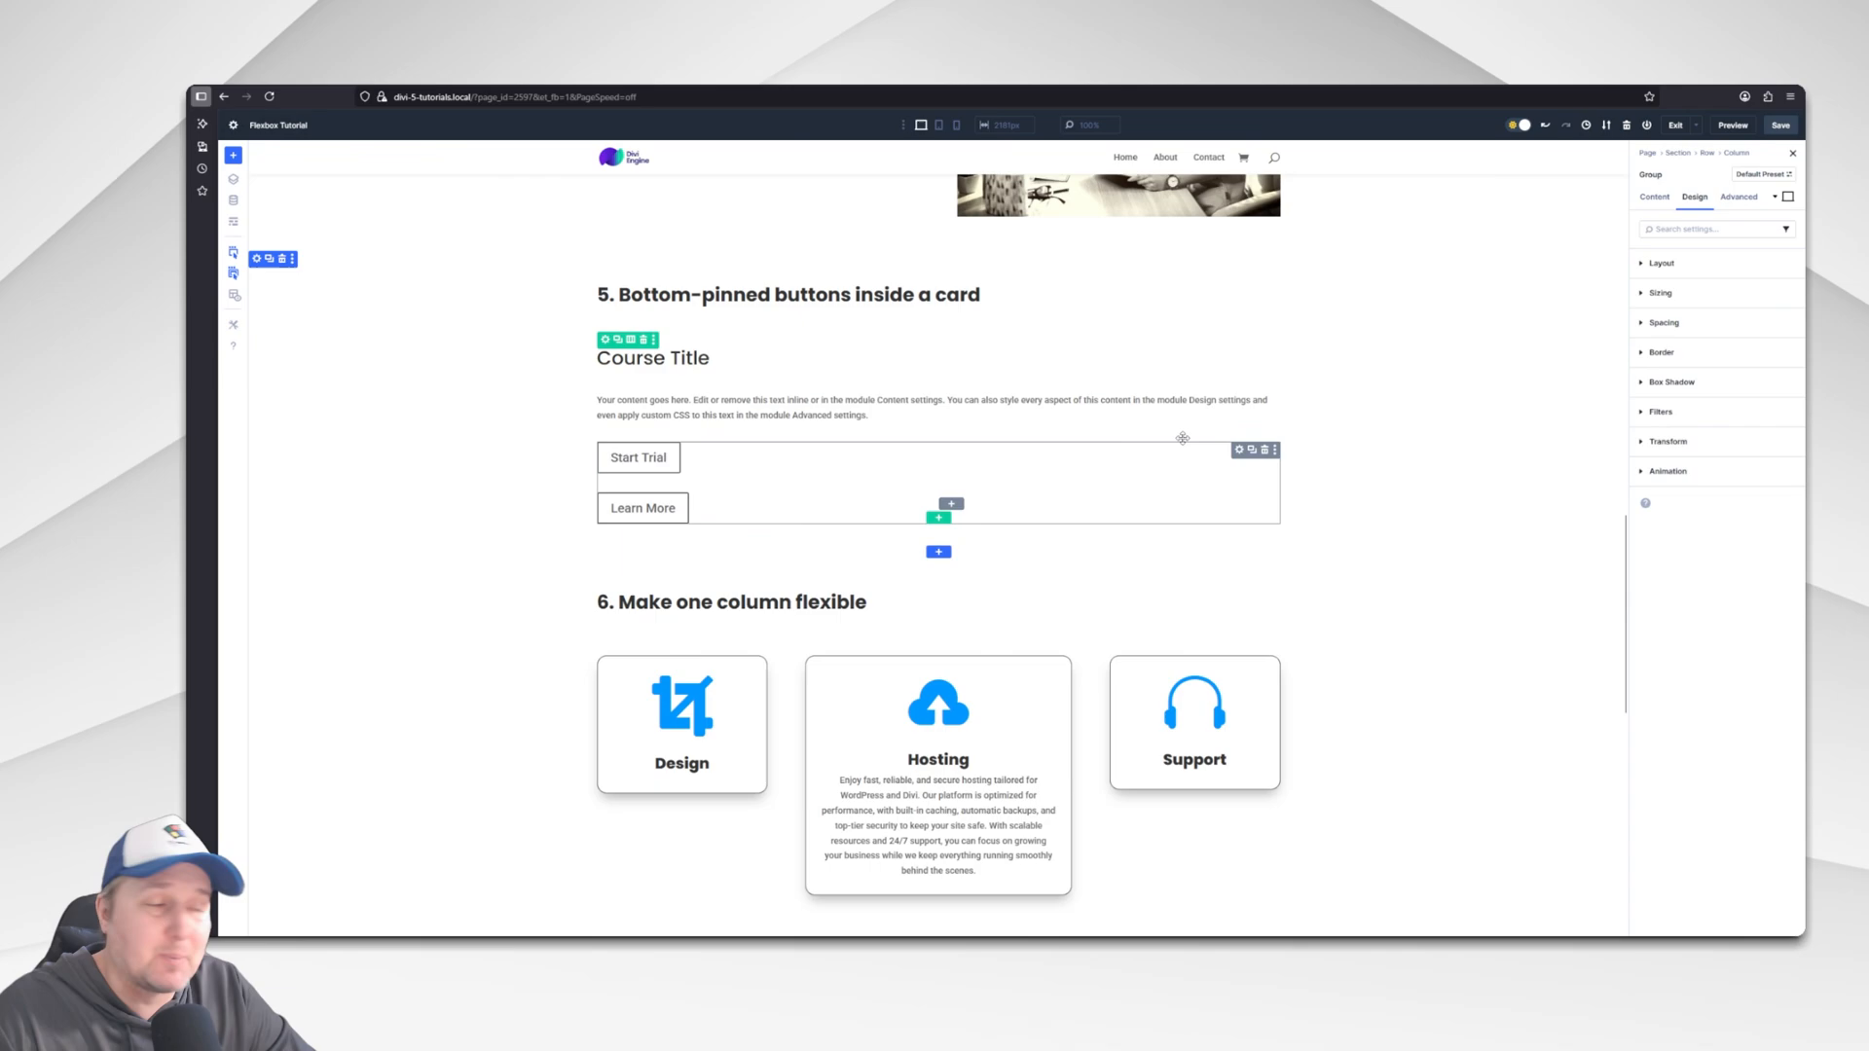
pyautogui.click(1659, 262)
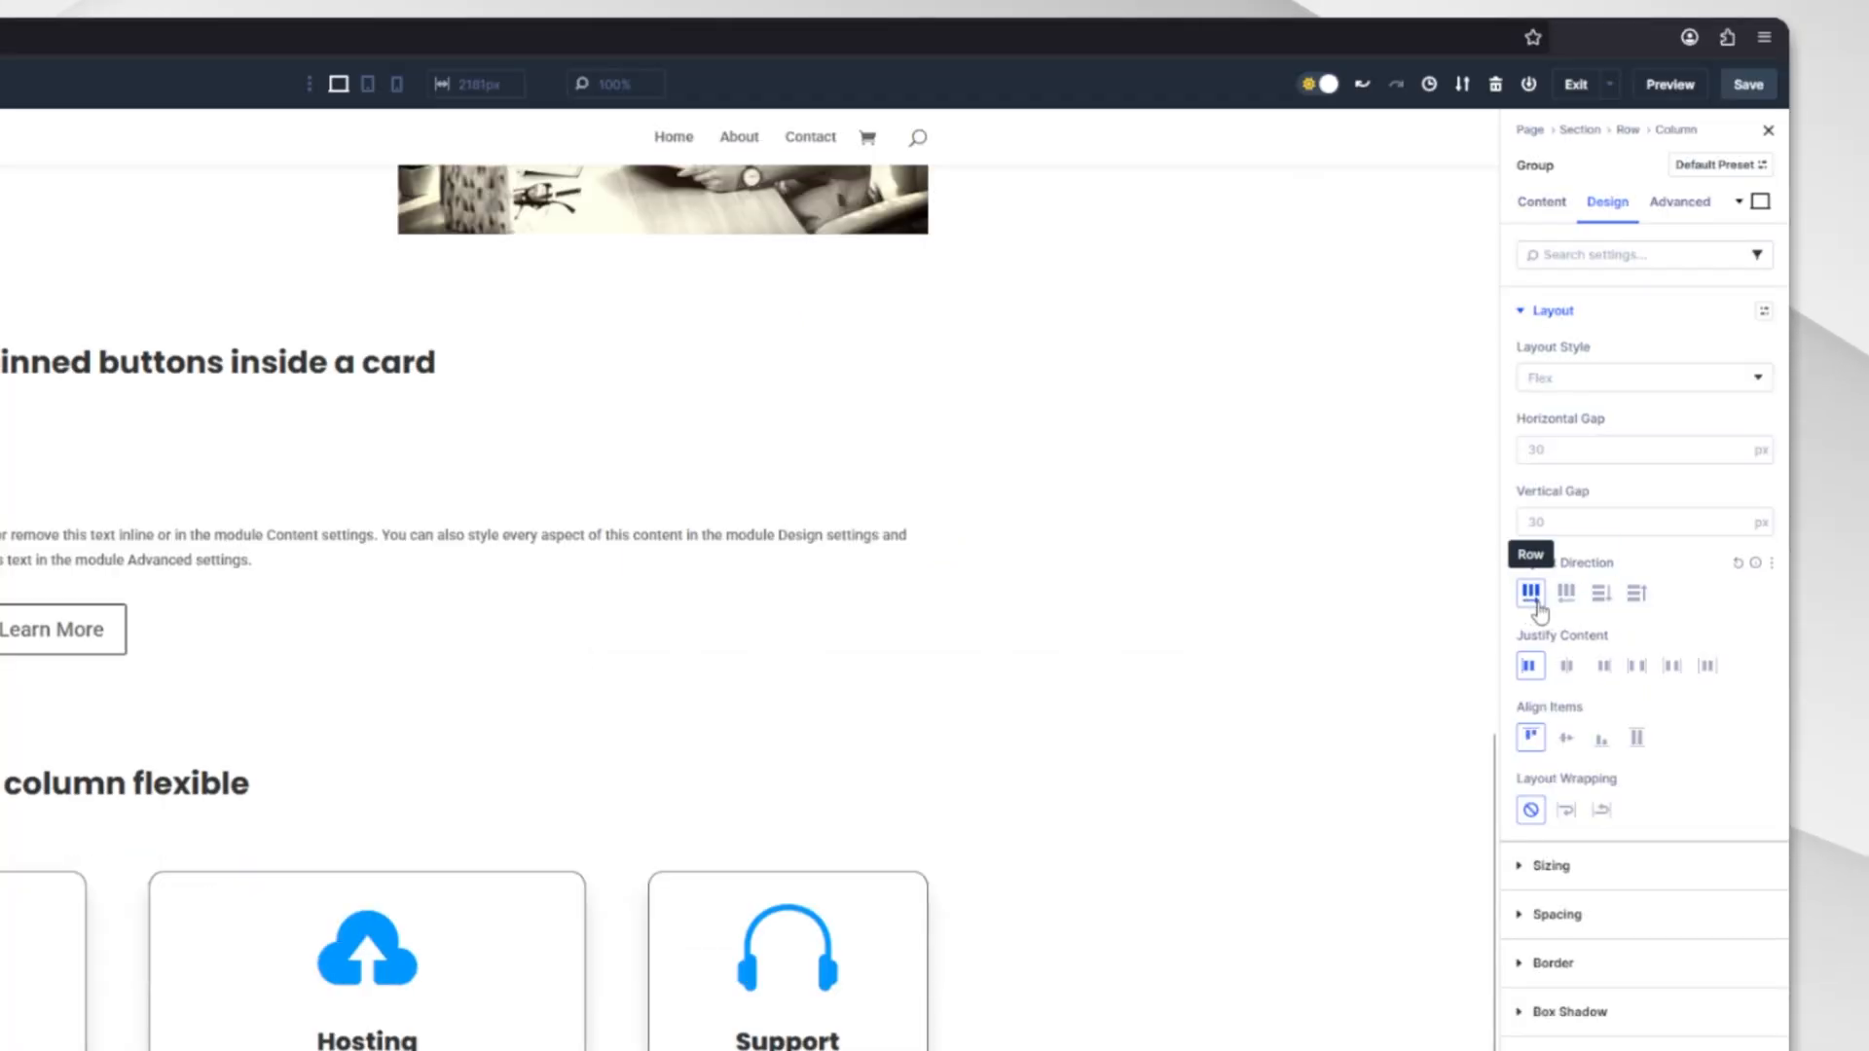
pyautogui.moveTo(1530, 592)
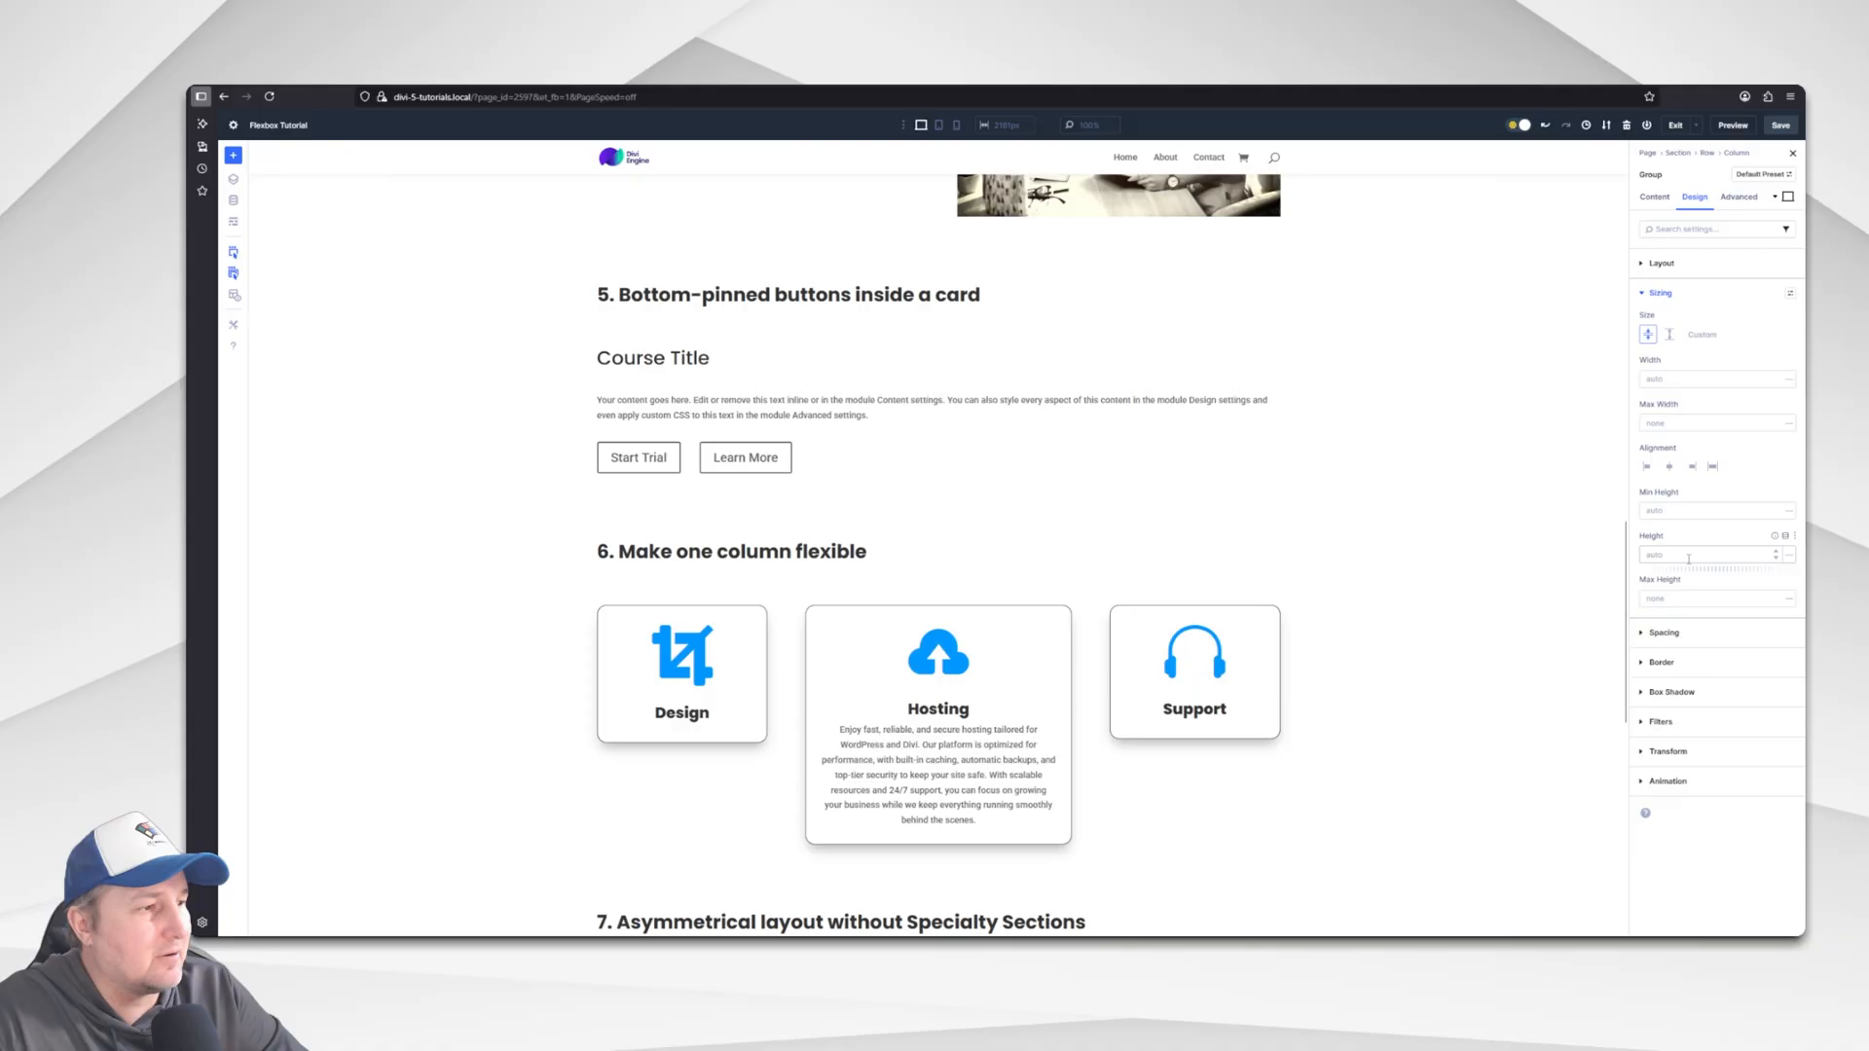
pyautogui.click(1712, 510)
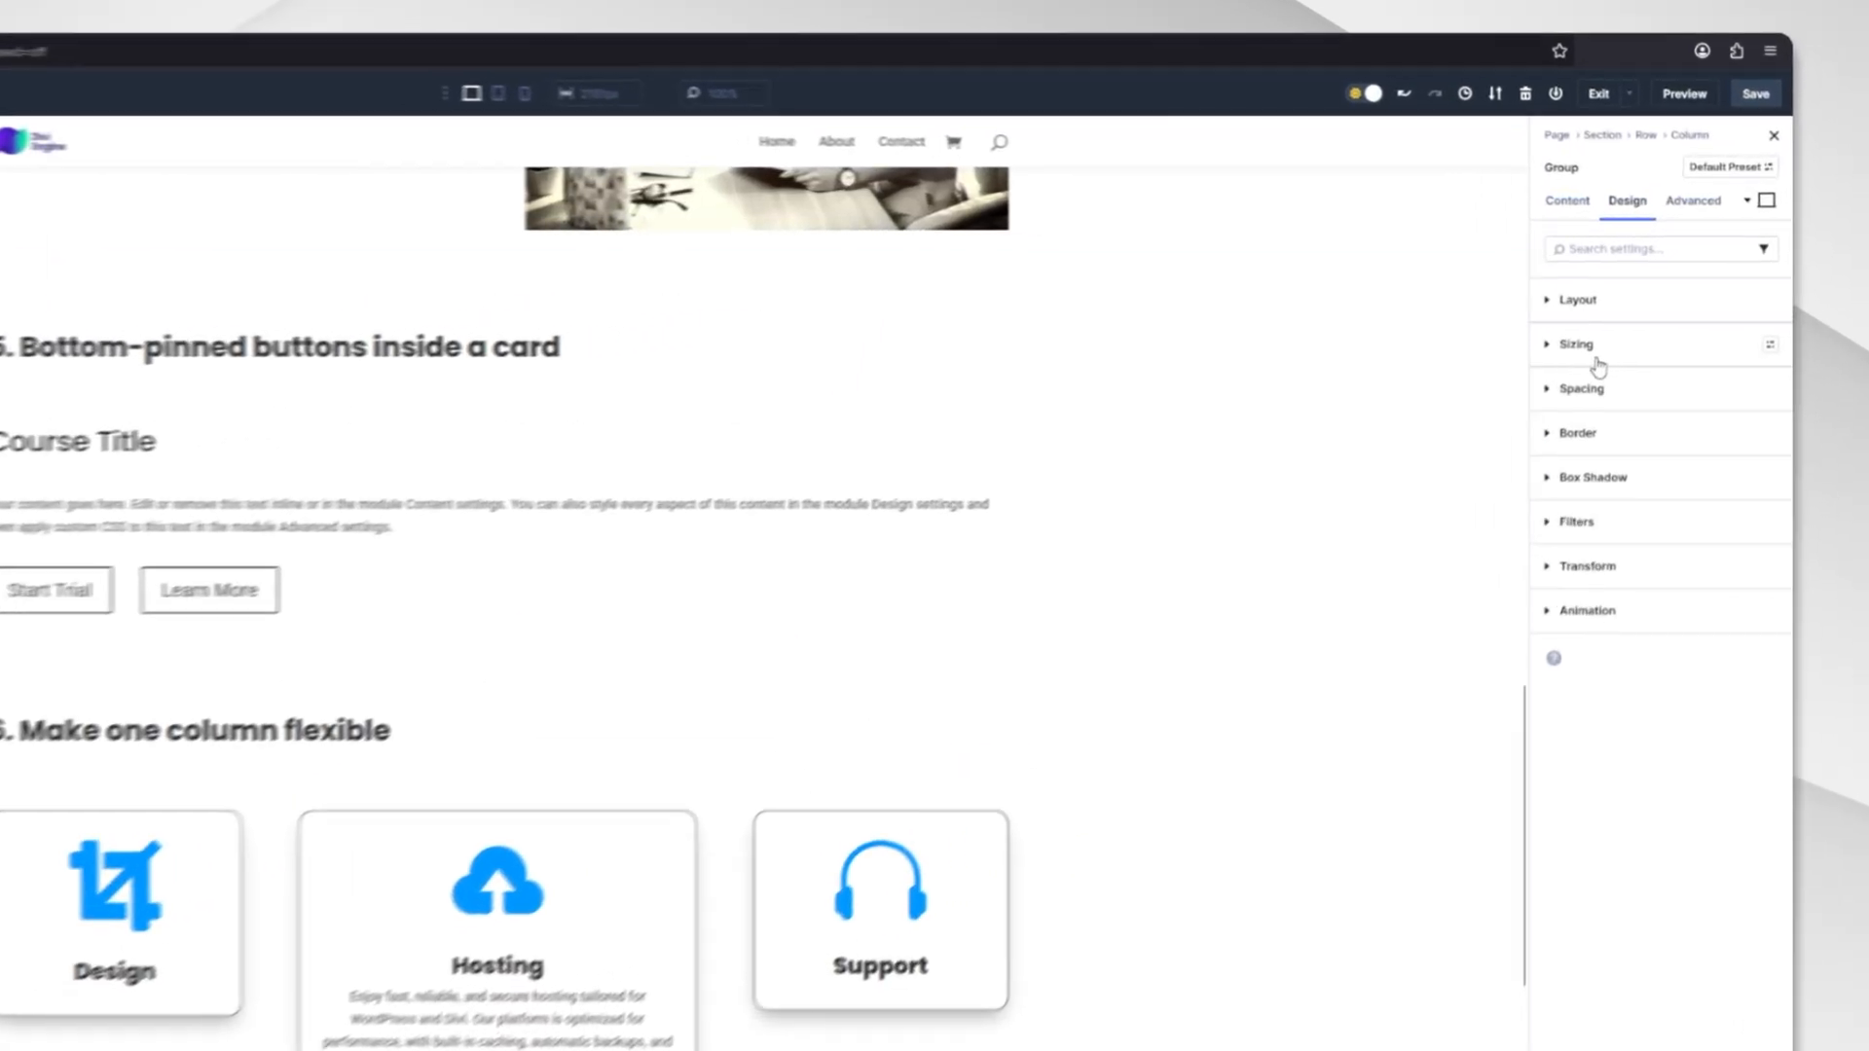
# Give the group Min Height 500 and Align Items End so the buttons pin to the bottom.
pyautogui.click(1575, 344)
pyautogui.write('500')
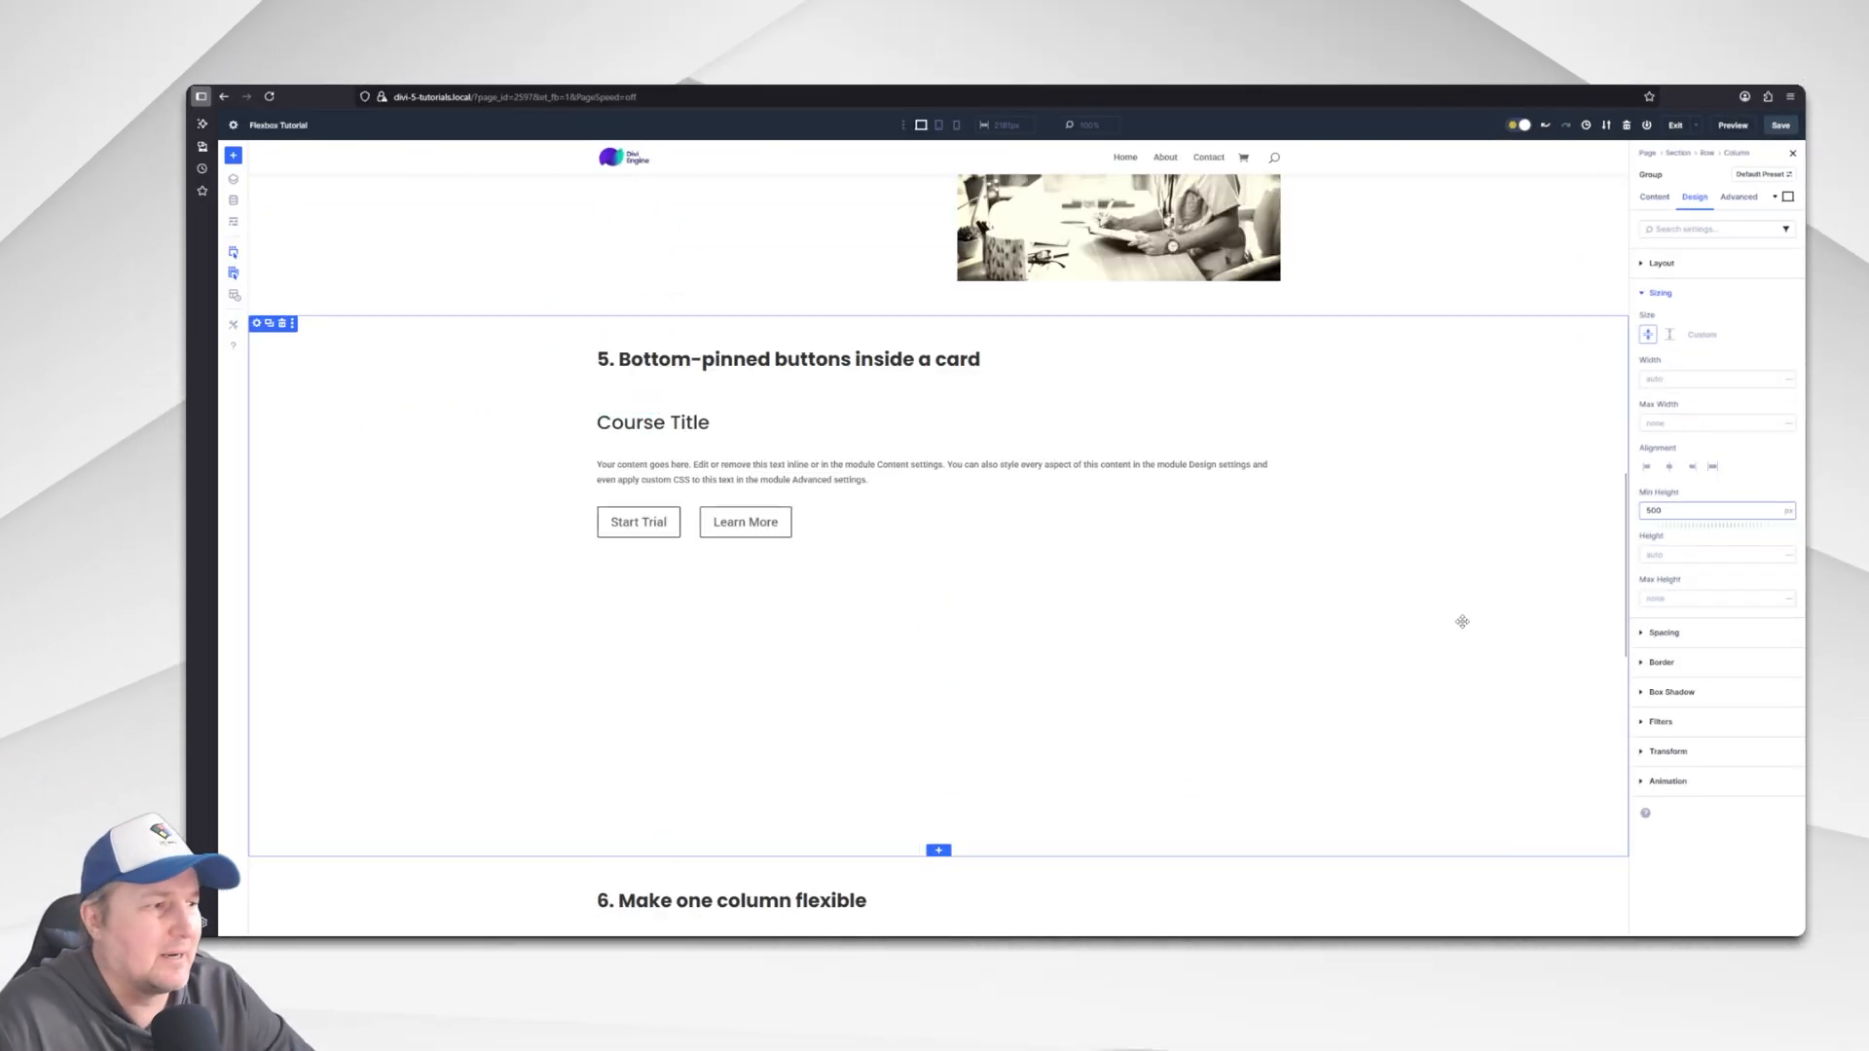
pyautogui.click(1660, 263)
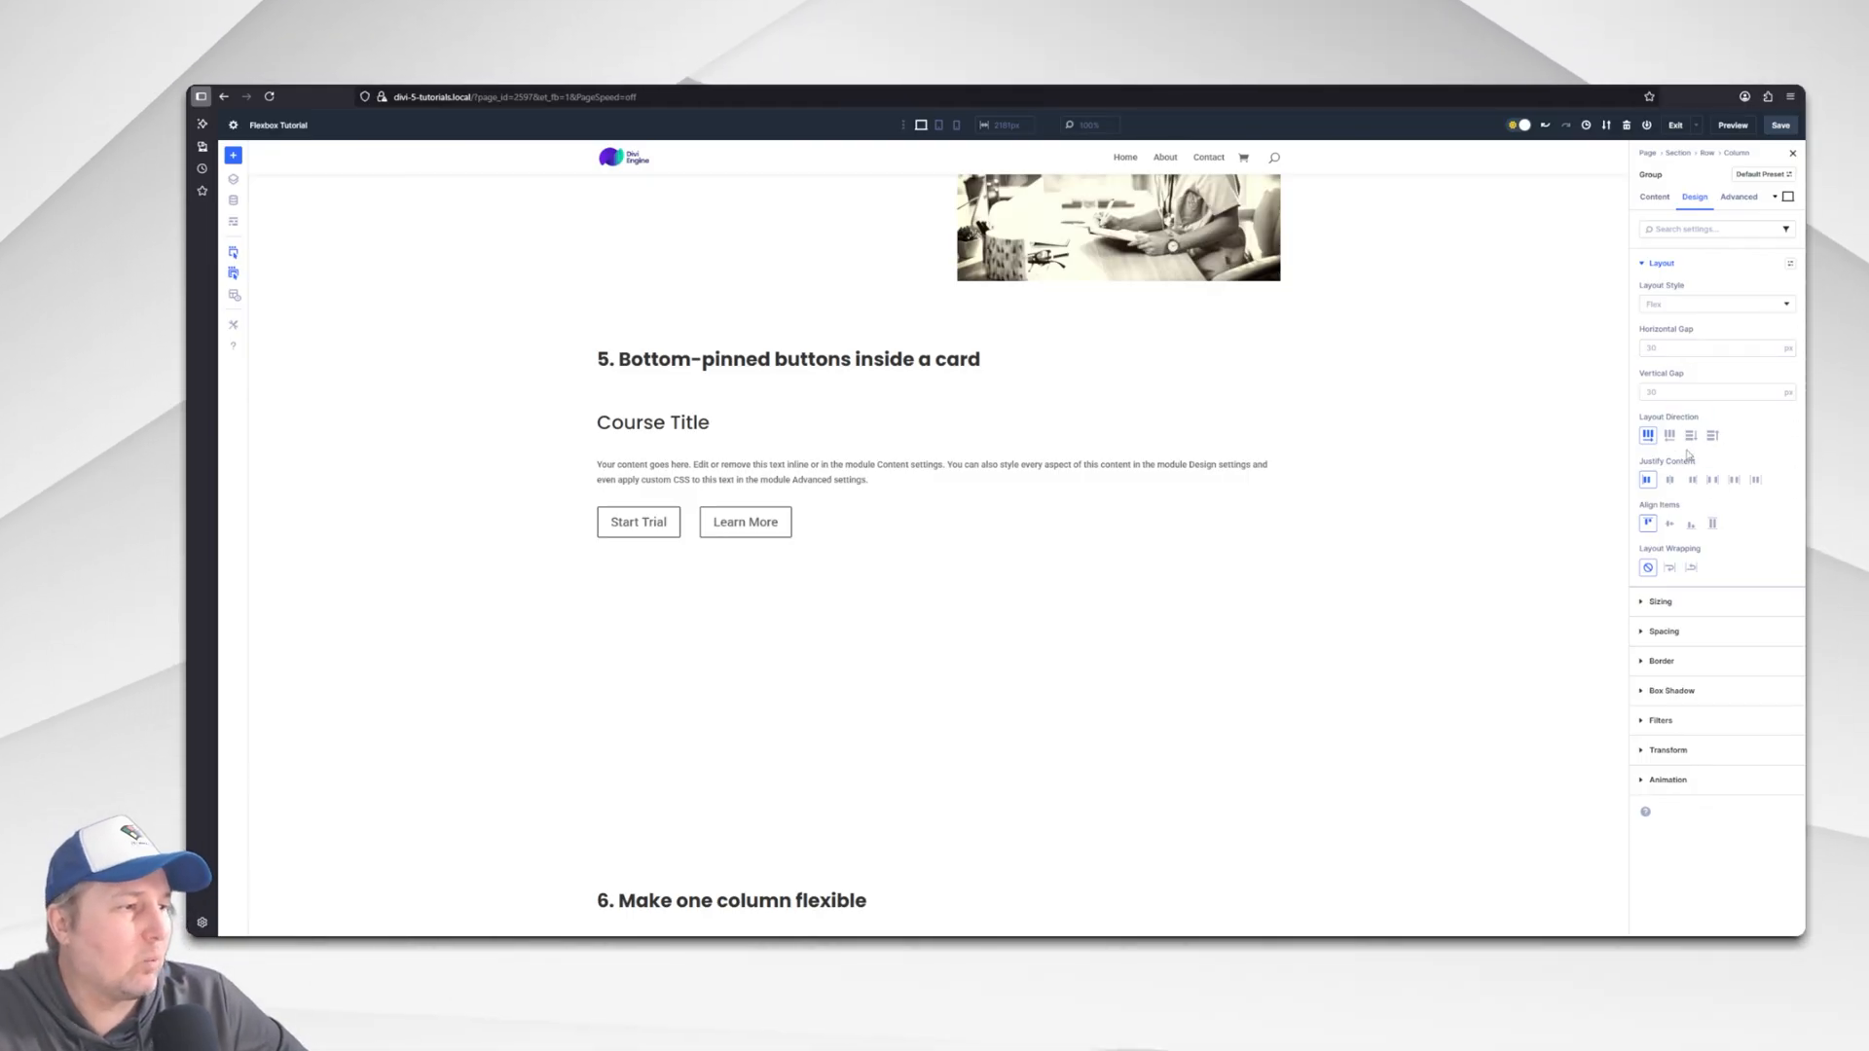
pyautogui.moveTo(1668, 524)
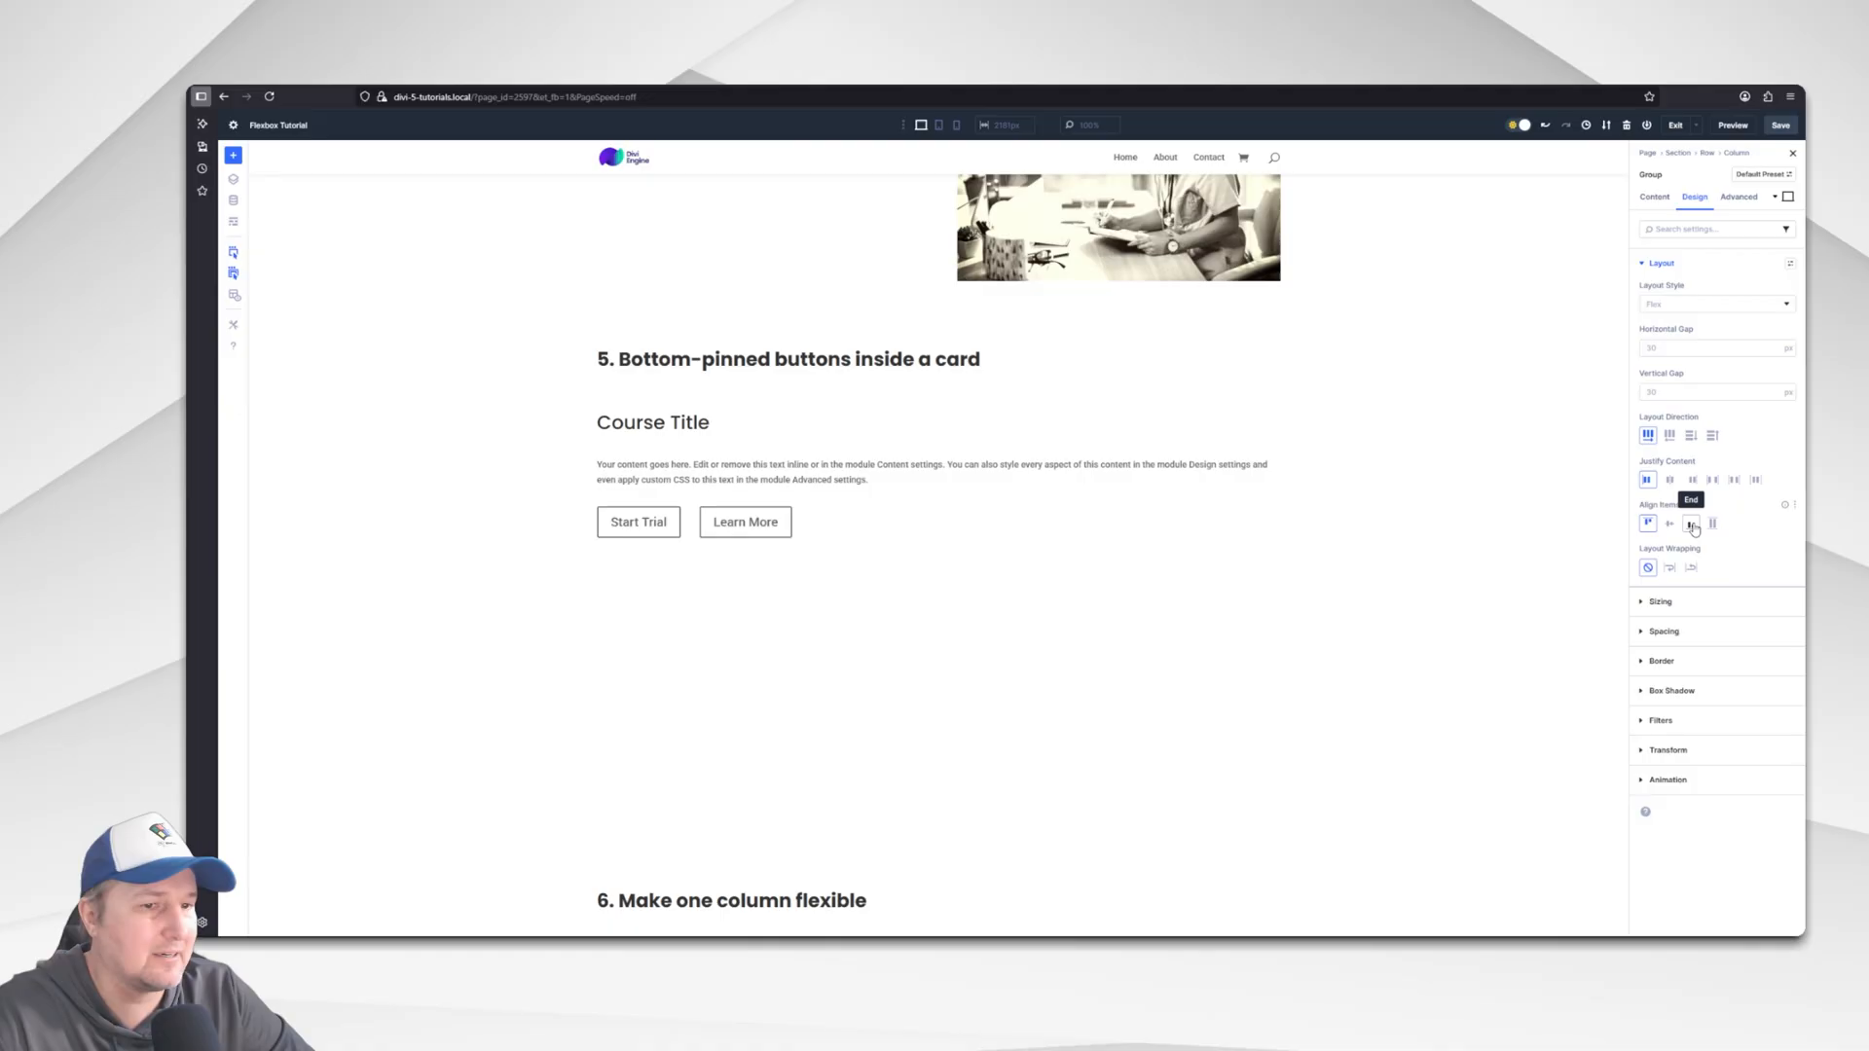
pyautogui.click(1670, 523)
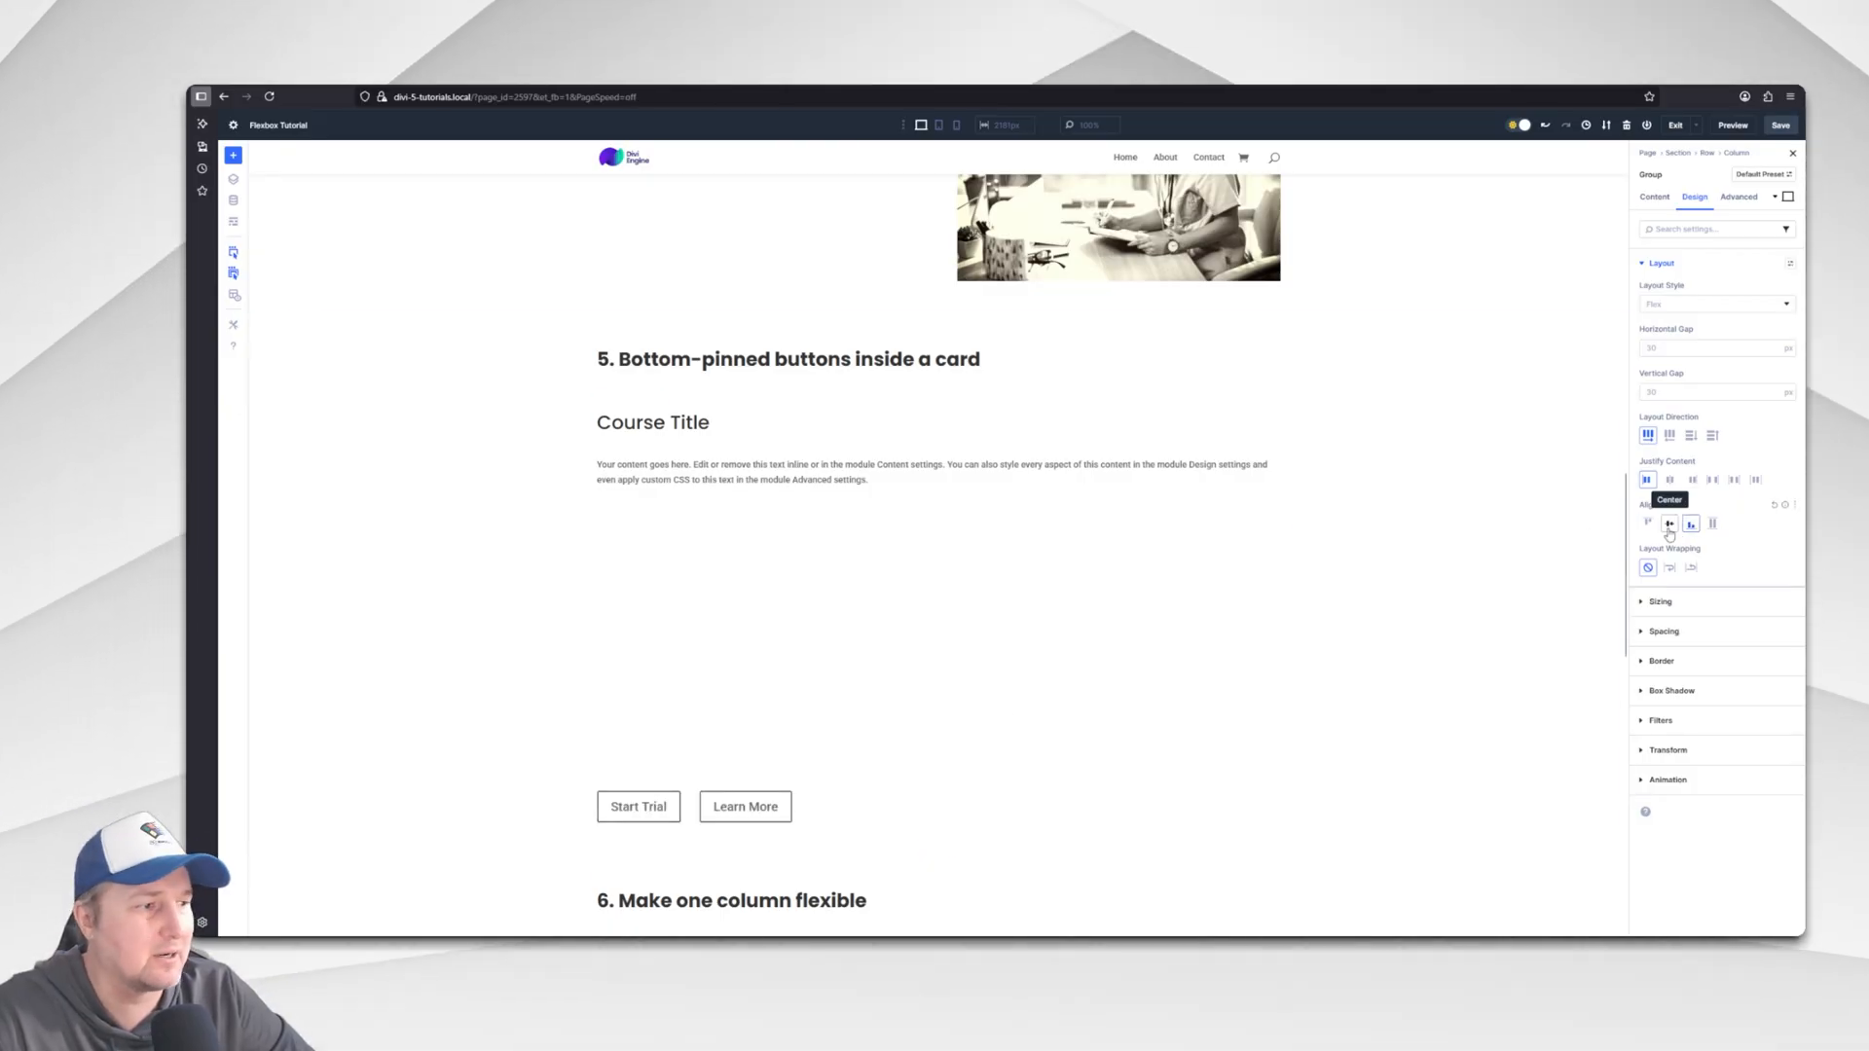
pyautogui.click(1691, 524)
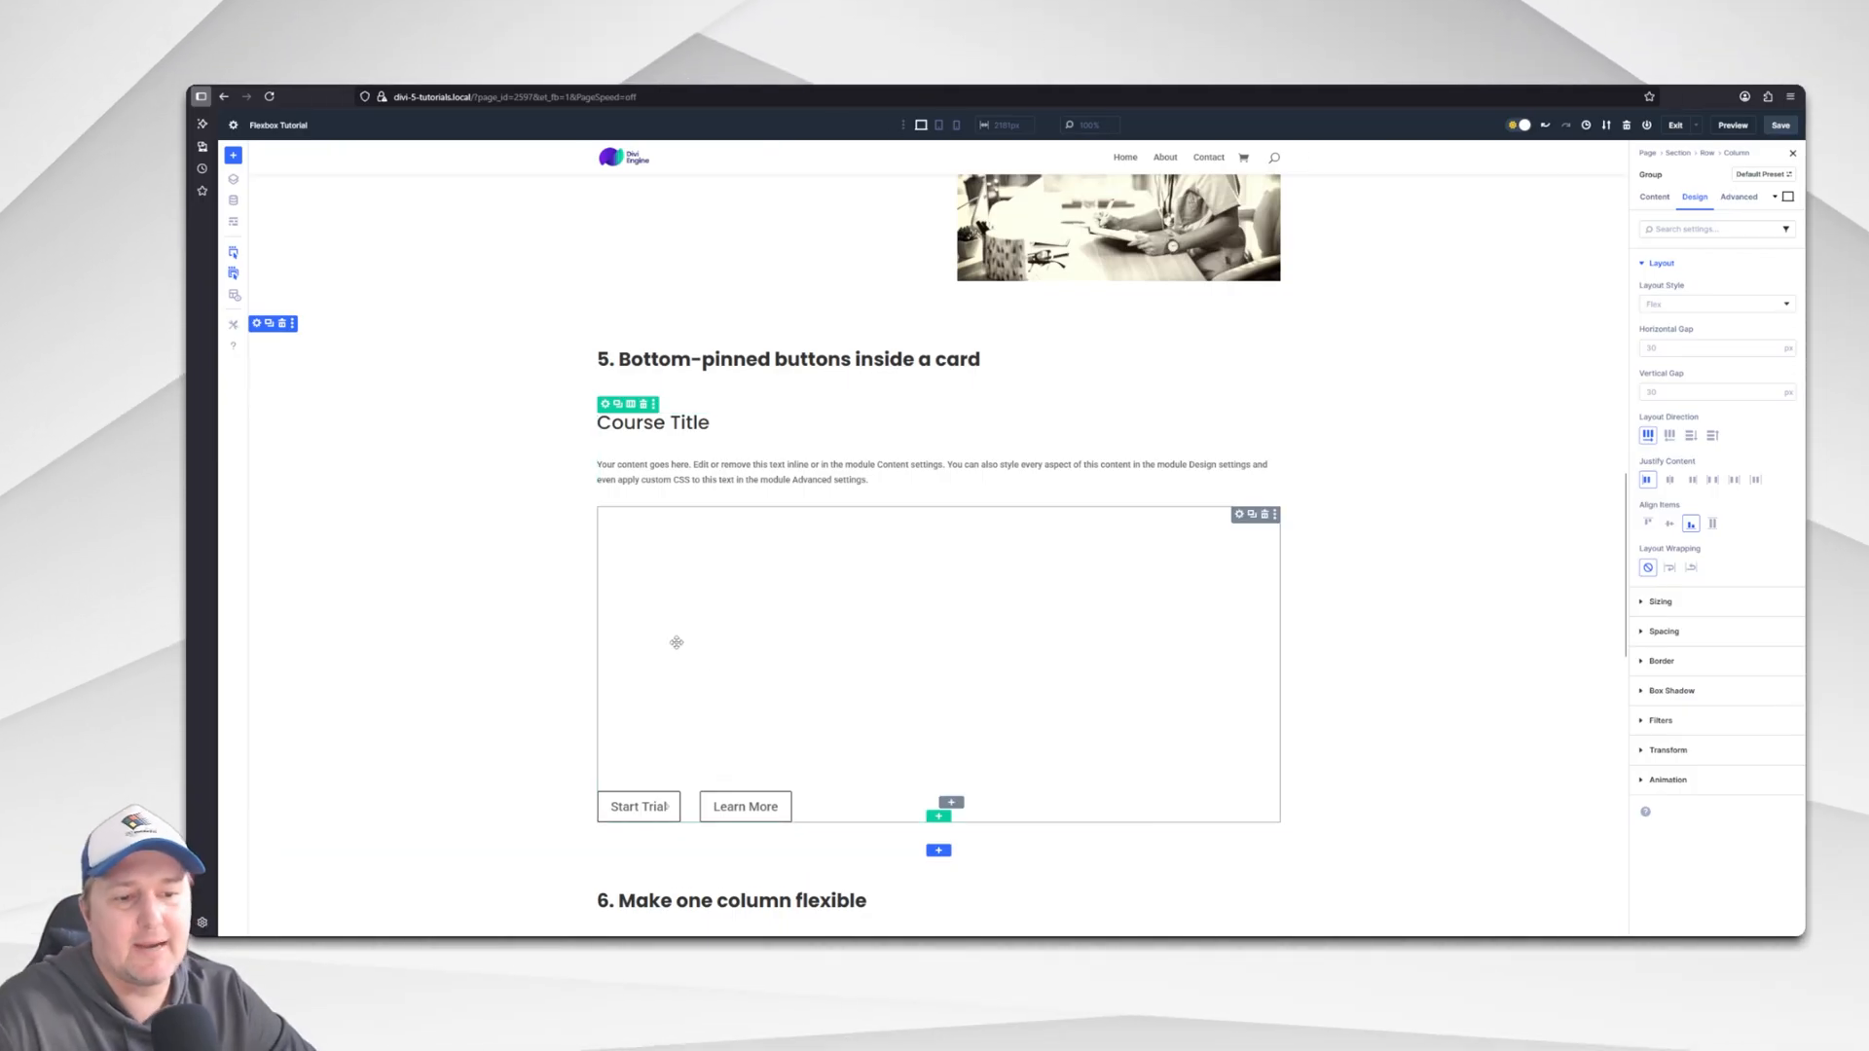
pyautogui.moveTo(693, 735)
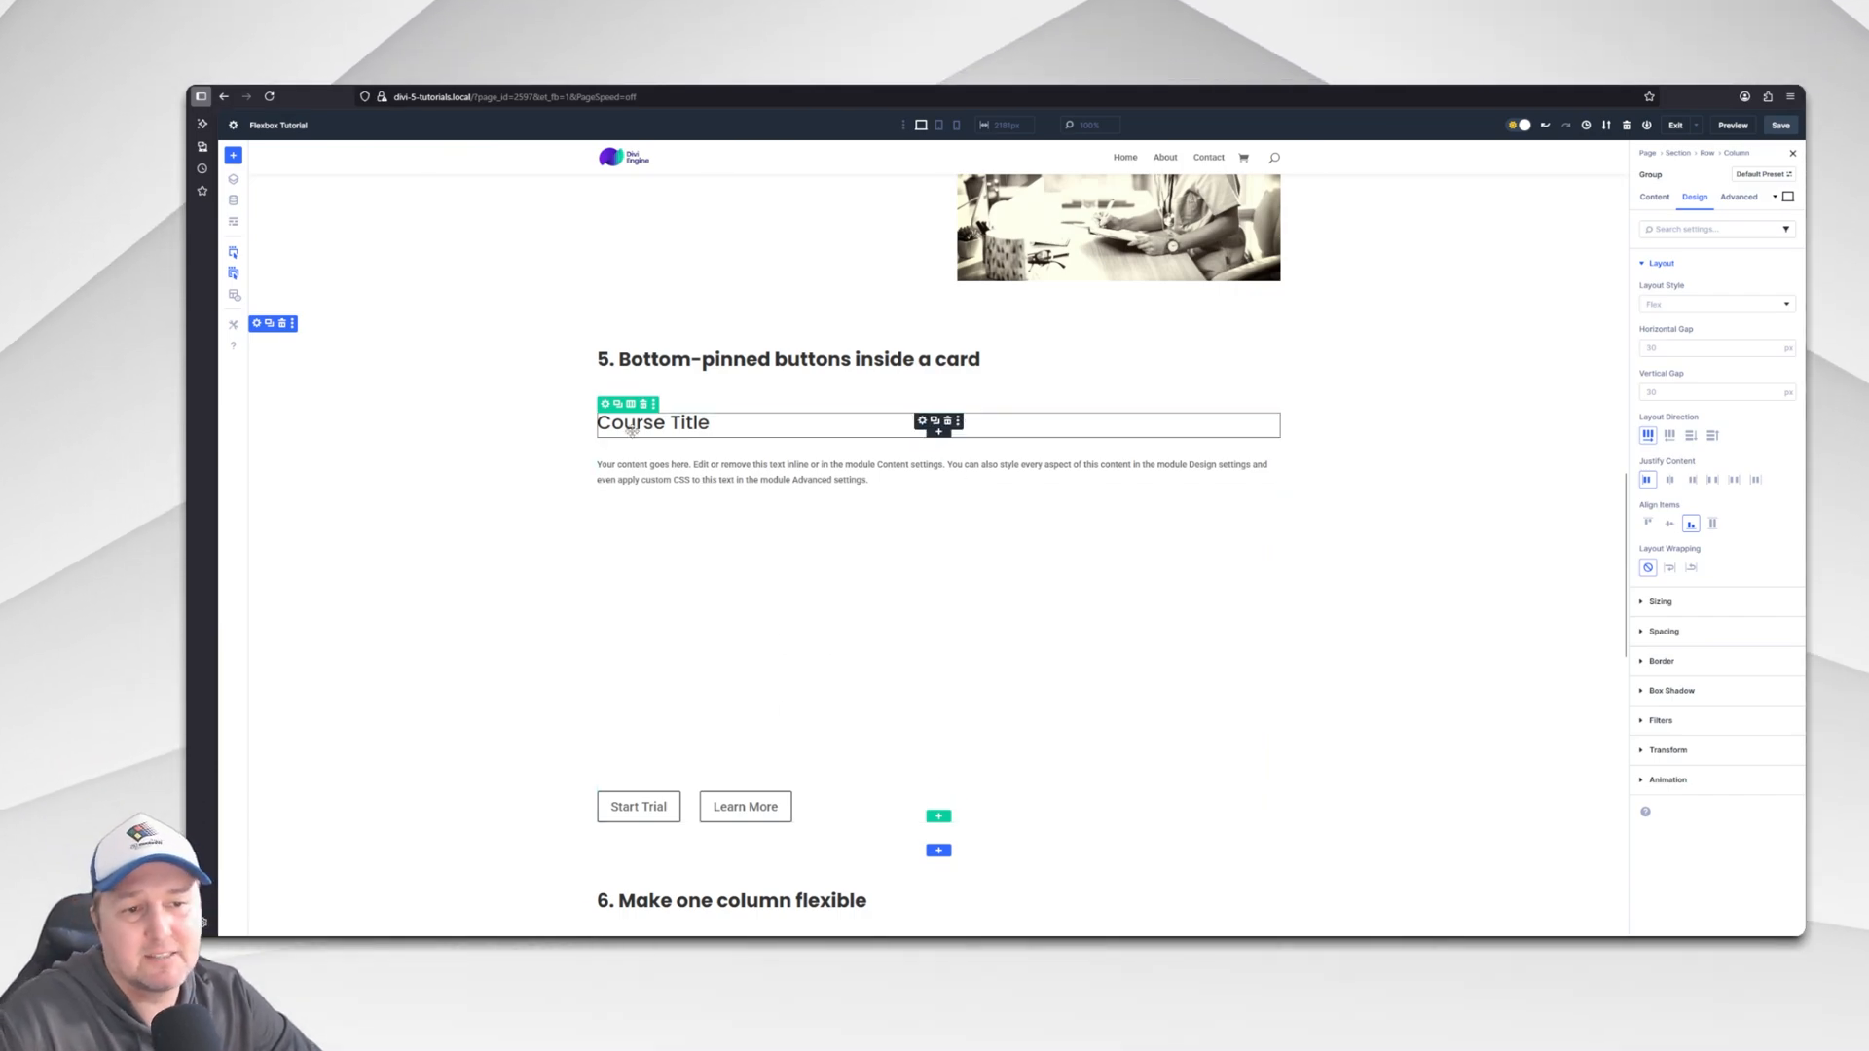
# On phone layout, set the group's Layout Direction to Column and Align Items to Center, then return to desktop.
pyautogui.click(954, 124)
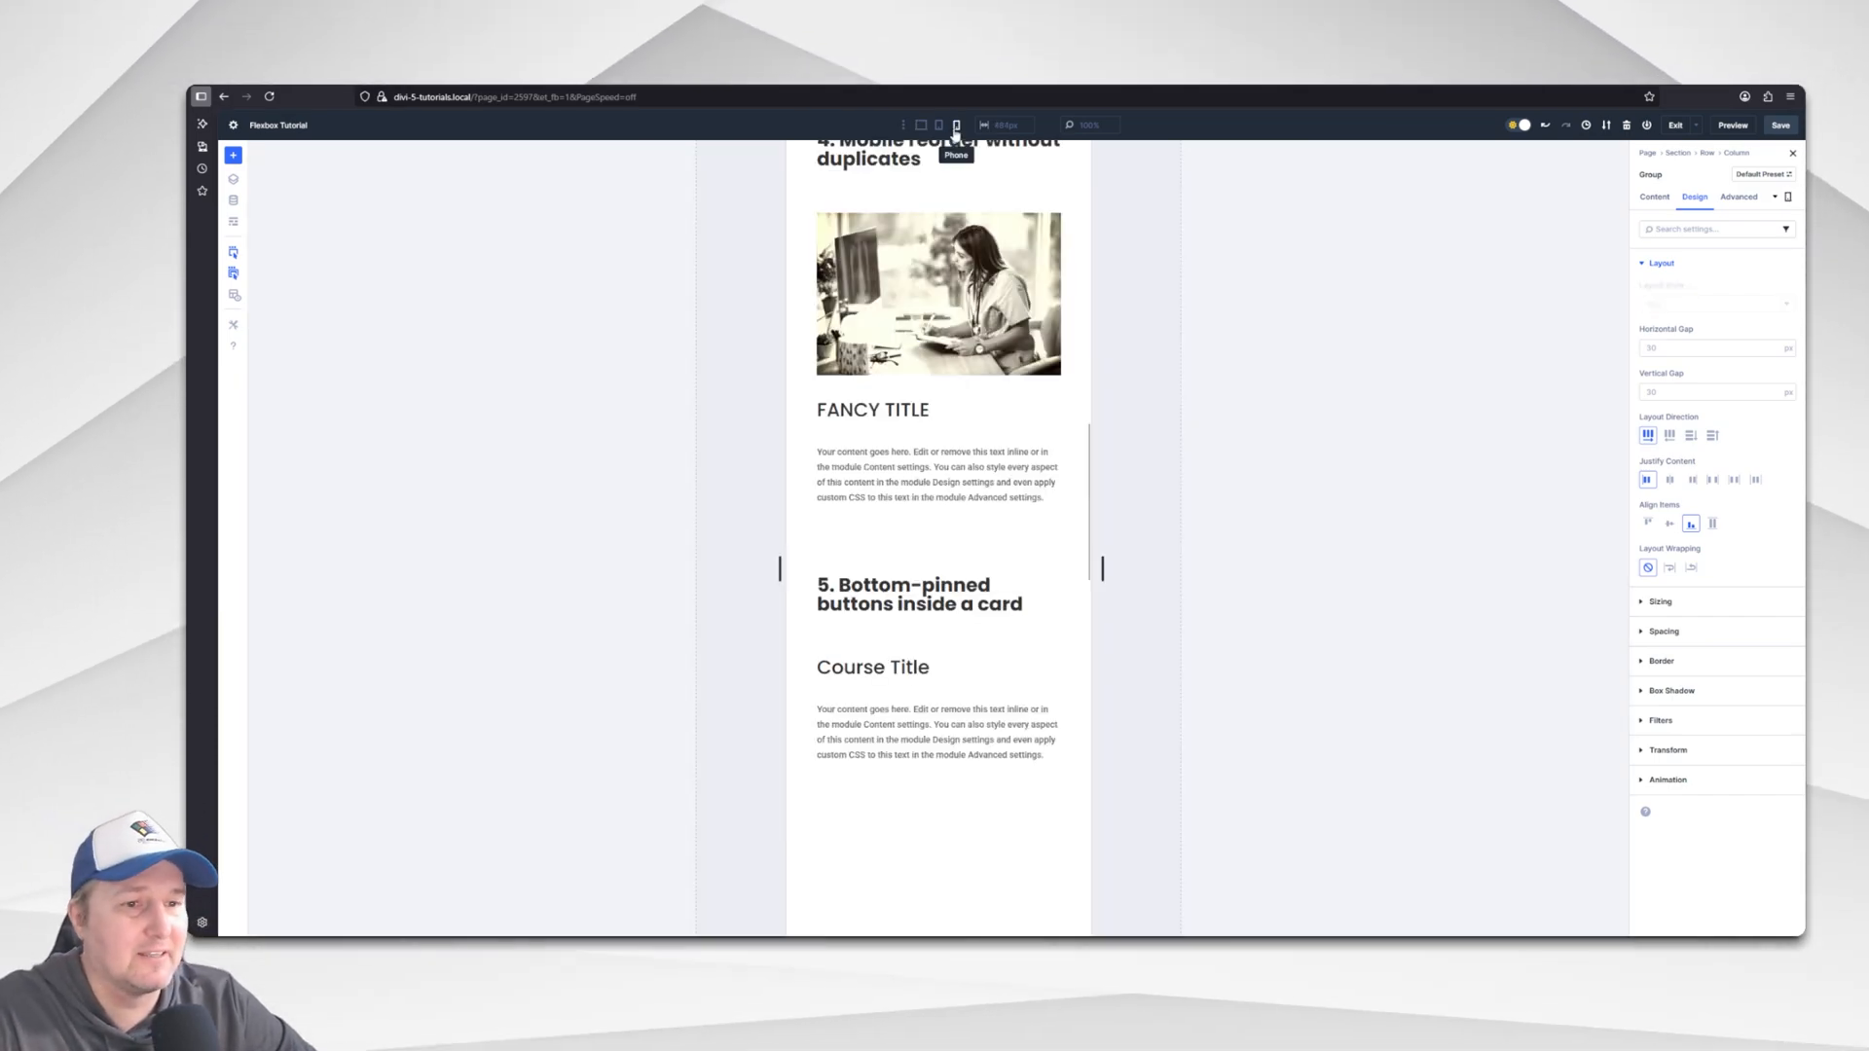
pyautogui.scroll(-3)
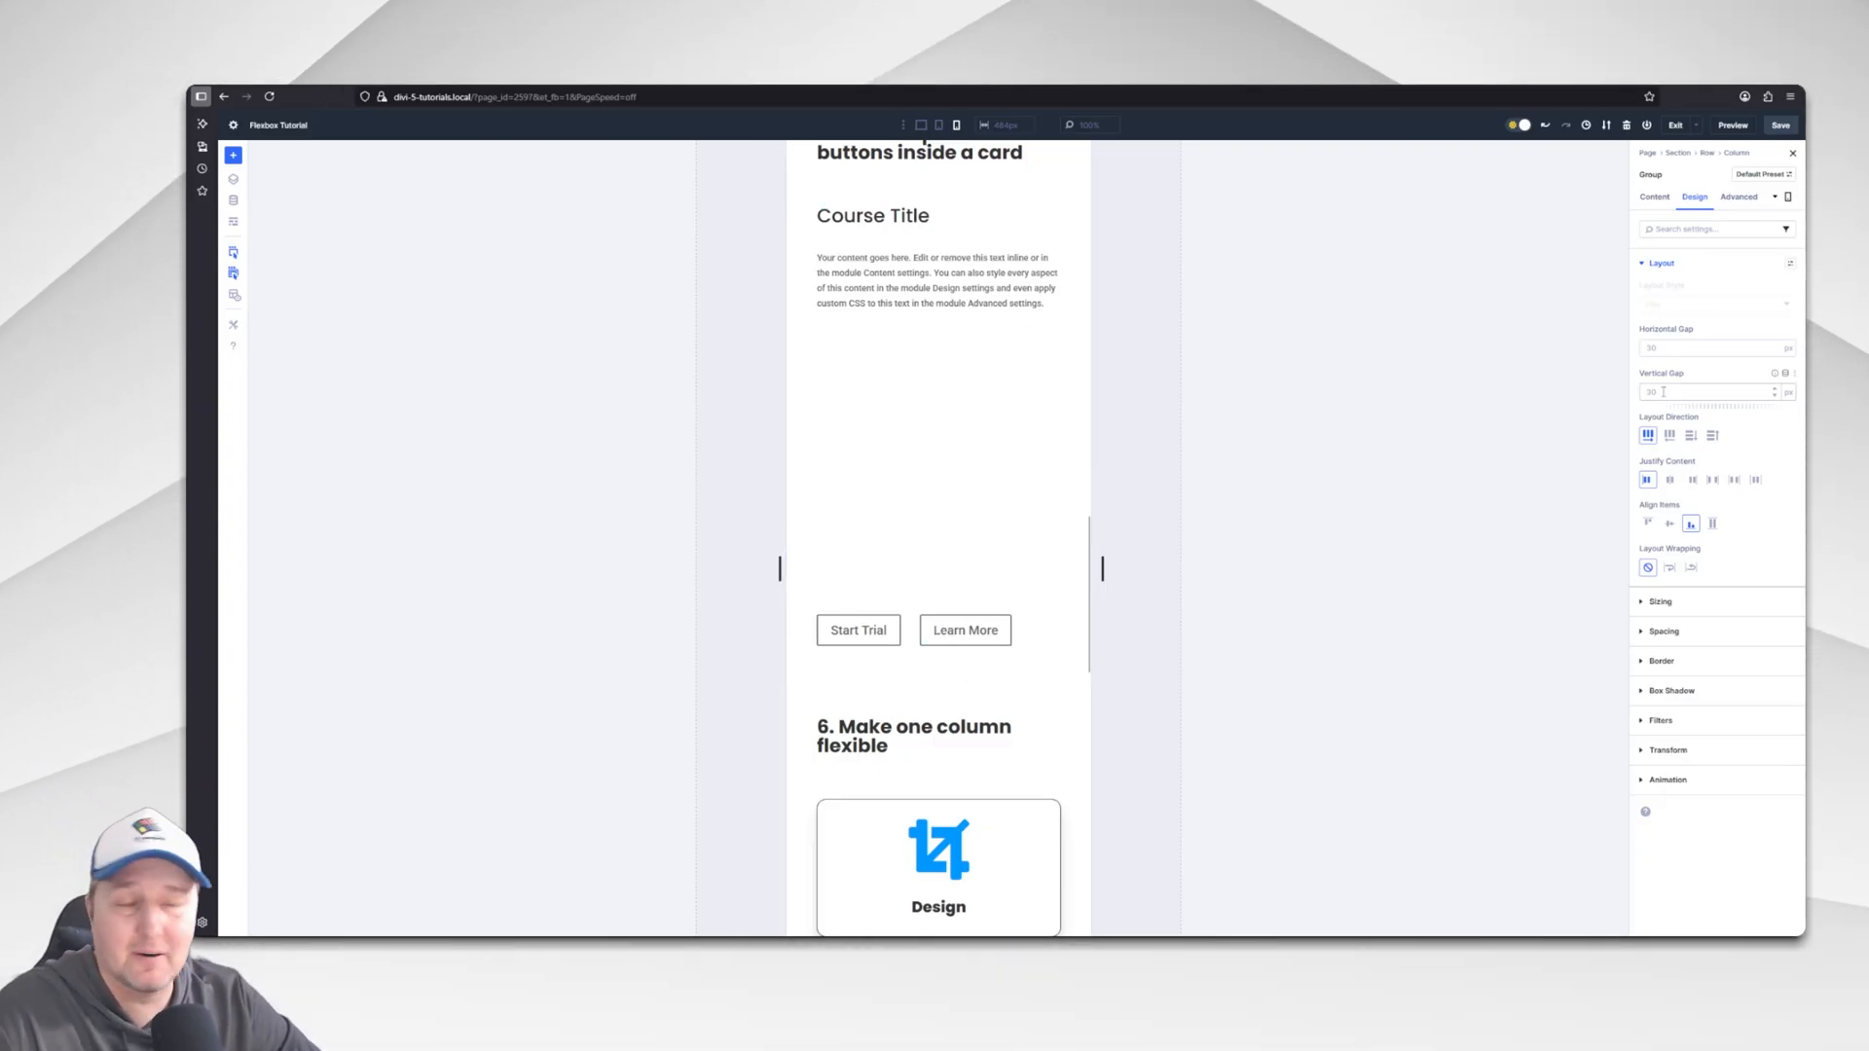
pyautogui.moveTo(1692, 434)
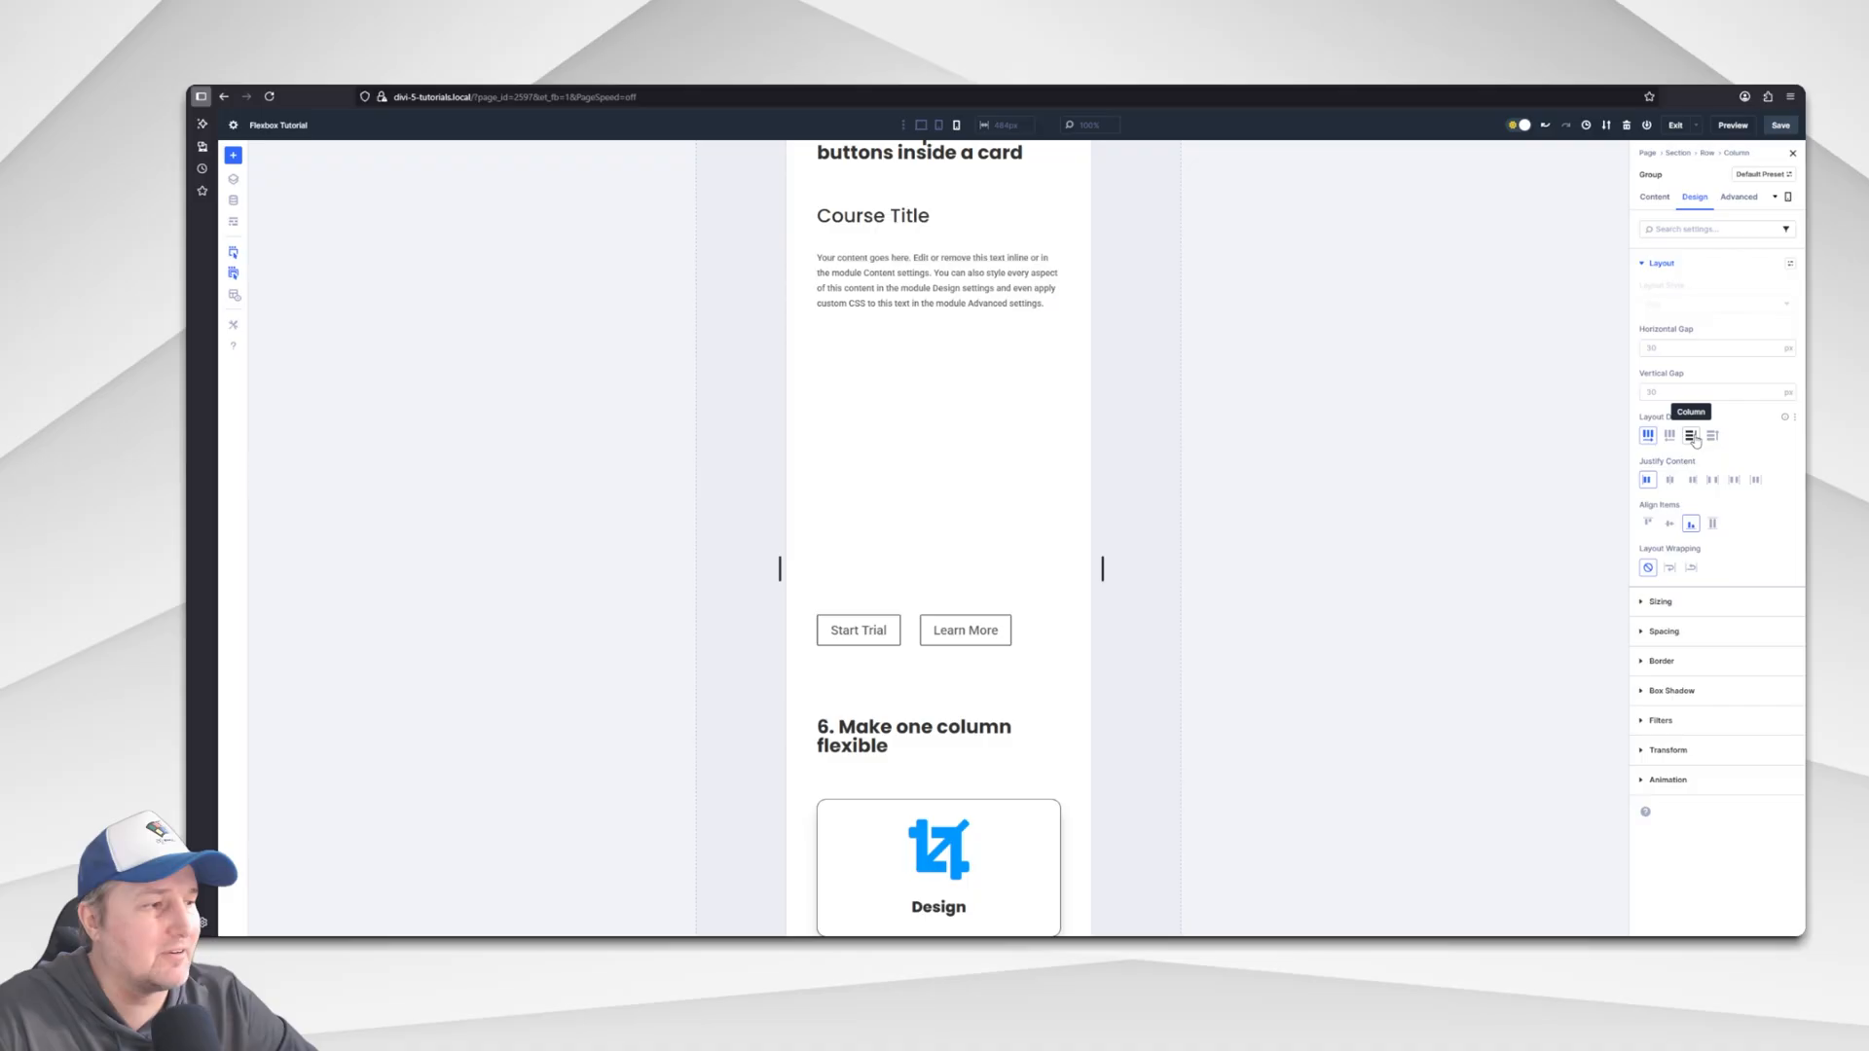
pyautogui.click(1669, 566)
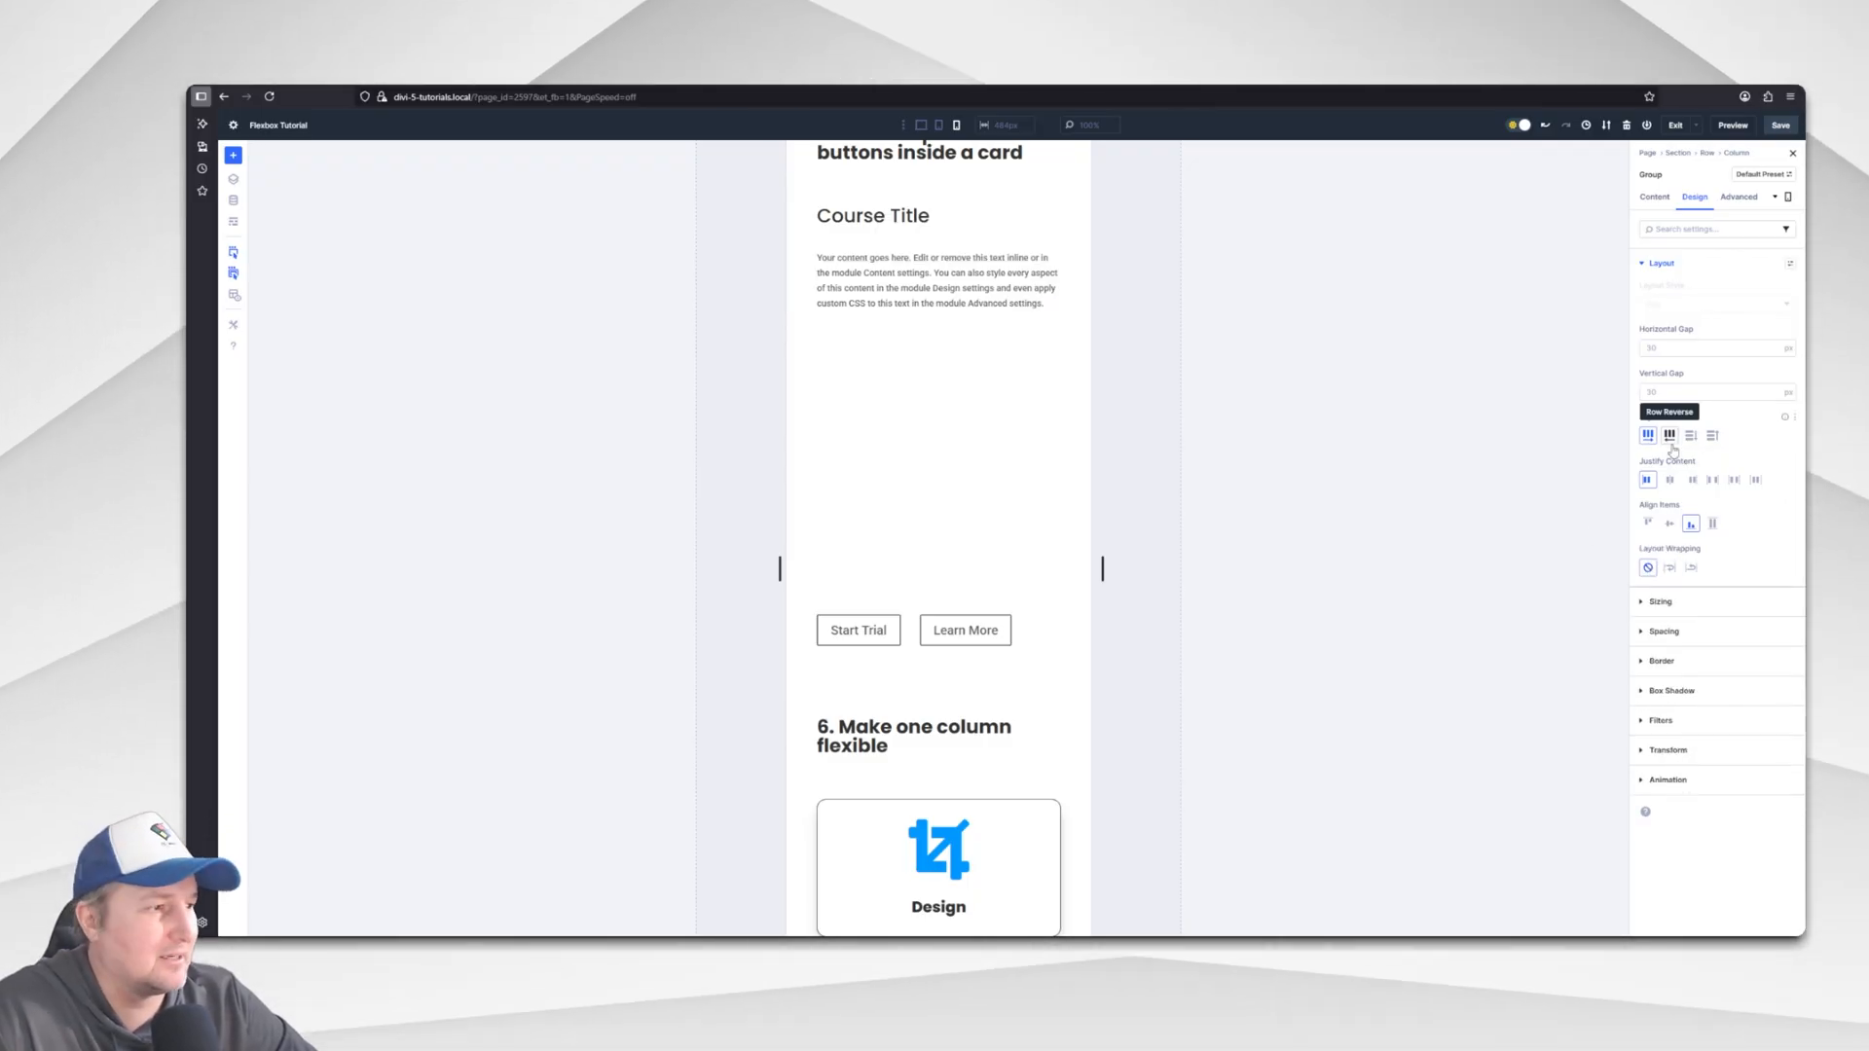
pyautogui.click(1689, 434)
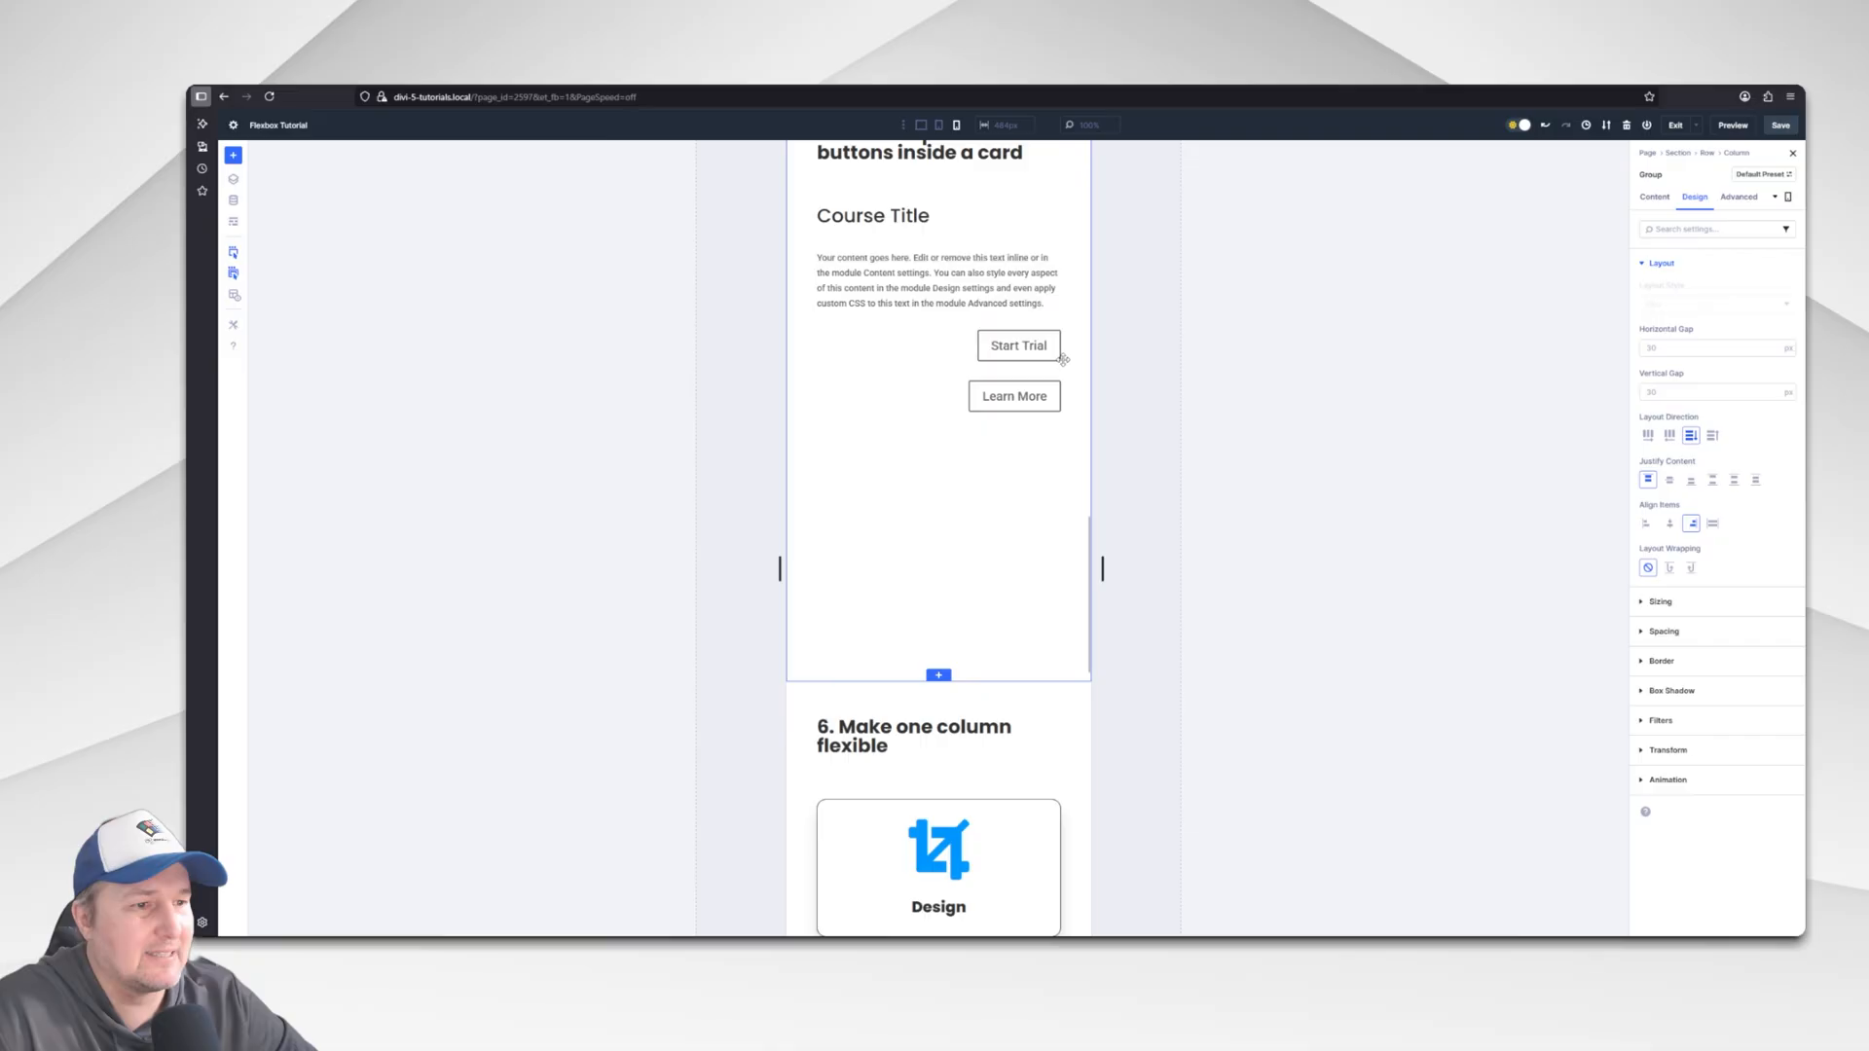
pyautogui.click(1647, 524)
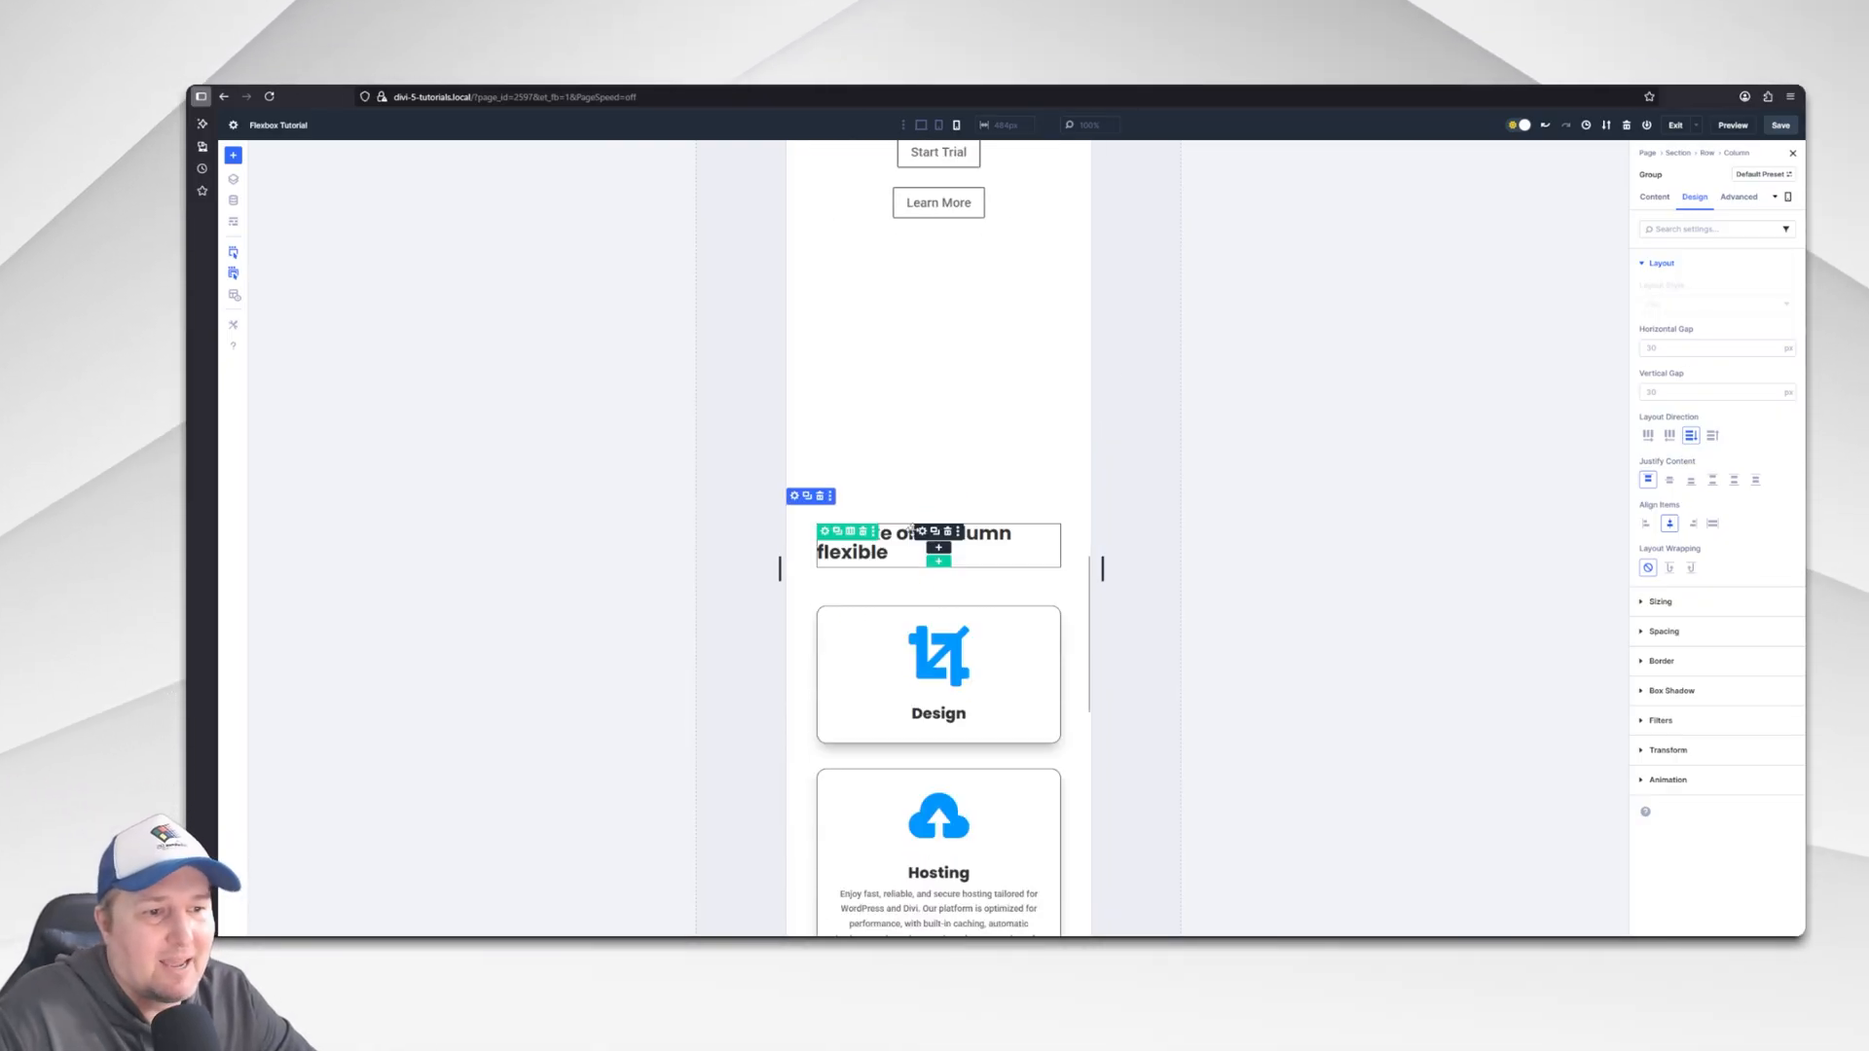
pyautogui.click(921, 125)
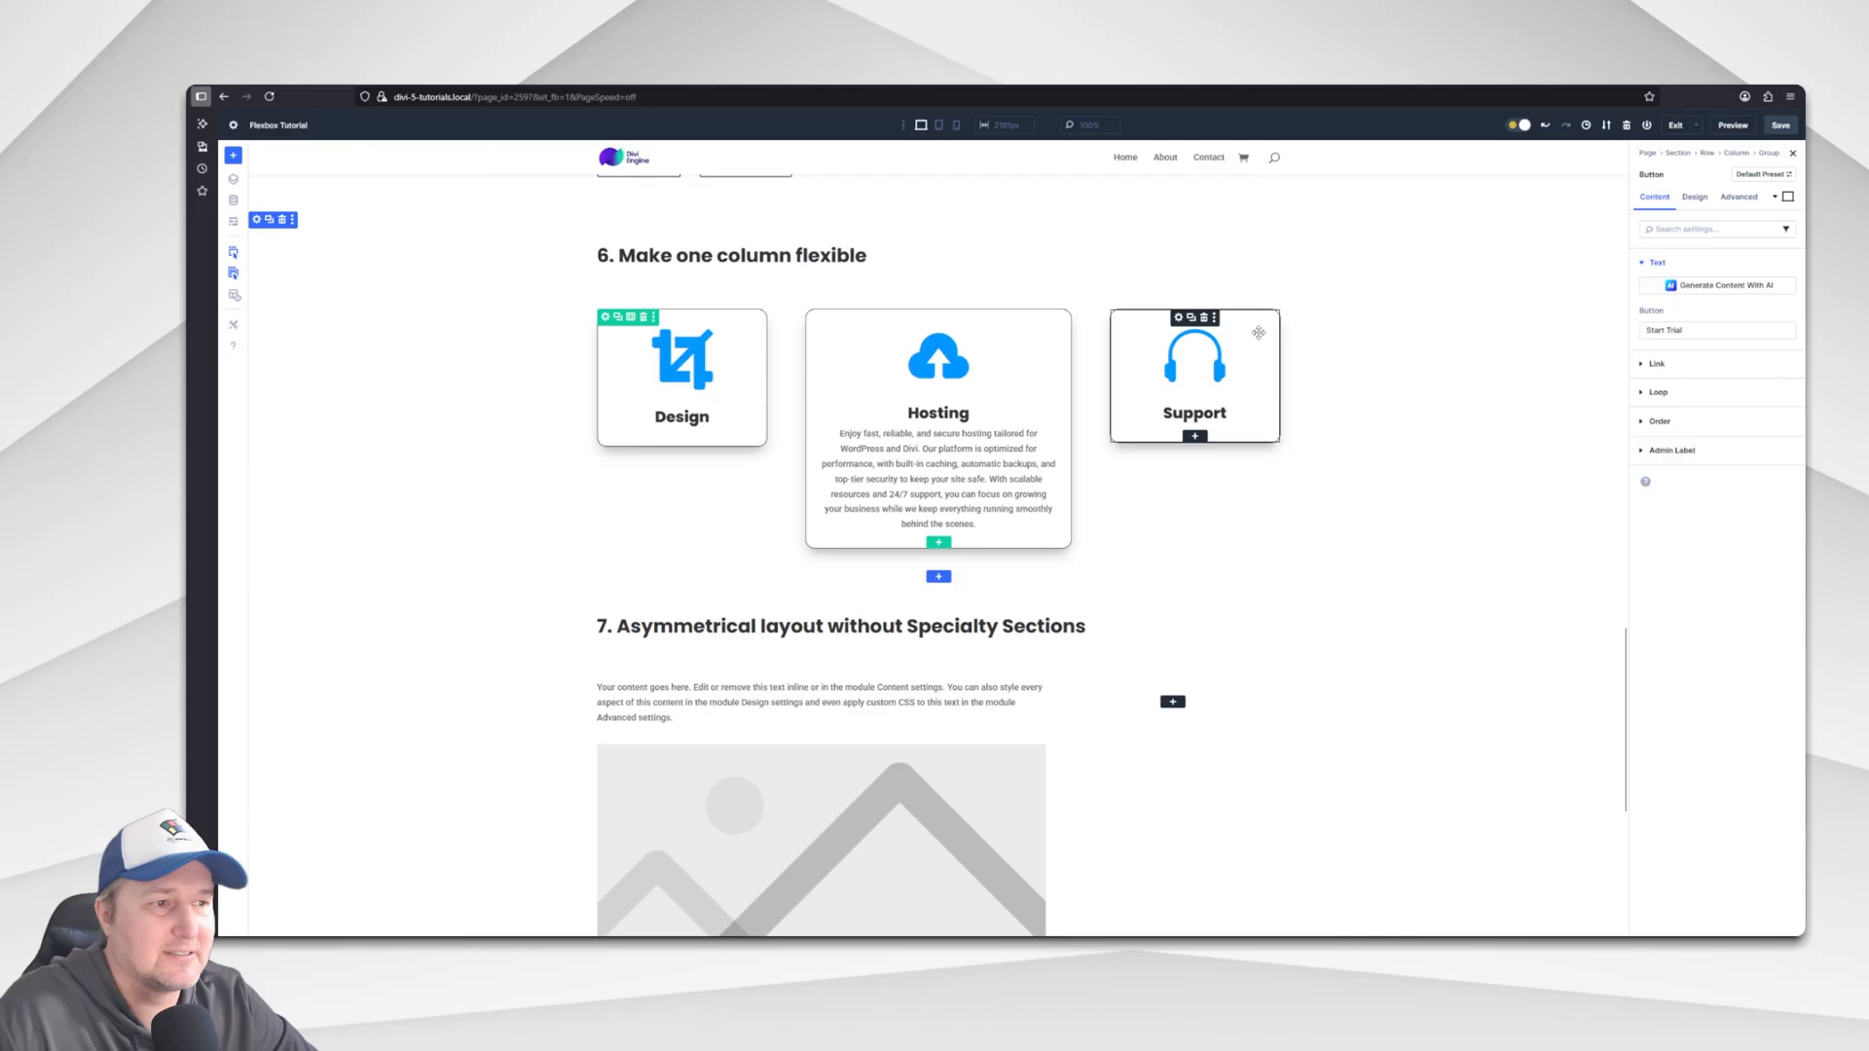
# Preview the page again and open the settings of the three-card row in section 6.
pyautogui.click(954, 124)
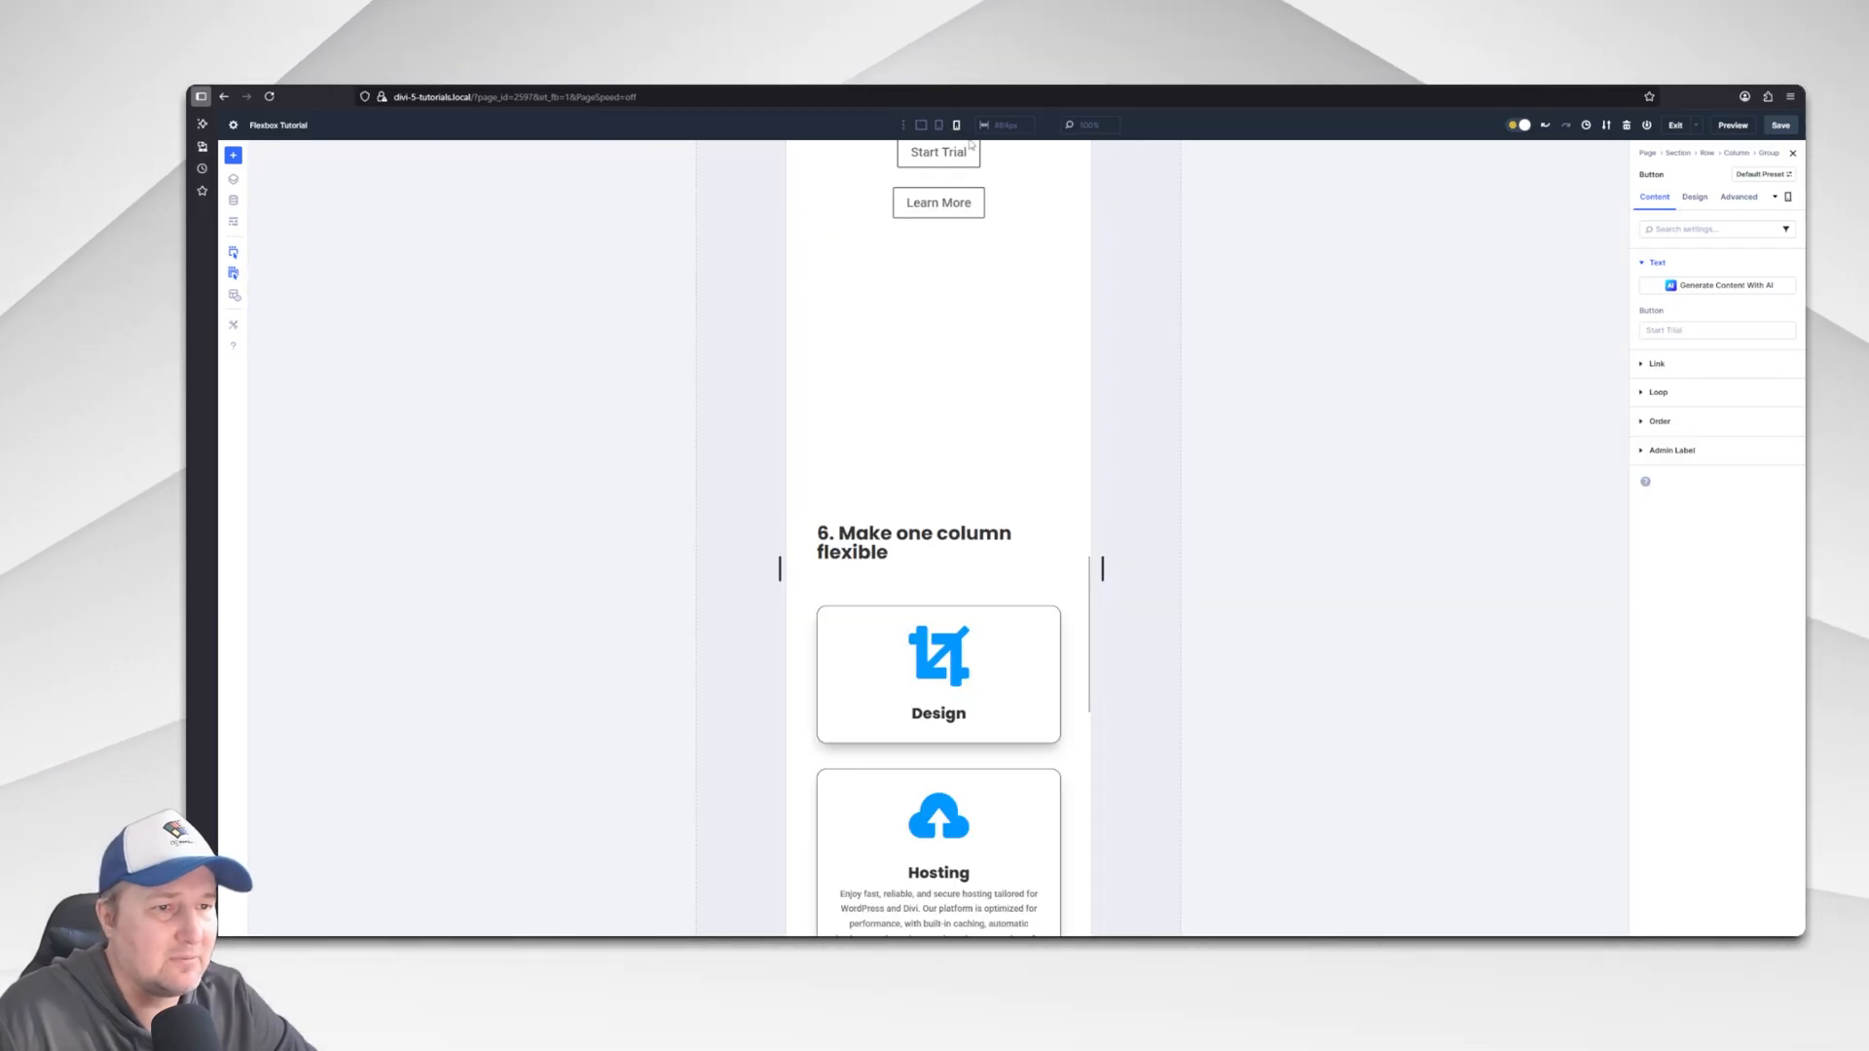
pyautogui.scroll(-3)
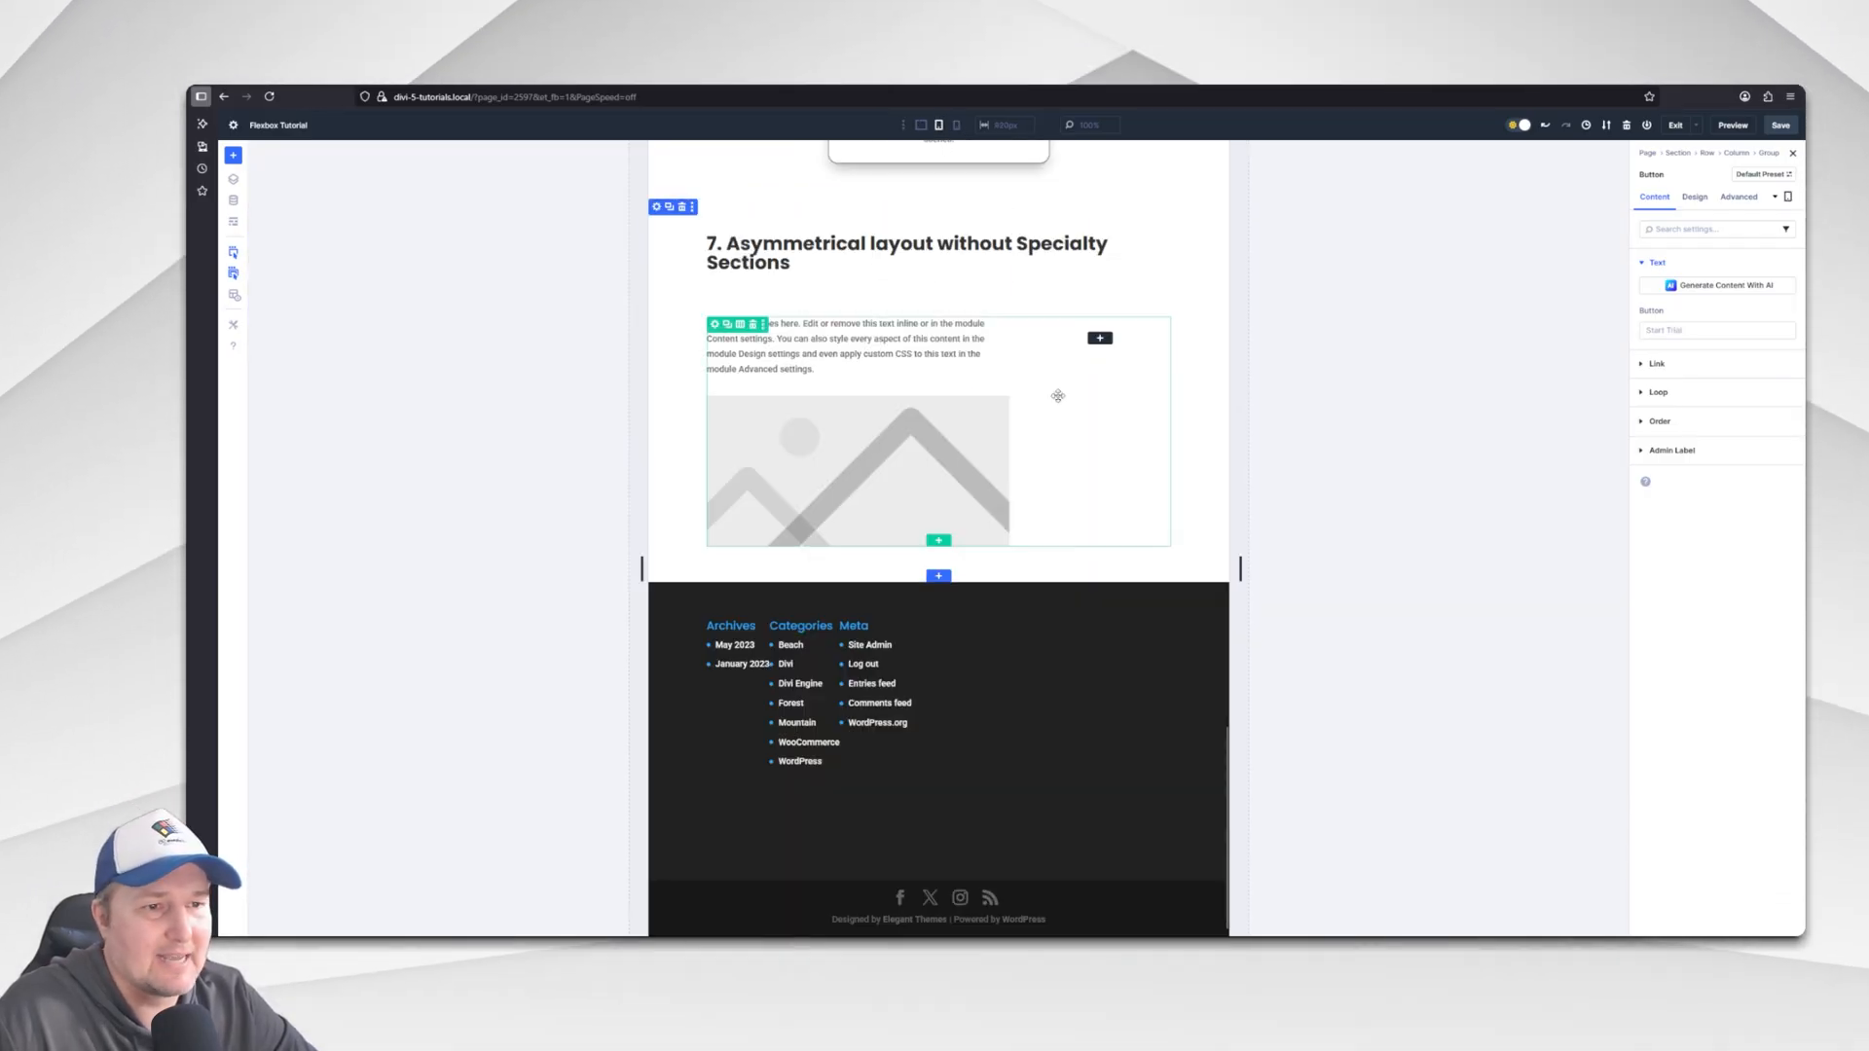
pyautogui.scroll(3)
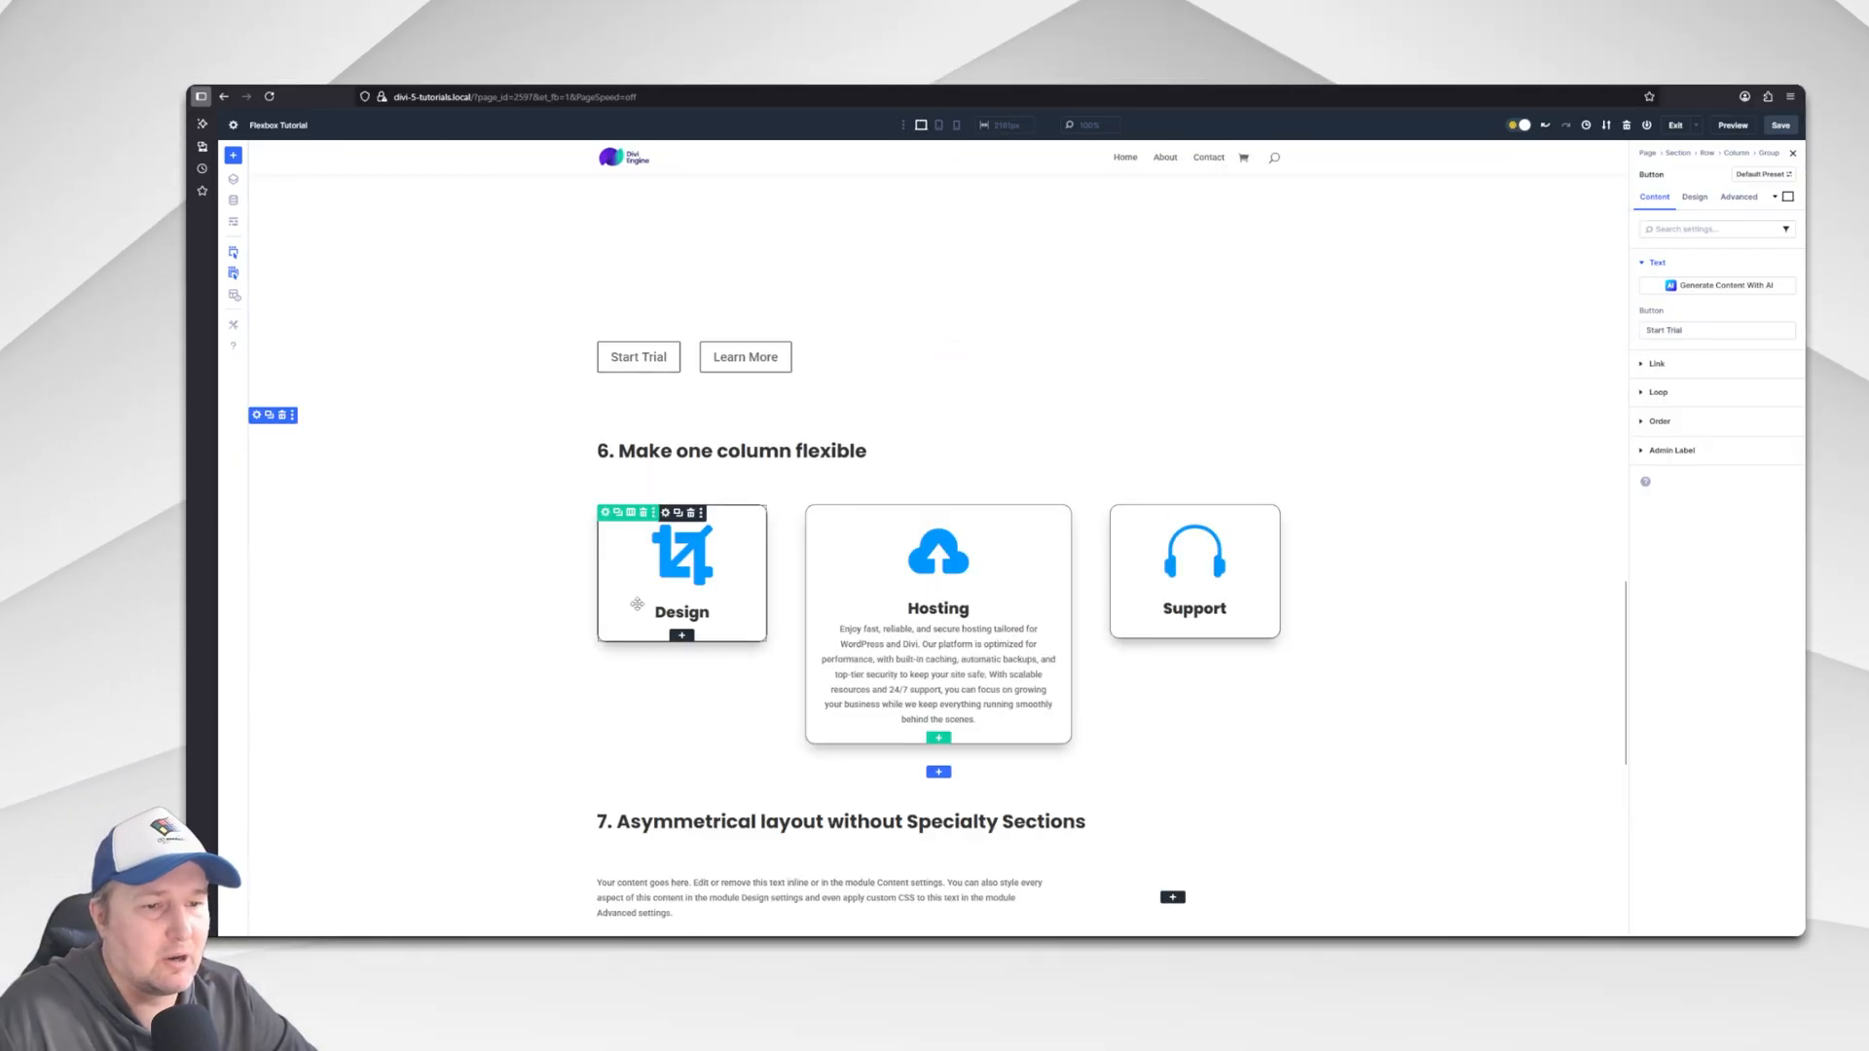
pyautogui.click(607, 512)
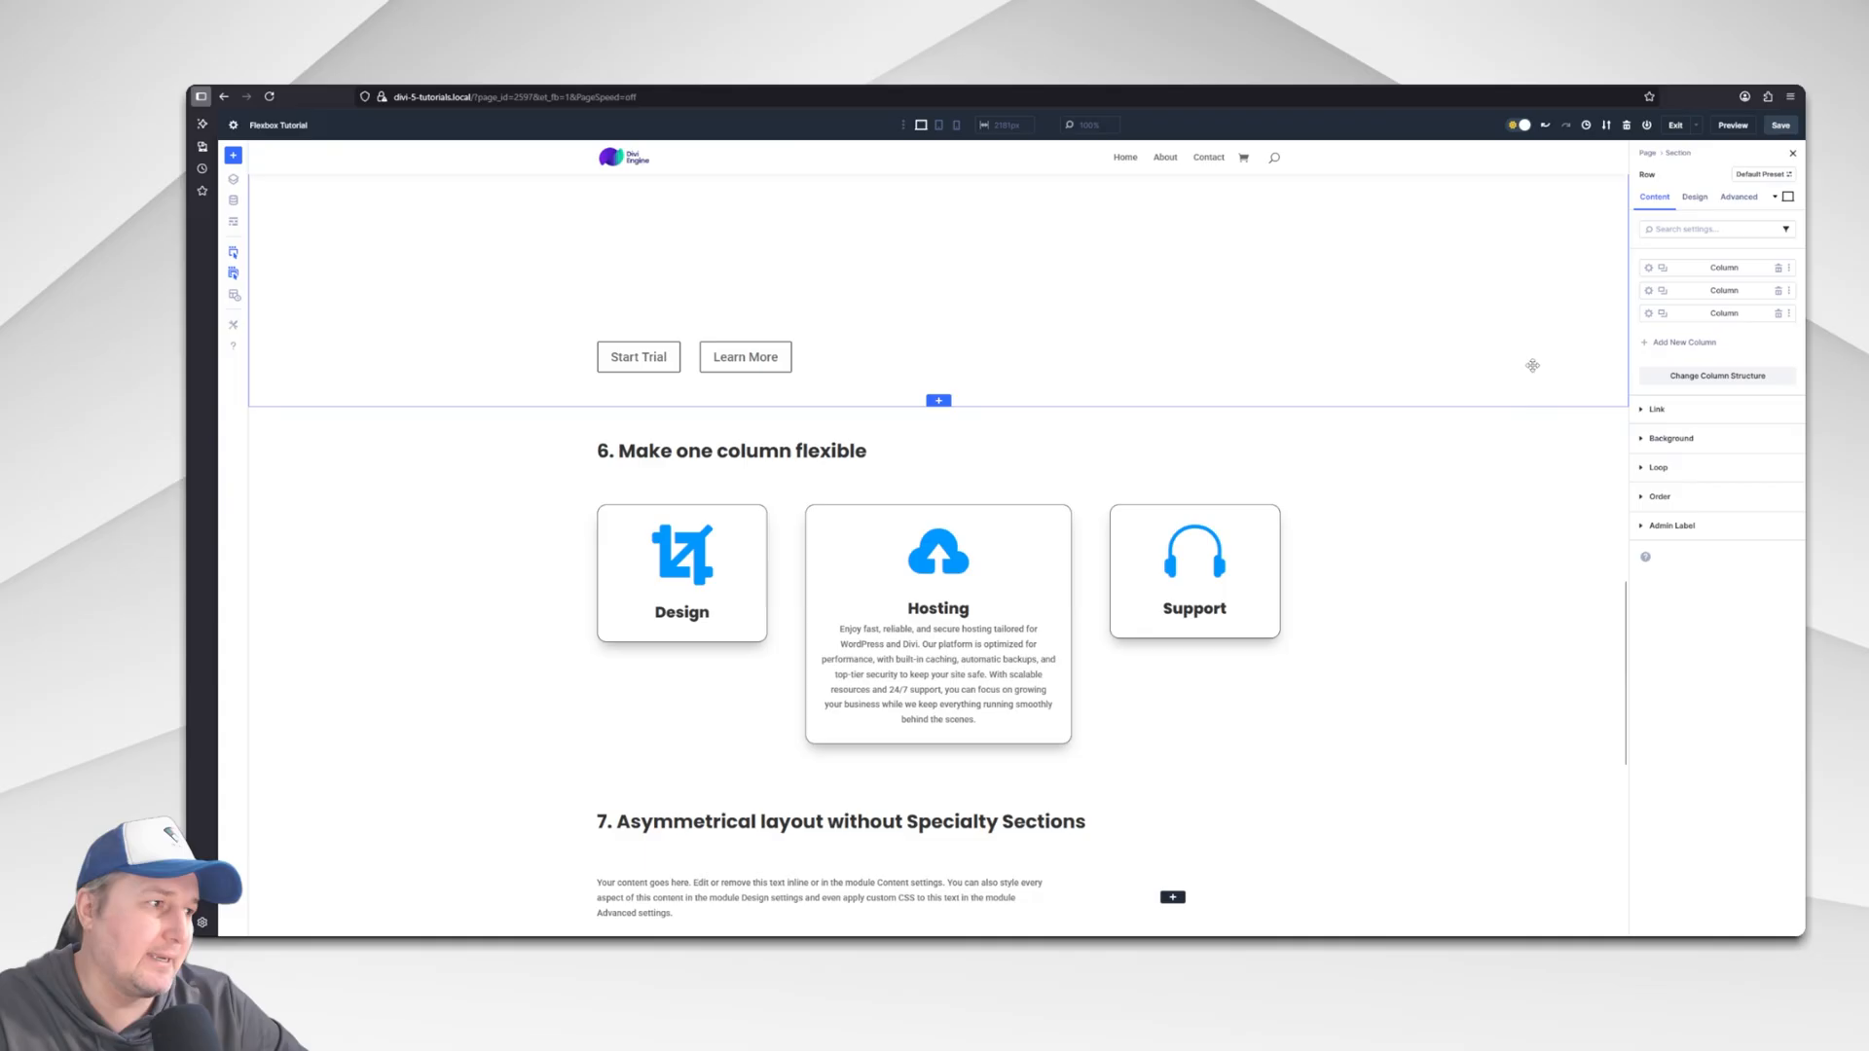
pyautogui.moveTo(1649, 288)
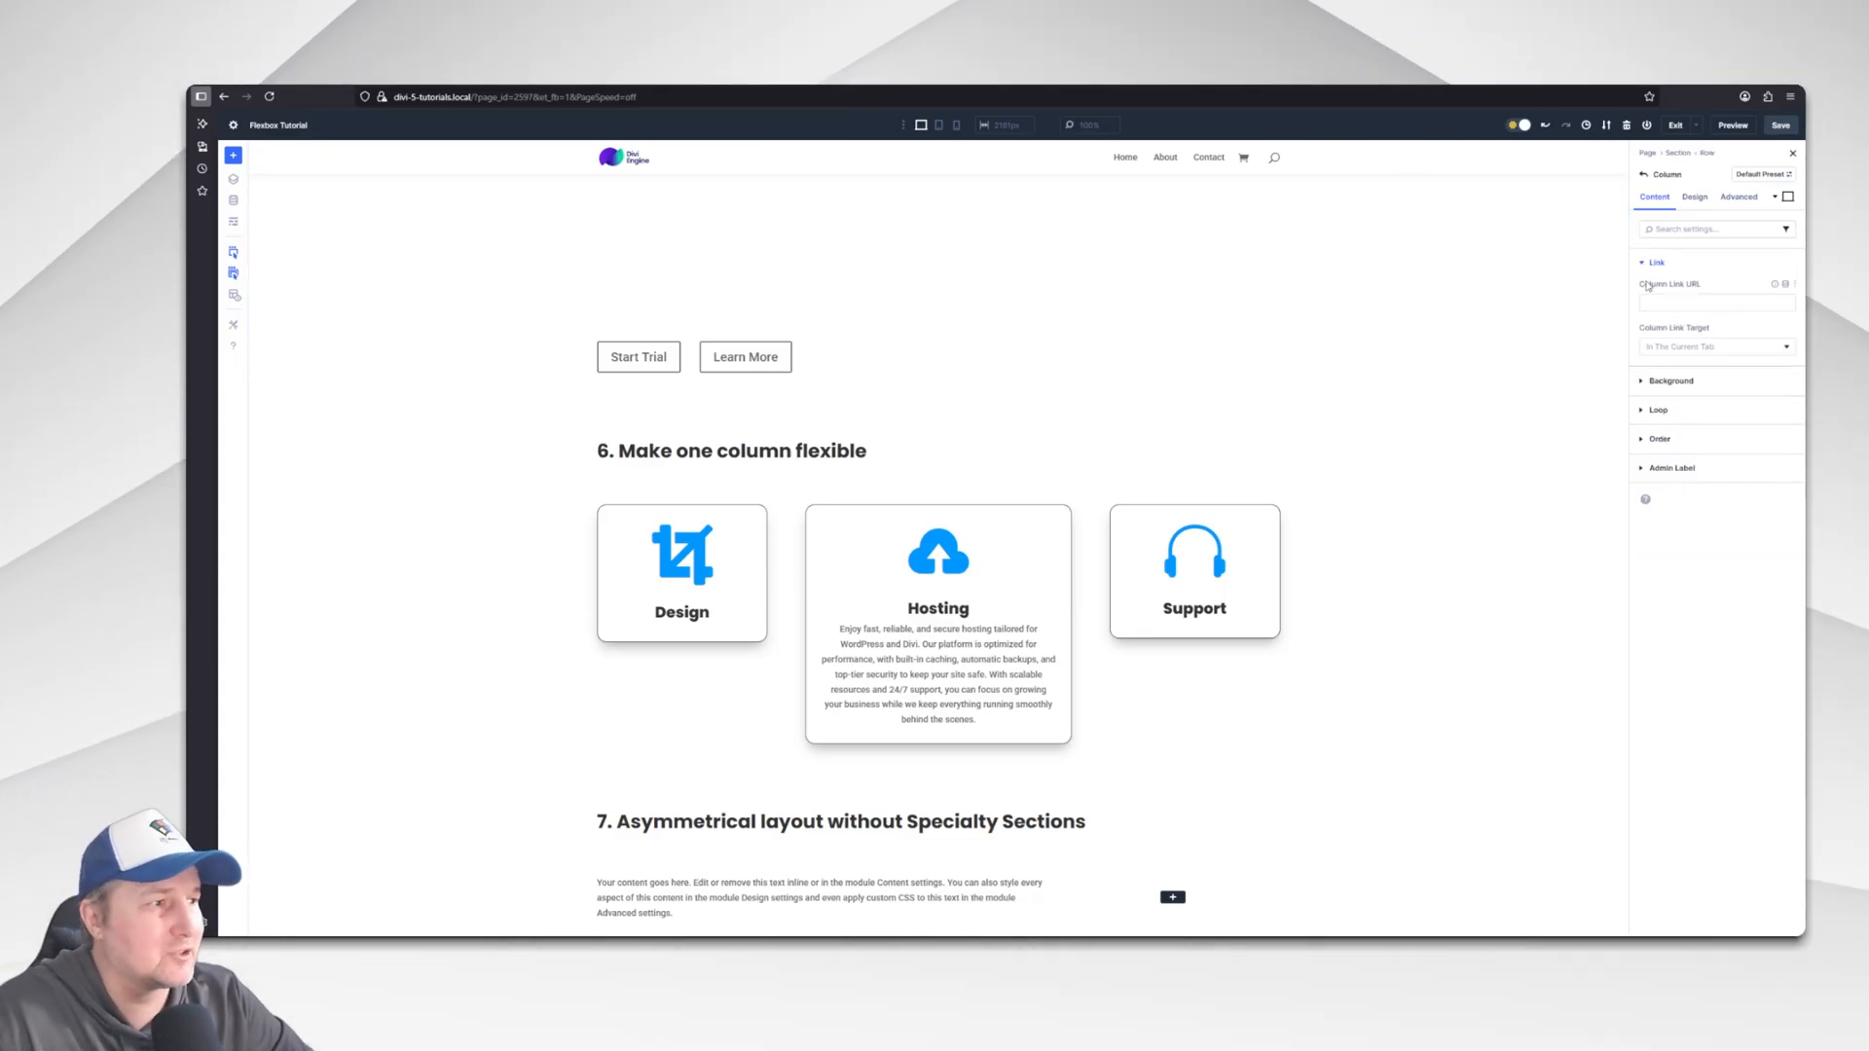
# View the column's Design settings and preview the Design, Hosting and Support row at desktop and tablet widths.
pyautogui.click(1693, 197)
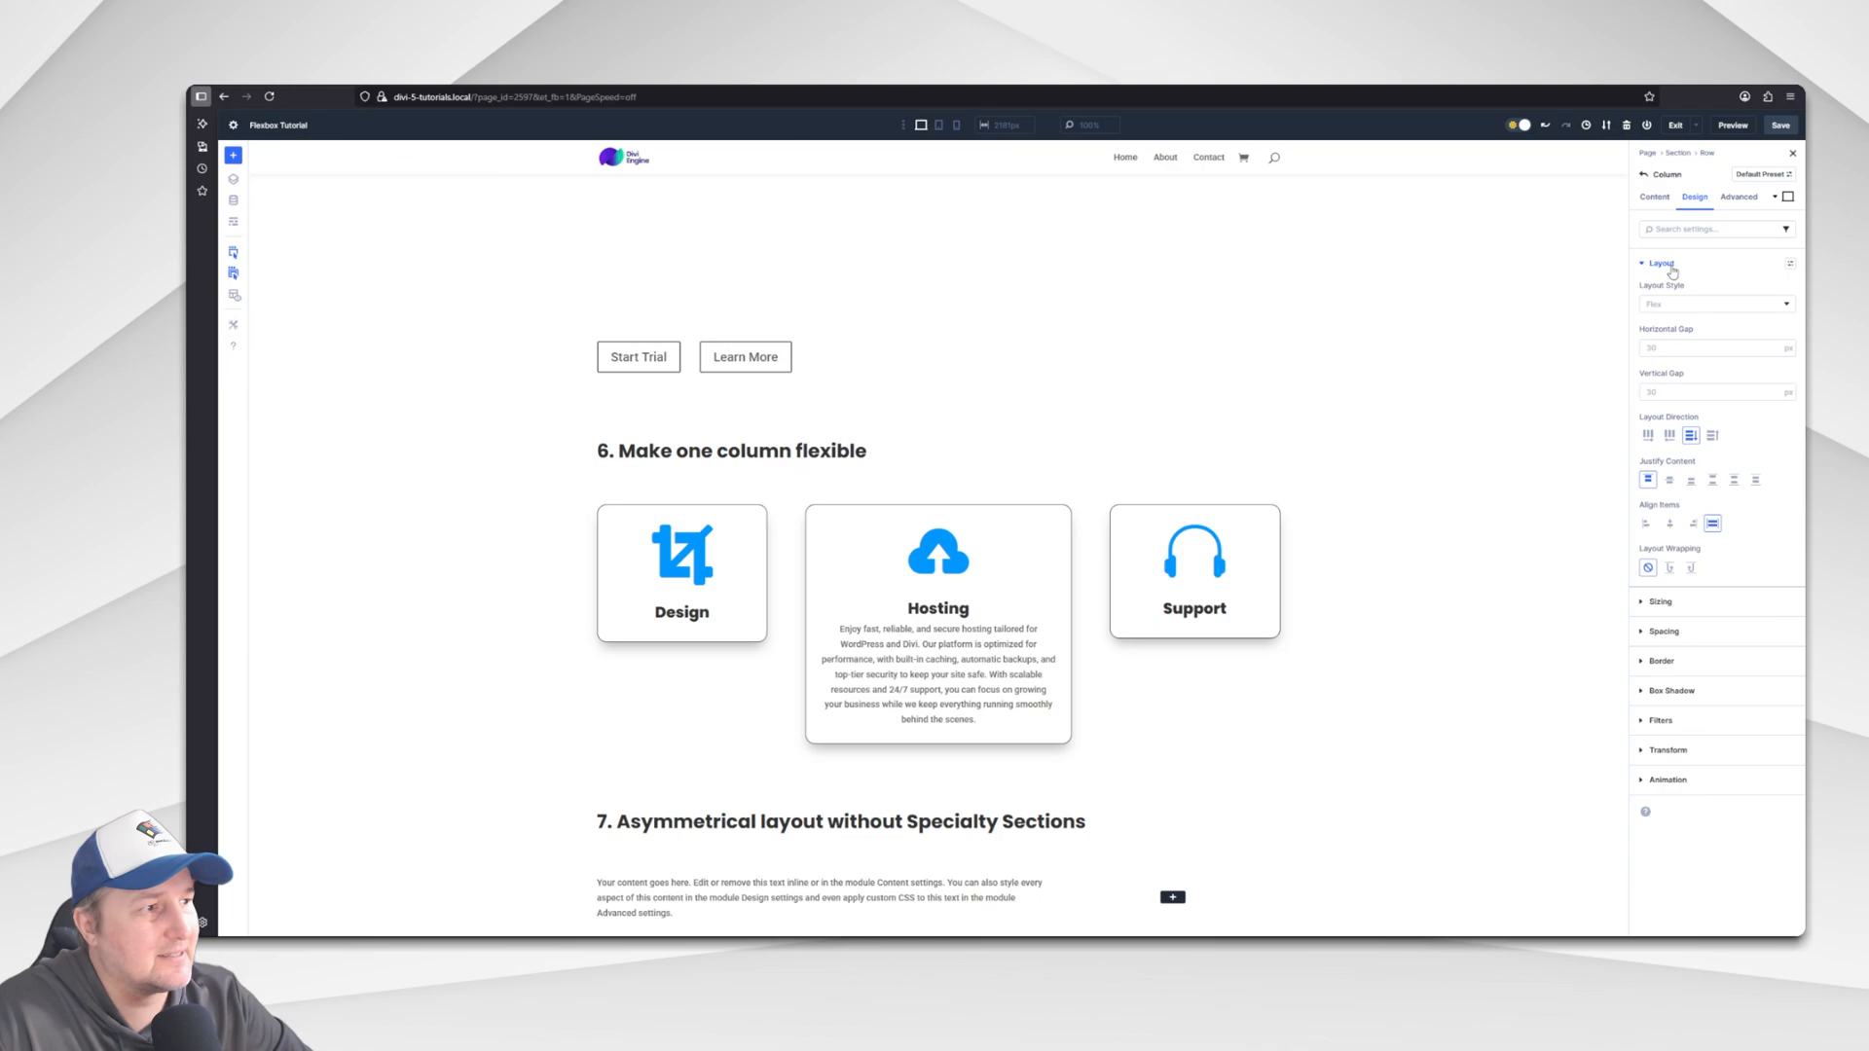
pyautogui.moveTo(1723, 471)
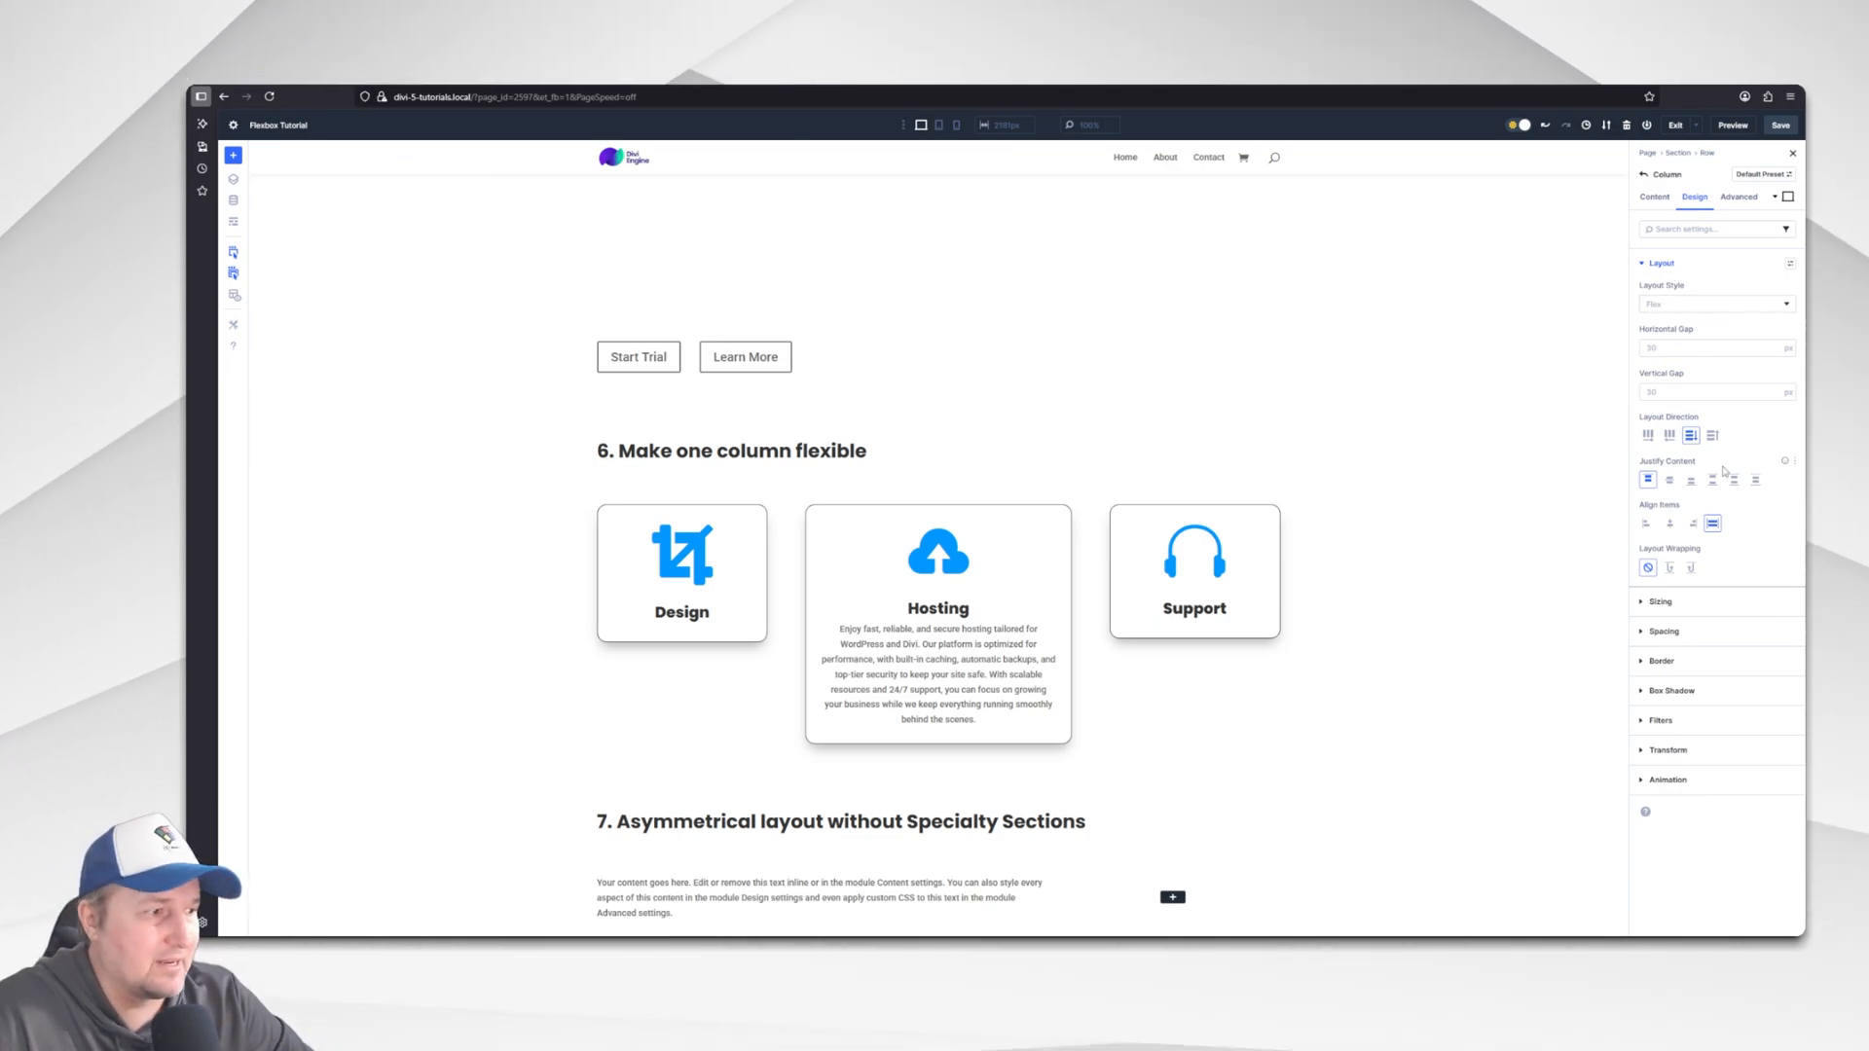
pyautogui.moveTo(1713, 434)
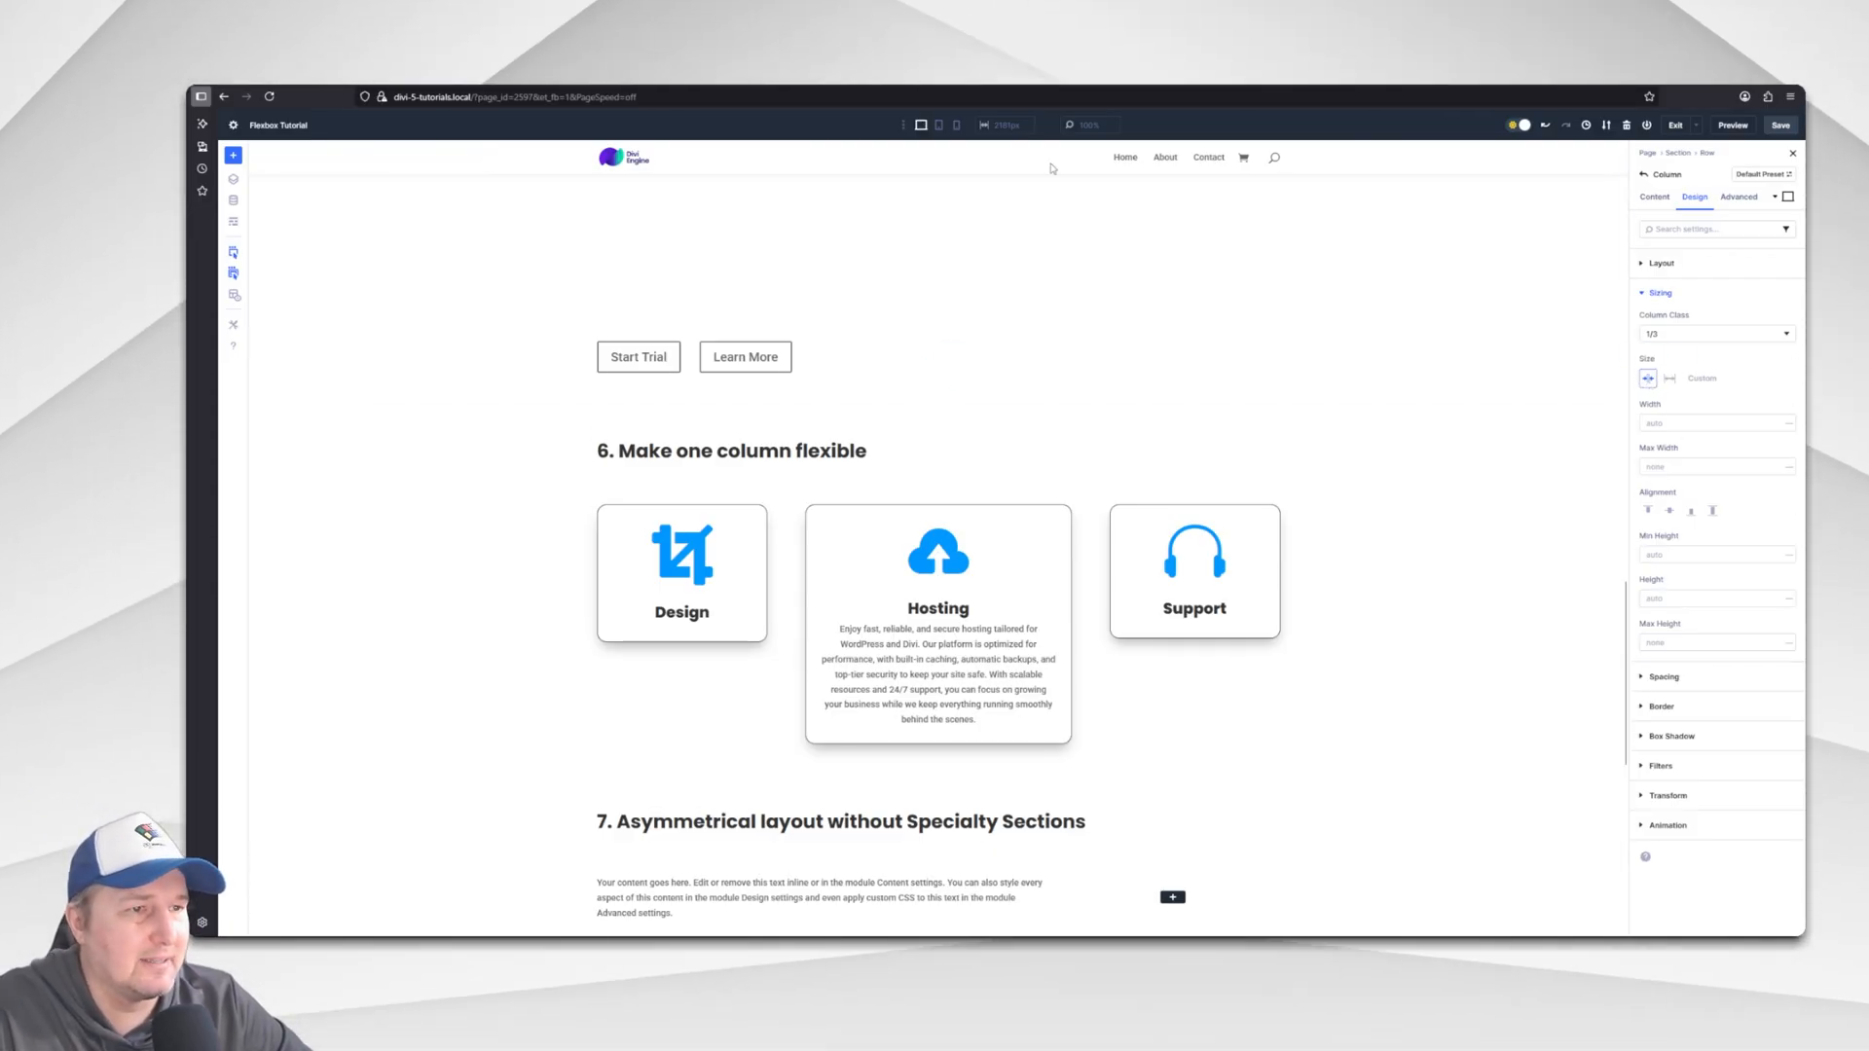
pyautogui.click(956, 125)
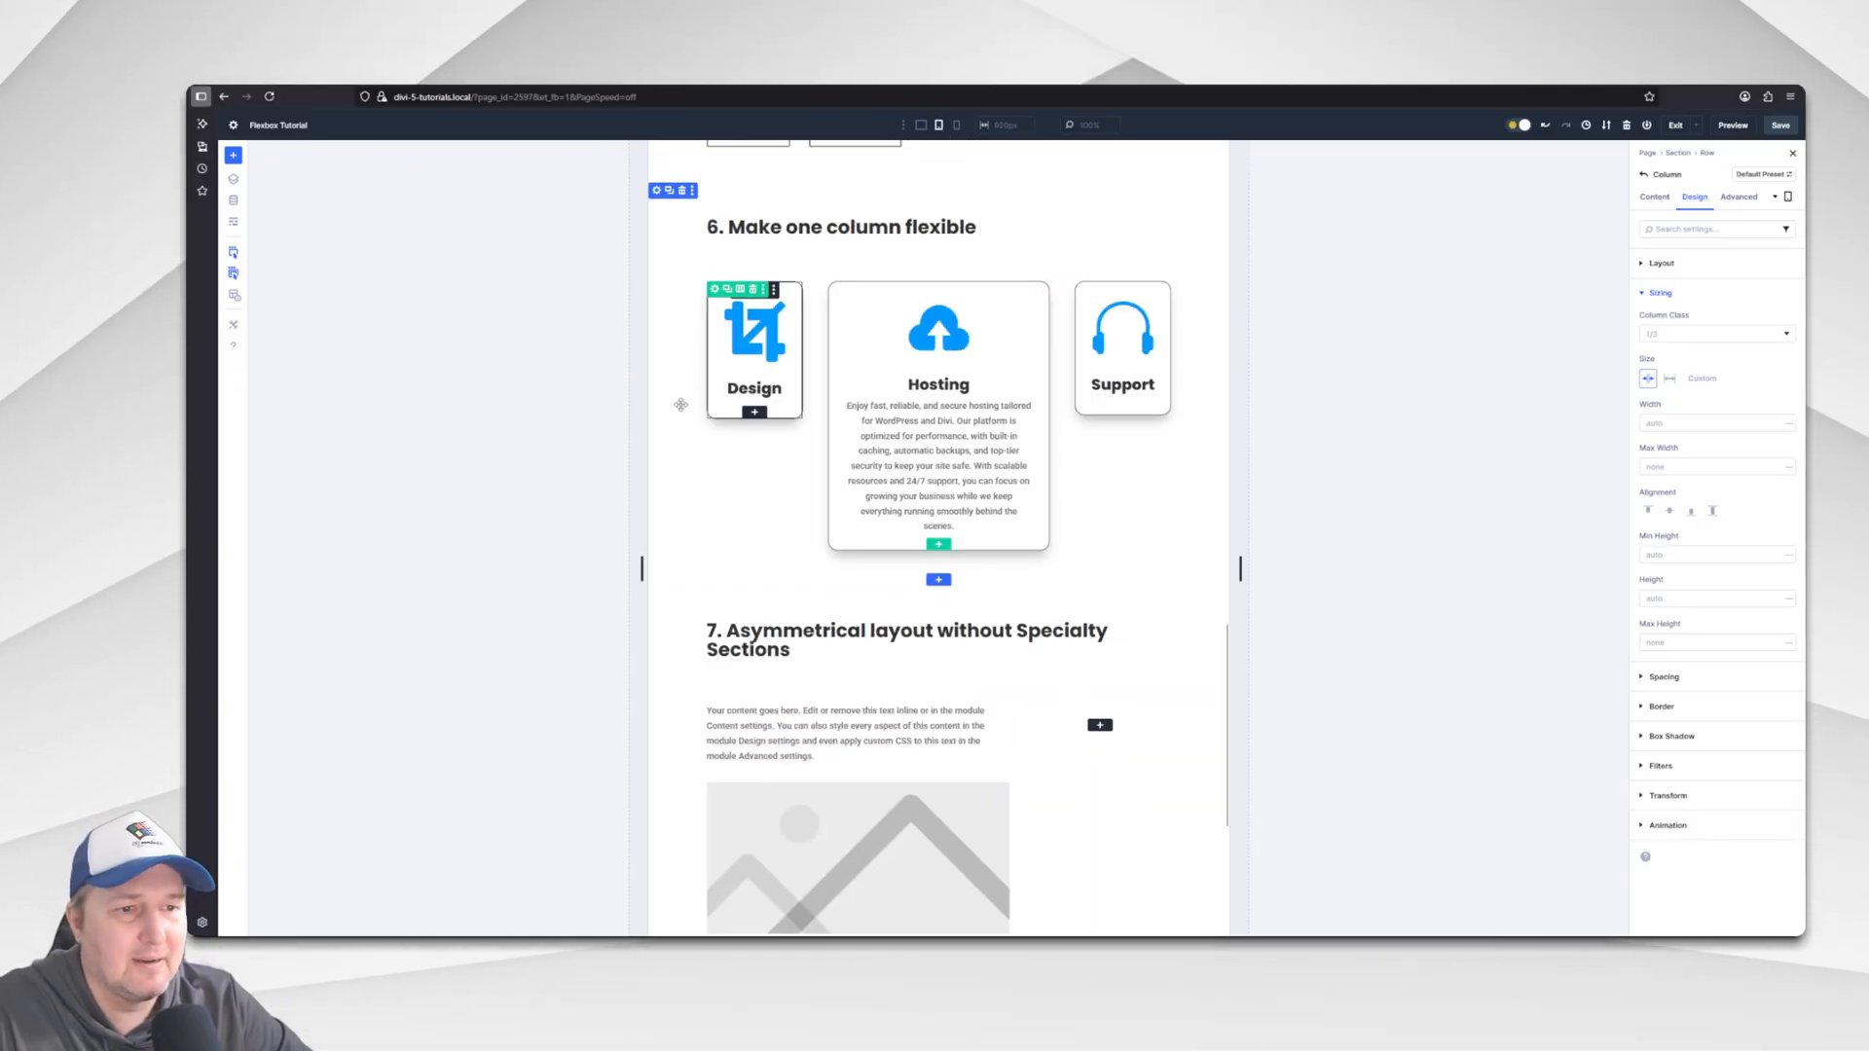
pyautogui.moveTo(921, 125)
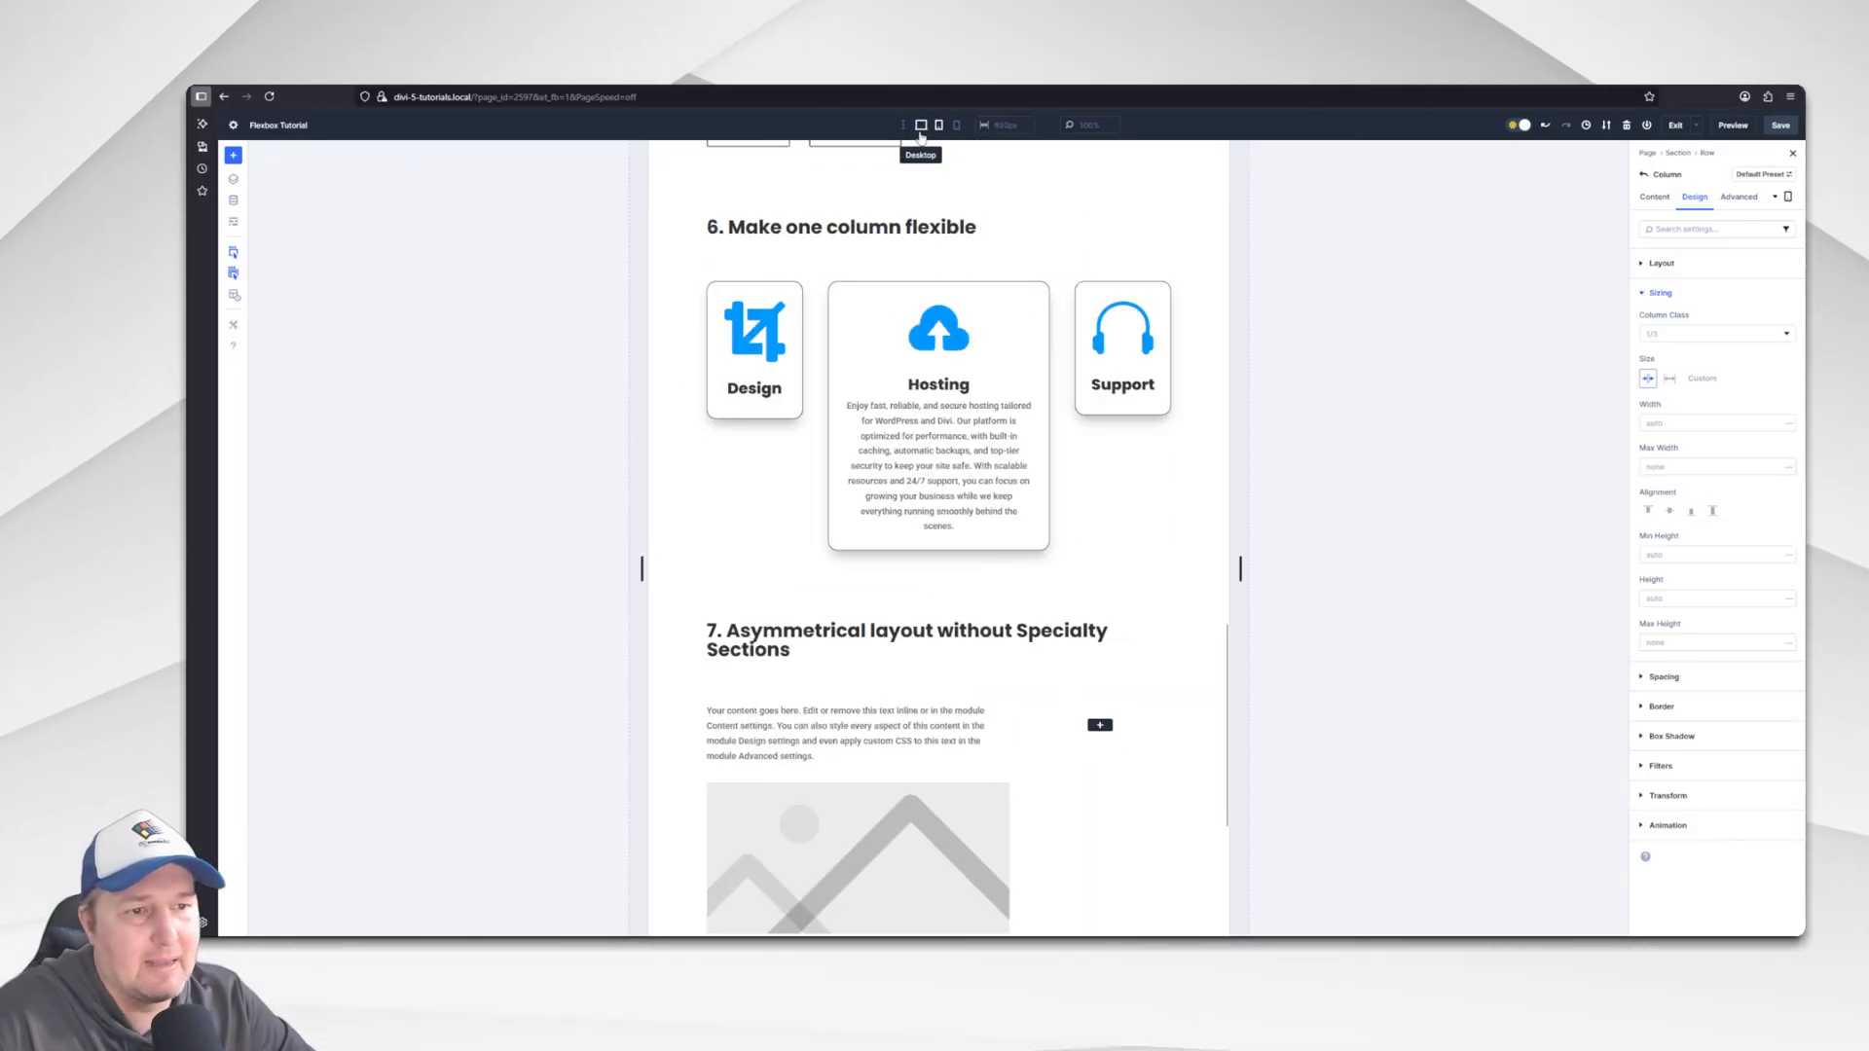
pyautogui.click(921, 125)
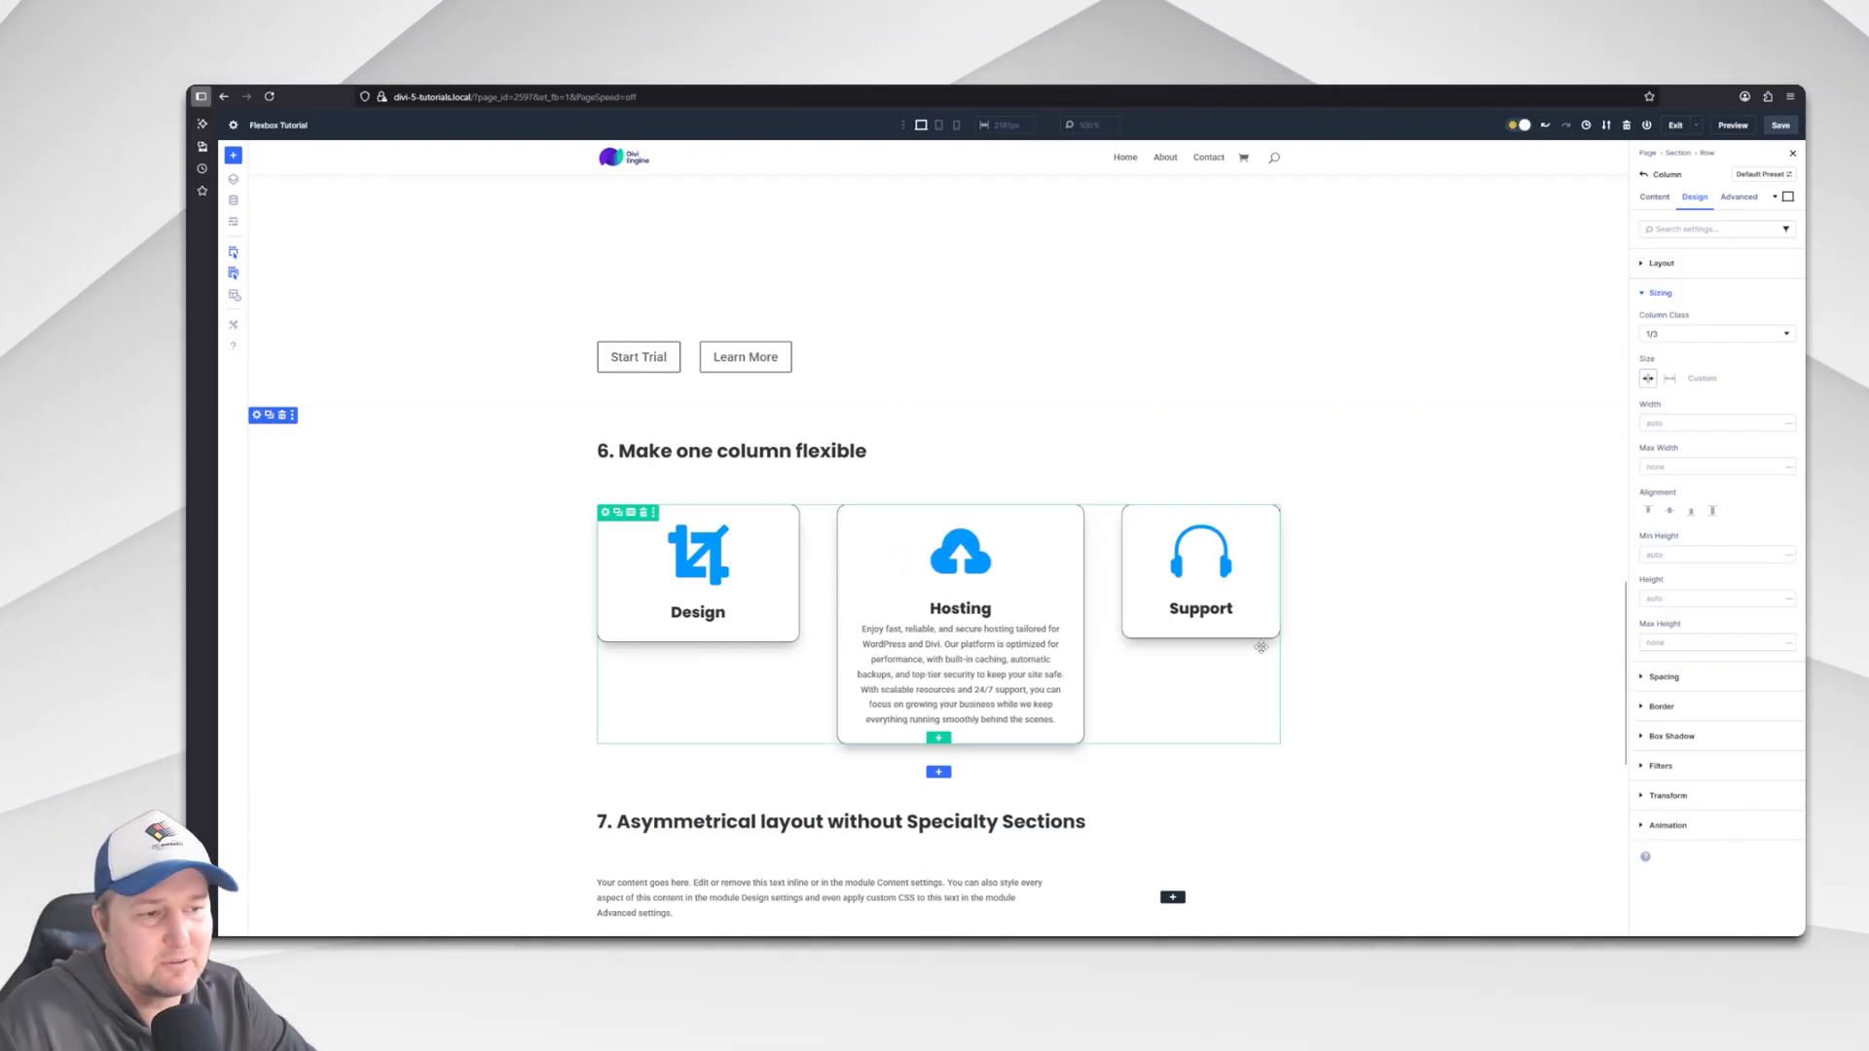
pyautogui.moveTo(954, 125)
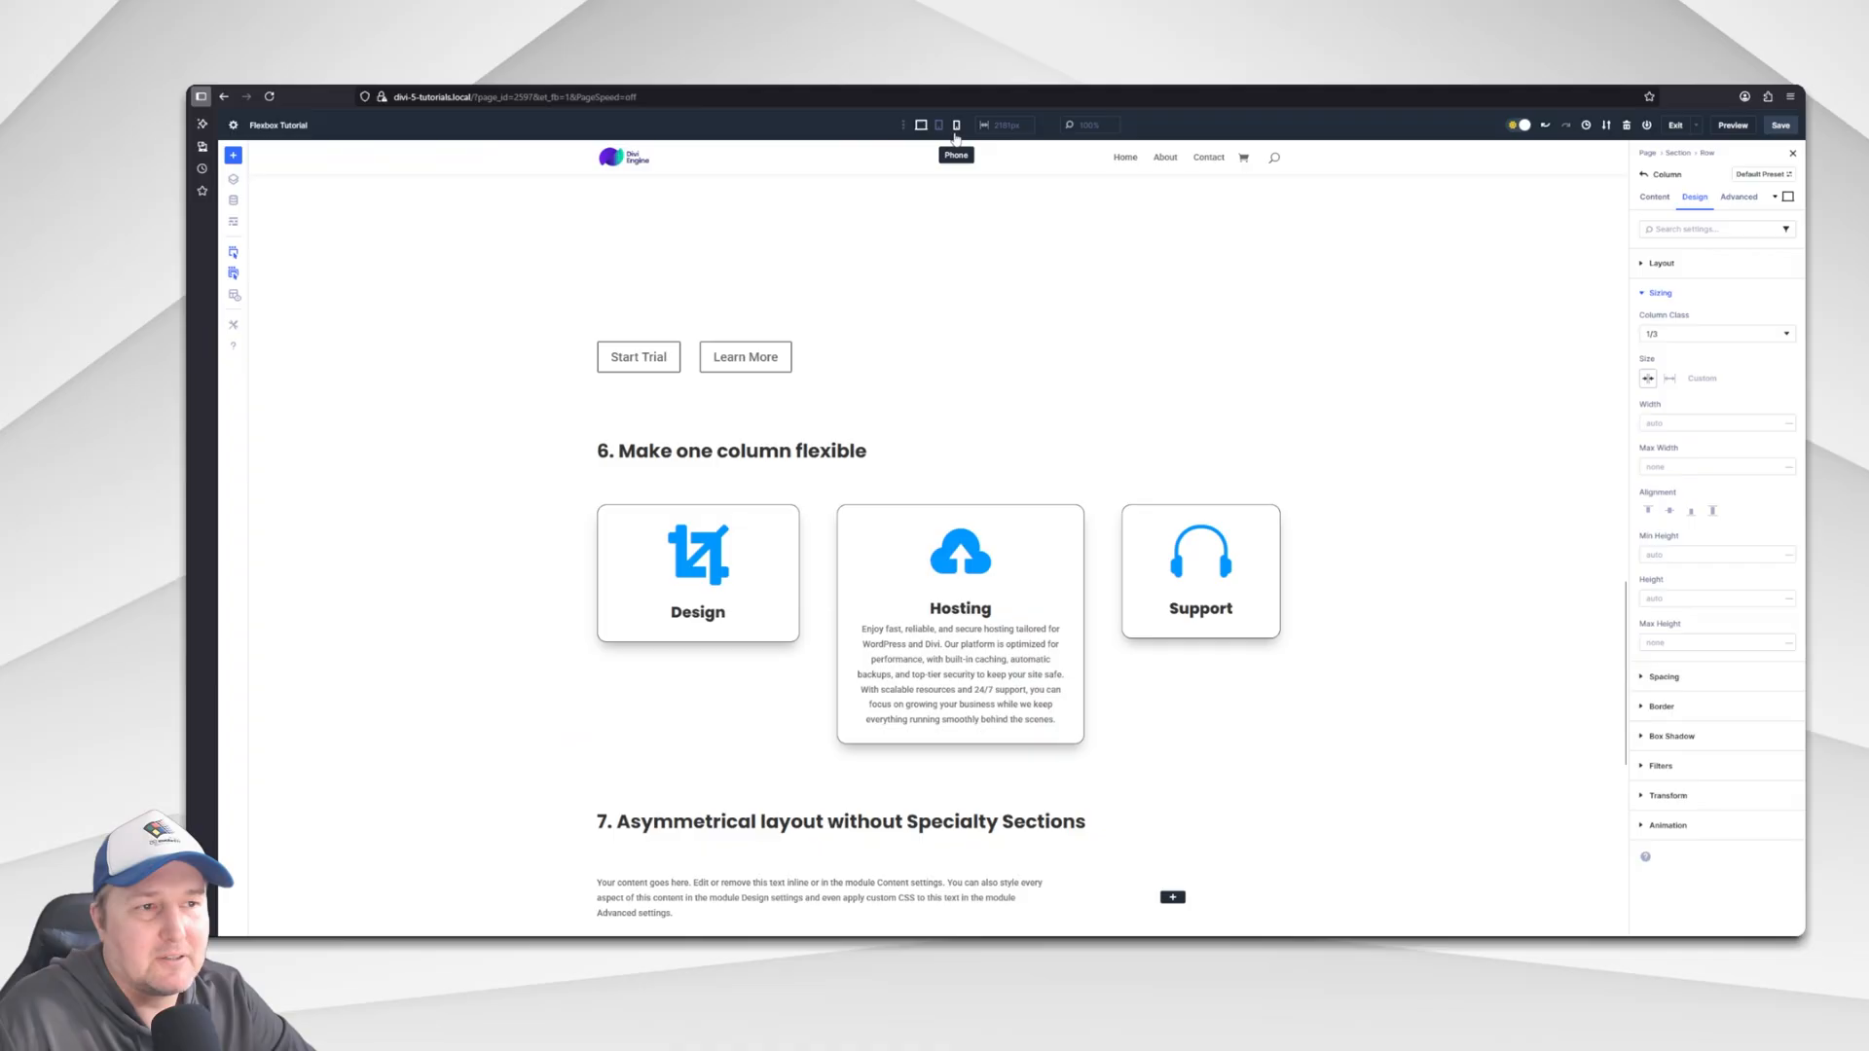
pyautogui.click(938, 124)
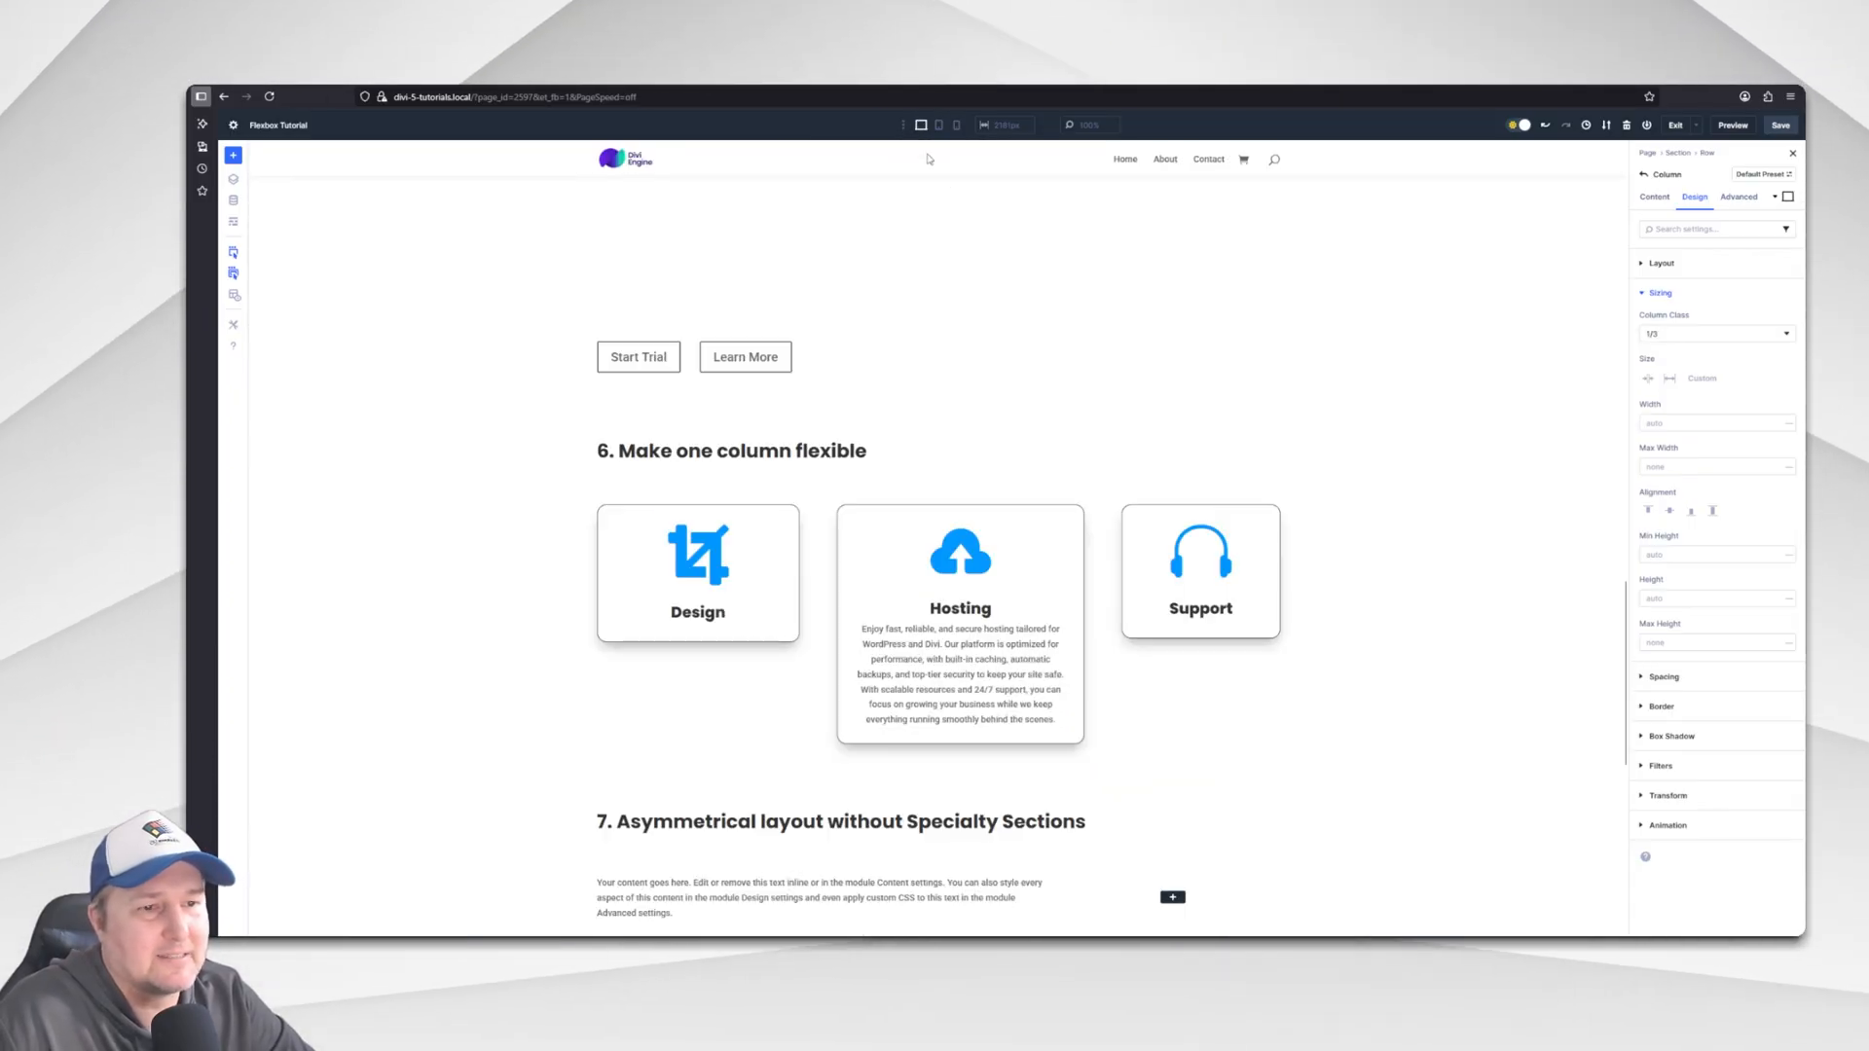
pyautogui.click(943, 125)
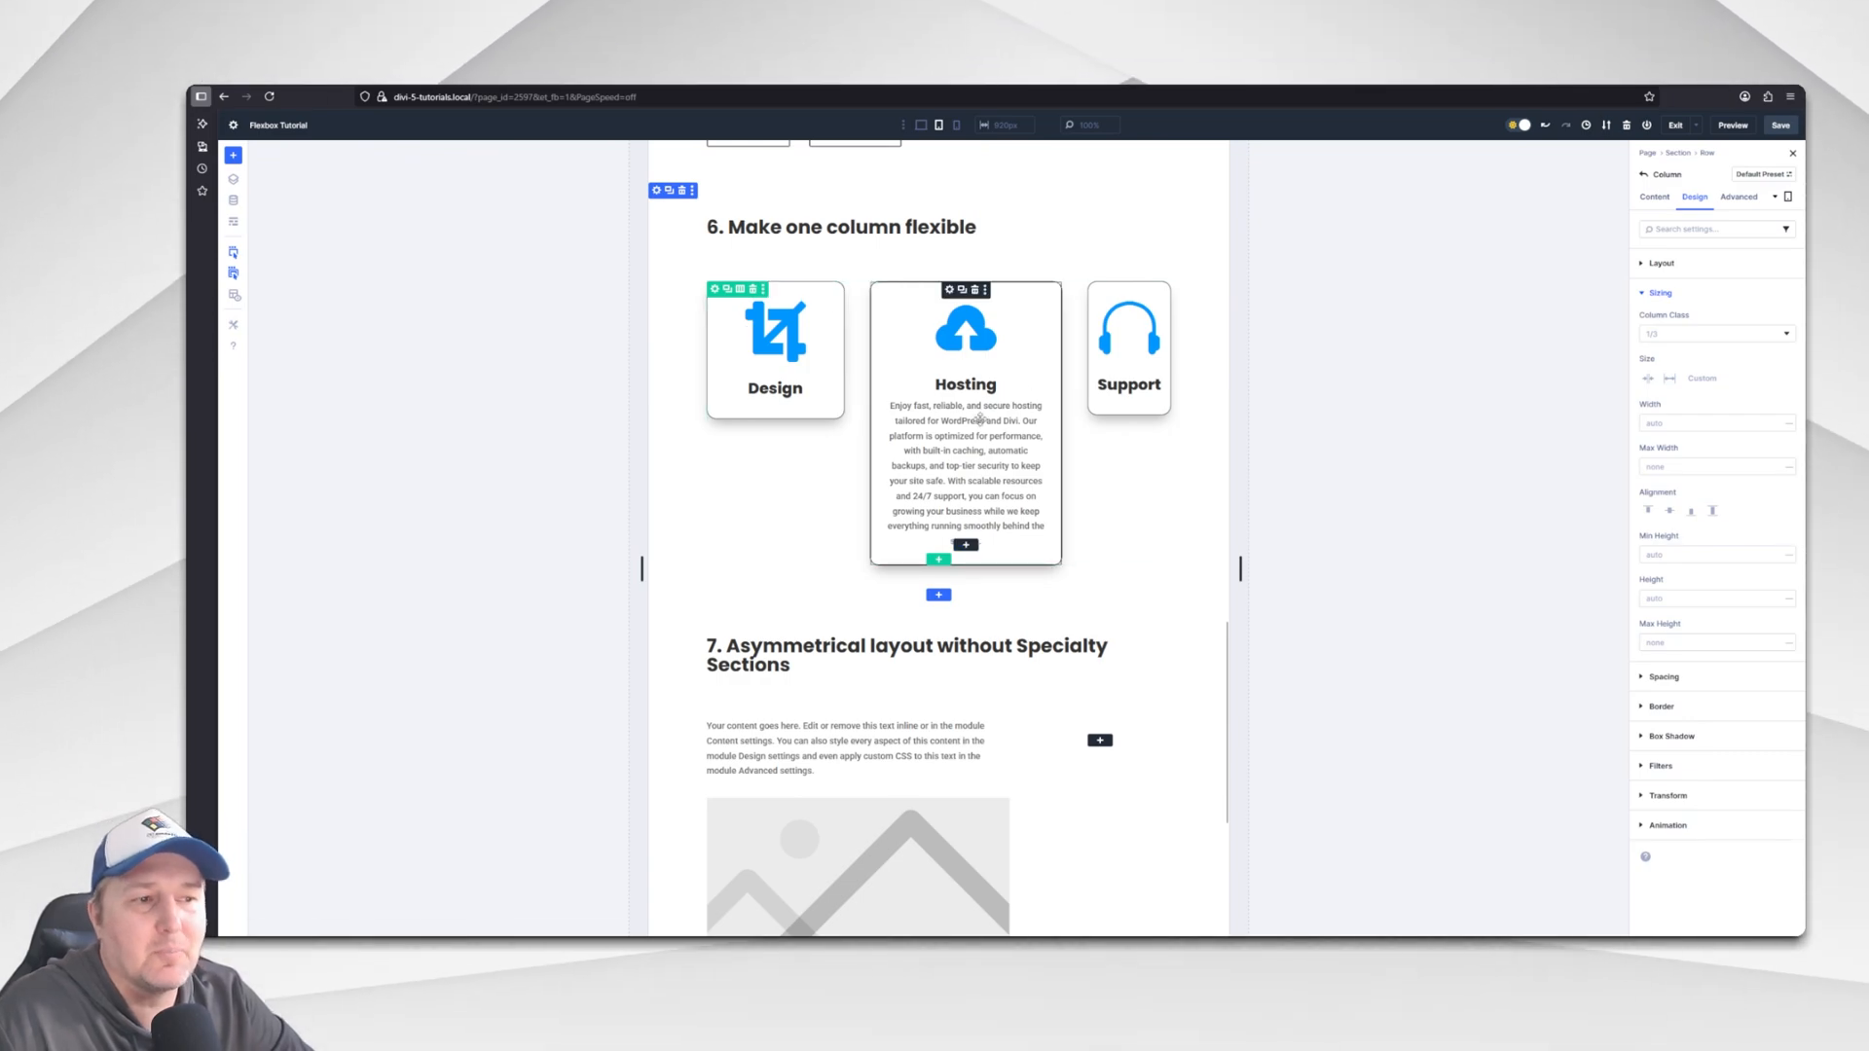
pyautogui.moveTo(1046, 378)
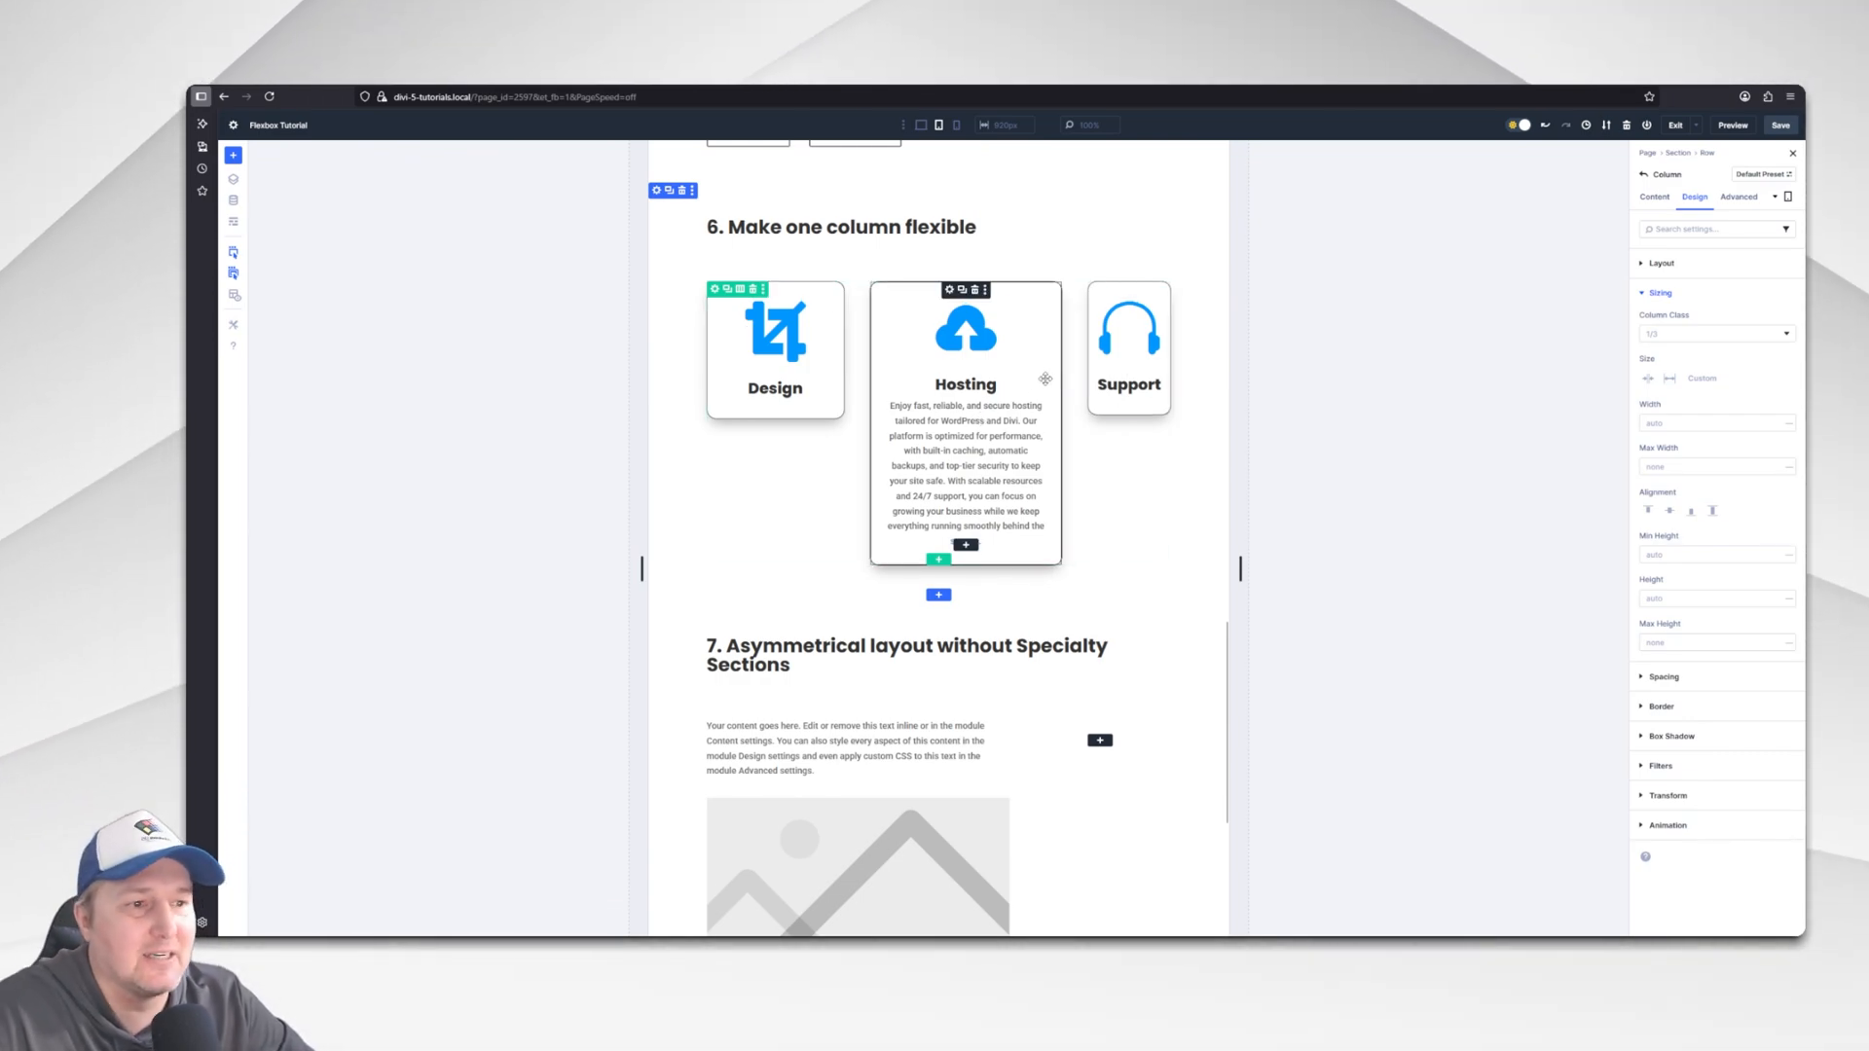
# Select the Hosting column at tablet width and adjust its Design > Sizing so the three cards match.
pyautogui.click(939, 124)
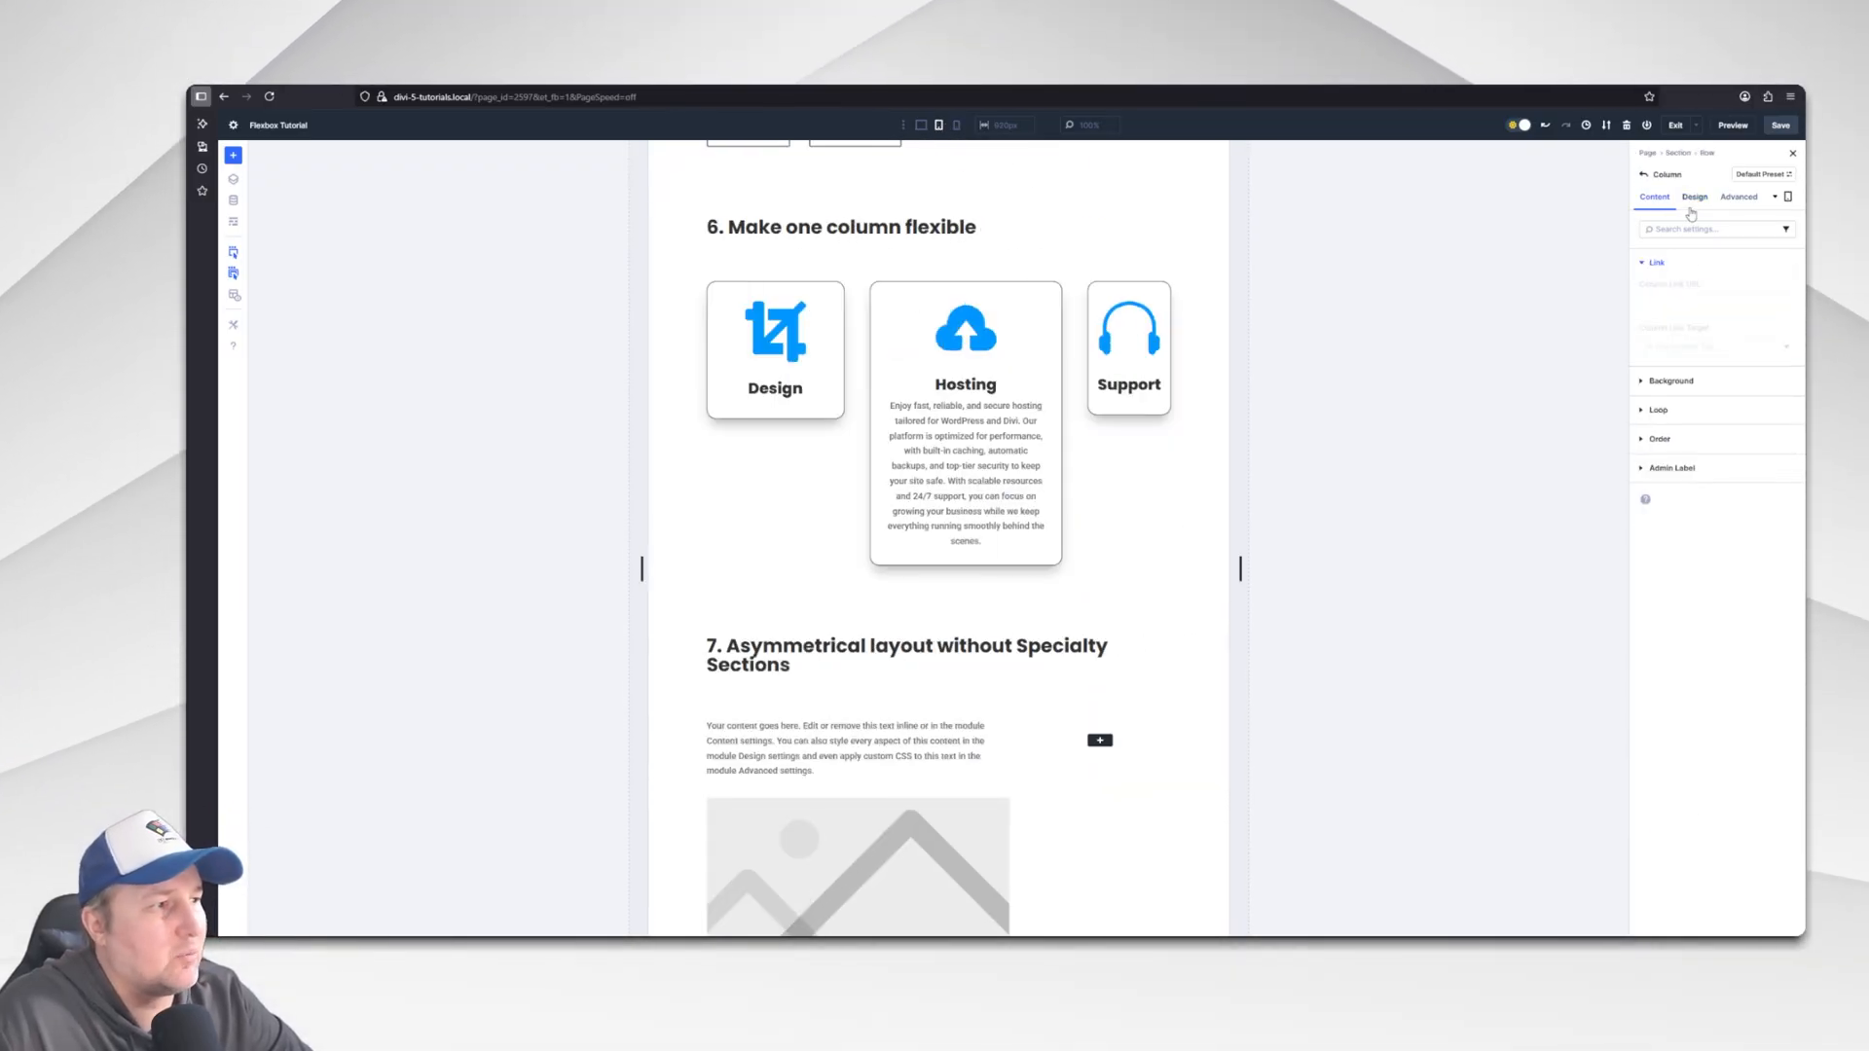
pyautogui.click(1693, 197)
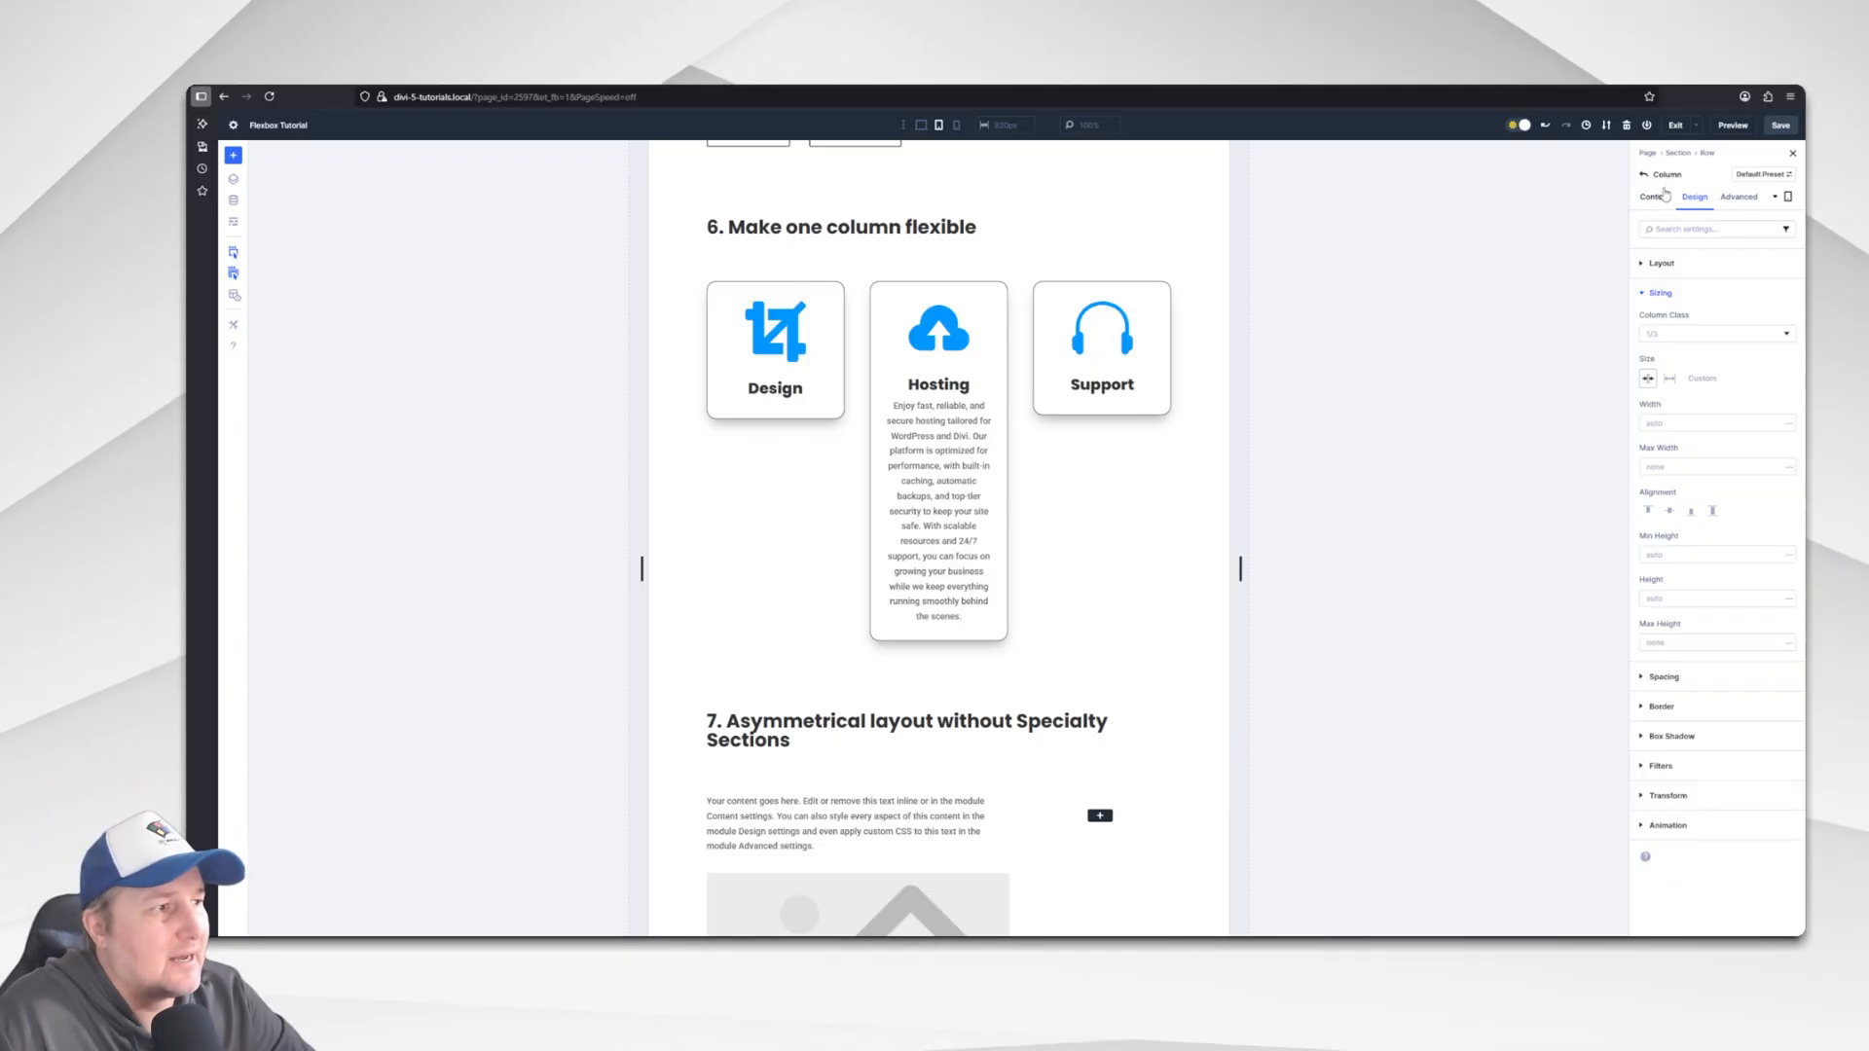
pyautogui.click(1653, 197)
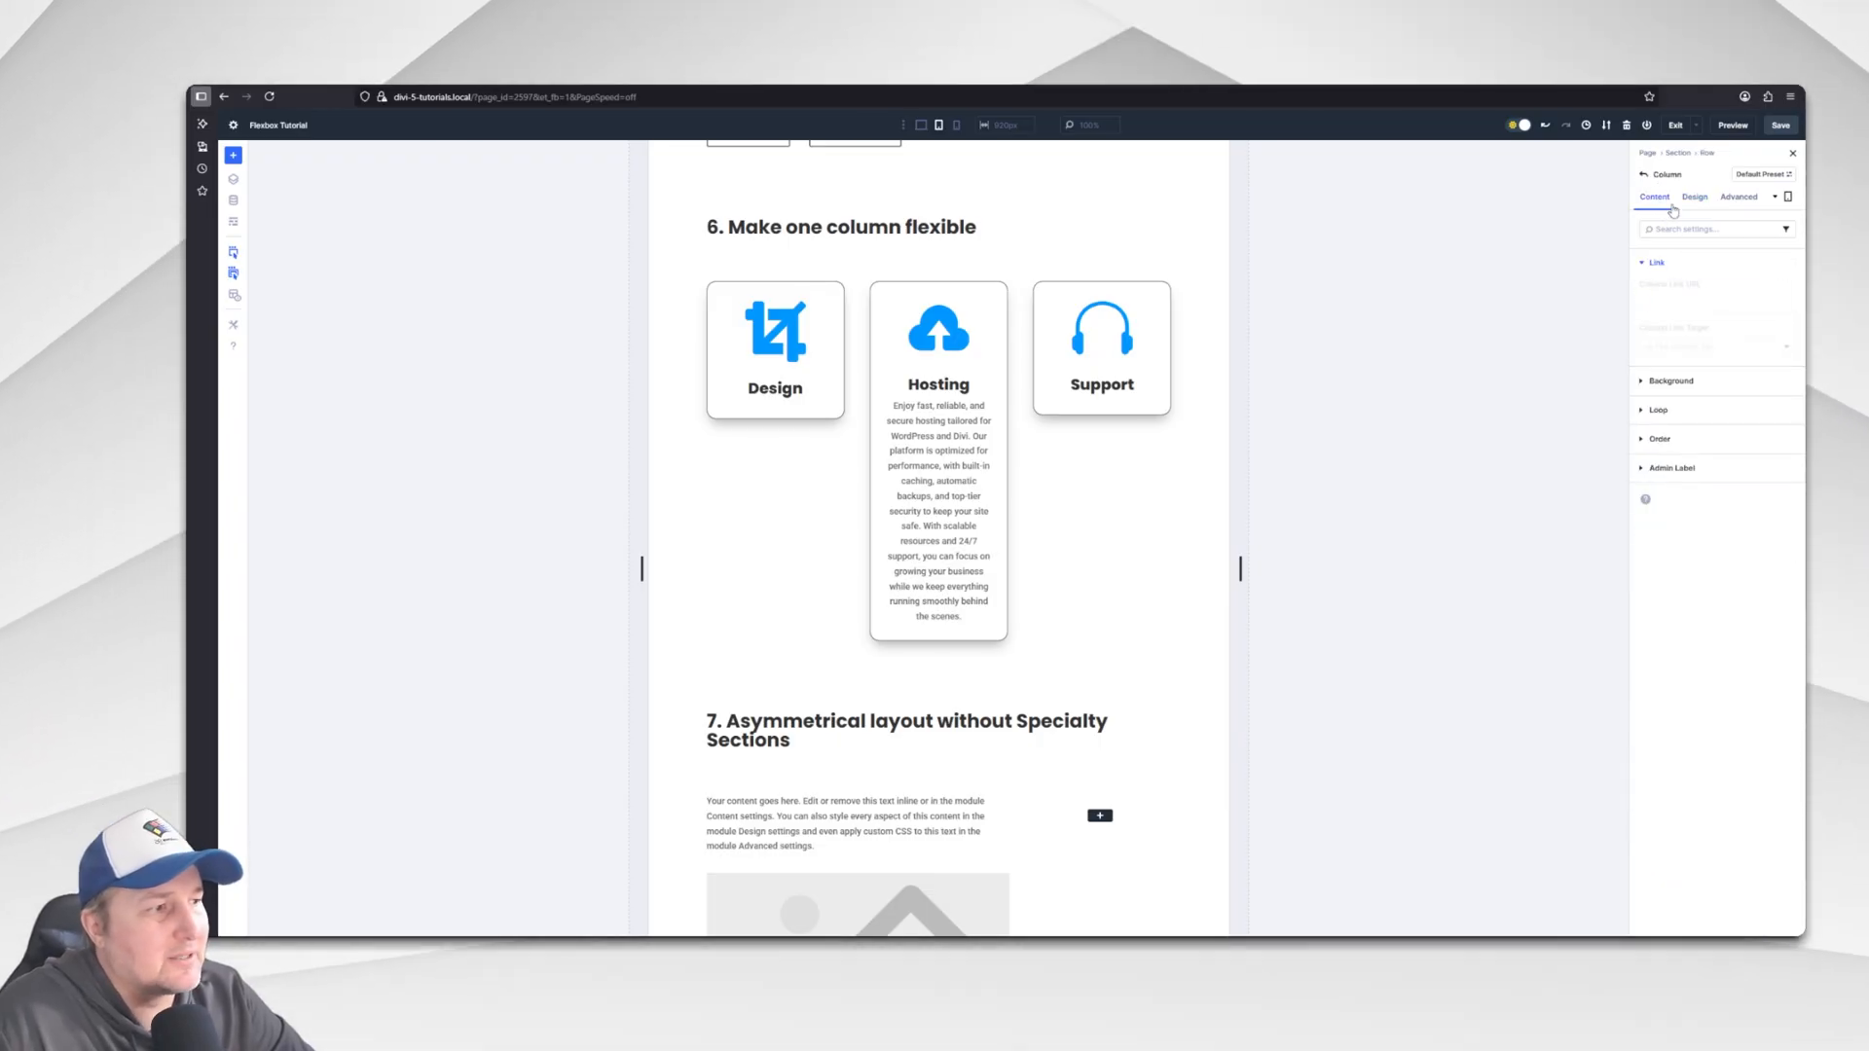
pyautogui.click(1694, 197)
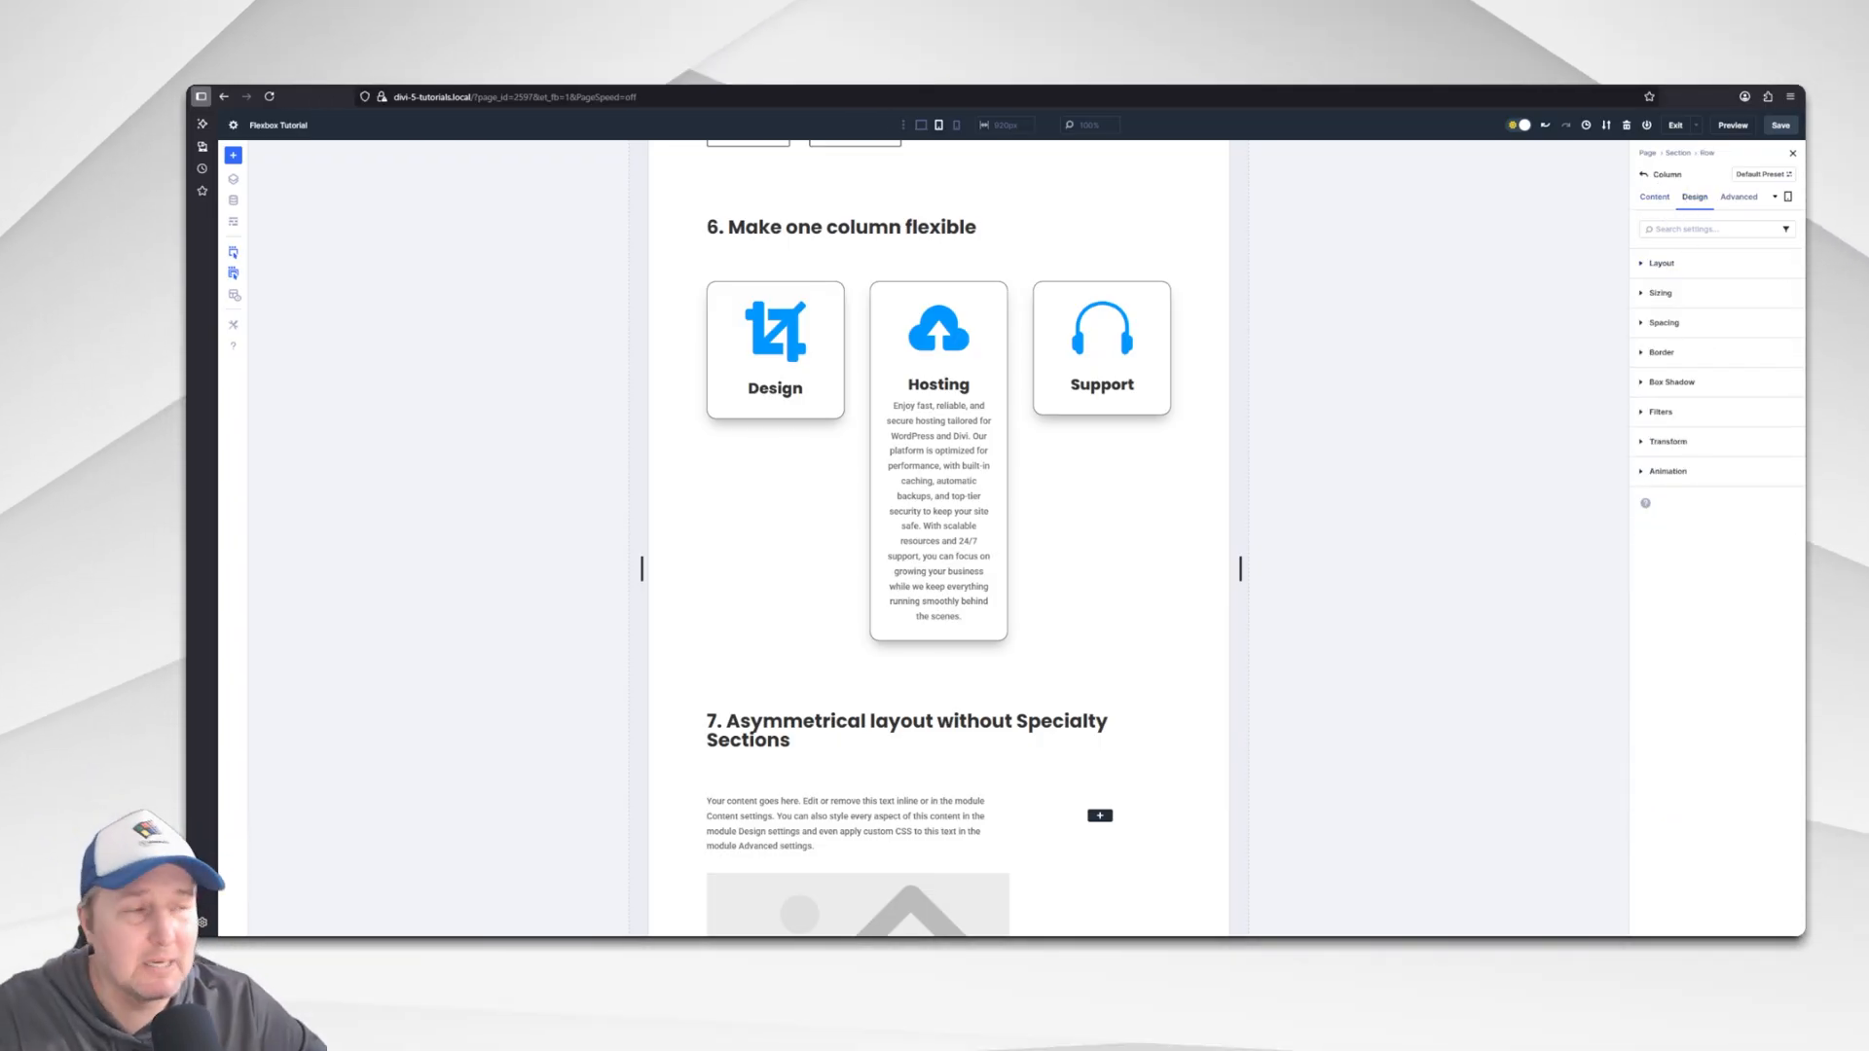
pyautogui.click(1661, 294)
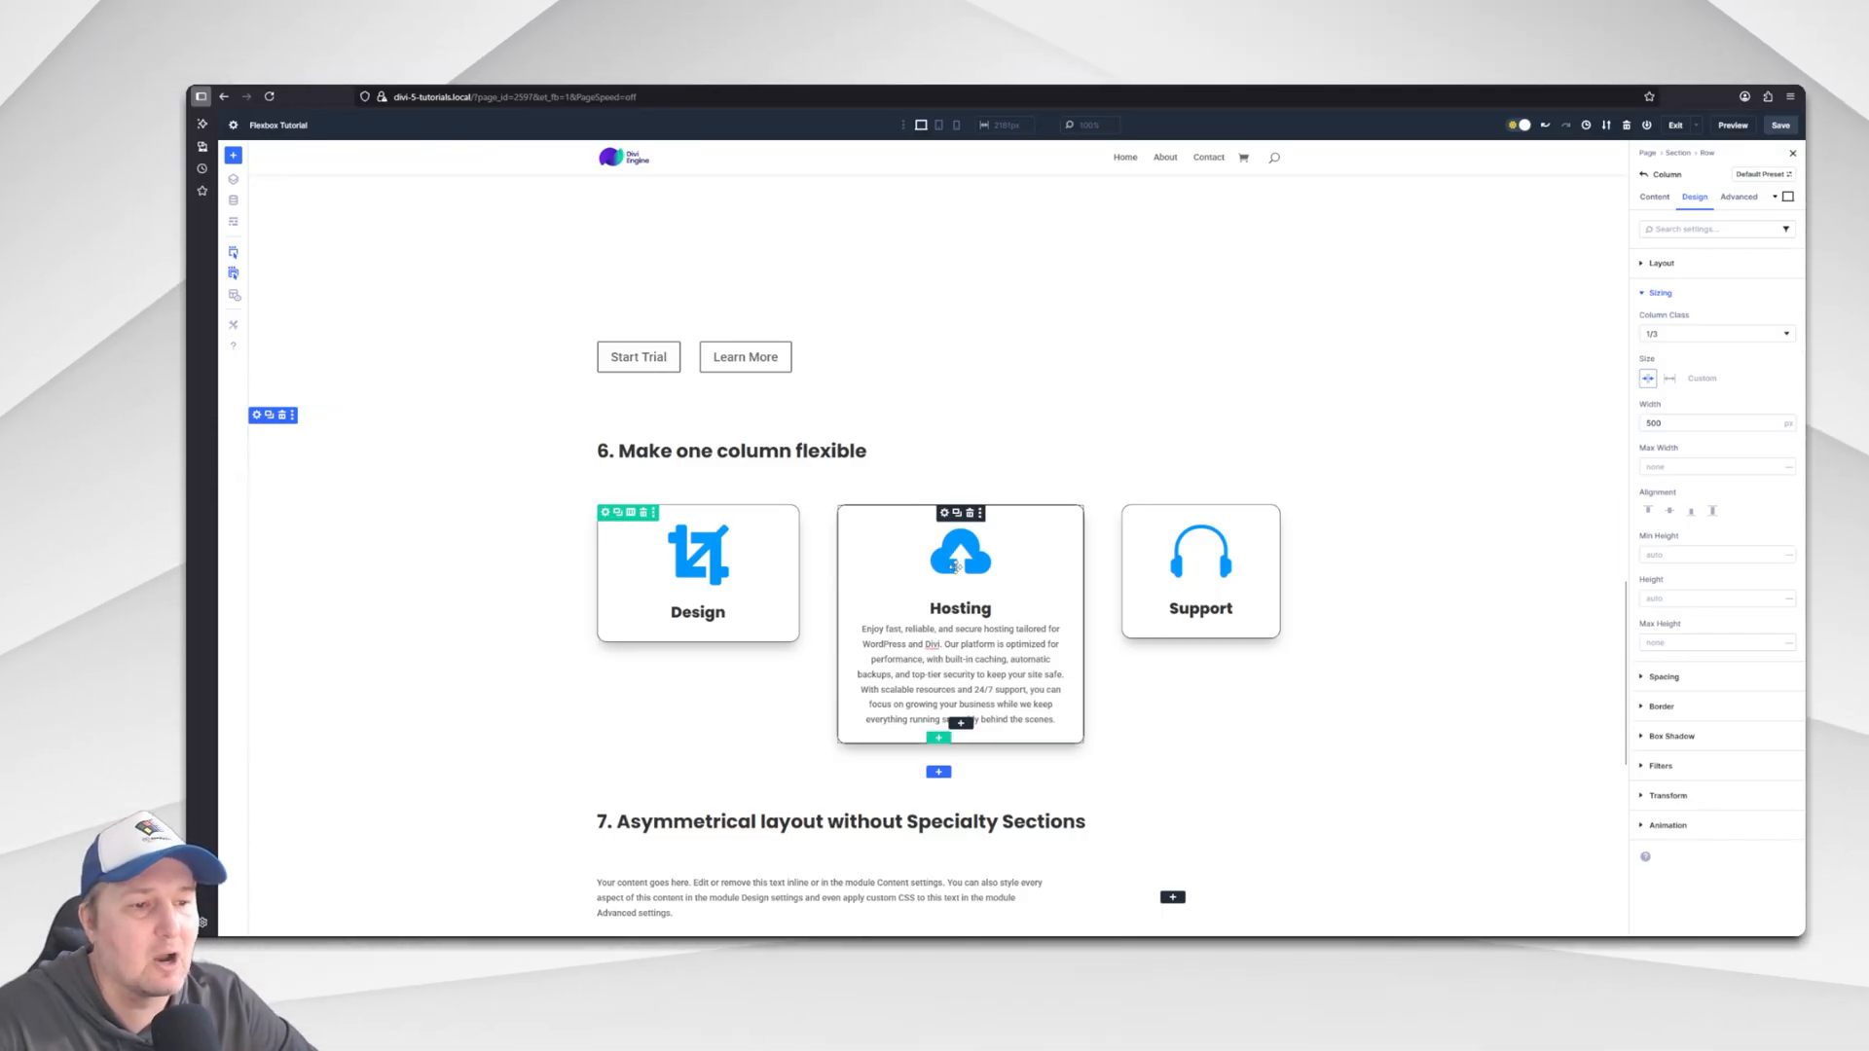
pyautogui.moveTo(889, 572)
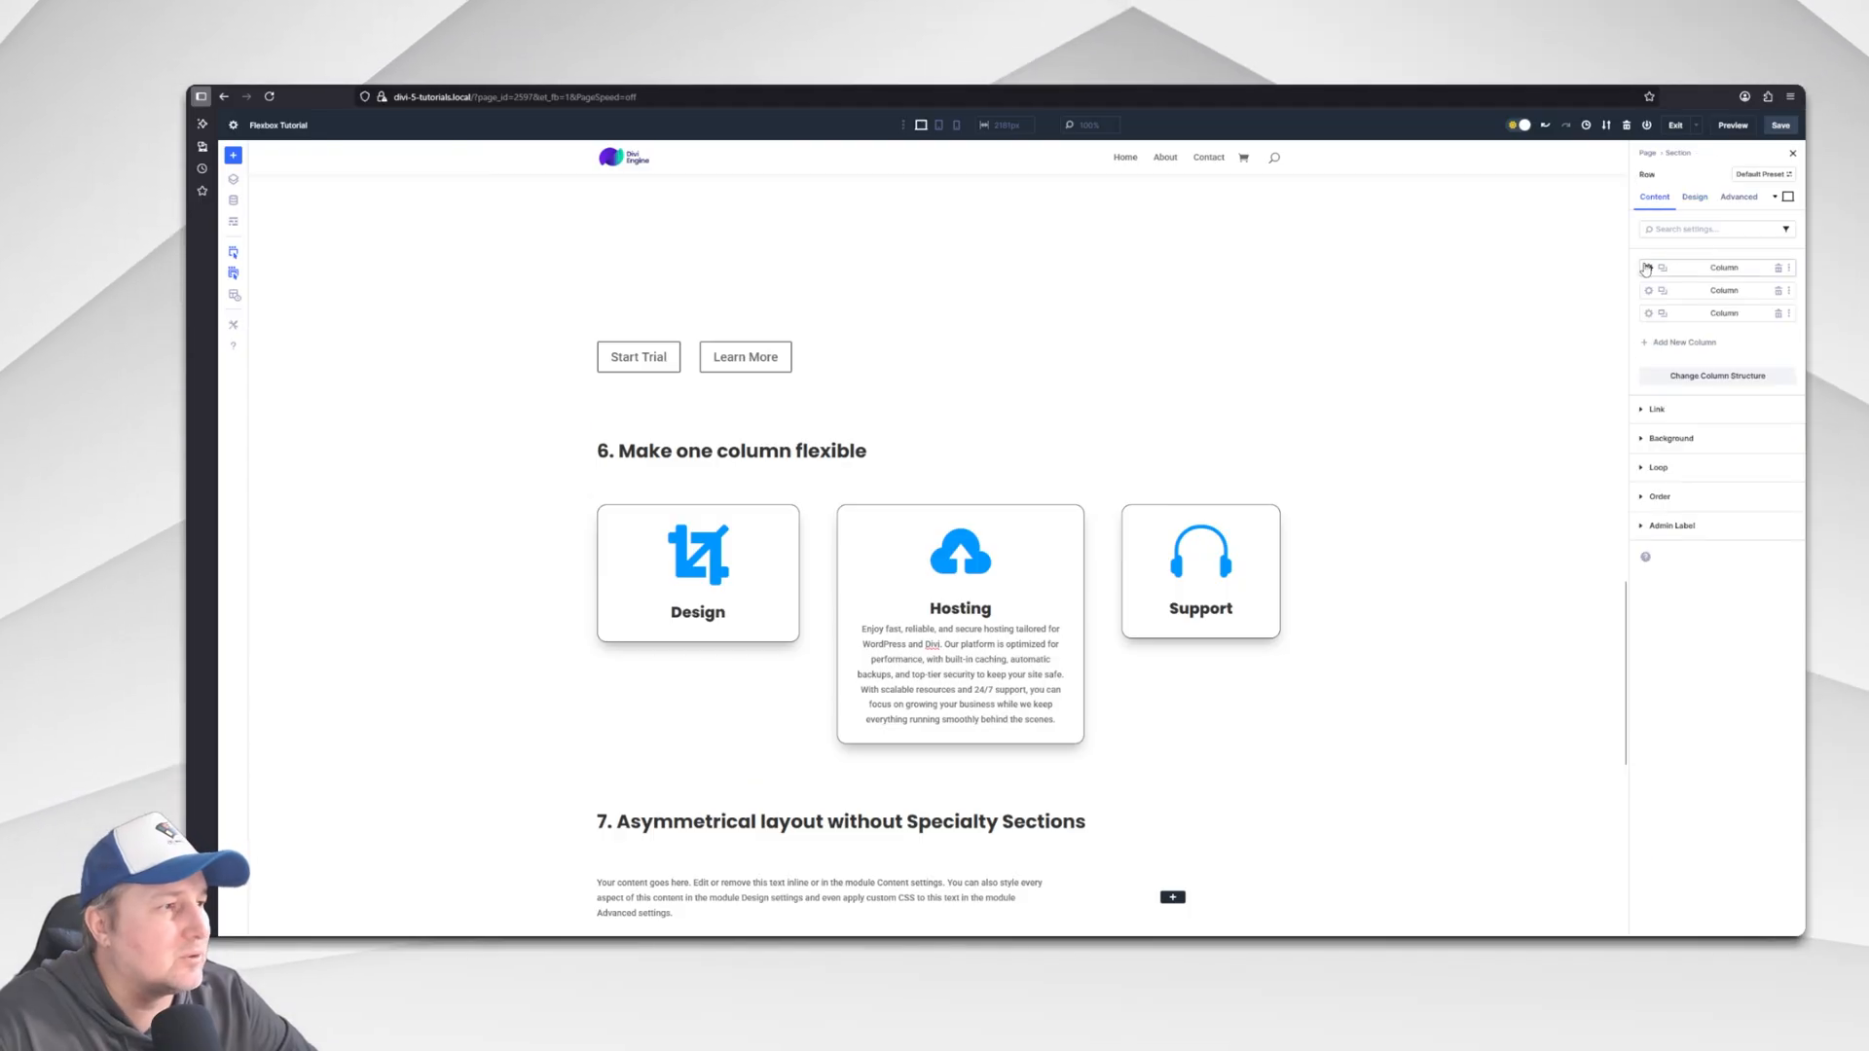
# Set the middle column's Design > Sizing to grow on desktop, then preview the row at phone width.
pyautogui.click(1694, 197)
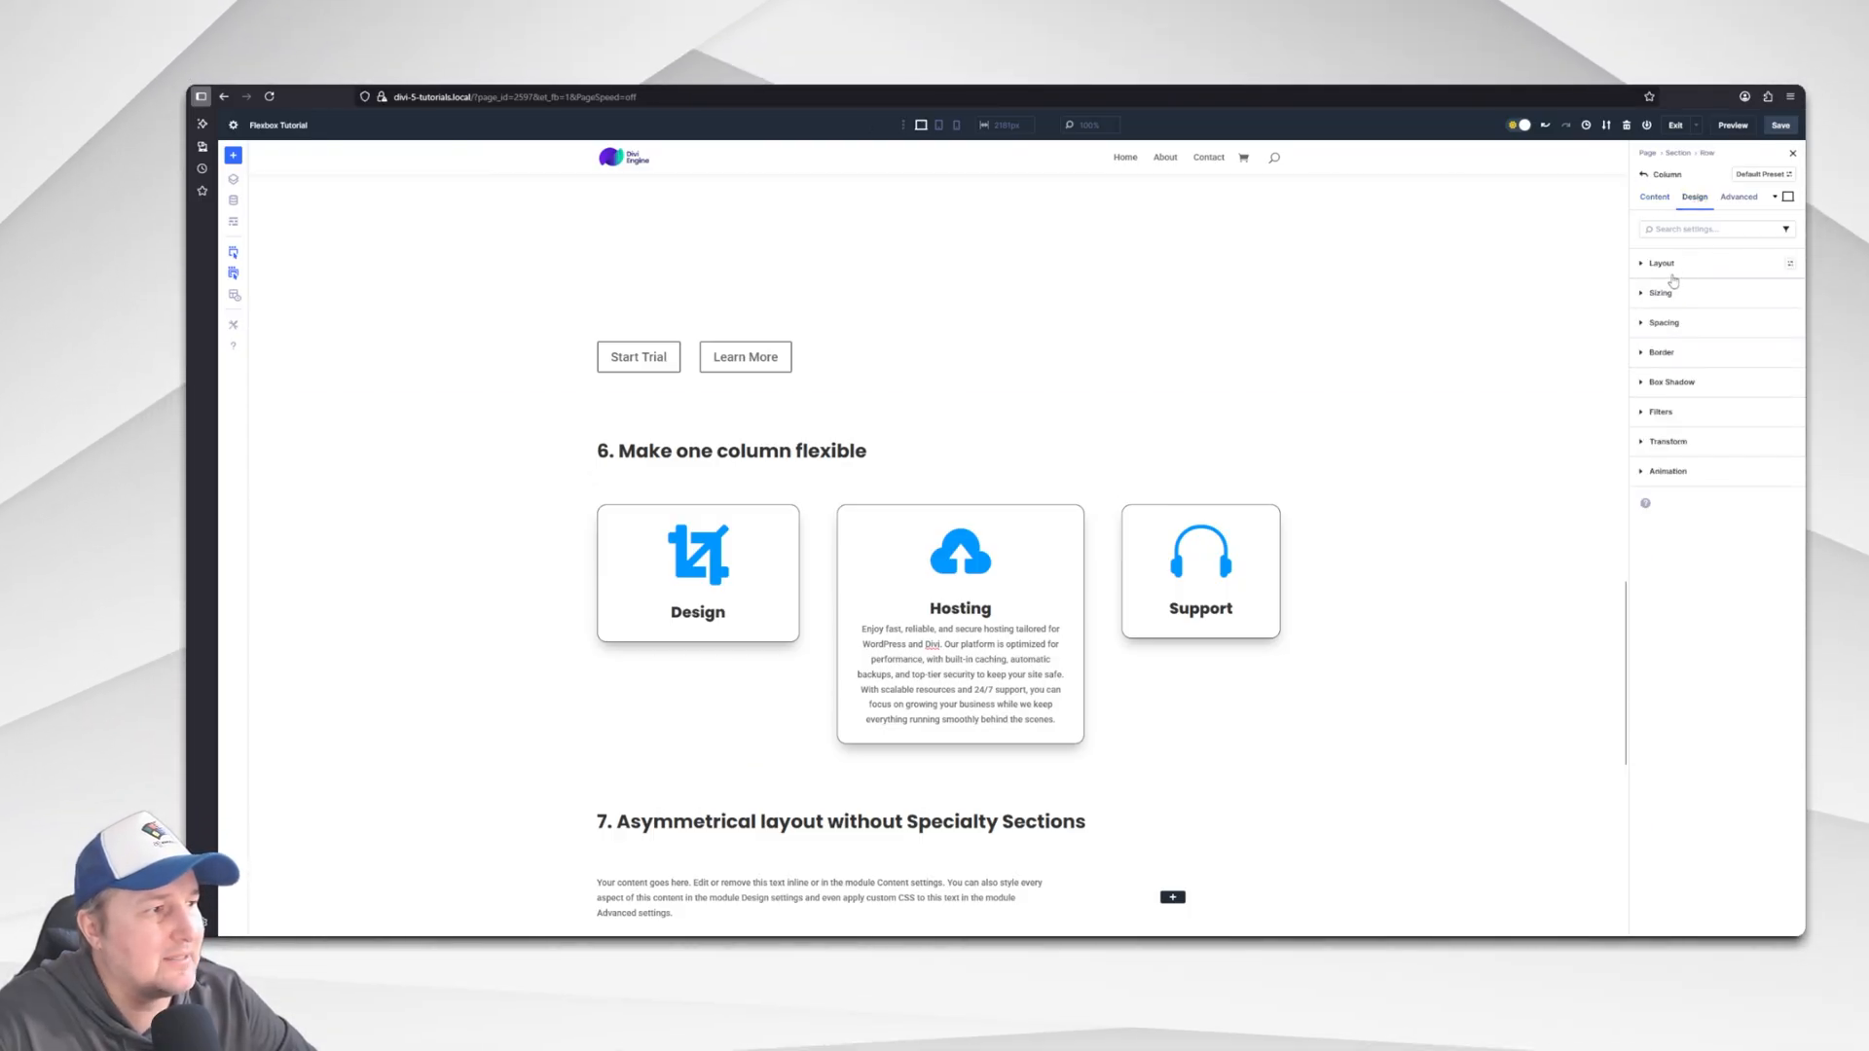
pyautogui.click(1660, 292)
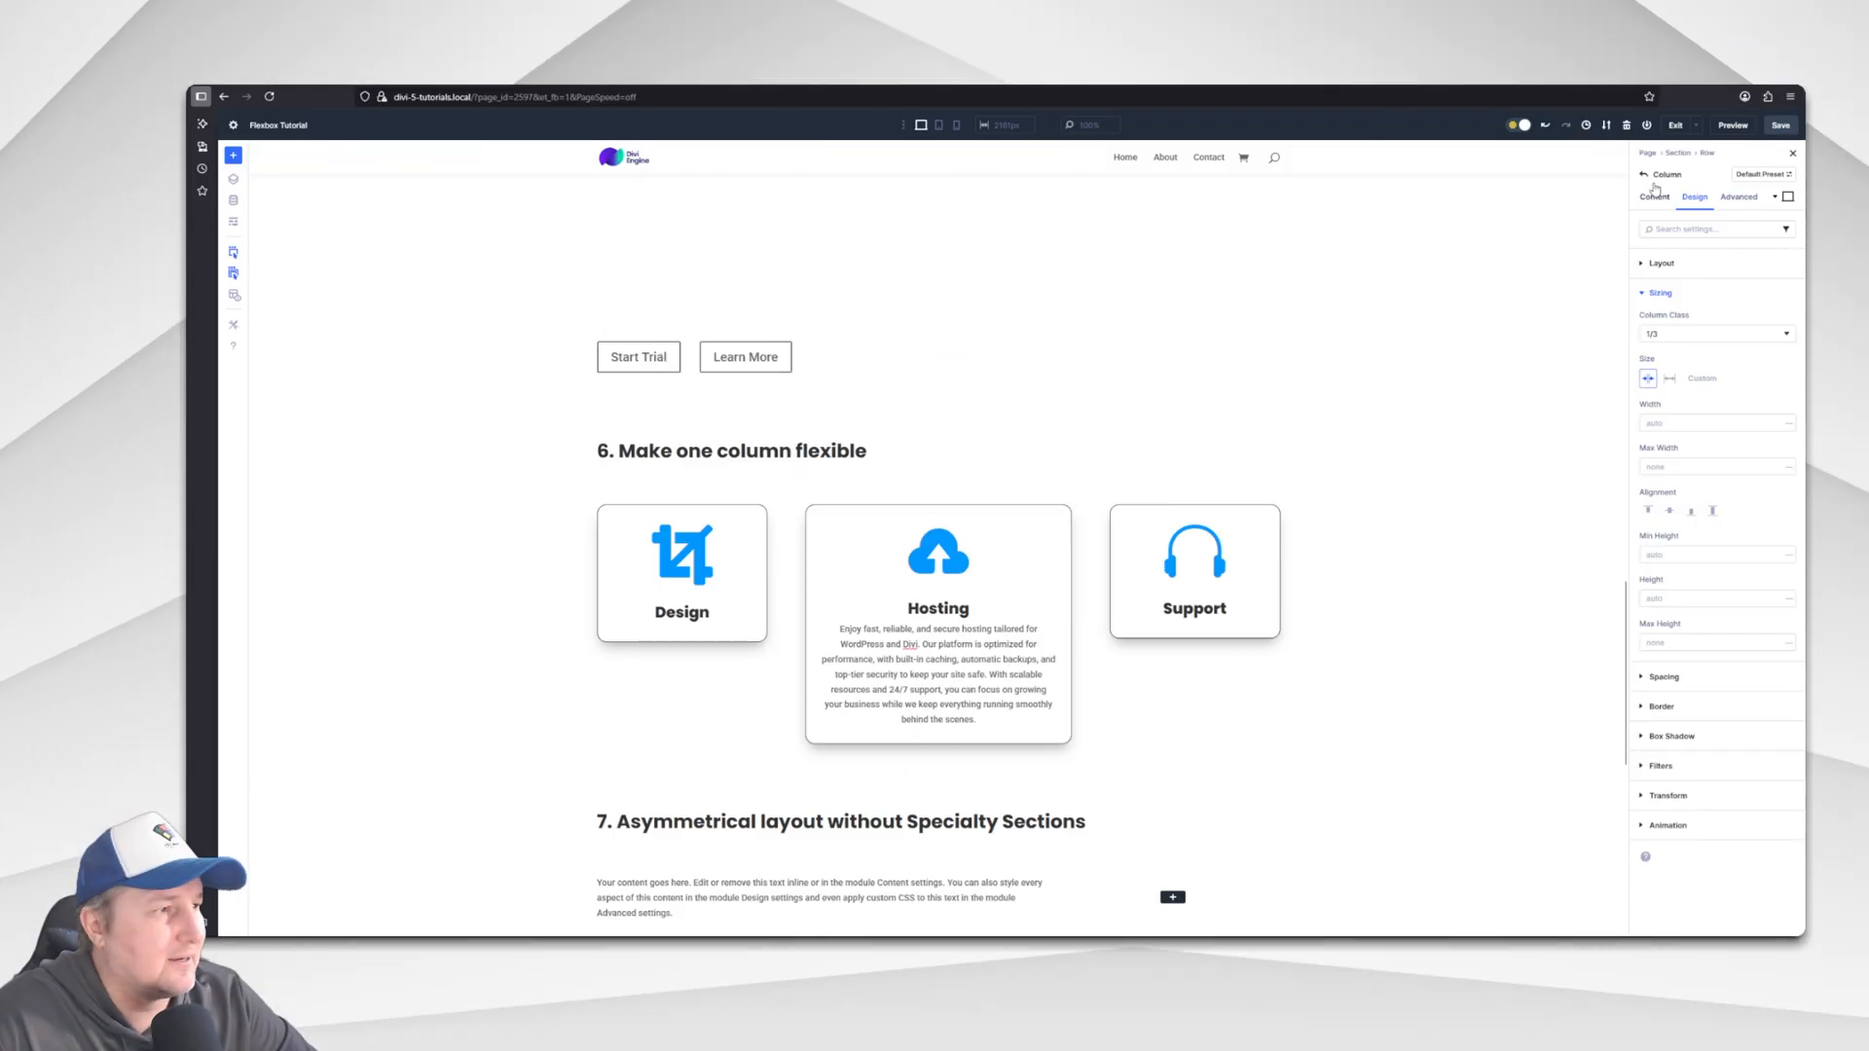
pyautogui.click(1654, 196)
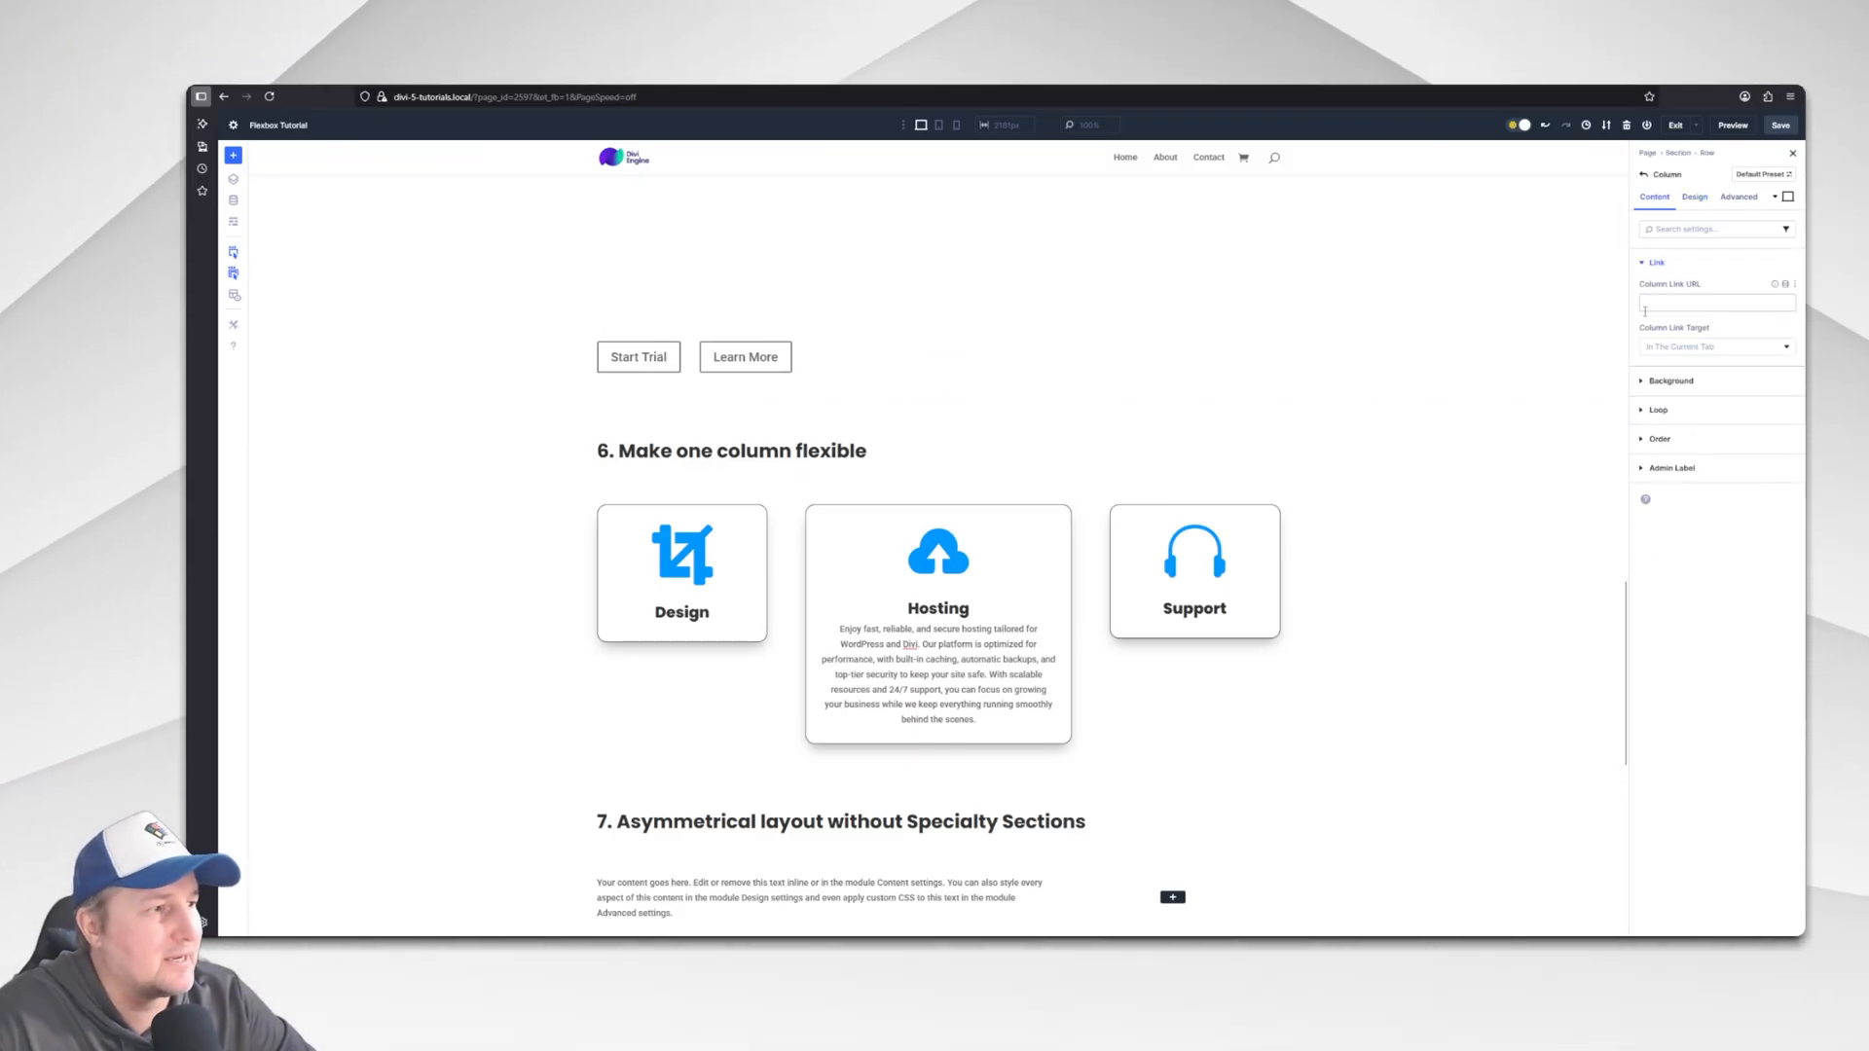
pyautogui.click(1696, 197)
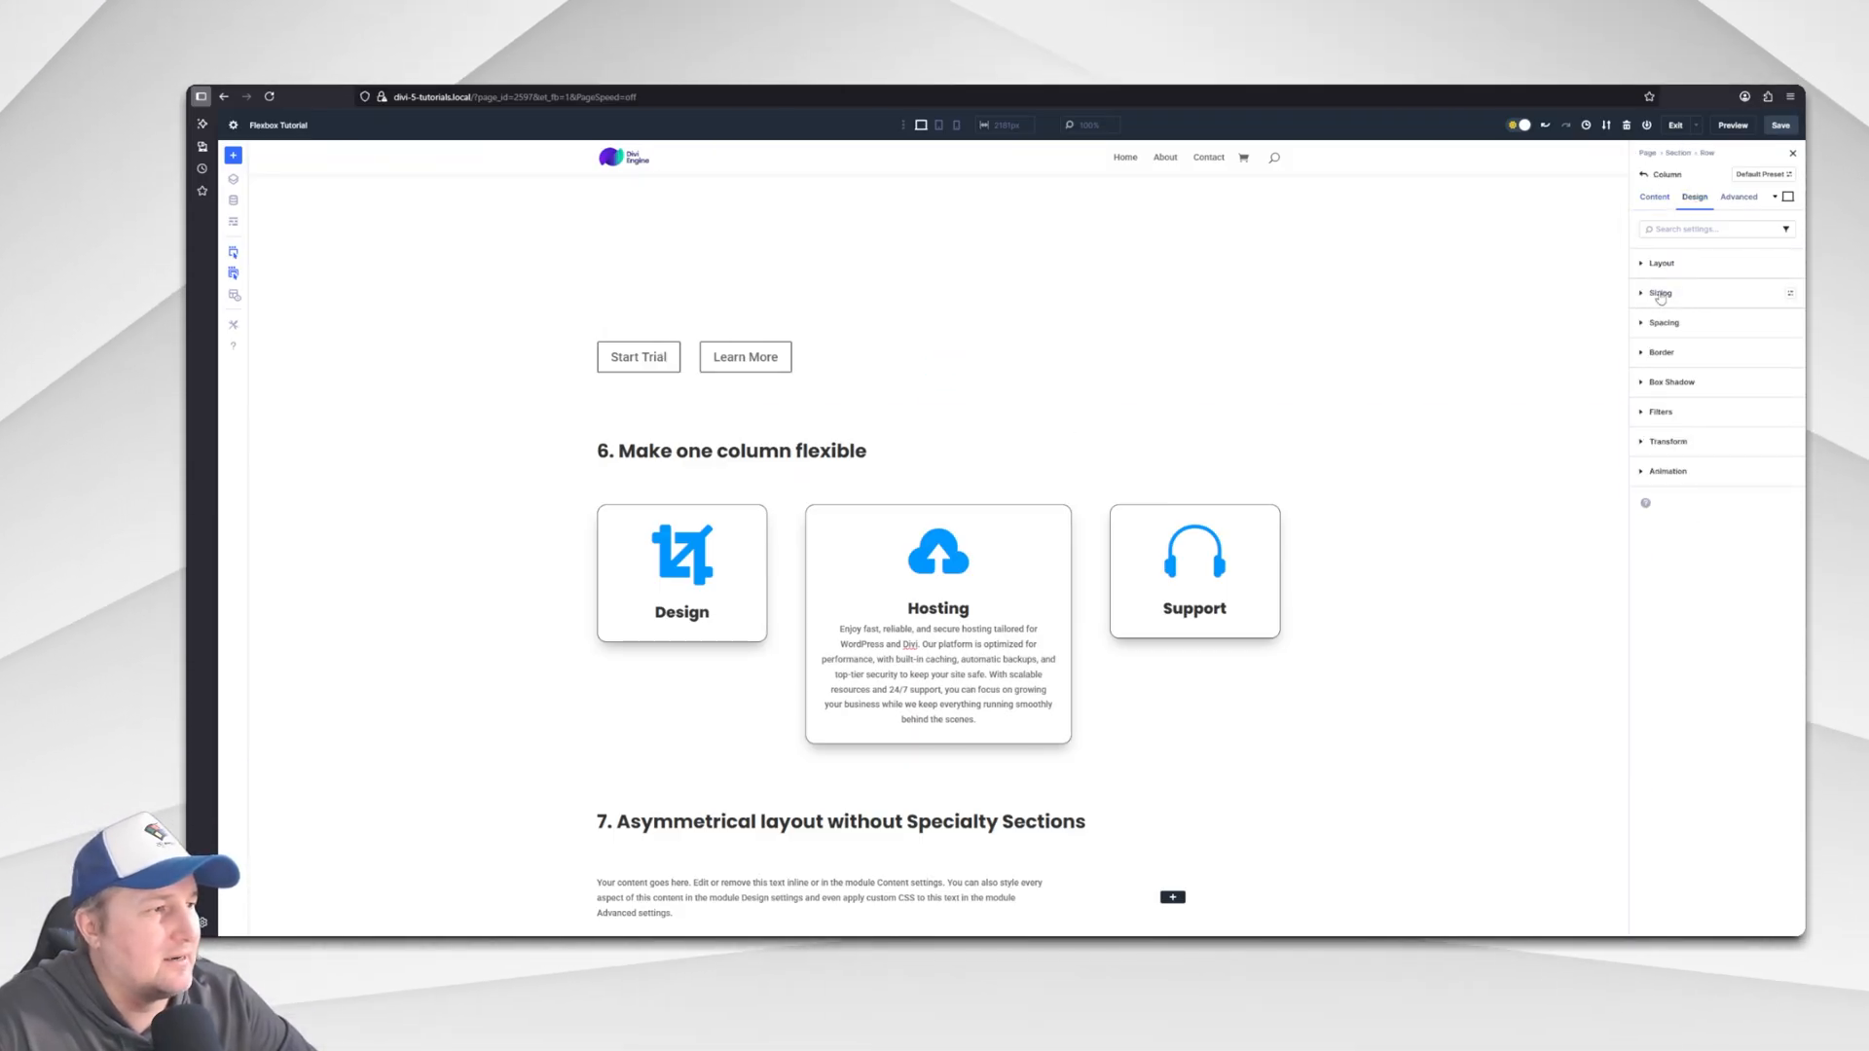
pyautogui.click(1660, 292)
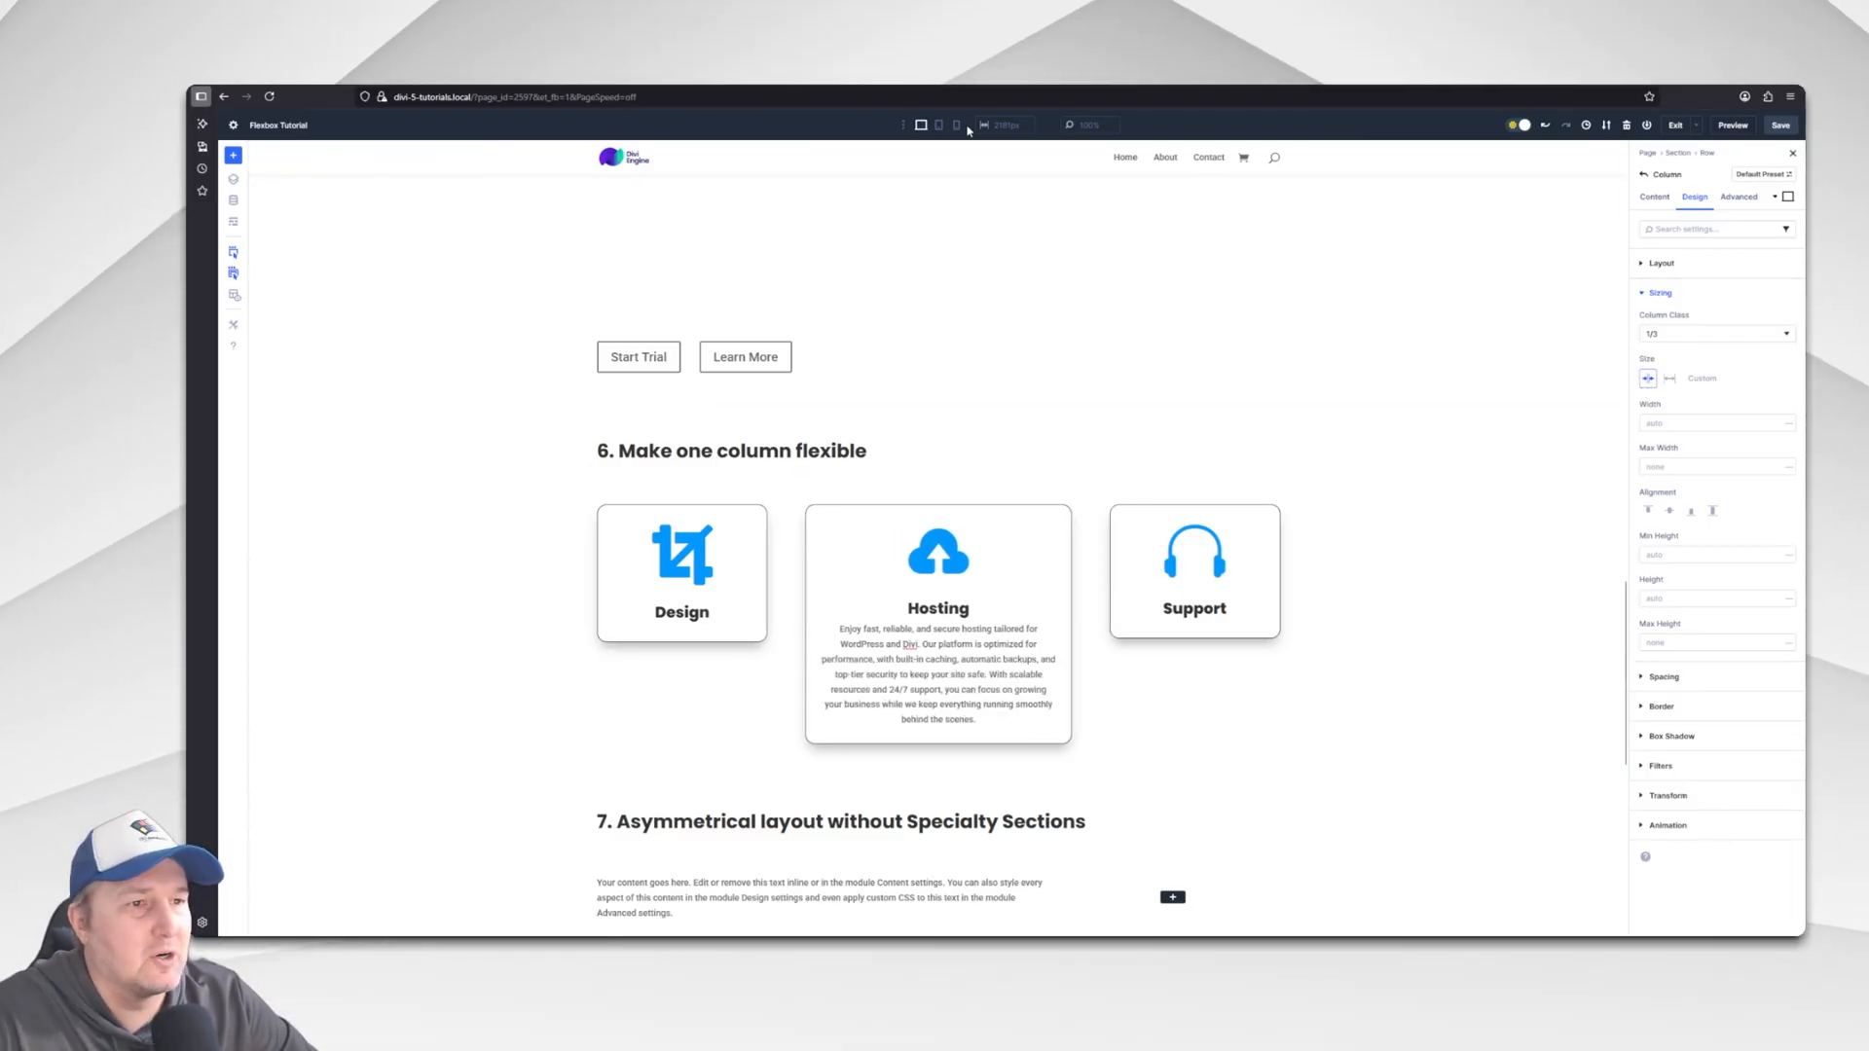
pyautogui.click(936, 125)
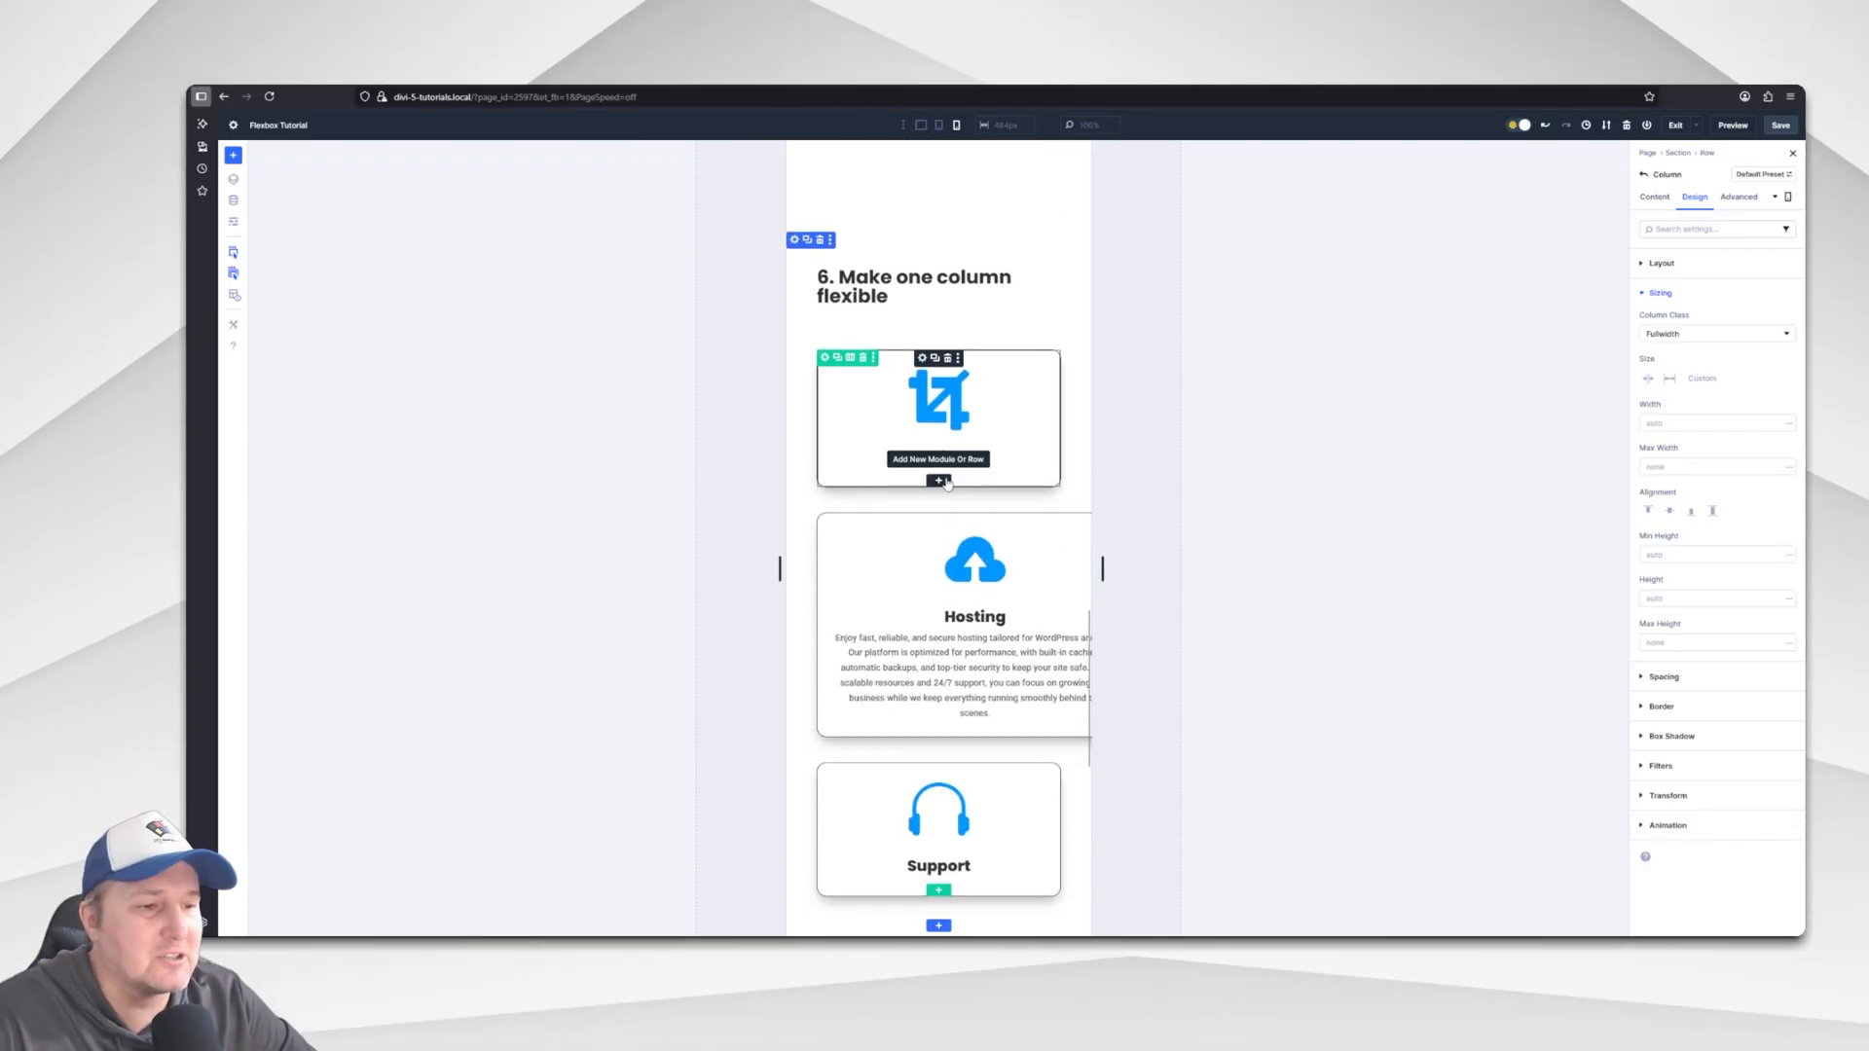
# Scroll the page to bring the asymmetrical layout section into view.
pyautogui.scroll(-3)
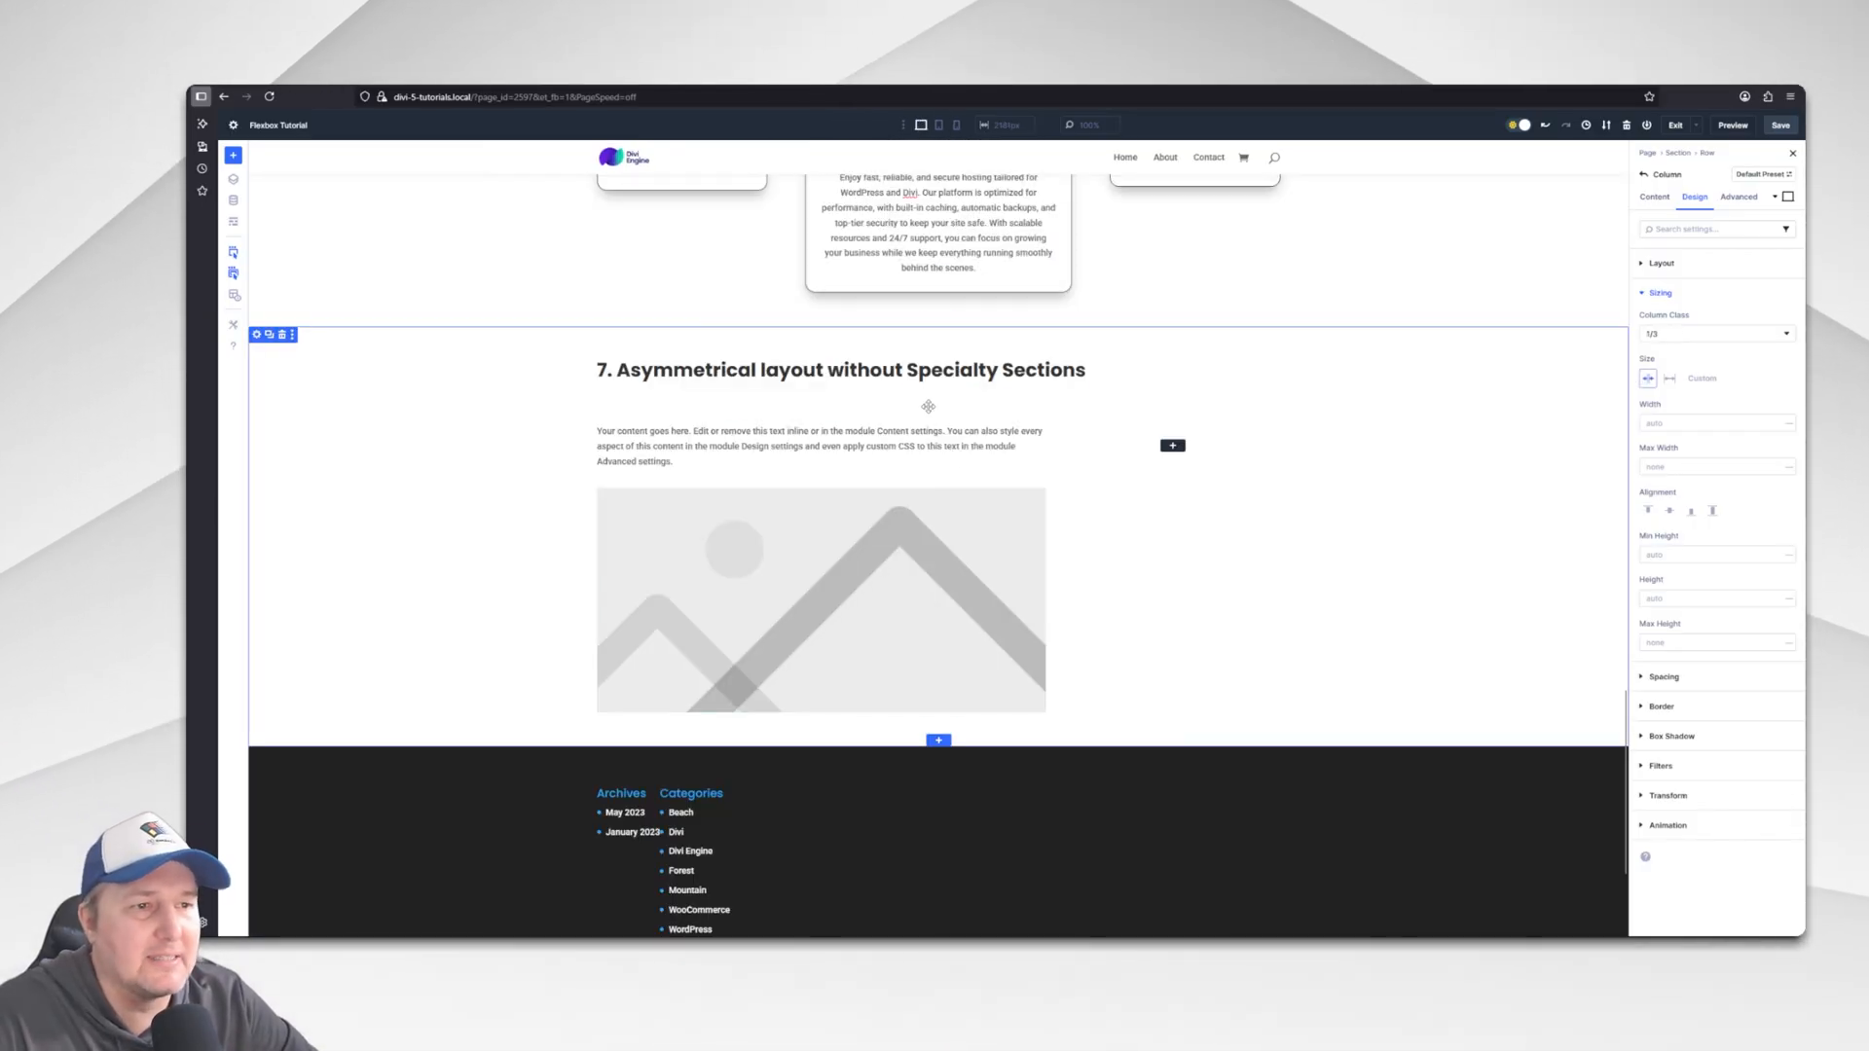
pyautogui.scroll(3)
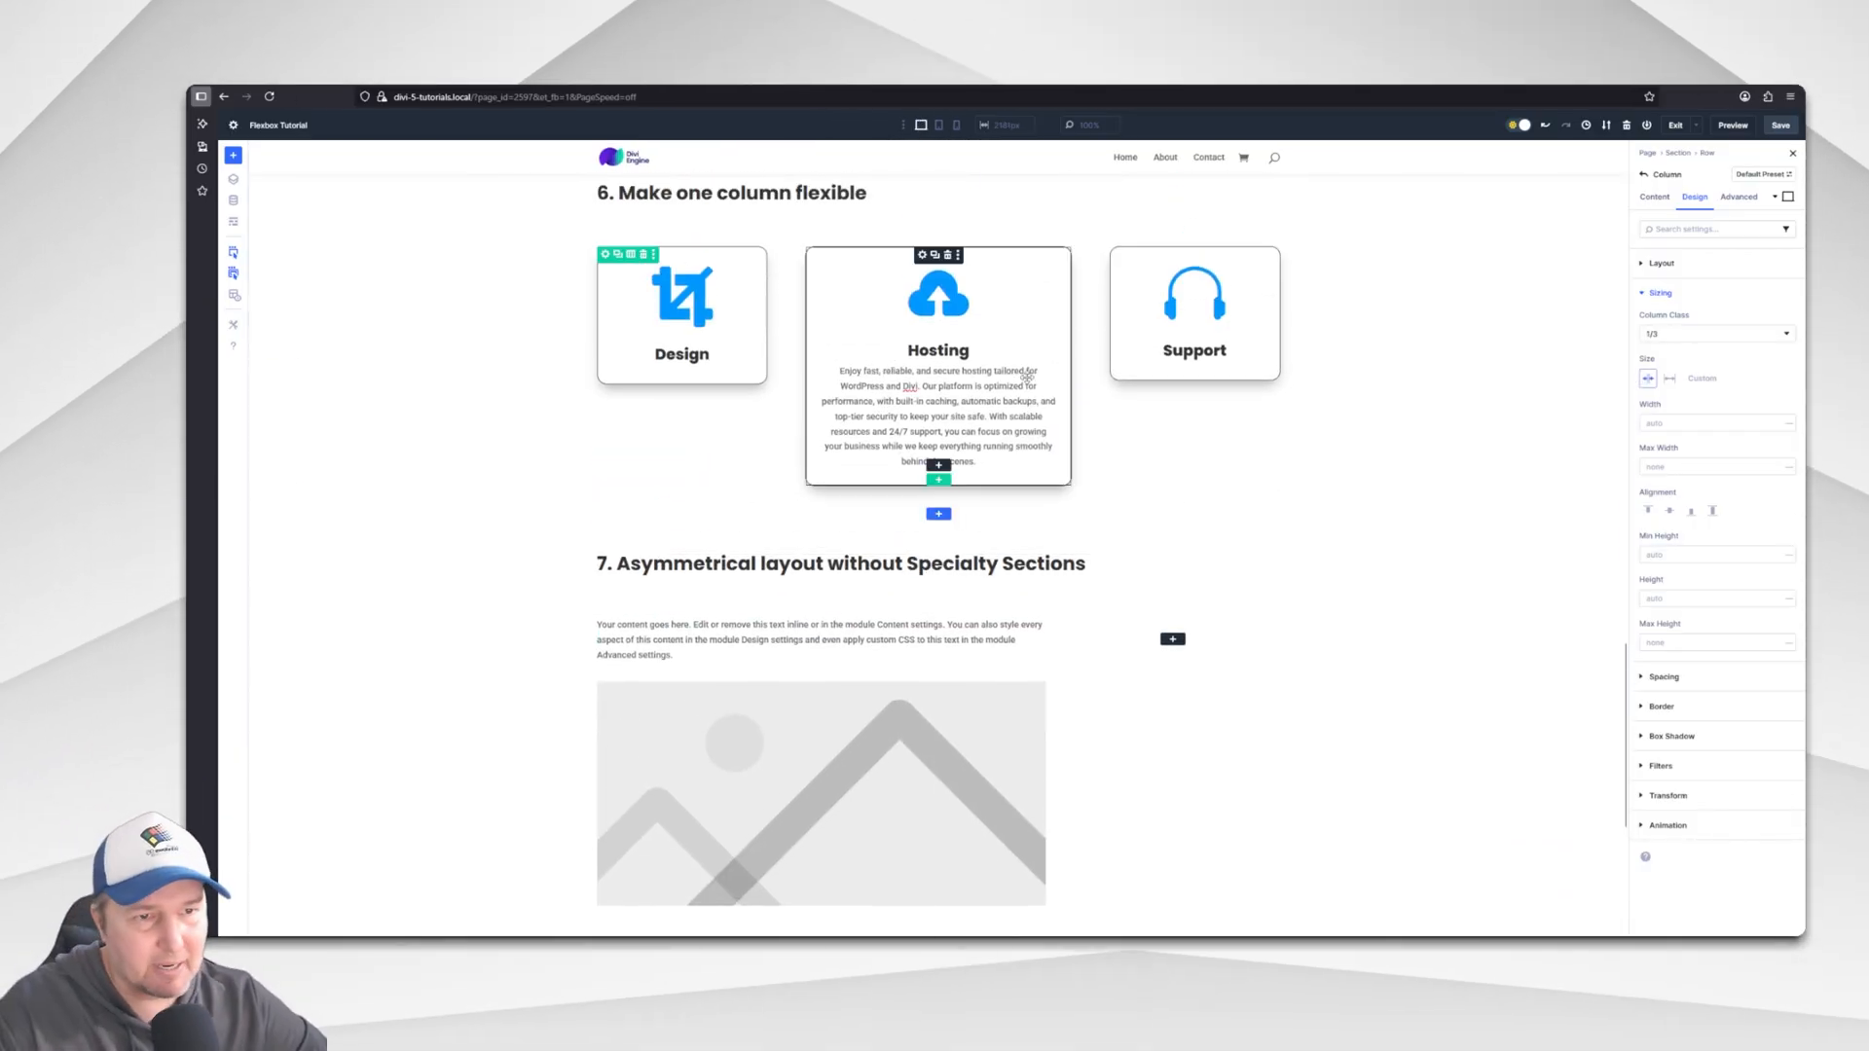
pyautogui.moveTo(1553, 449)
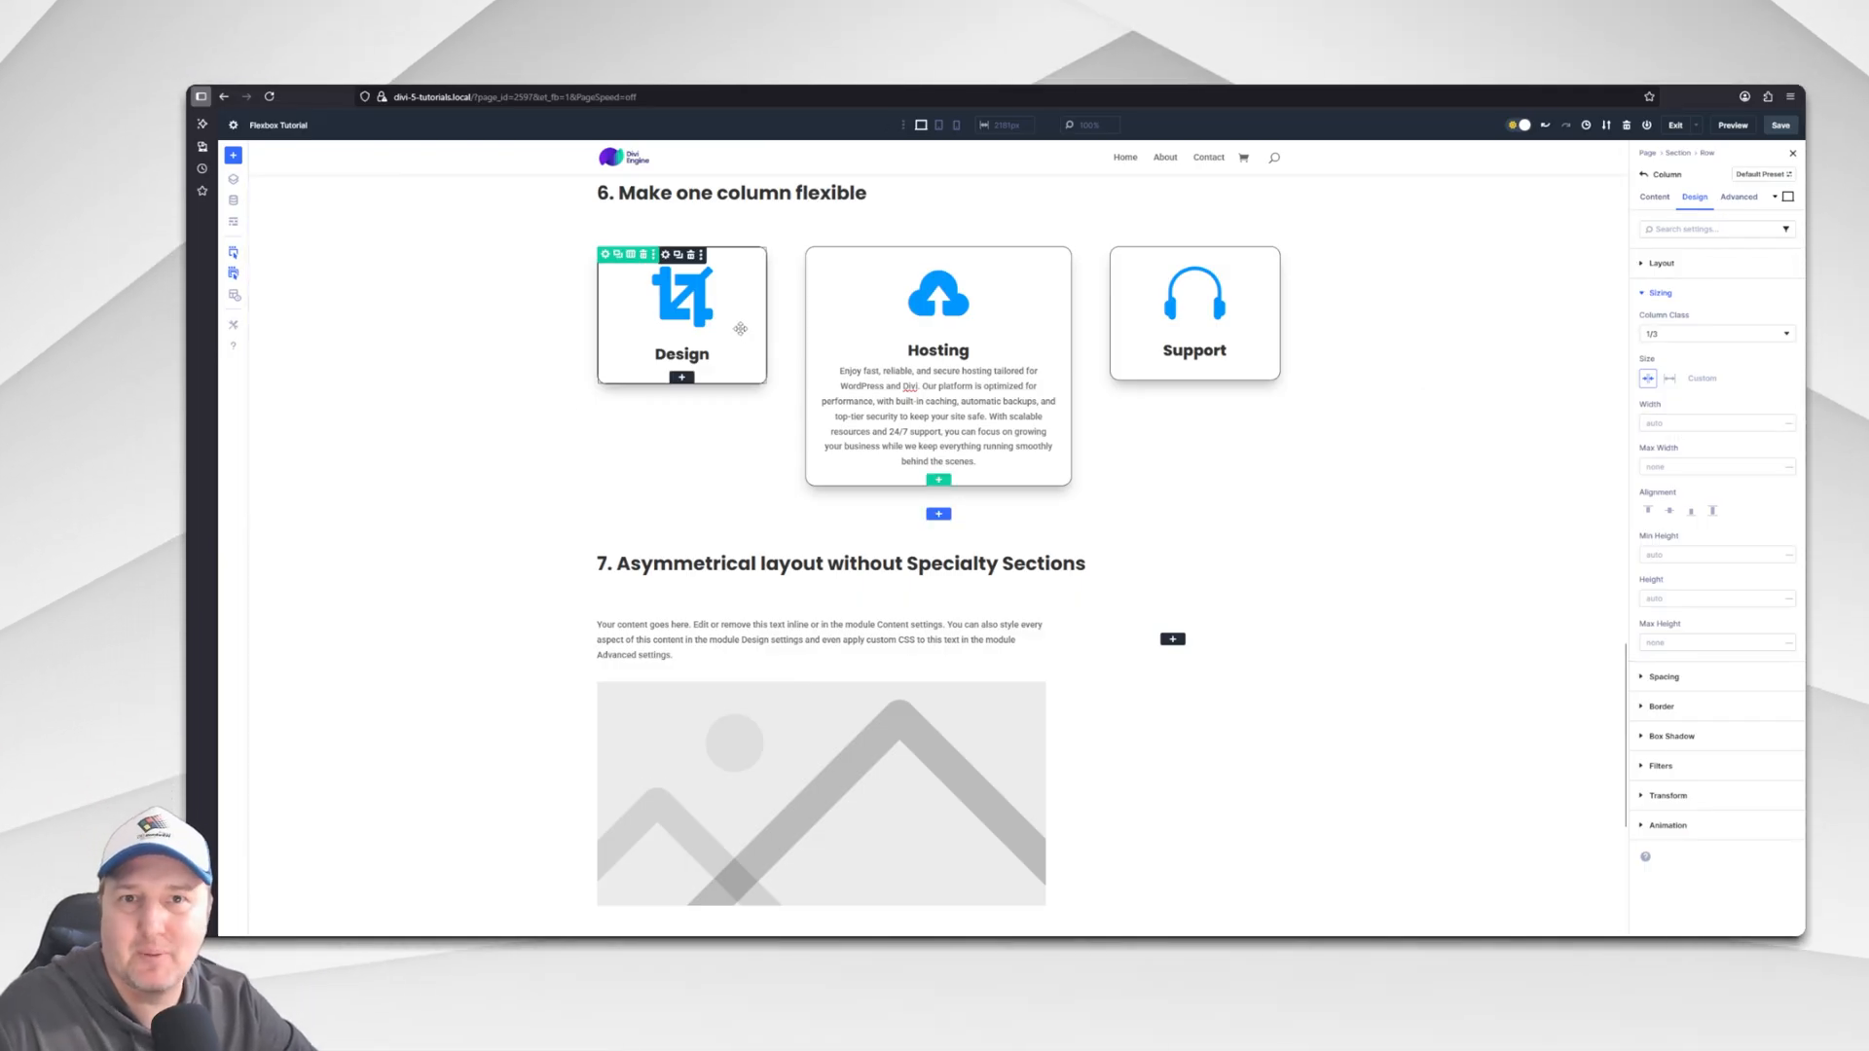
pyautogui.moveTo(763, 322)
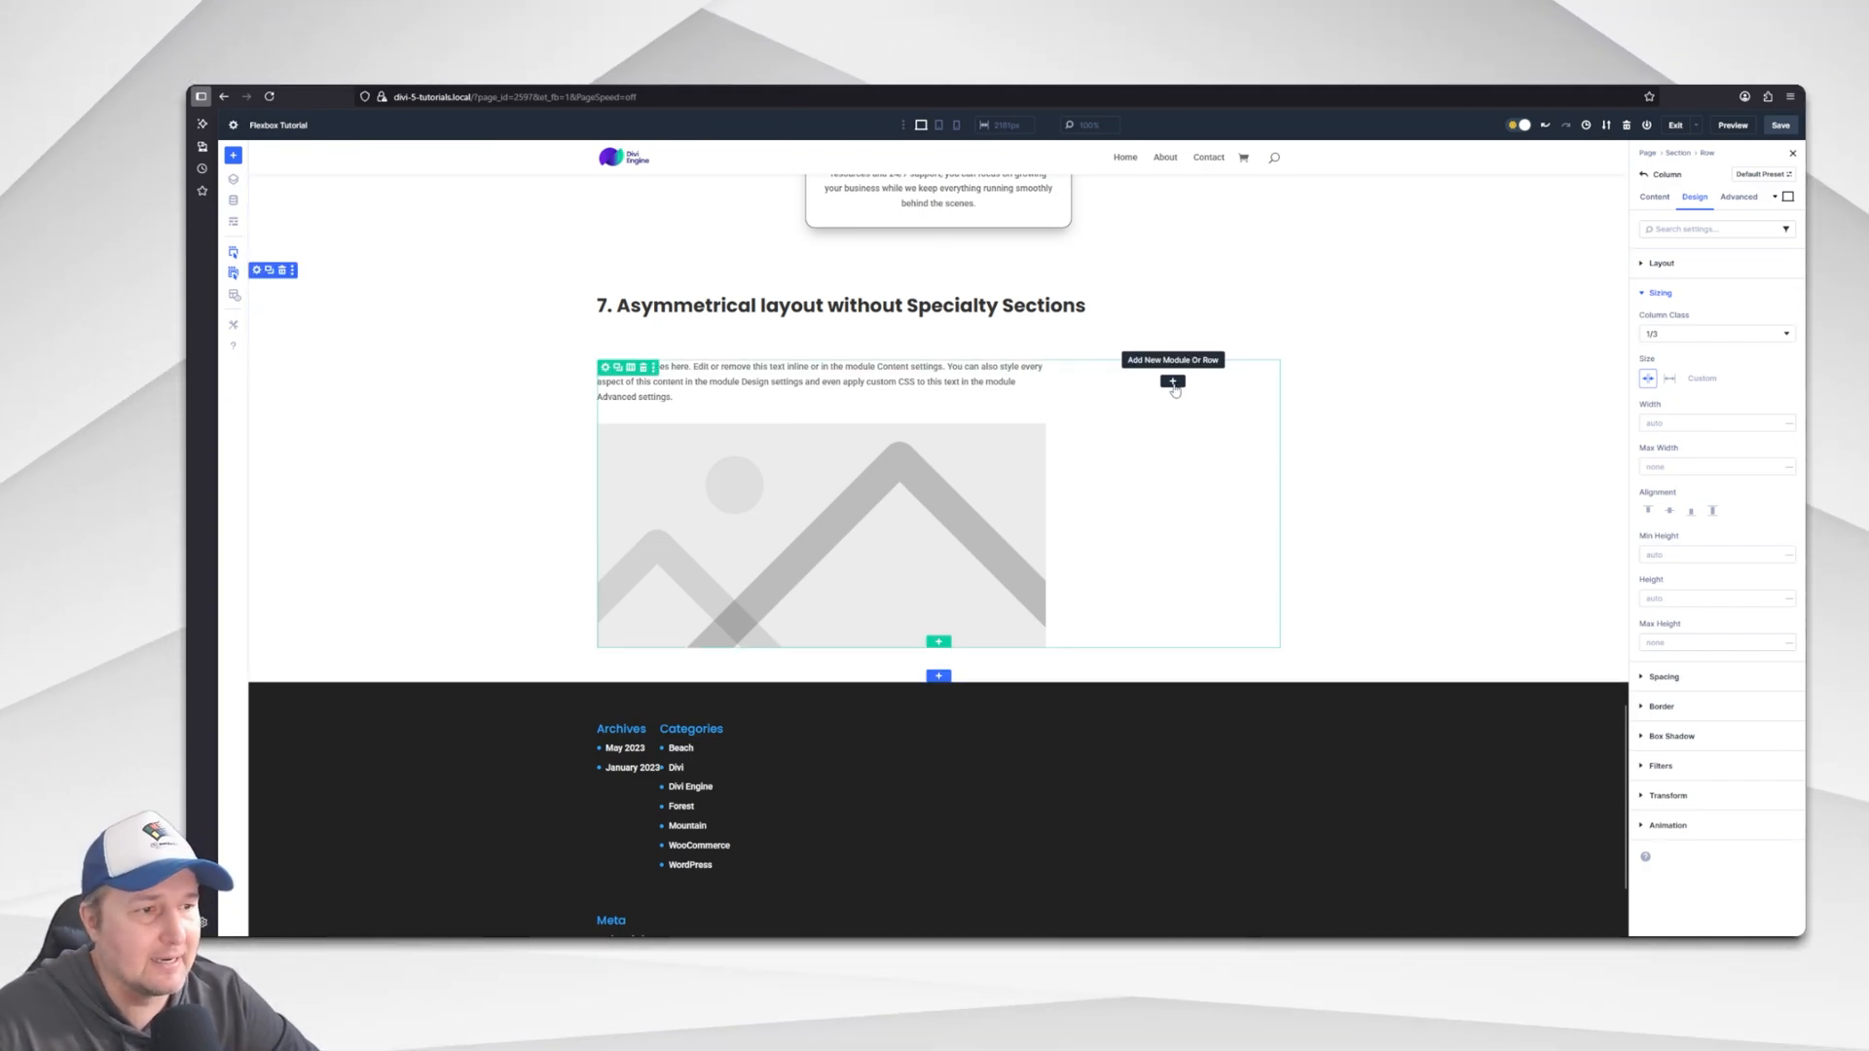
# Insert a Group into the empty right-hand column and add a Button module inside it.
pyautogui.click(1172, 381)
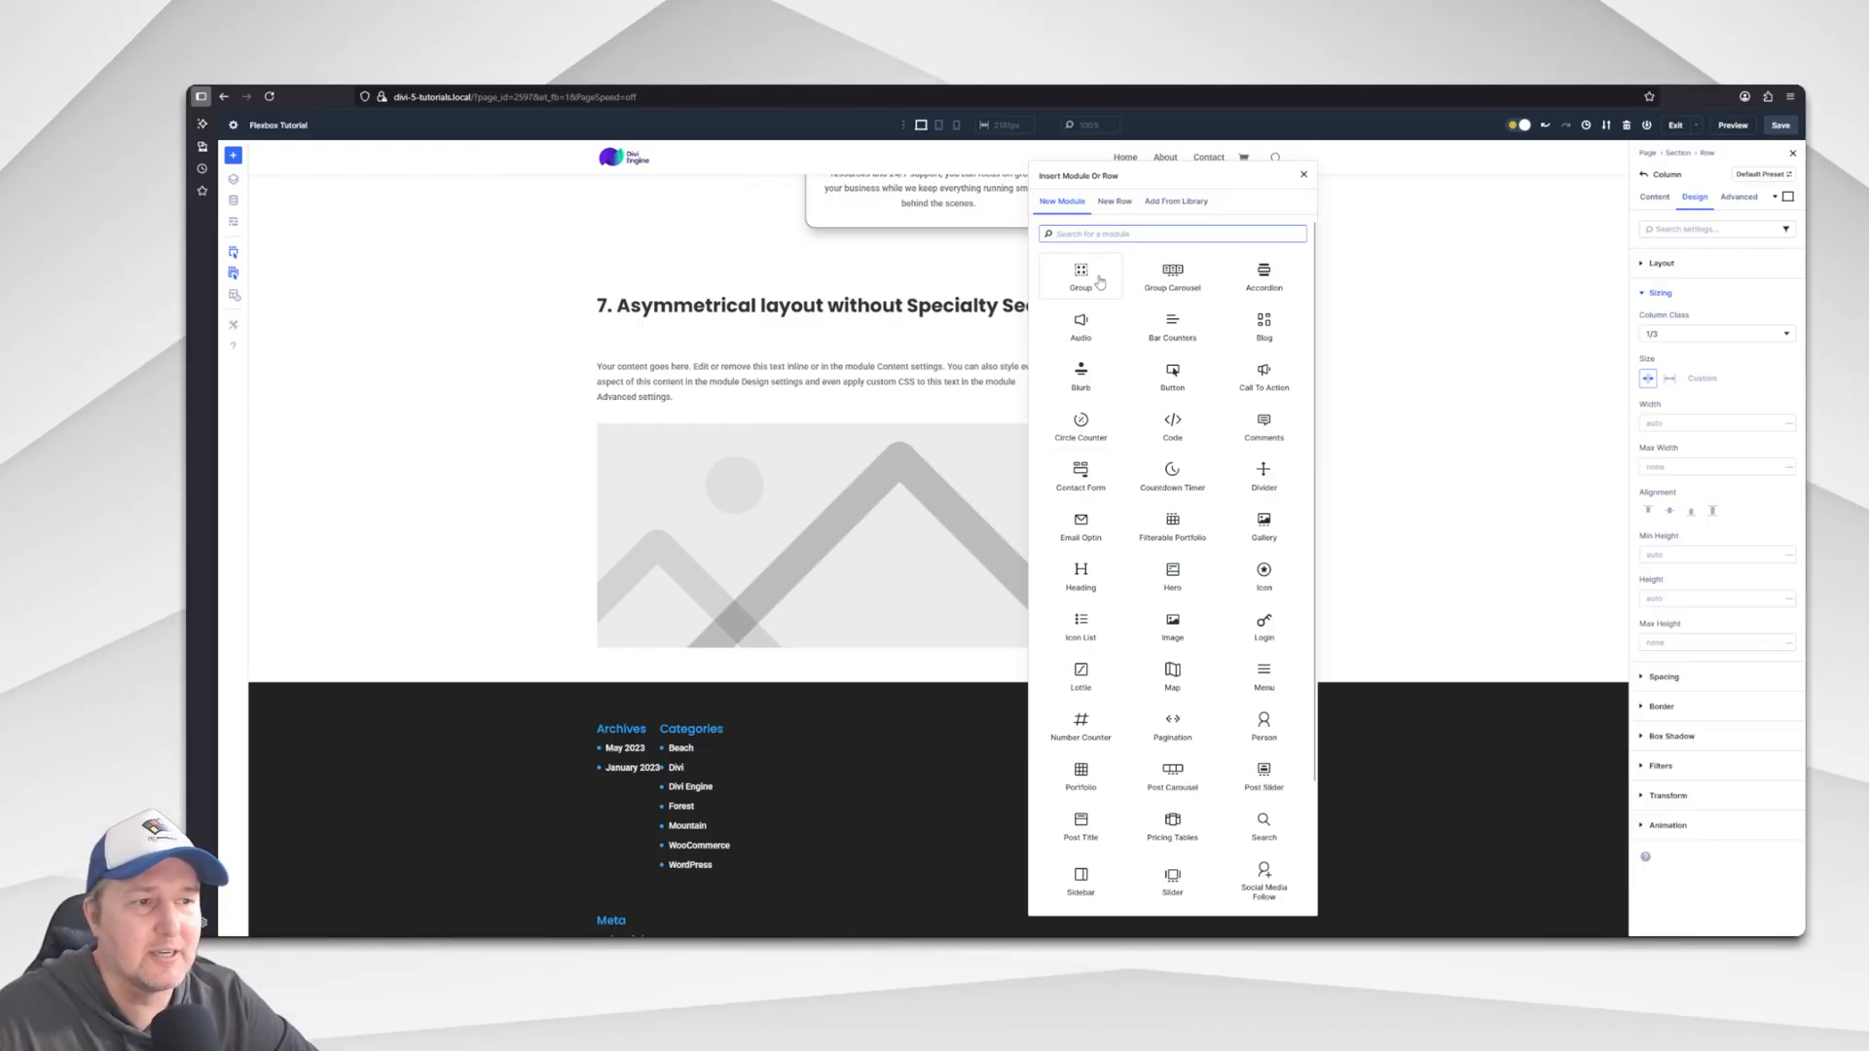
pyautogui.moveTo(1170, 276)
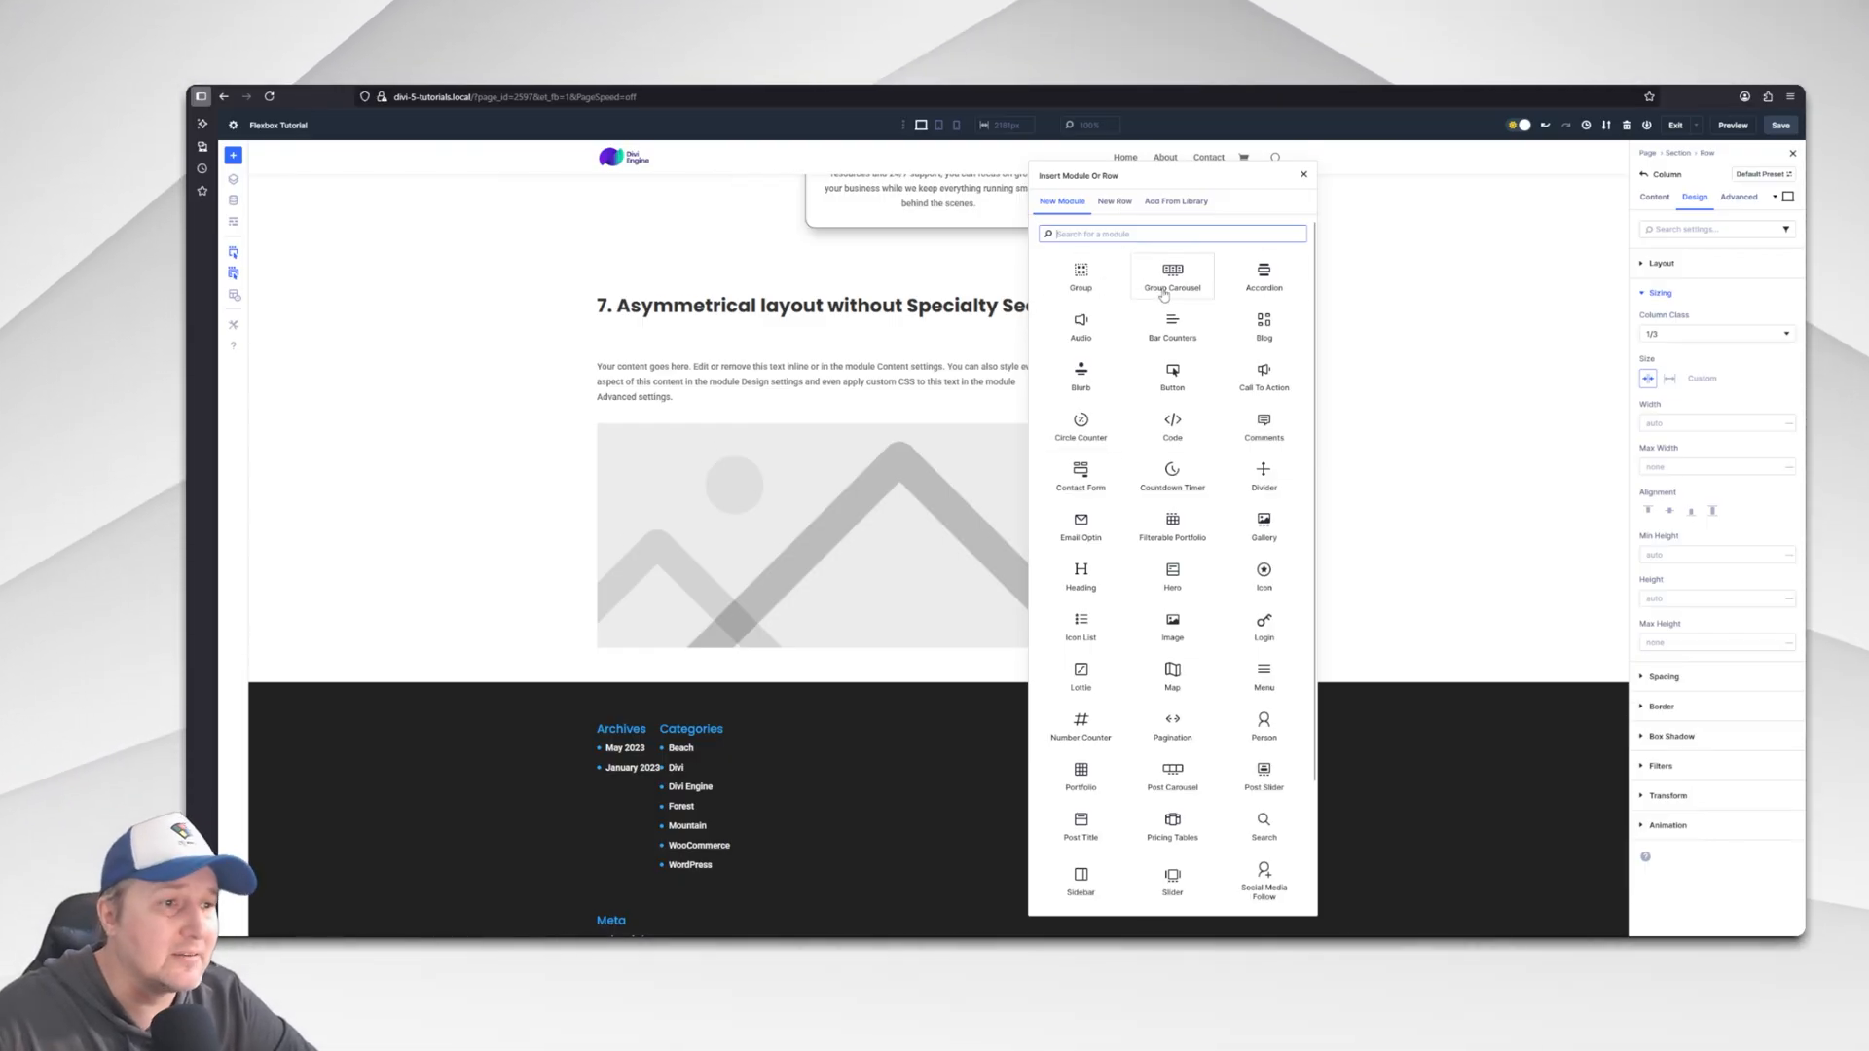
pyautogui.moveTo(1215, 288)
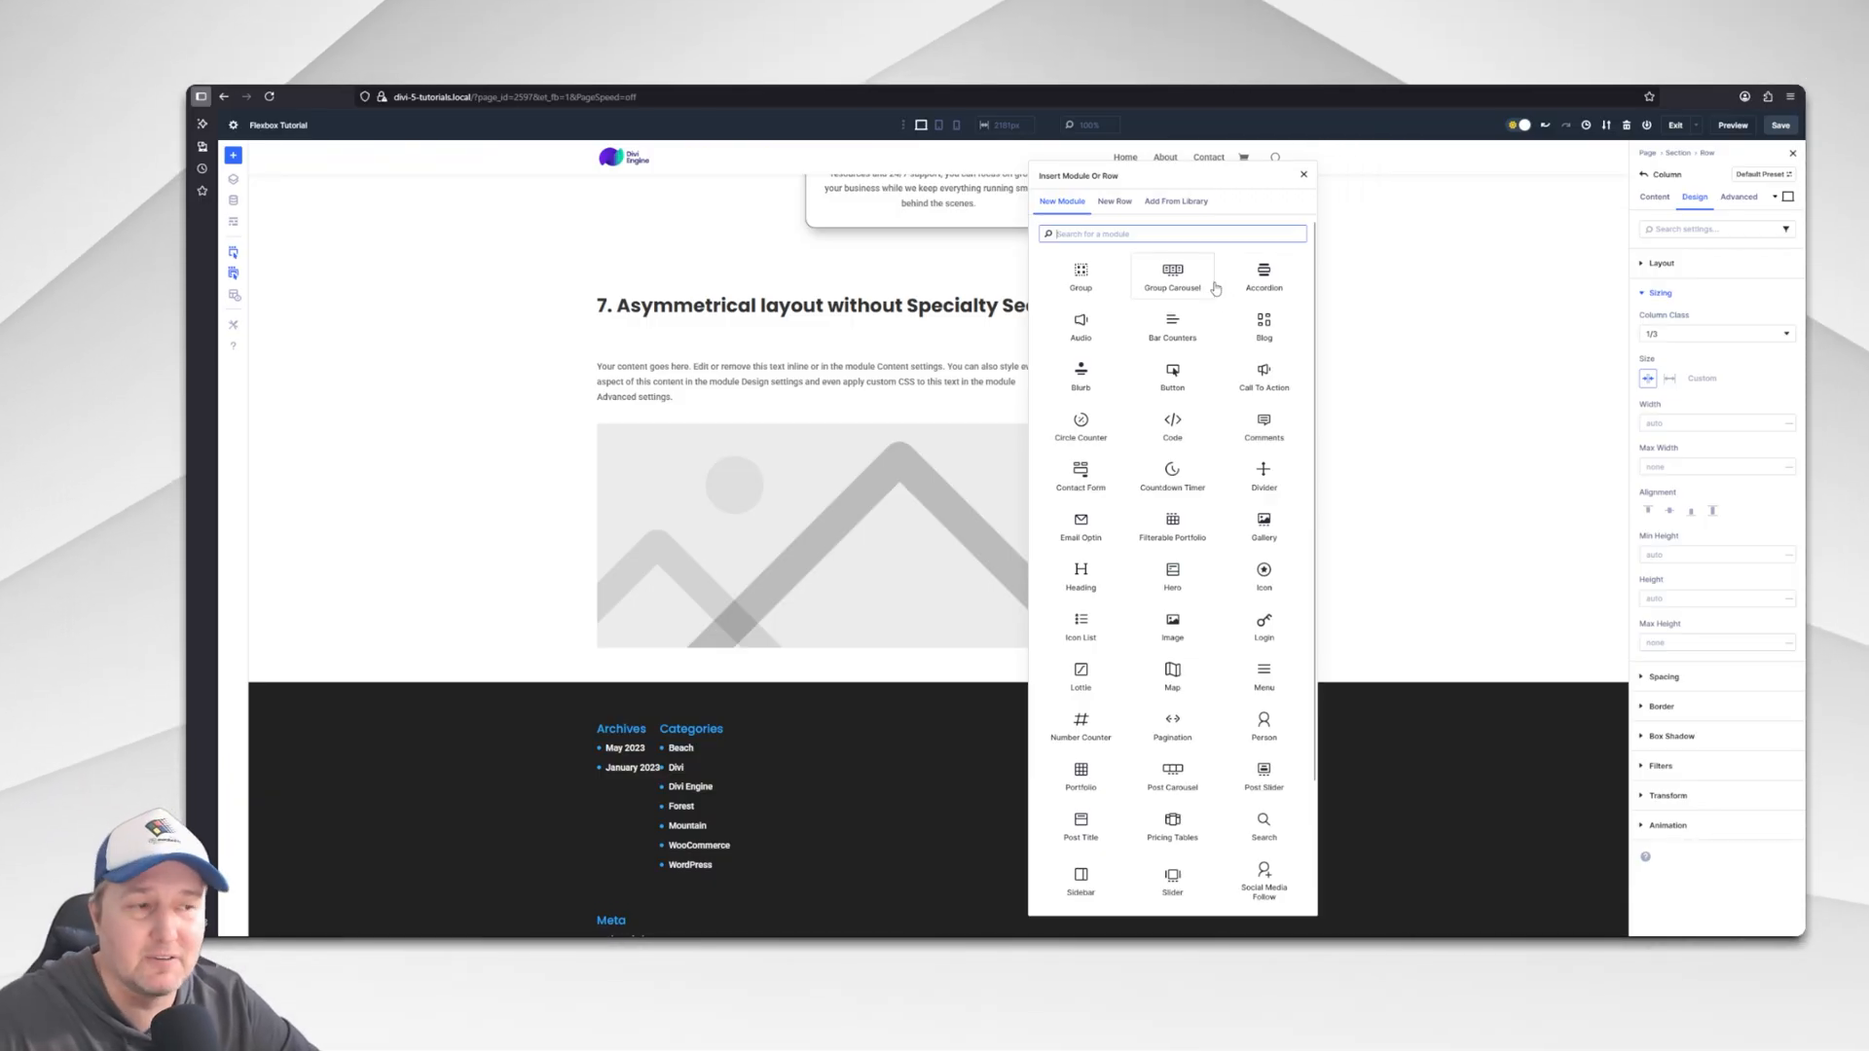
pyautogui.moveTo(1081, 327)
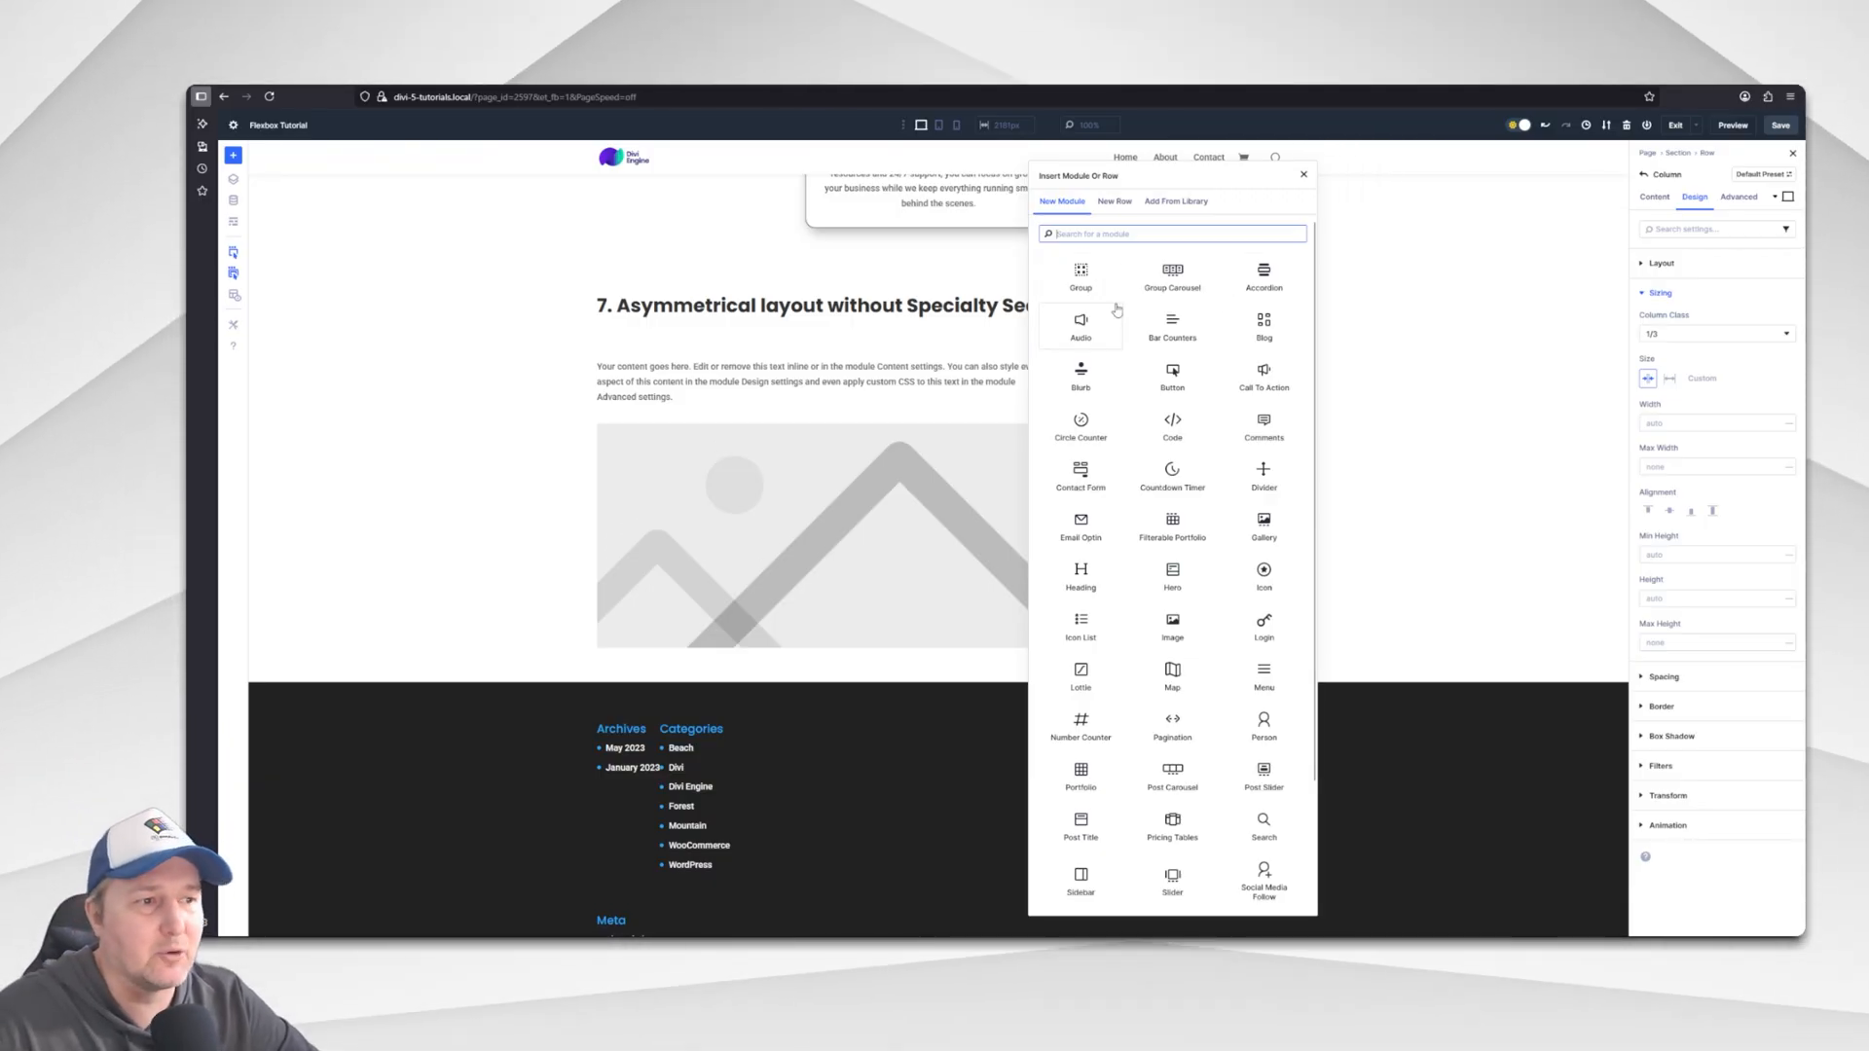
pyautogui.click(1302, 175)
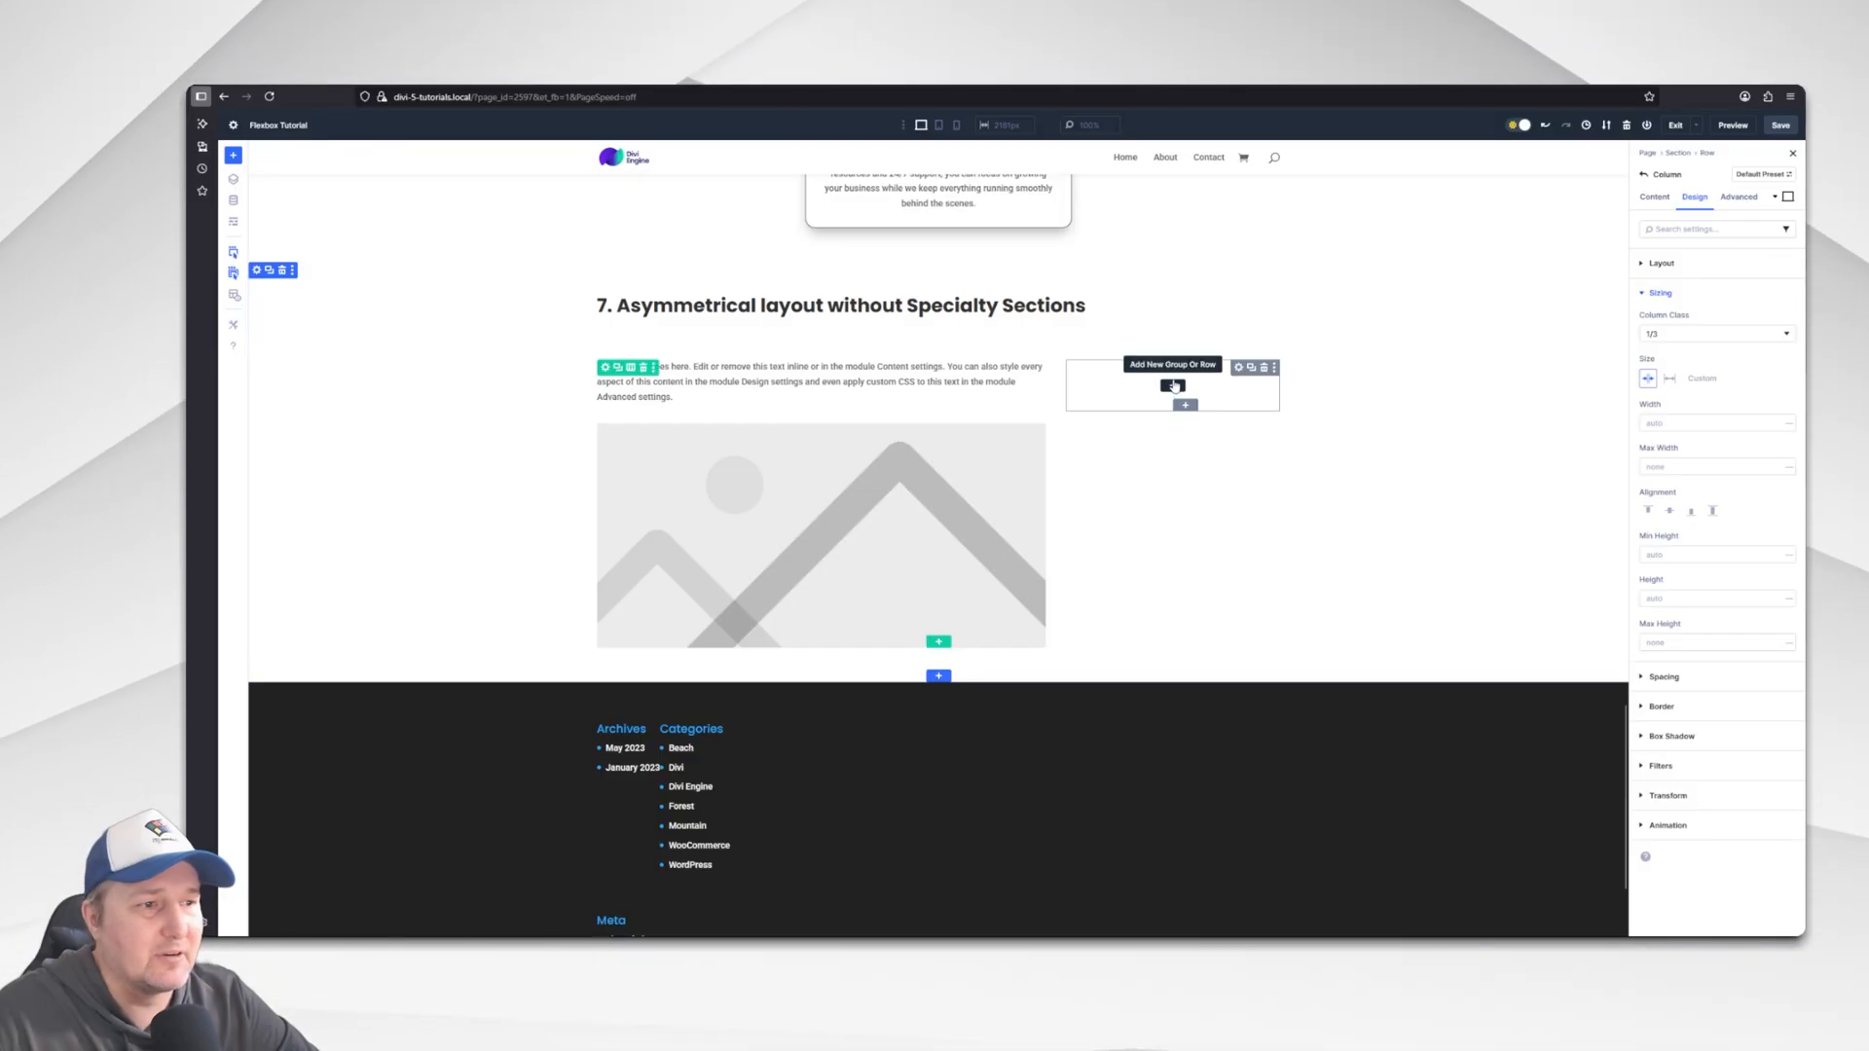
pyautogui.click(1186, 405)
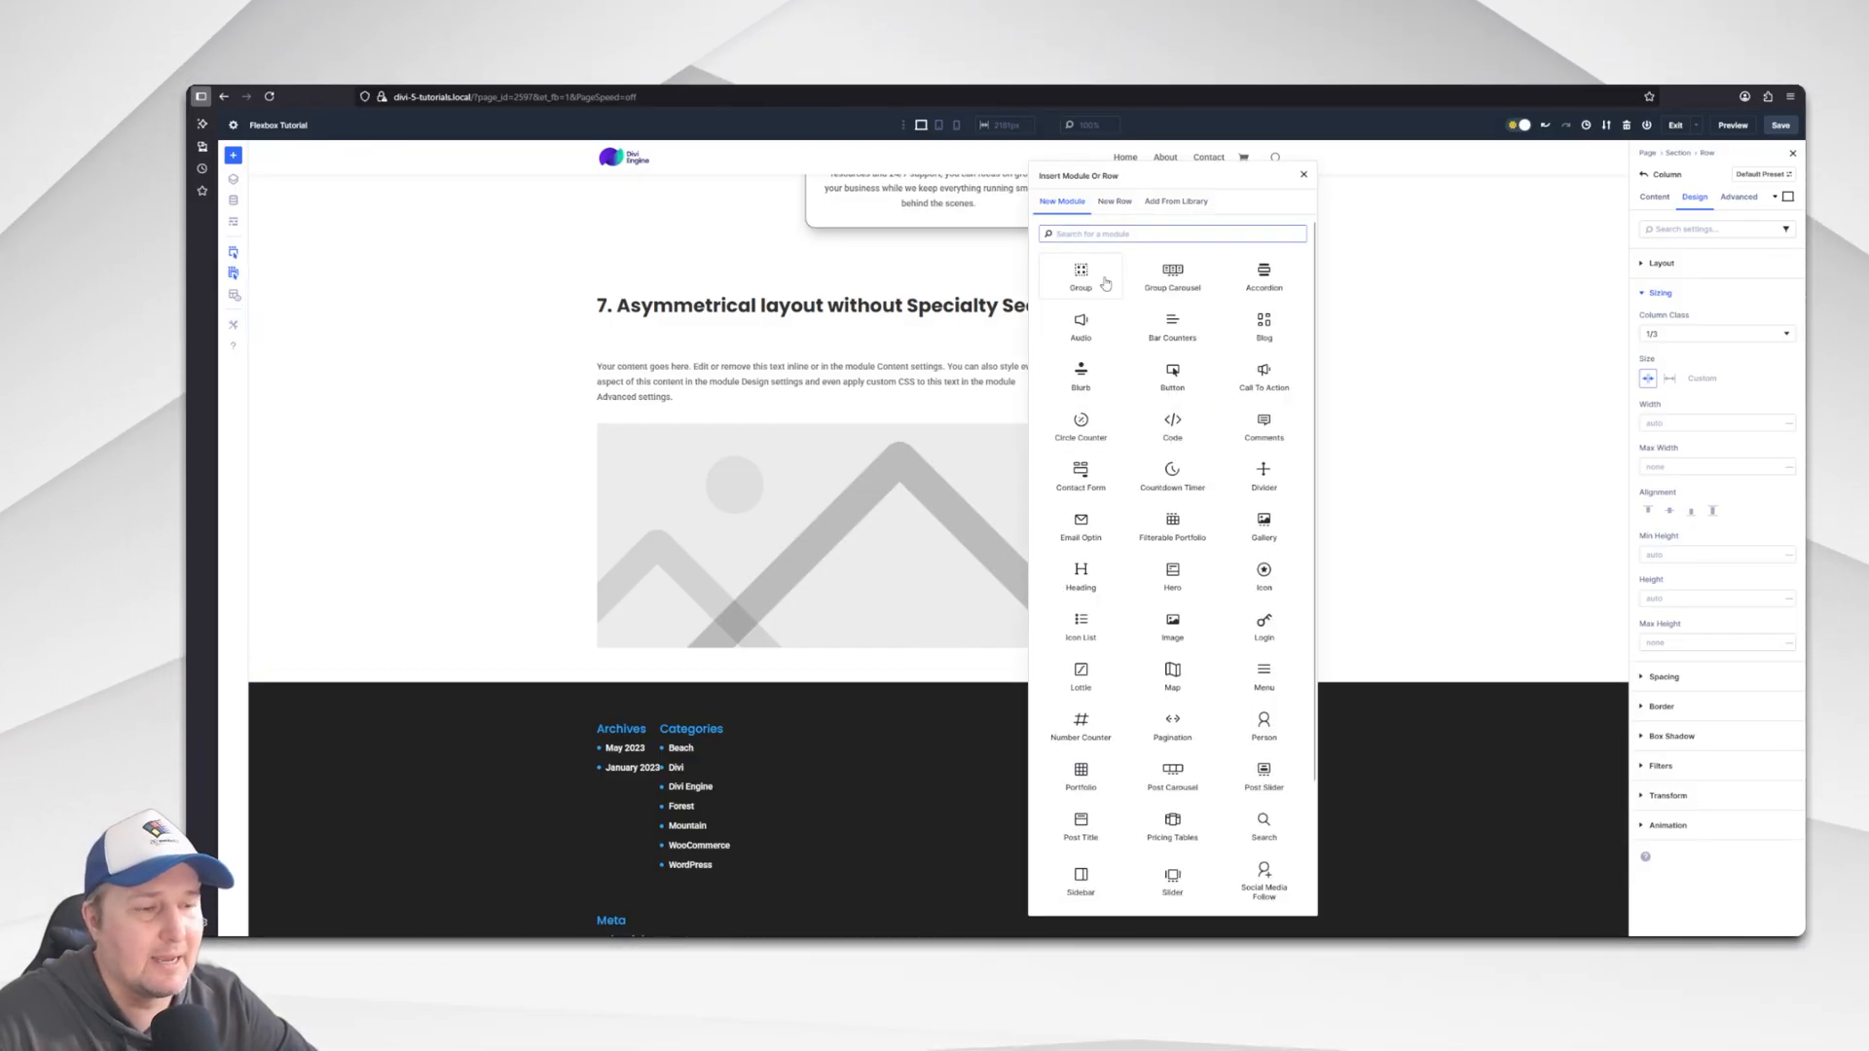
pyautogui.click(1172, 375)
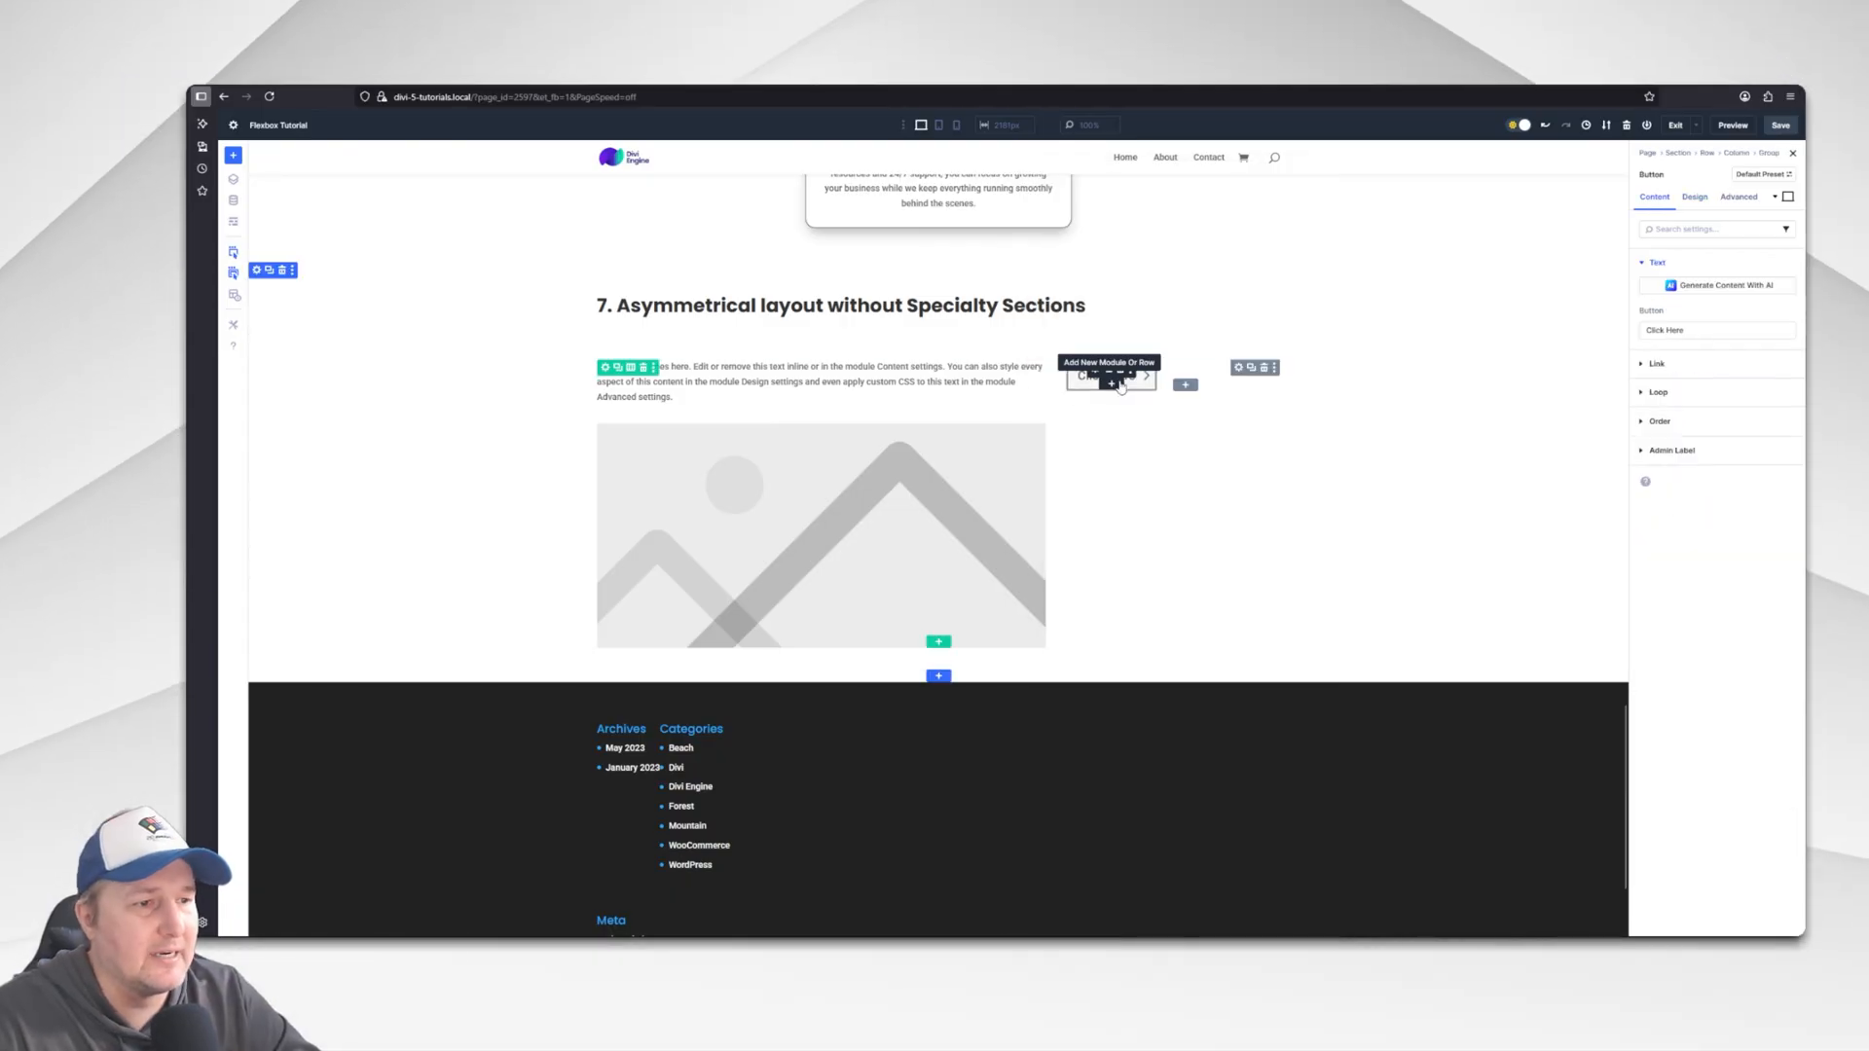
pyautogui.click(1110, 384)
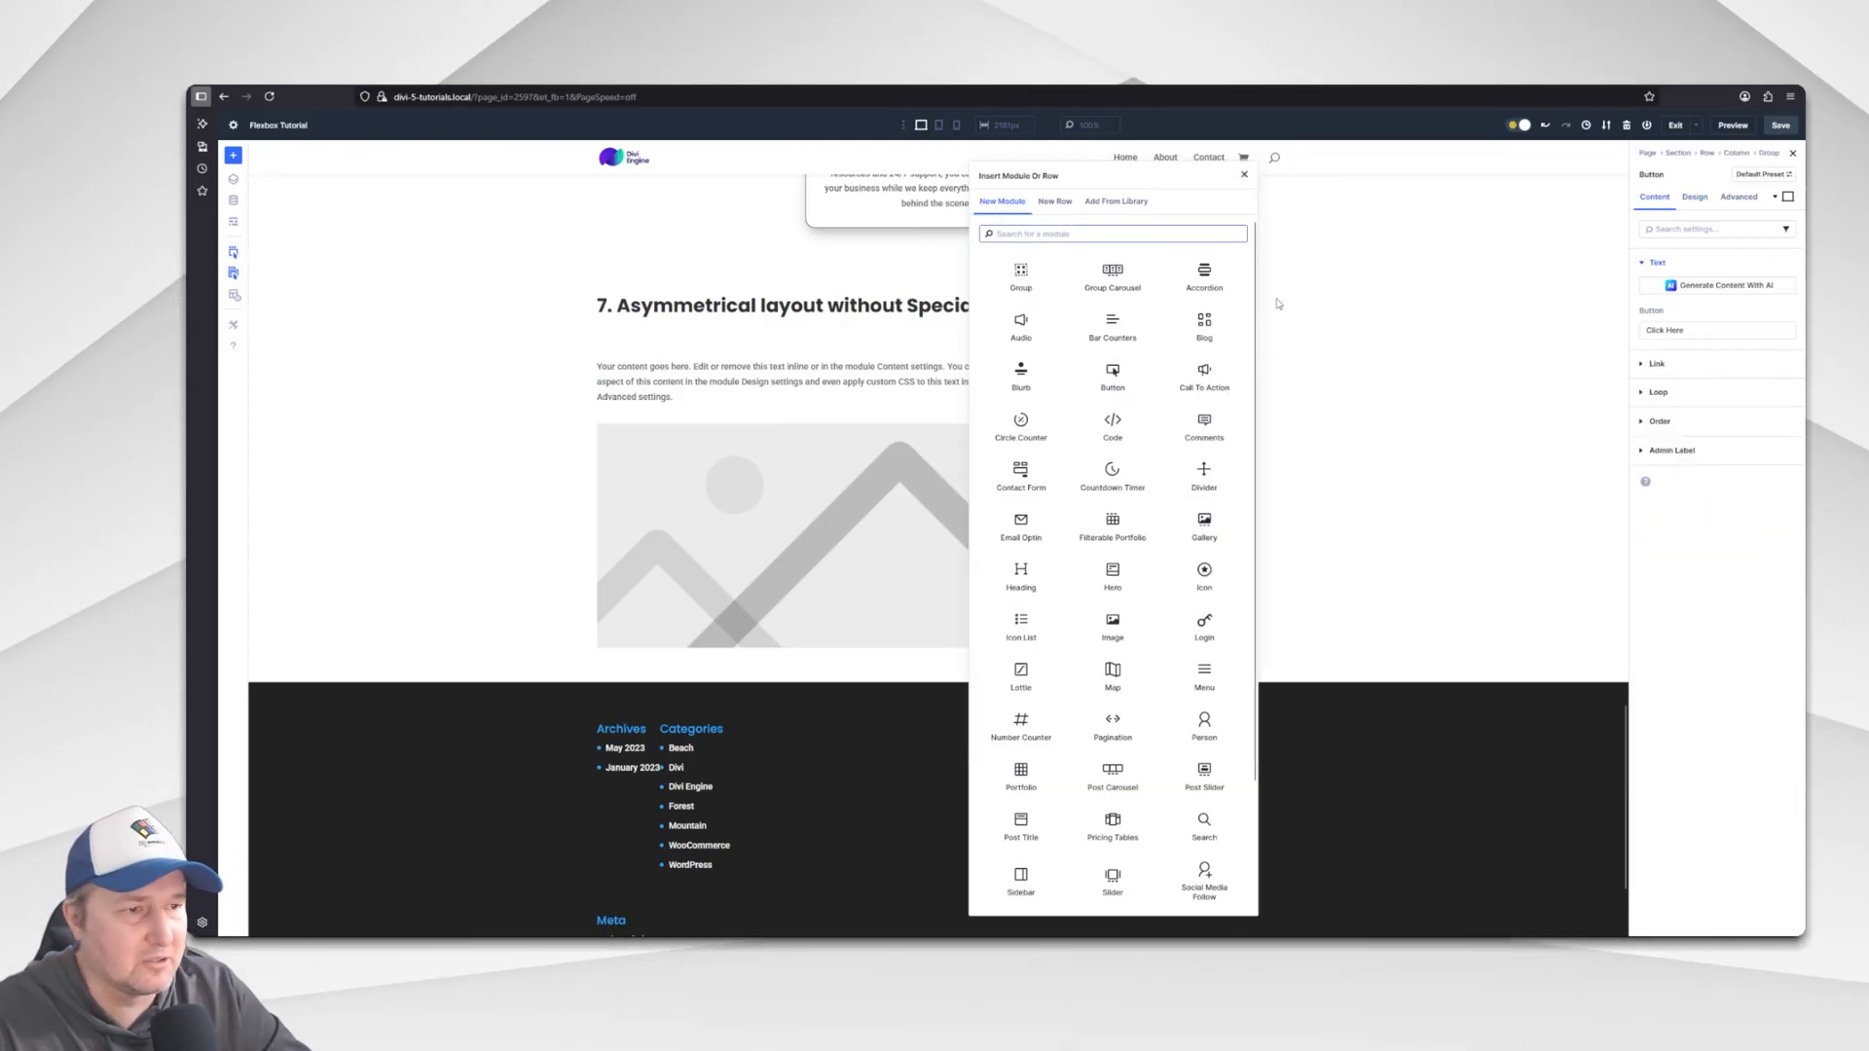
pyautogui.write('but')
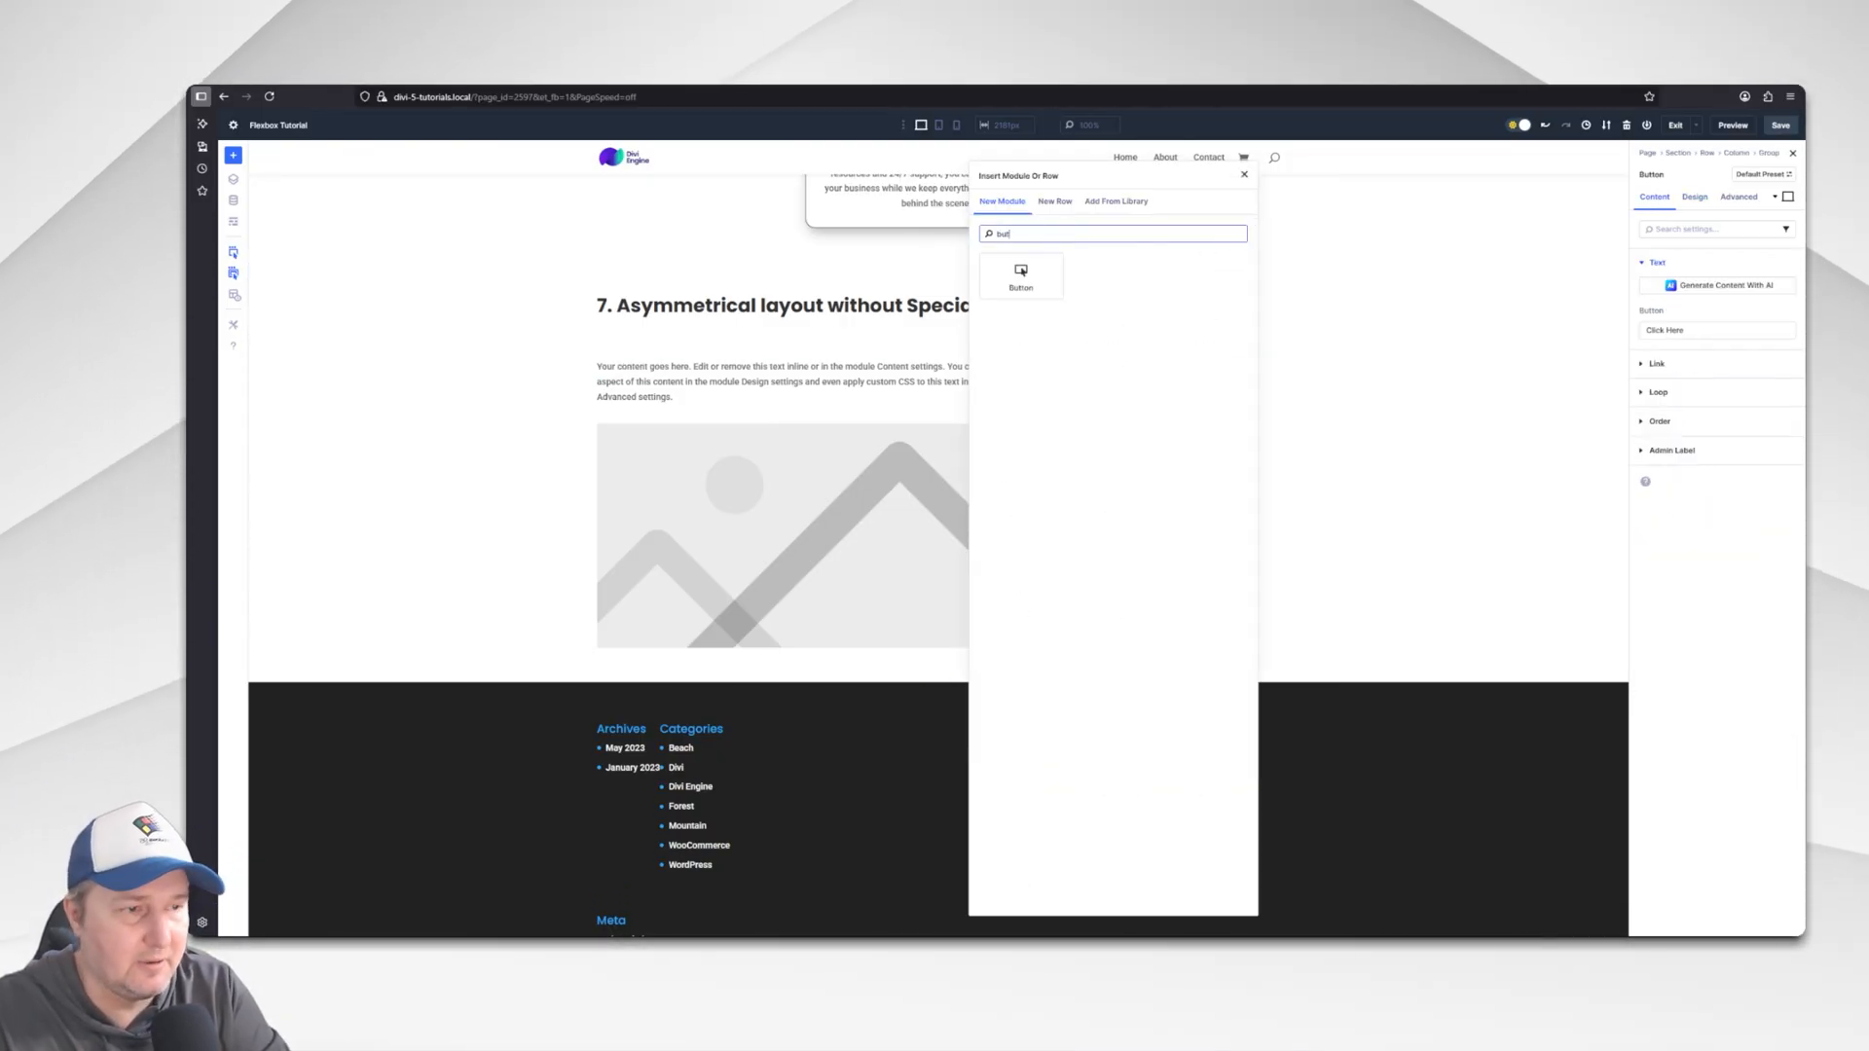
pyautogui.click(1020, 276)
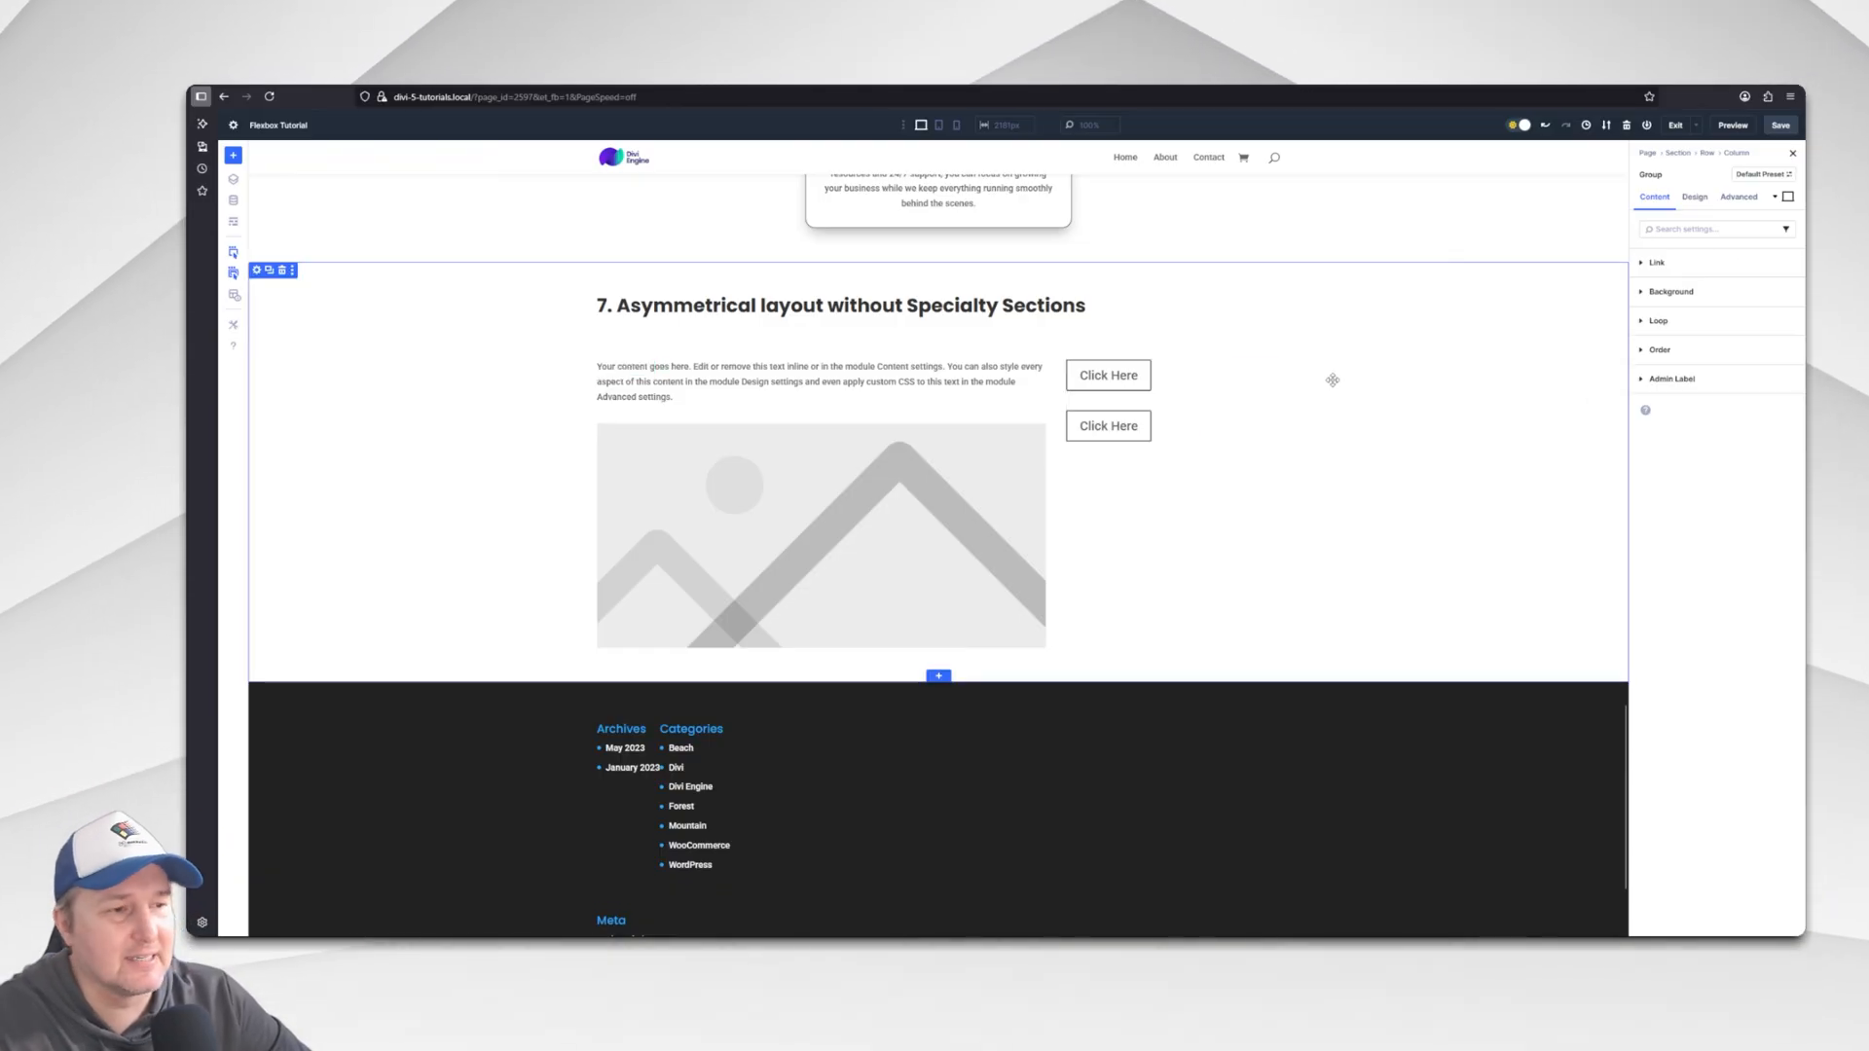
# Set the group's Layout Direction to Row so the two Click Here buttons sit side by side.
pyautogui.click(1696, 196)
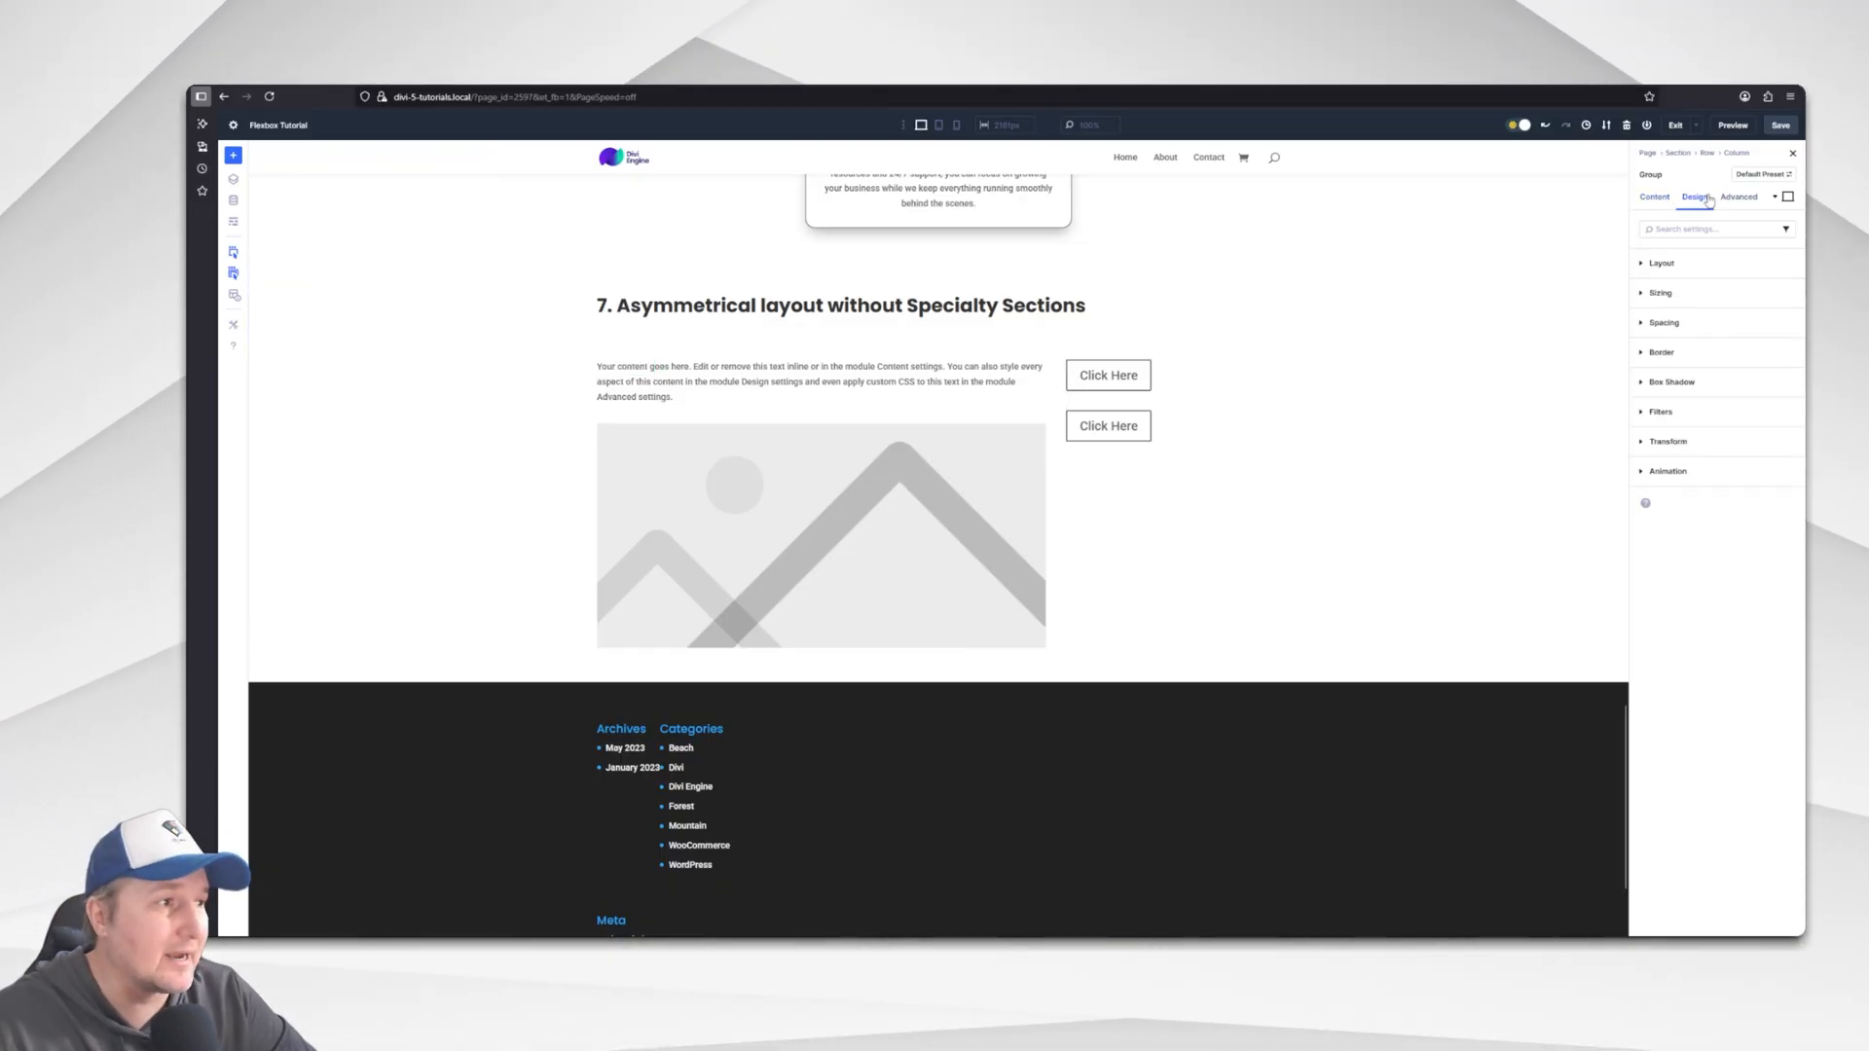
pyautogui.click(1661, 262)
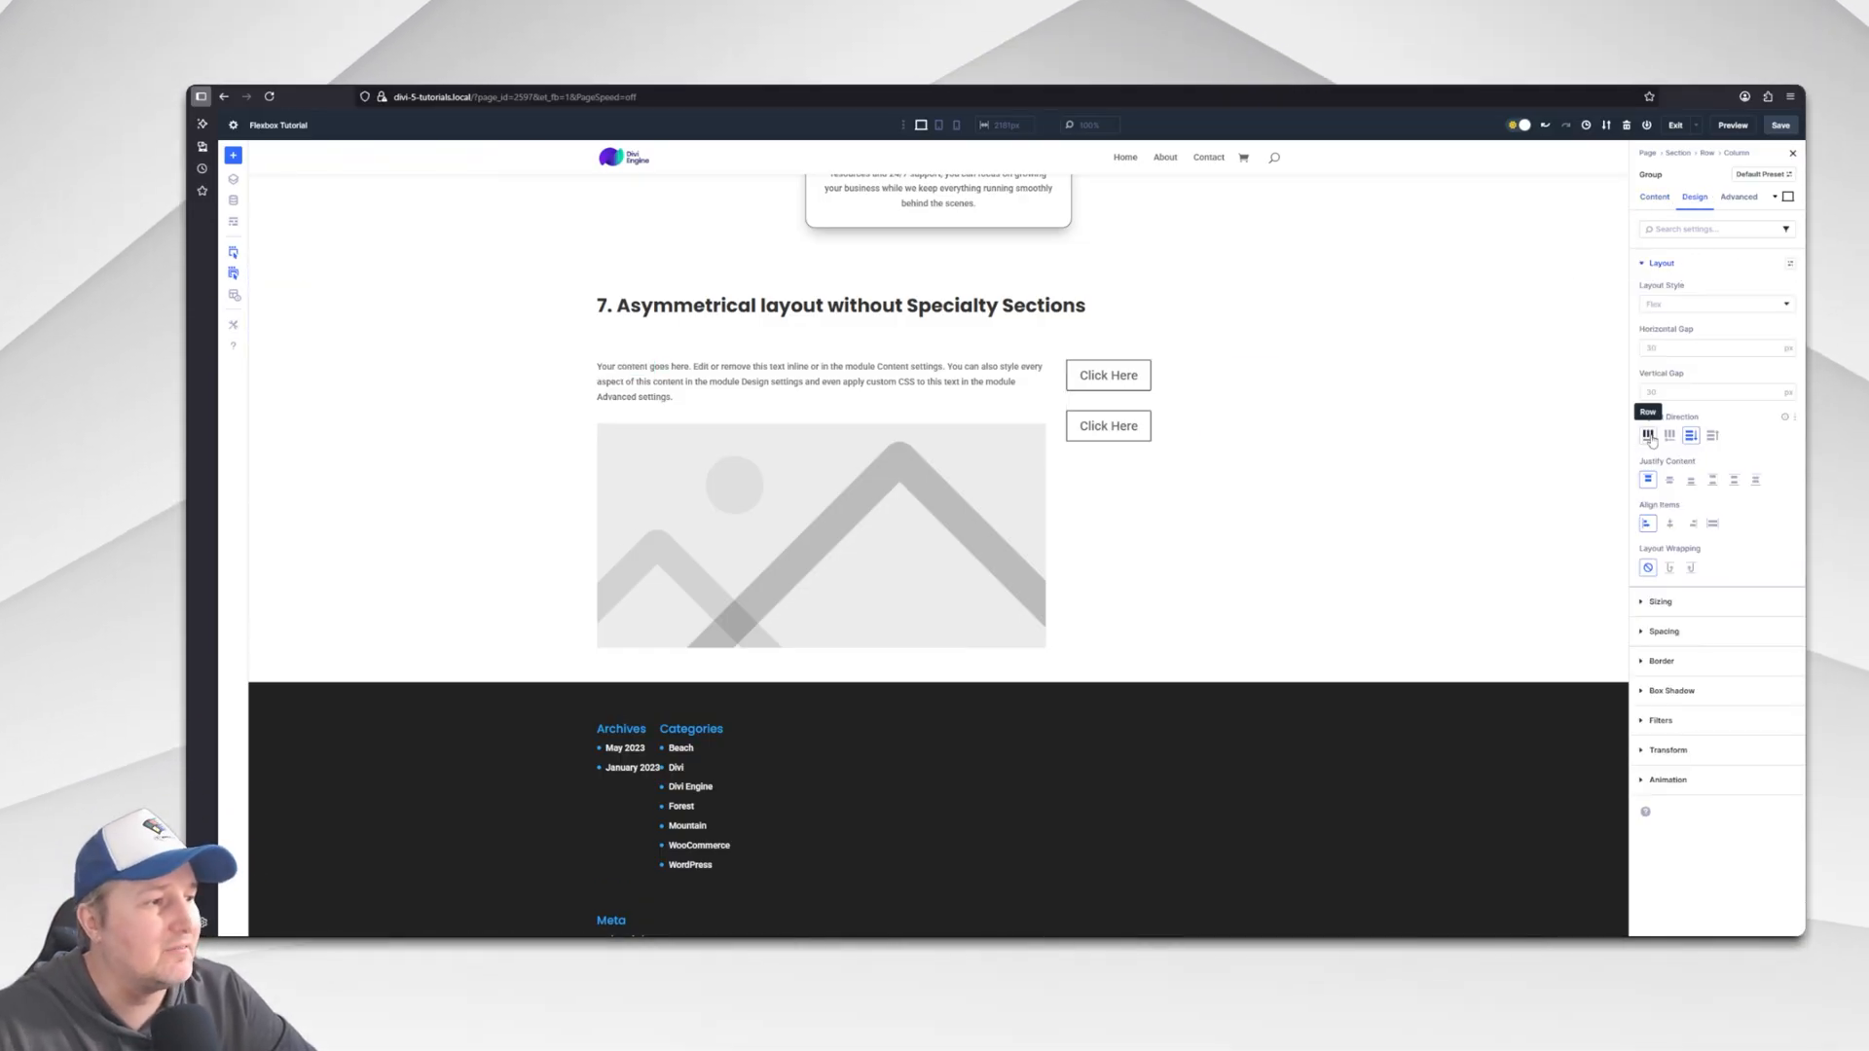
pyautogui.click(1647, 434)
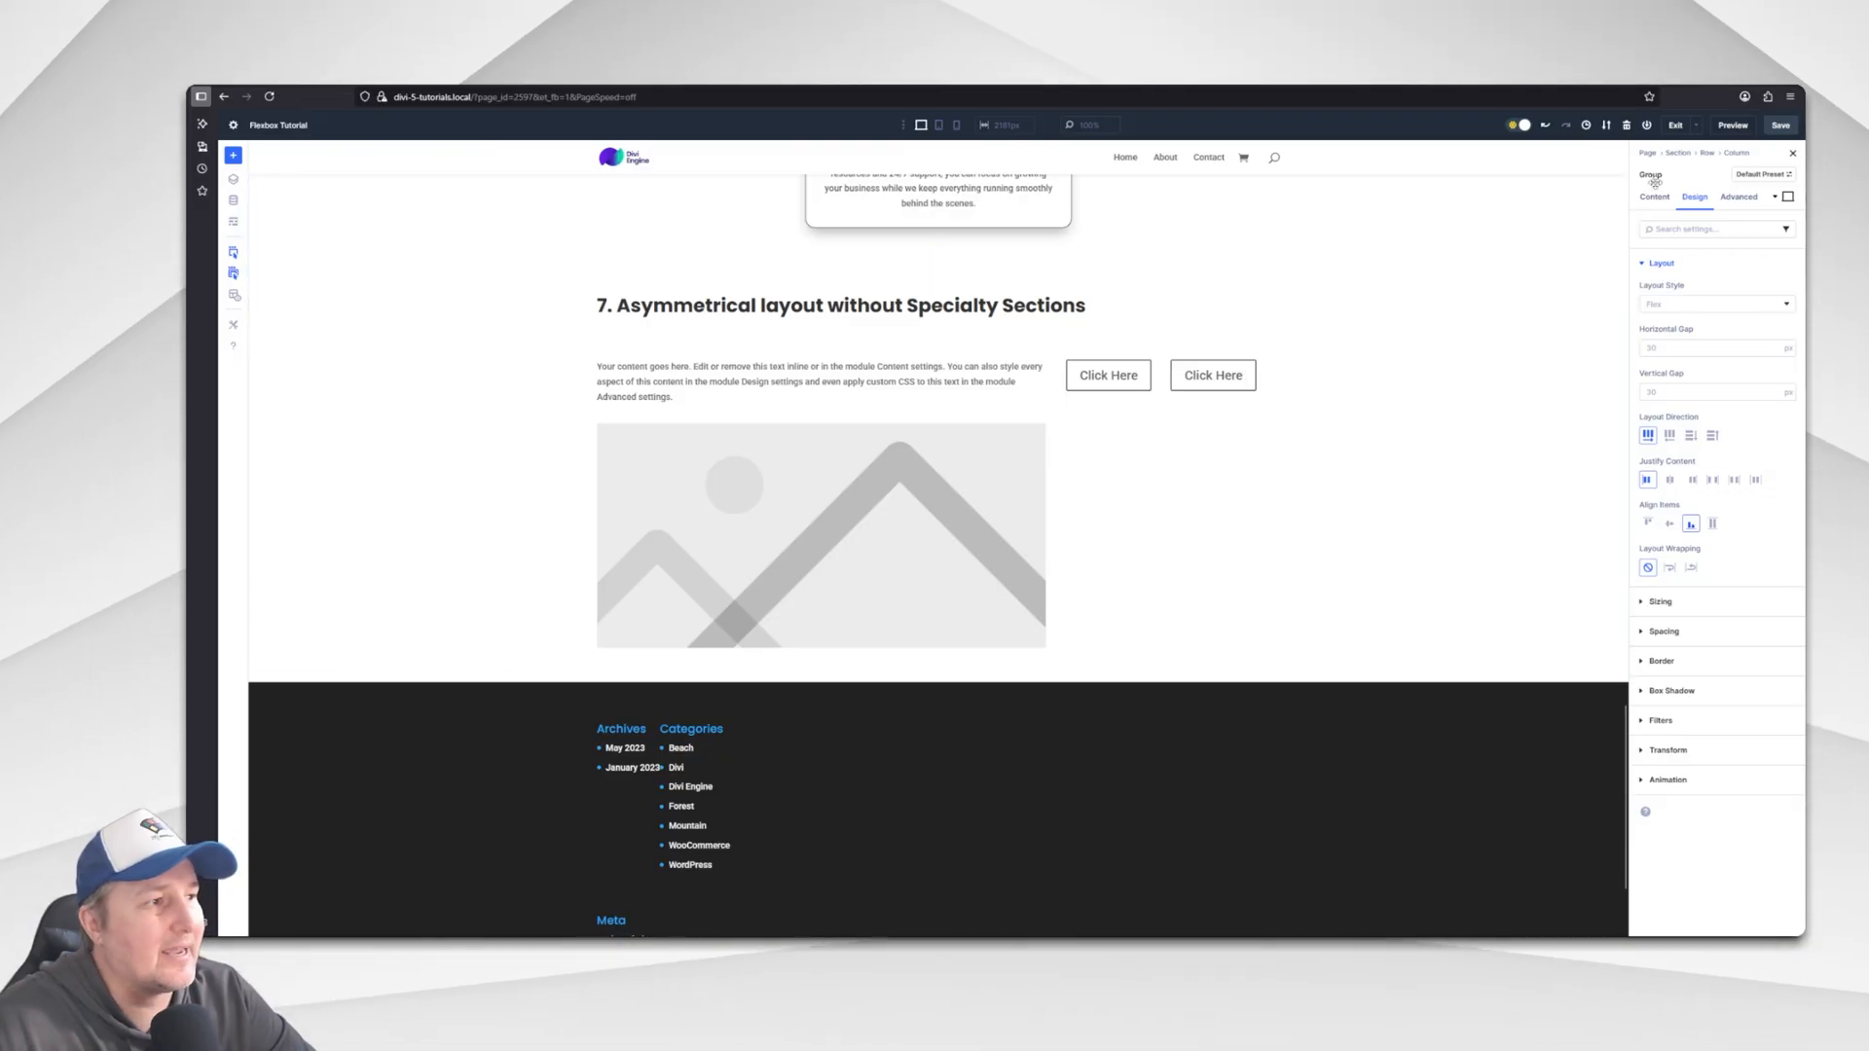
# Set the right-hand column's Justify Content and Align Items to Center to centre the button pair.
pyautogui.click(1655, 196)
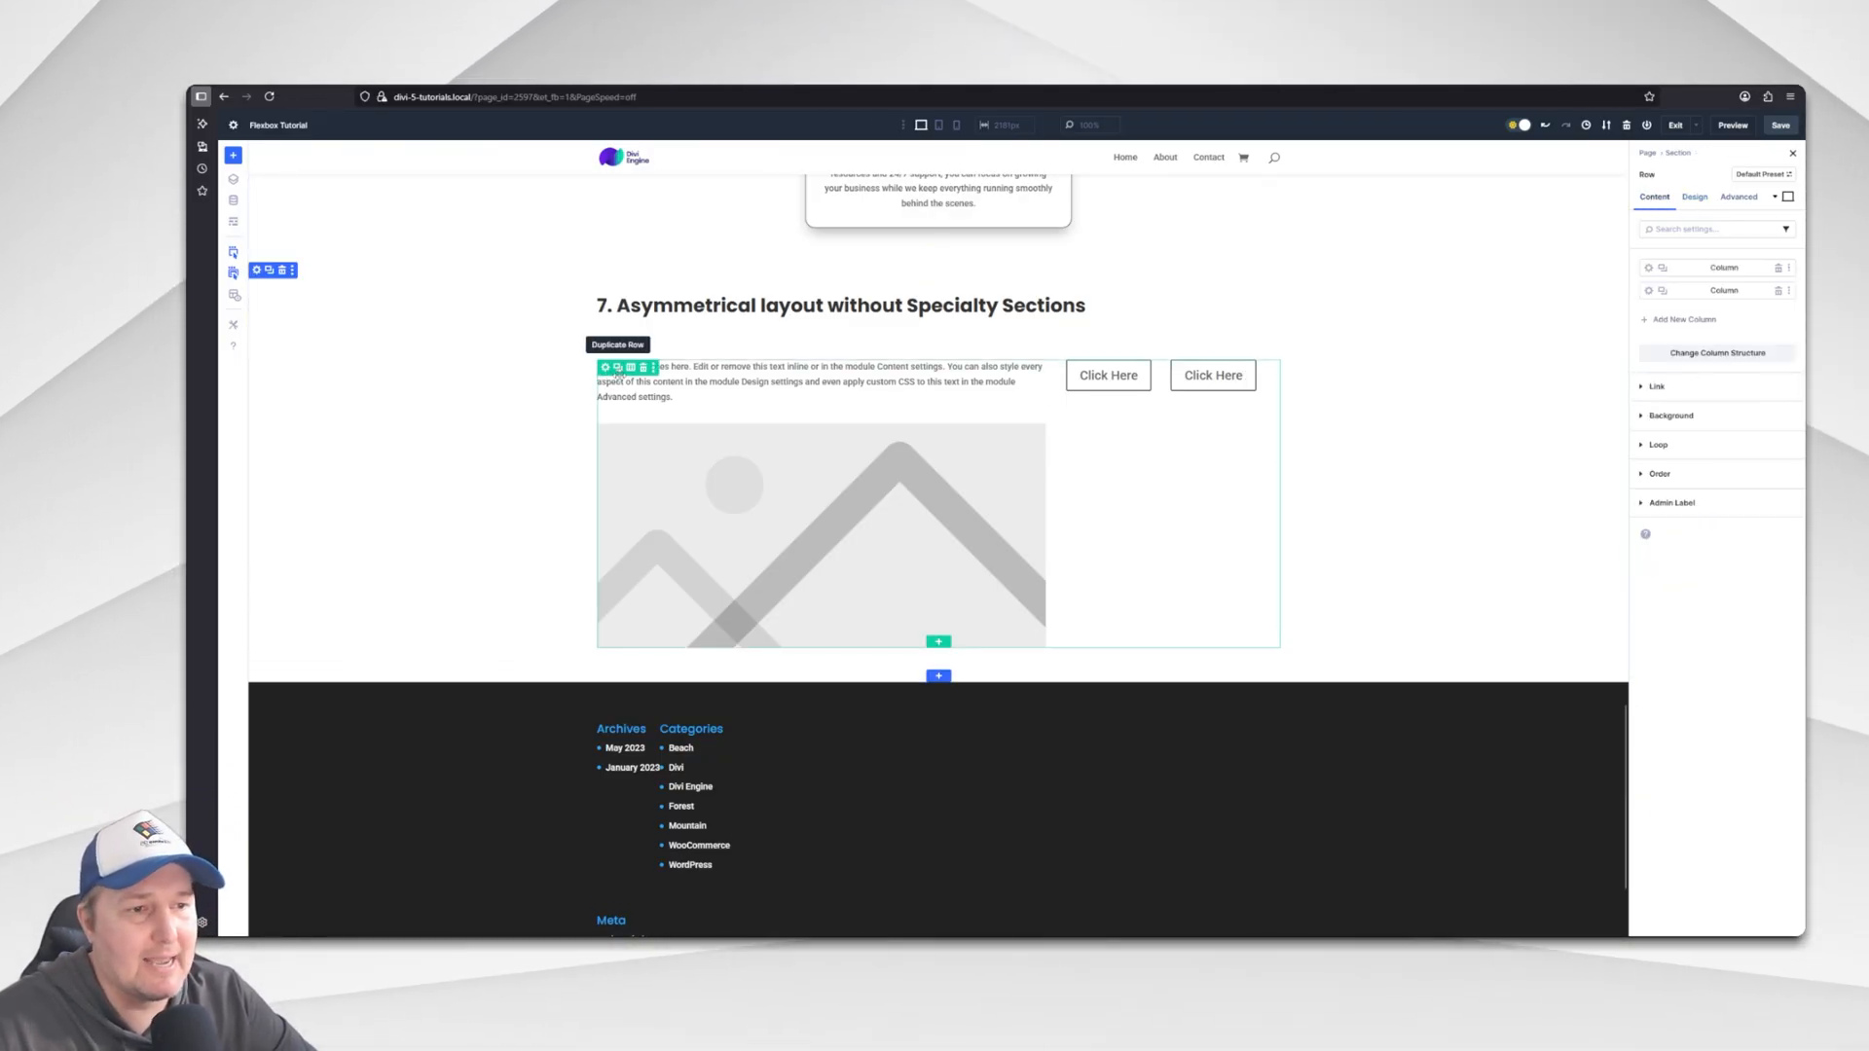
pyautogui.moveTo(820, 537)
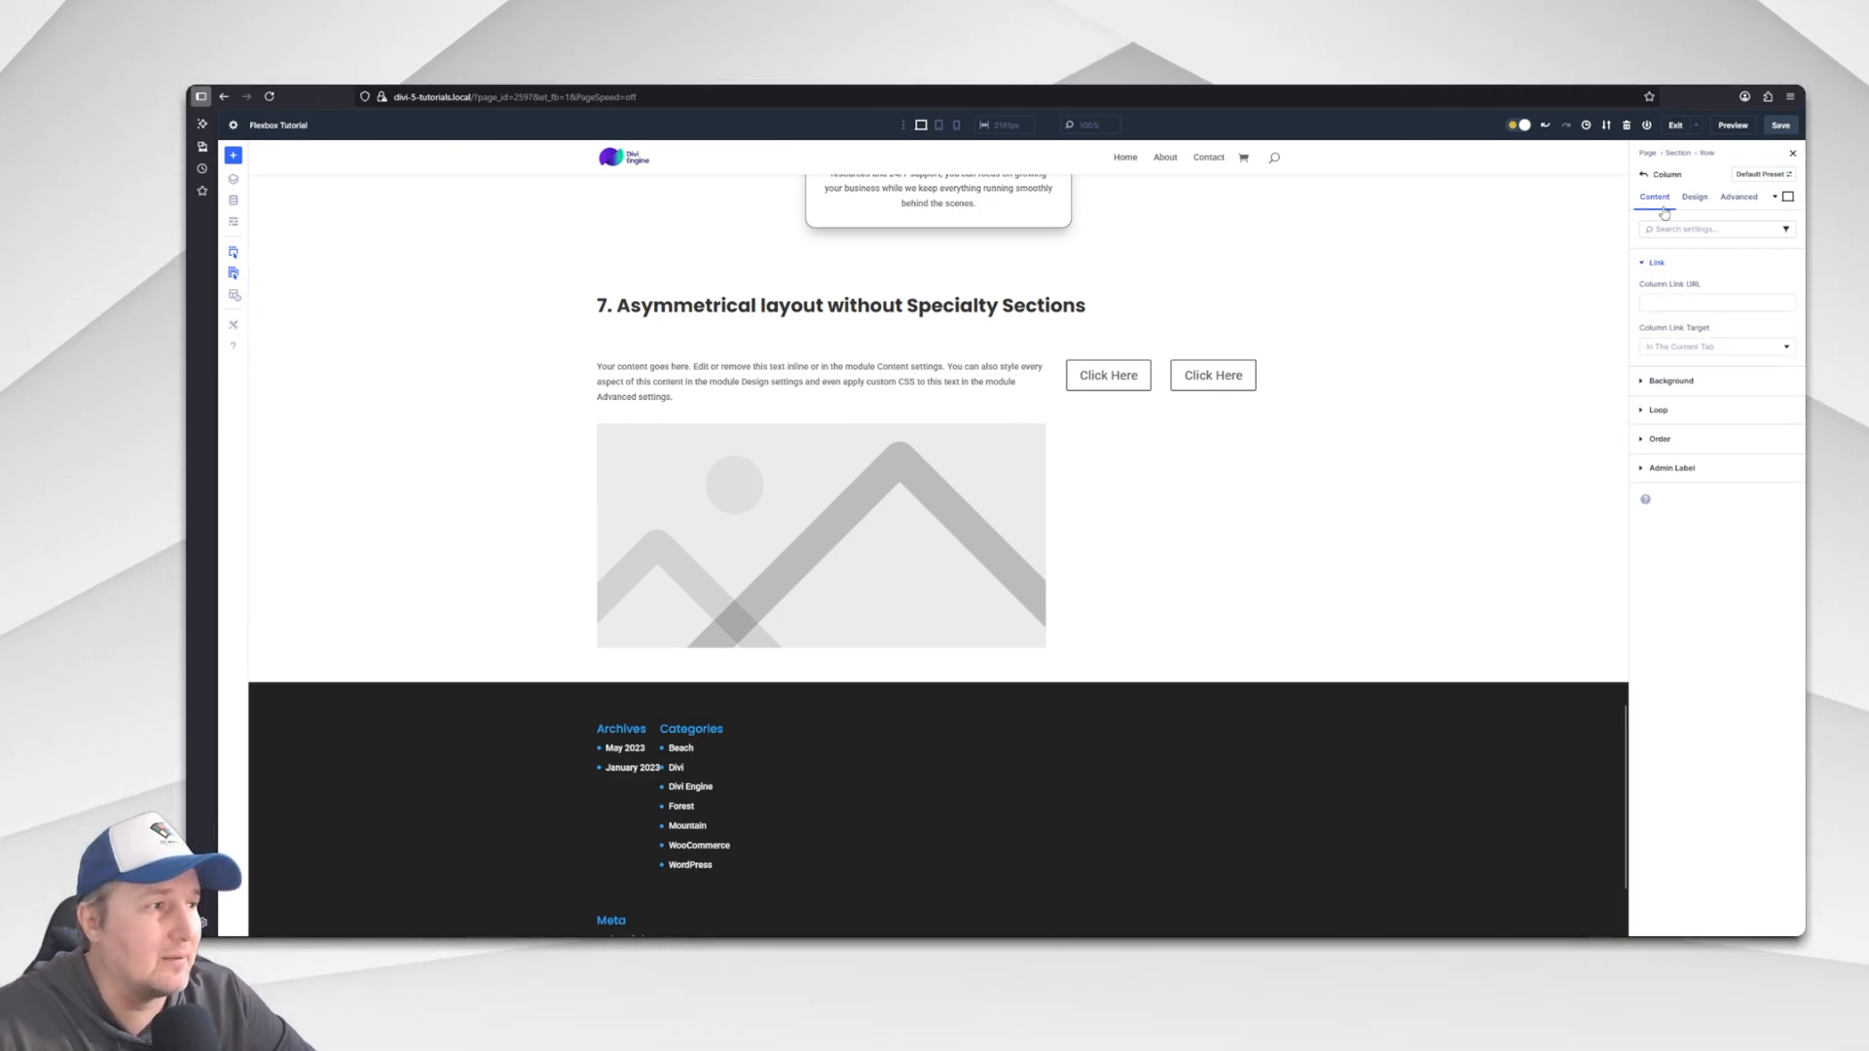
pyautogui.click(1693, 197)
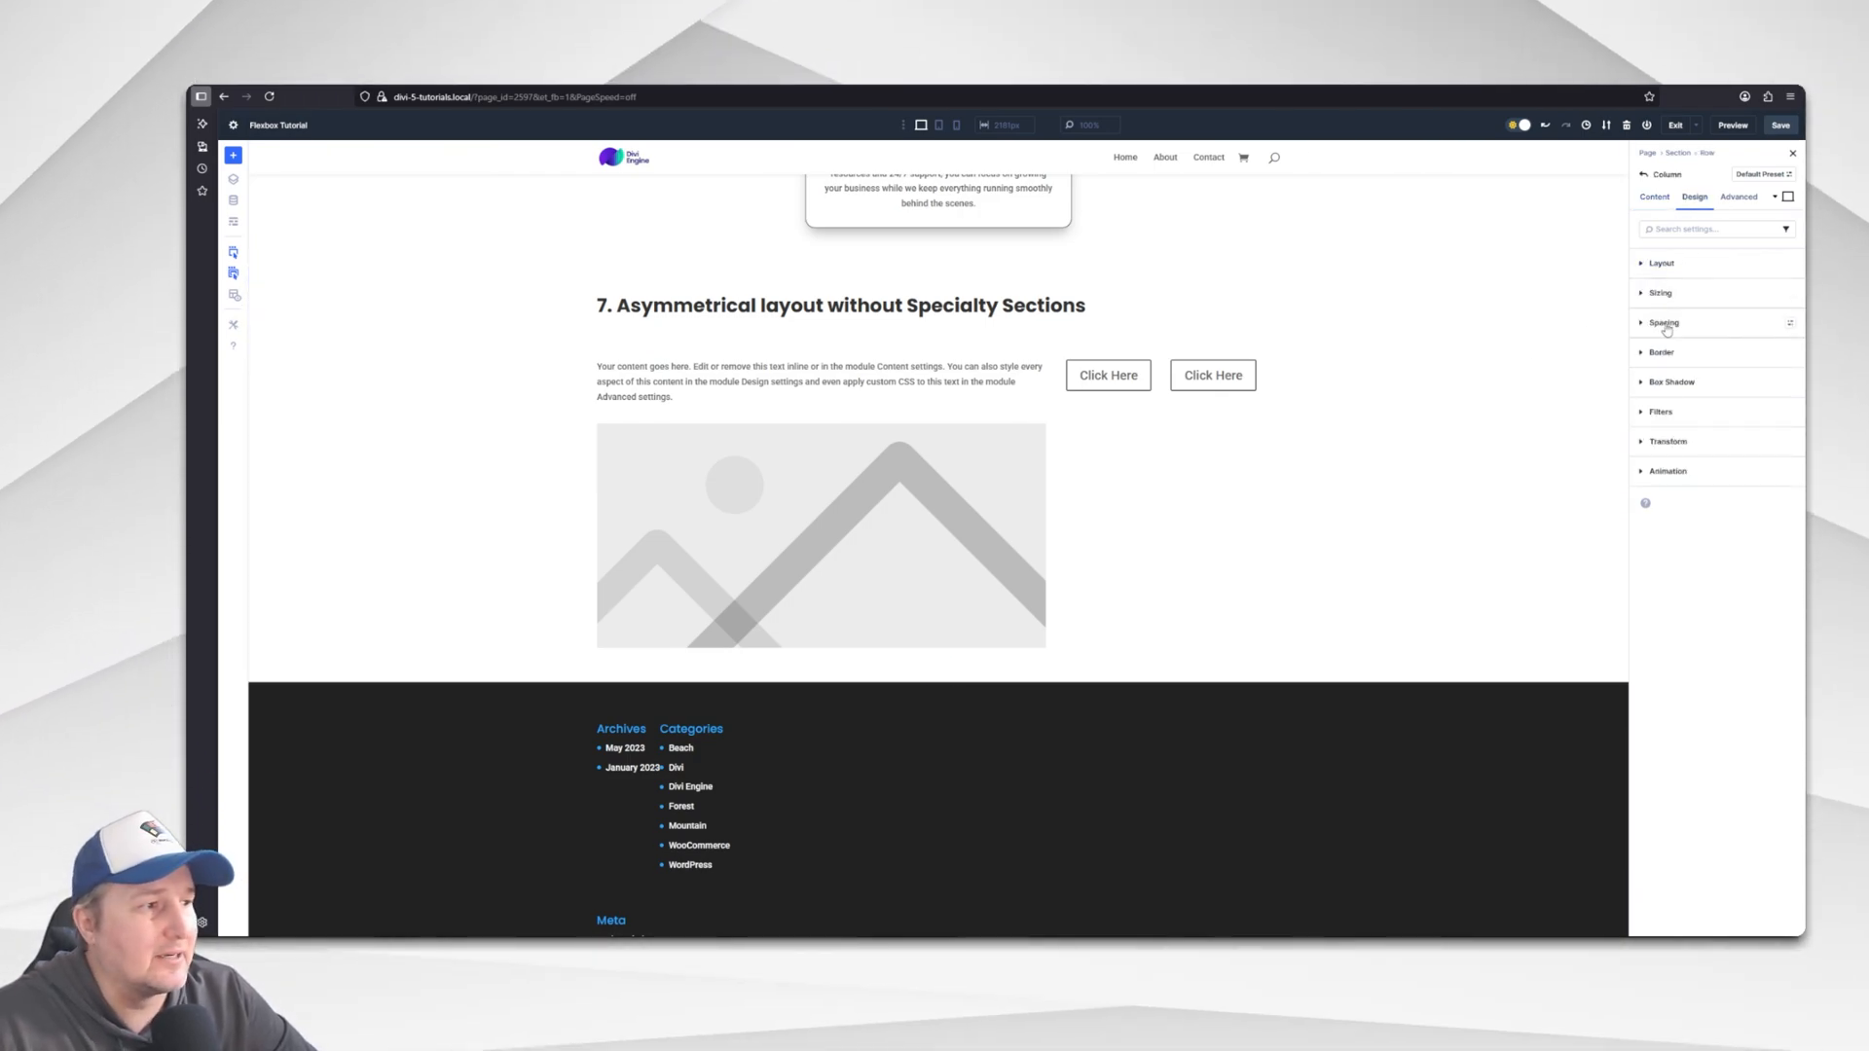
pyautogui.click(1661, 263)
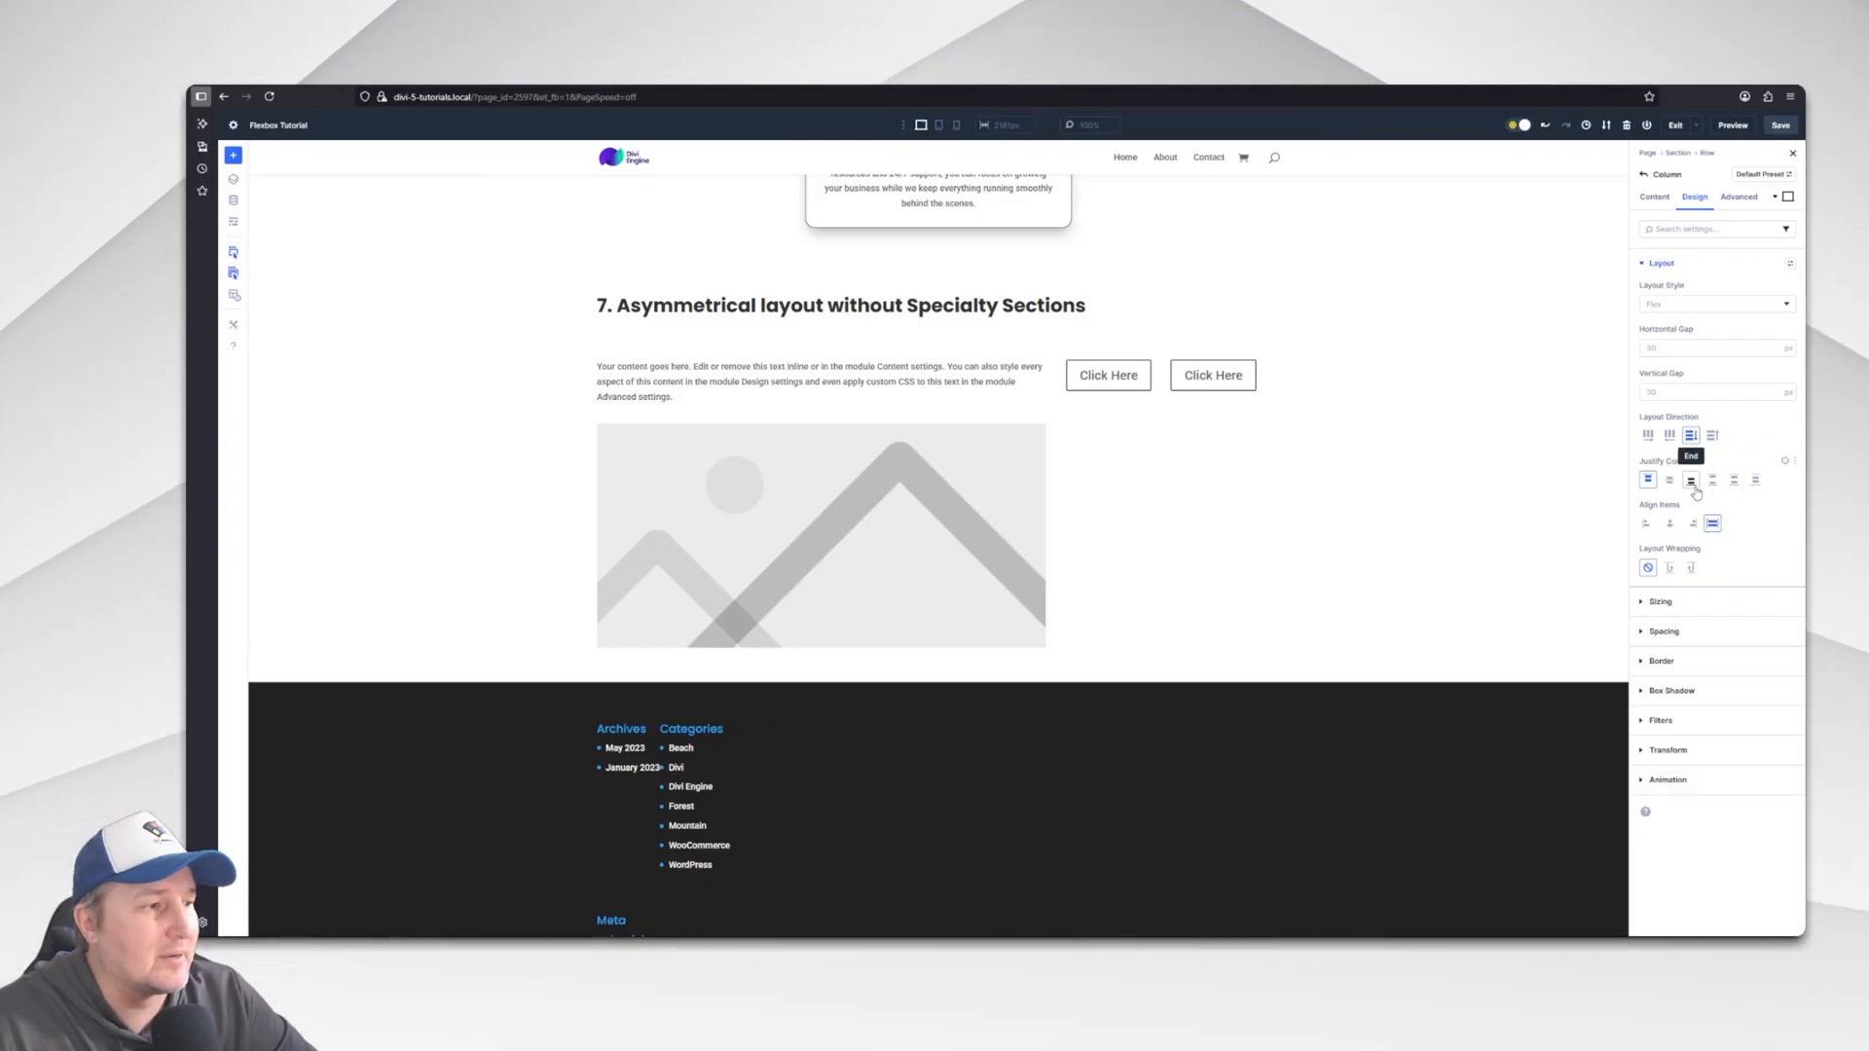
pyautogui.click(1669, 479)
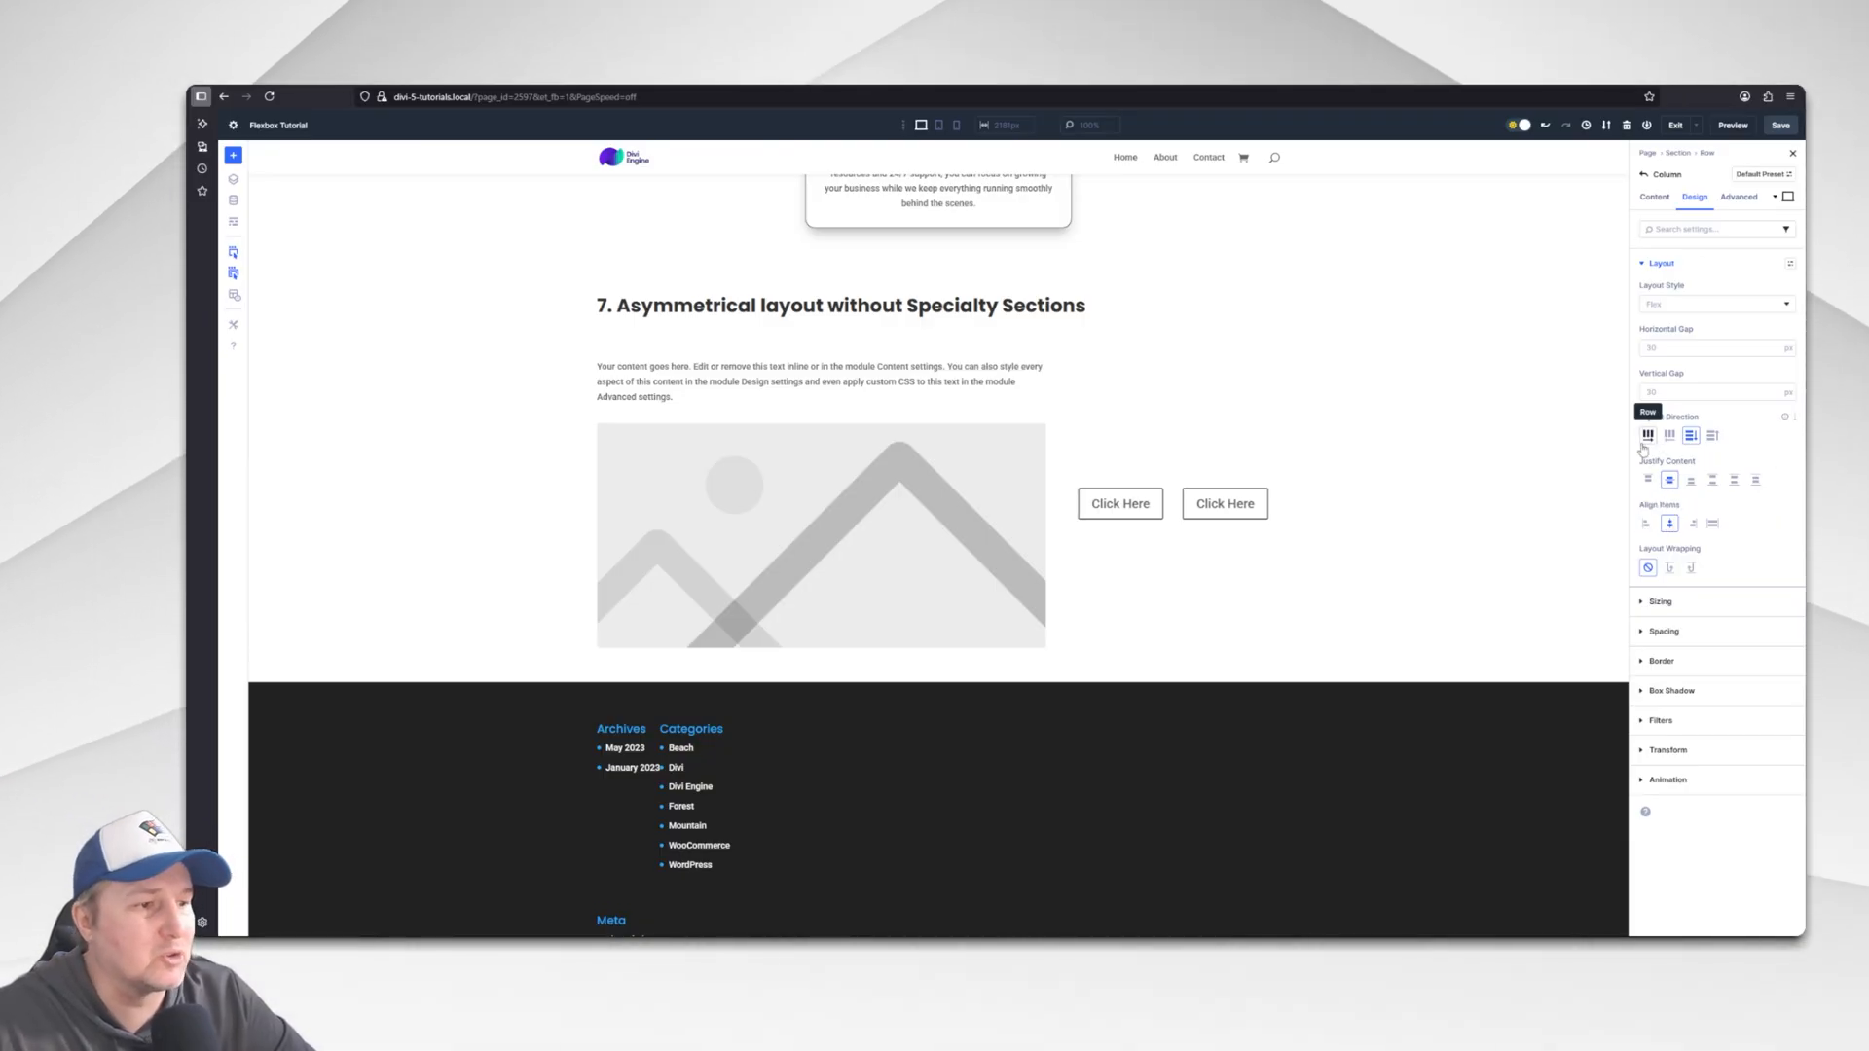
pyautogui.click(1671, 434)
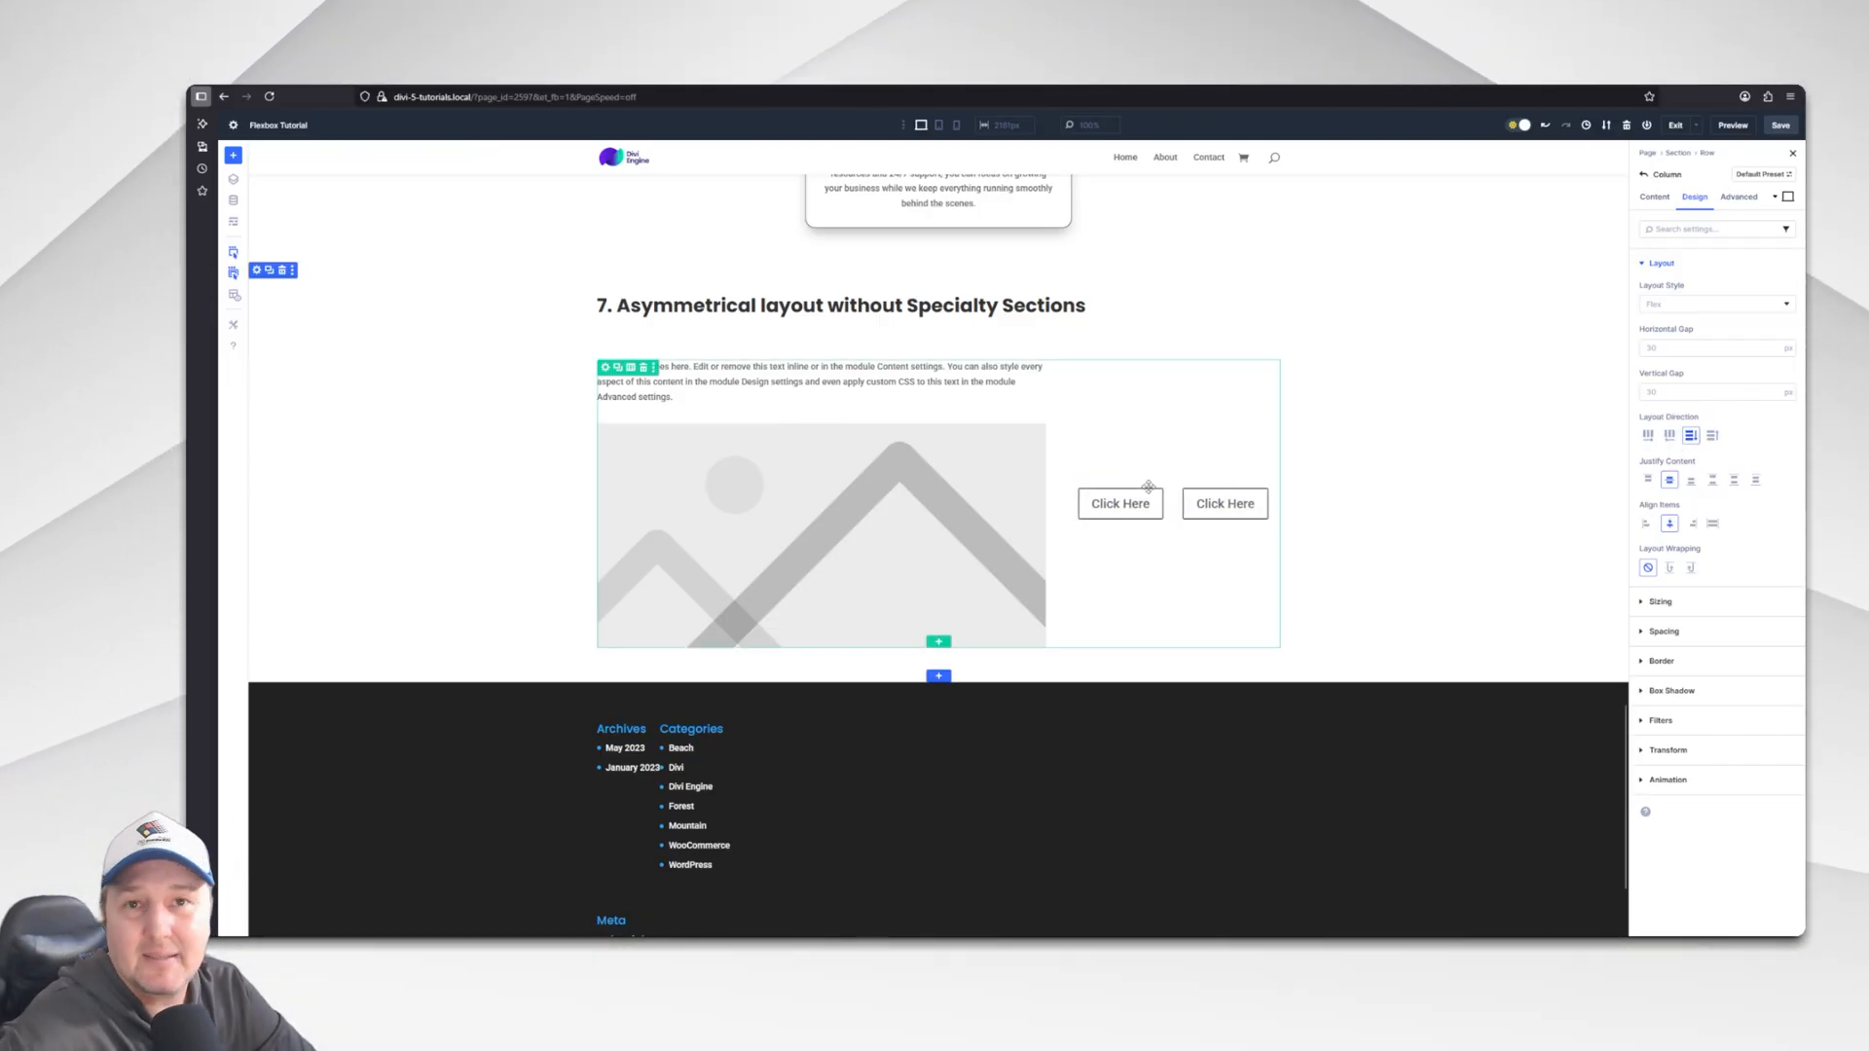
pyautogui.moveTo(1162, 438)
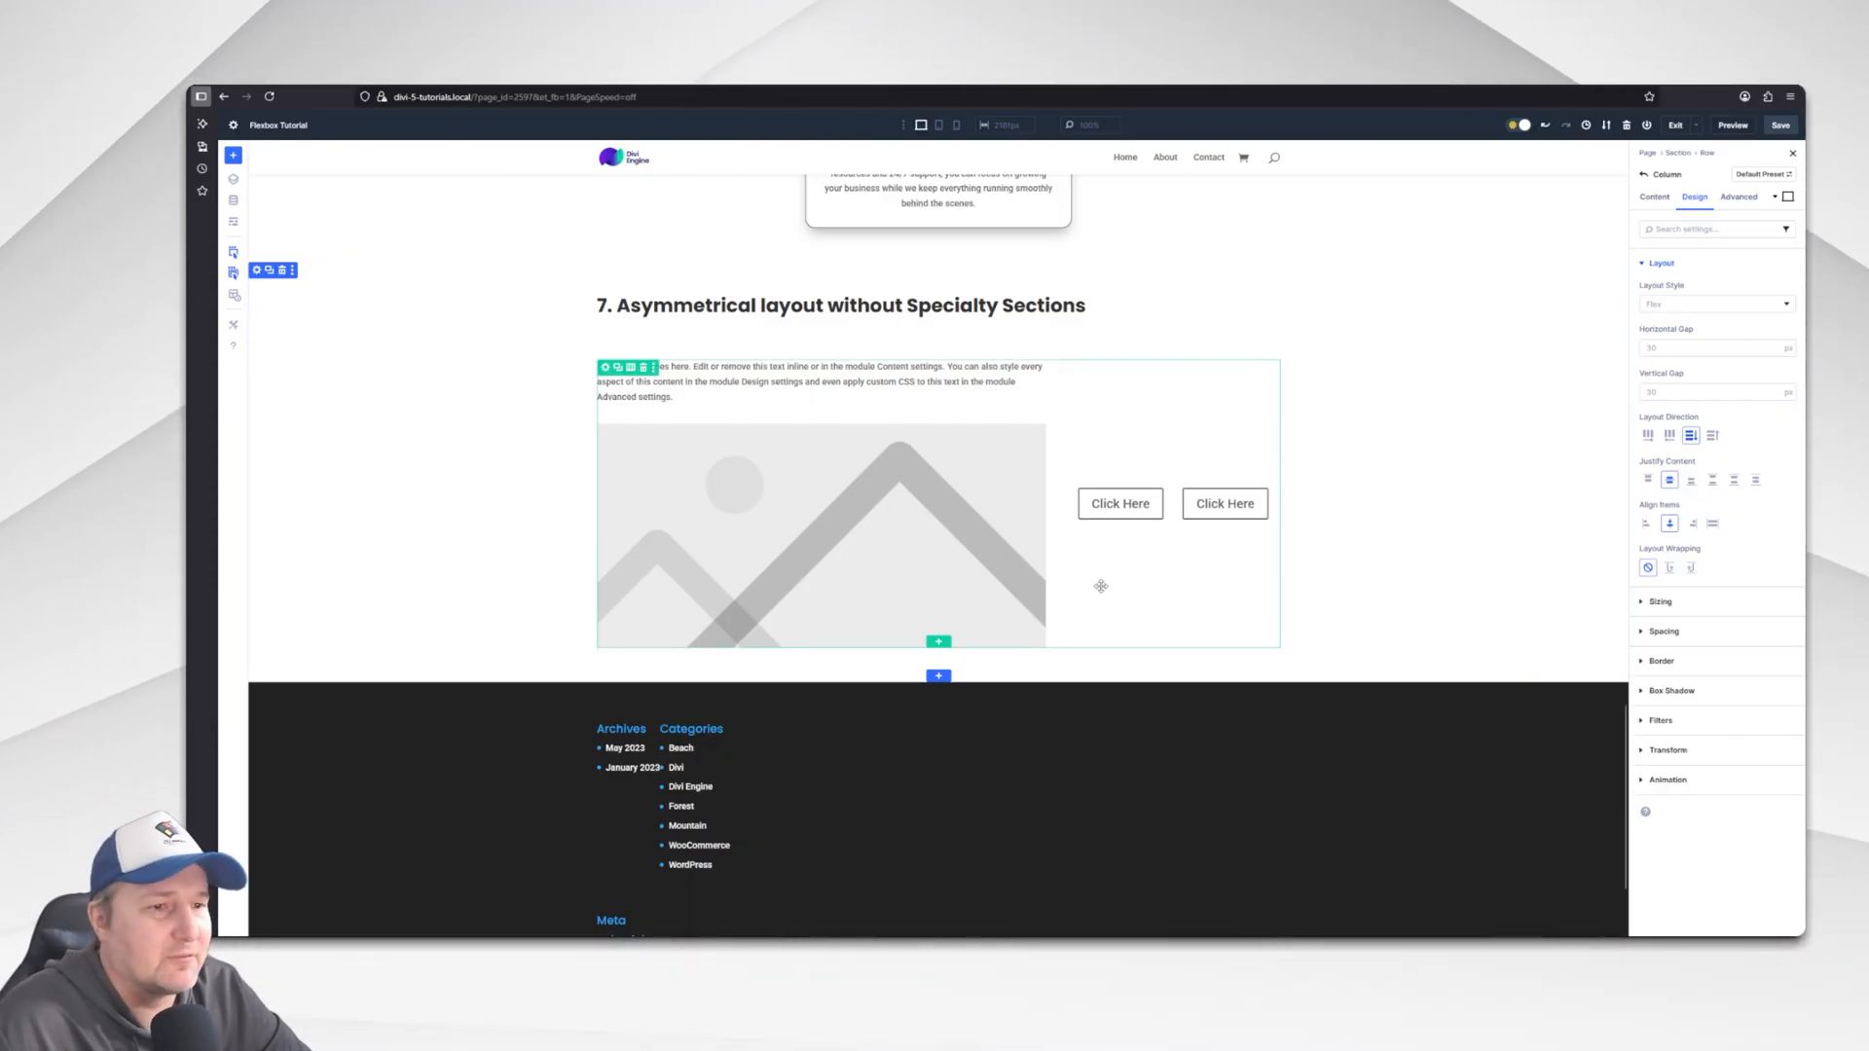
# Preview at phone width and set the group's Align Items to Stretch so the buttons fill the column.
pyautogui.scroll(3)
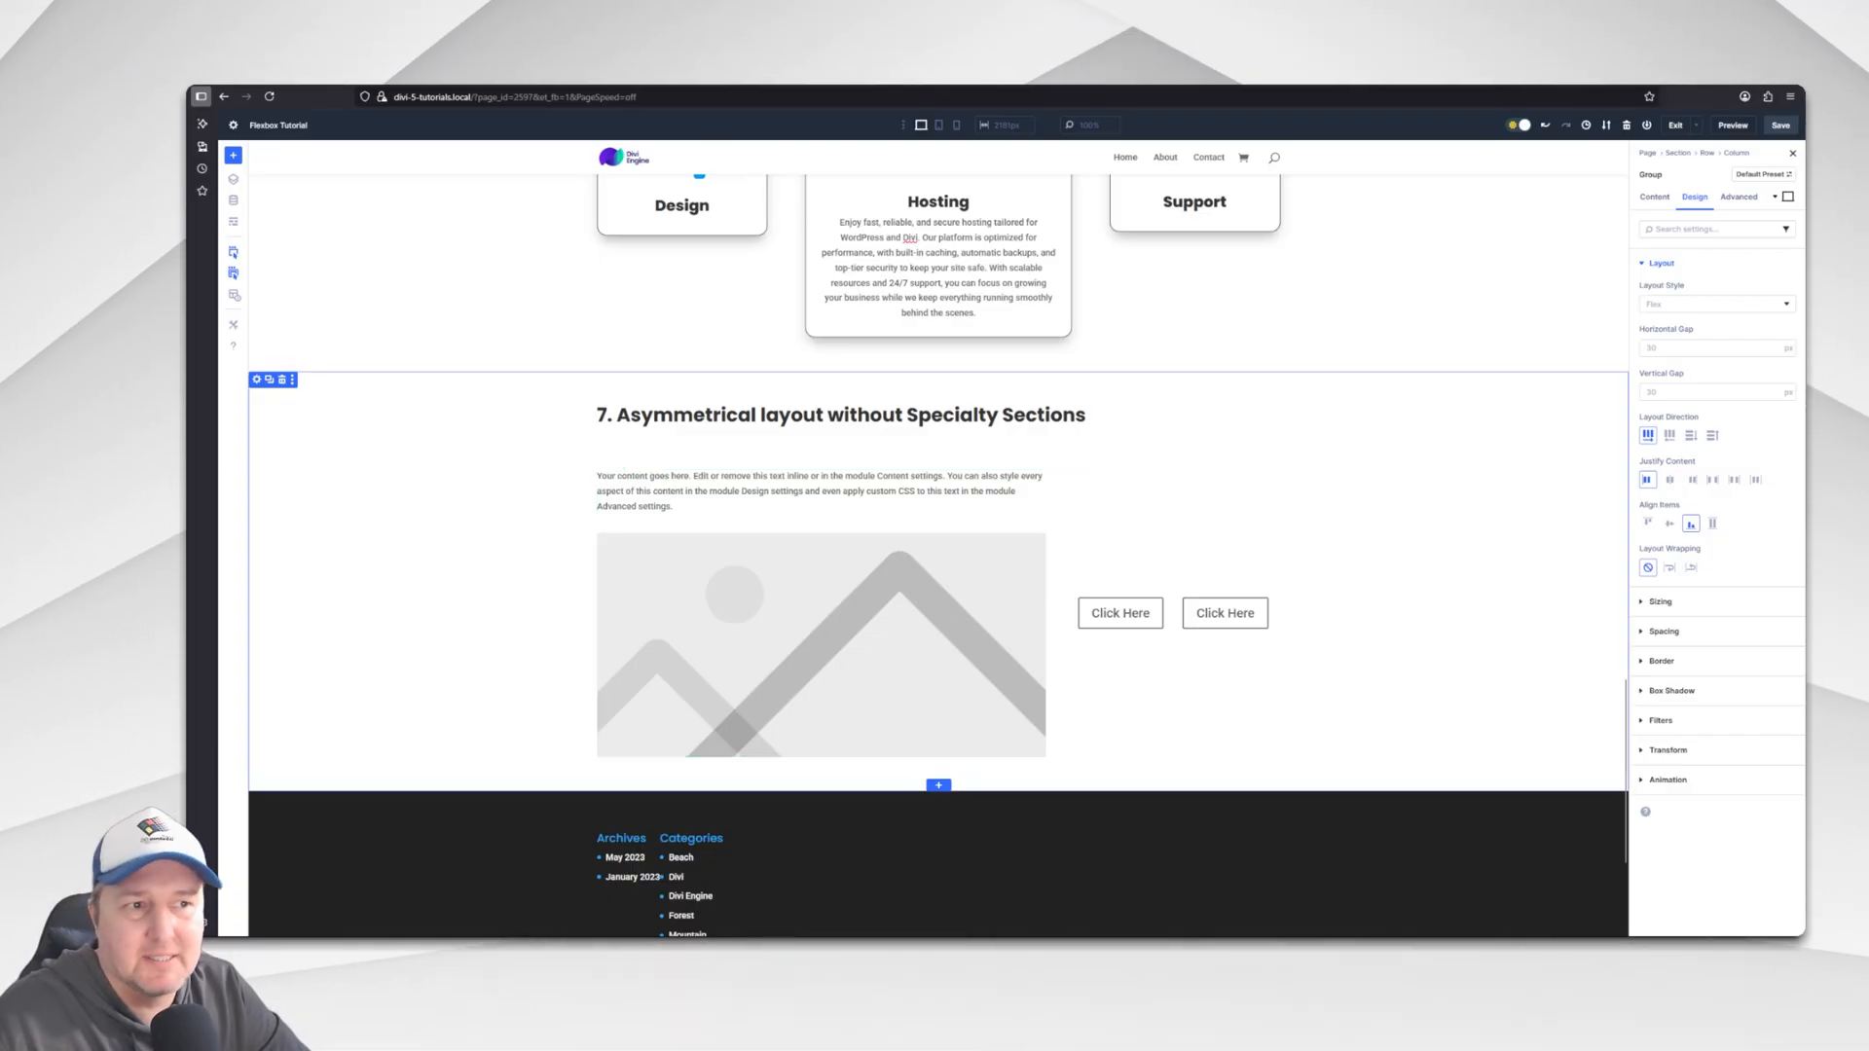
pyautogui.click(938, 124)
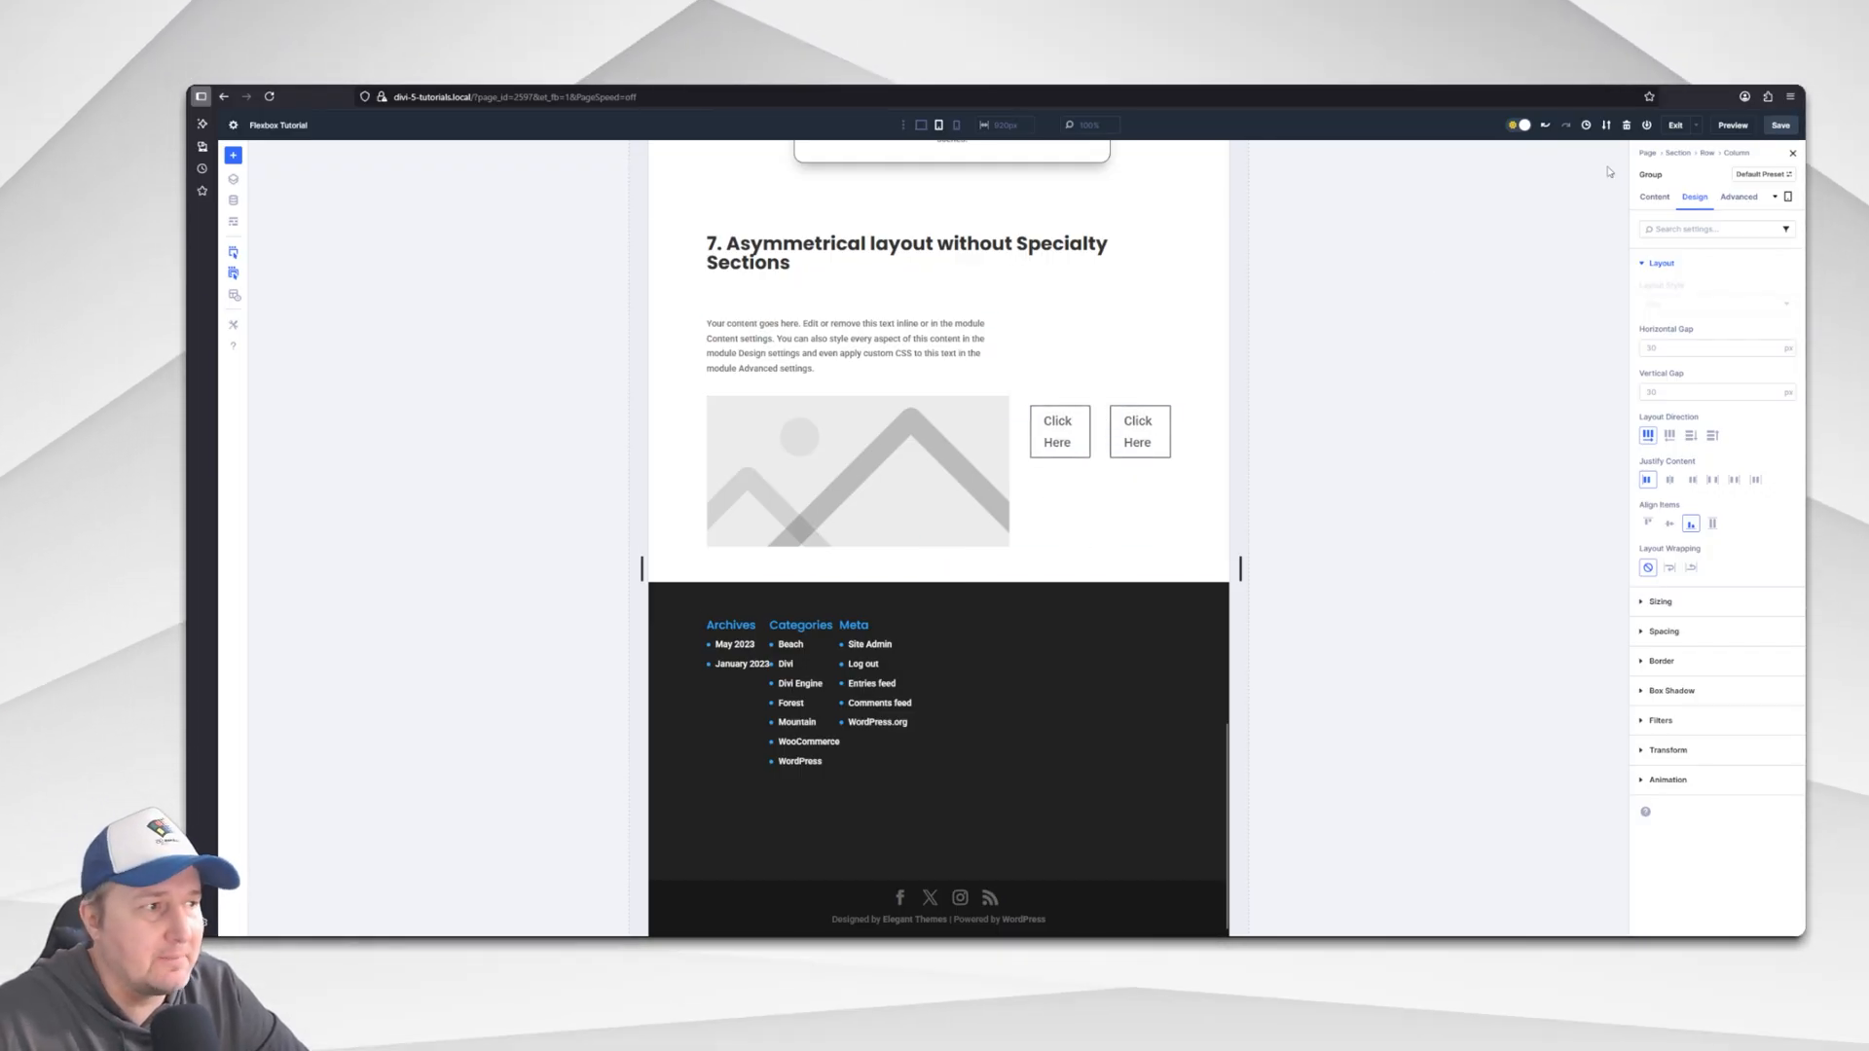
pyautogui.moveTo(1712, 523)
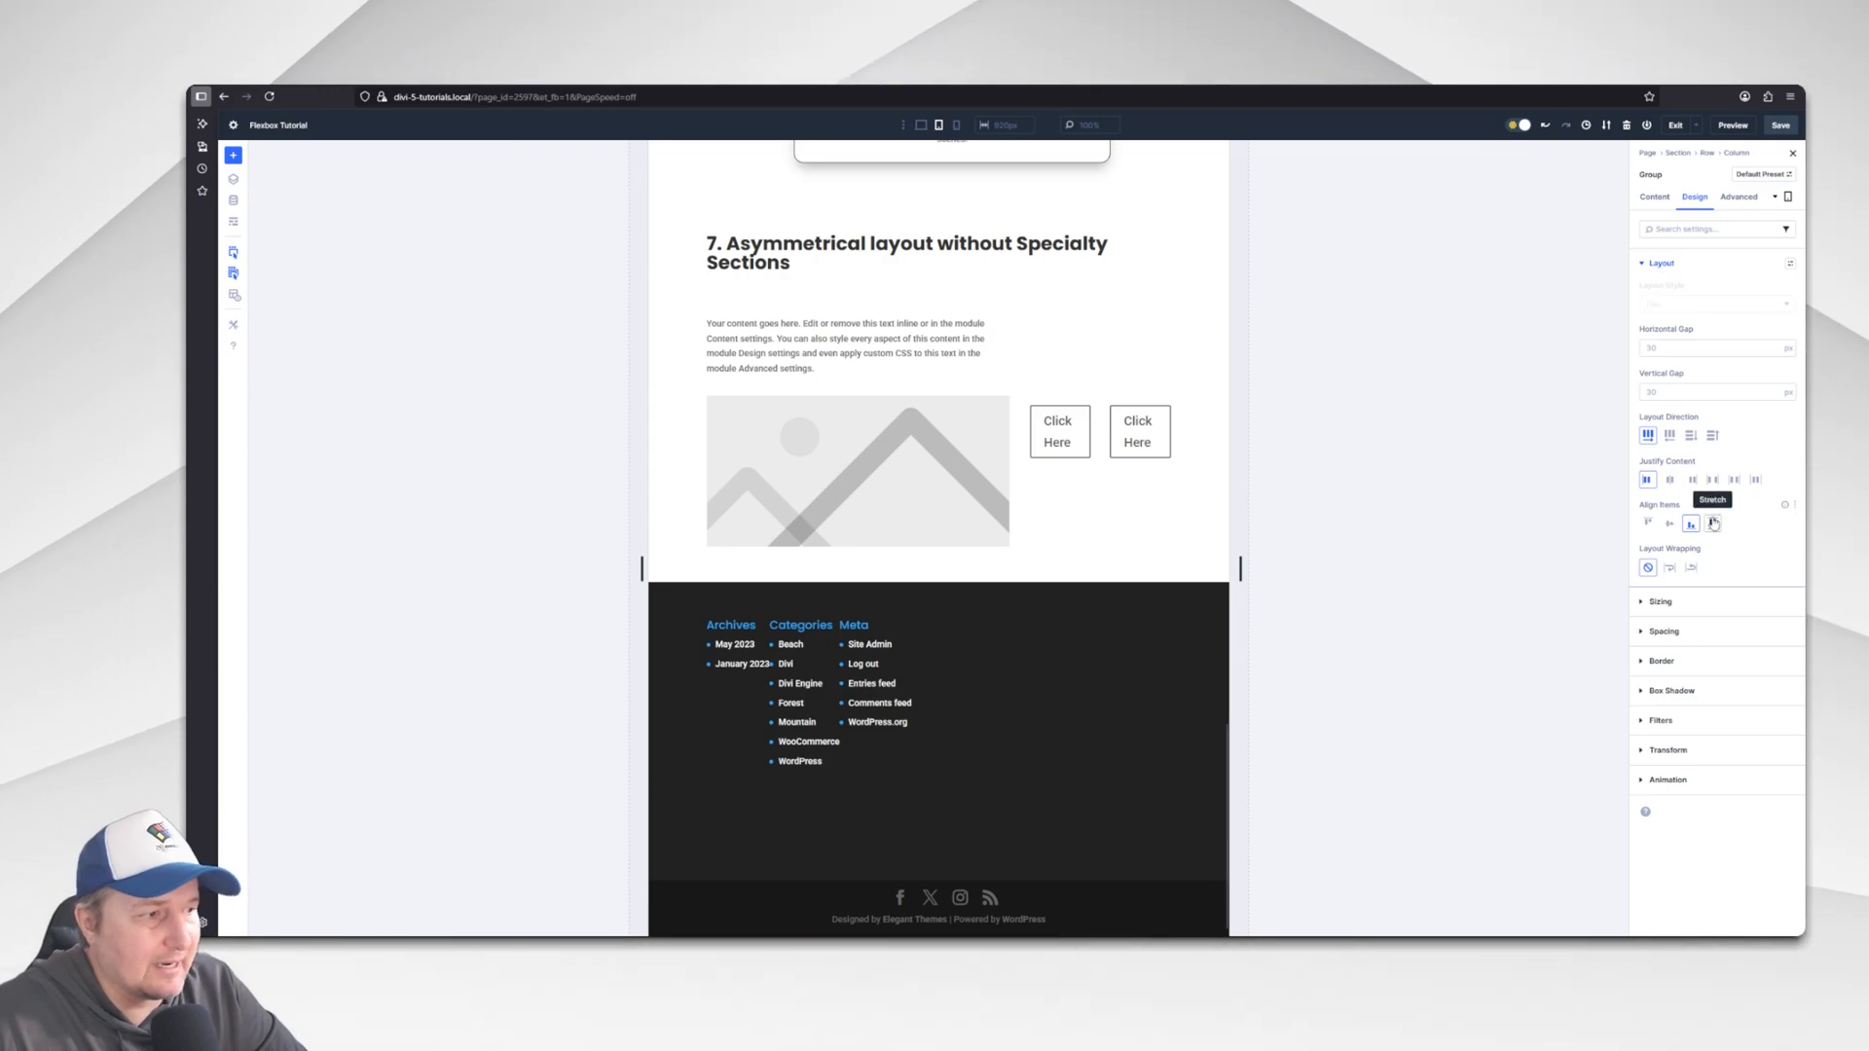
pyautogui.click(1669, 566)
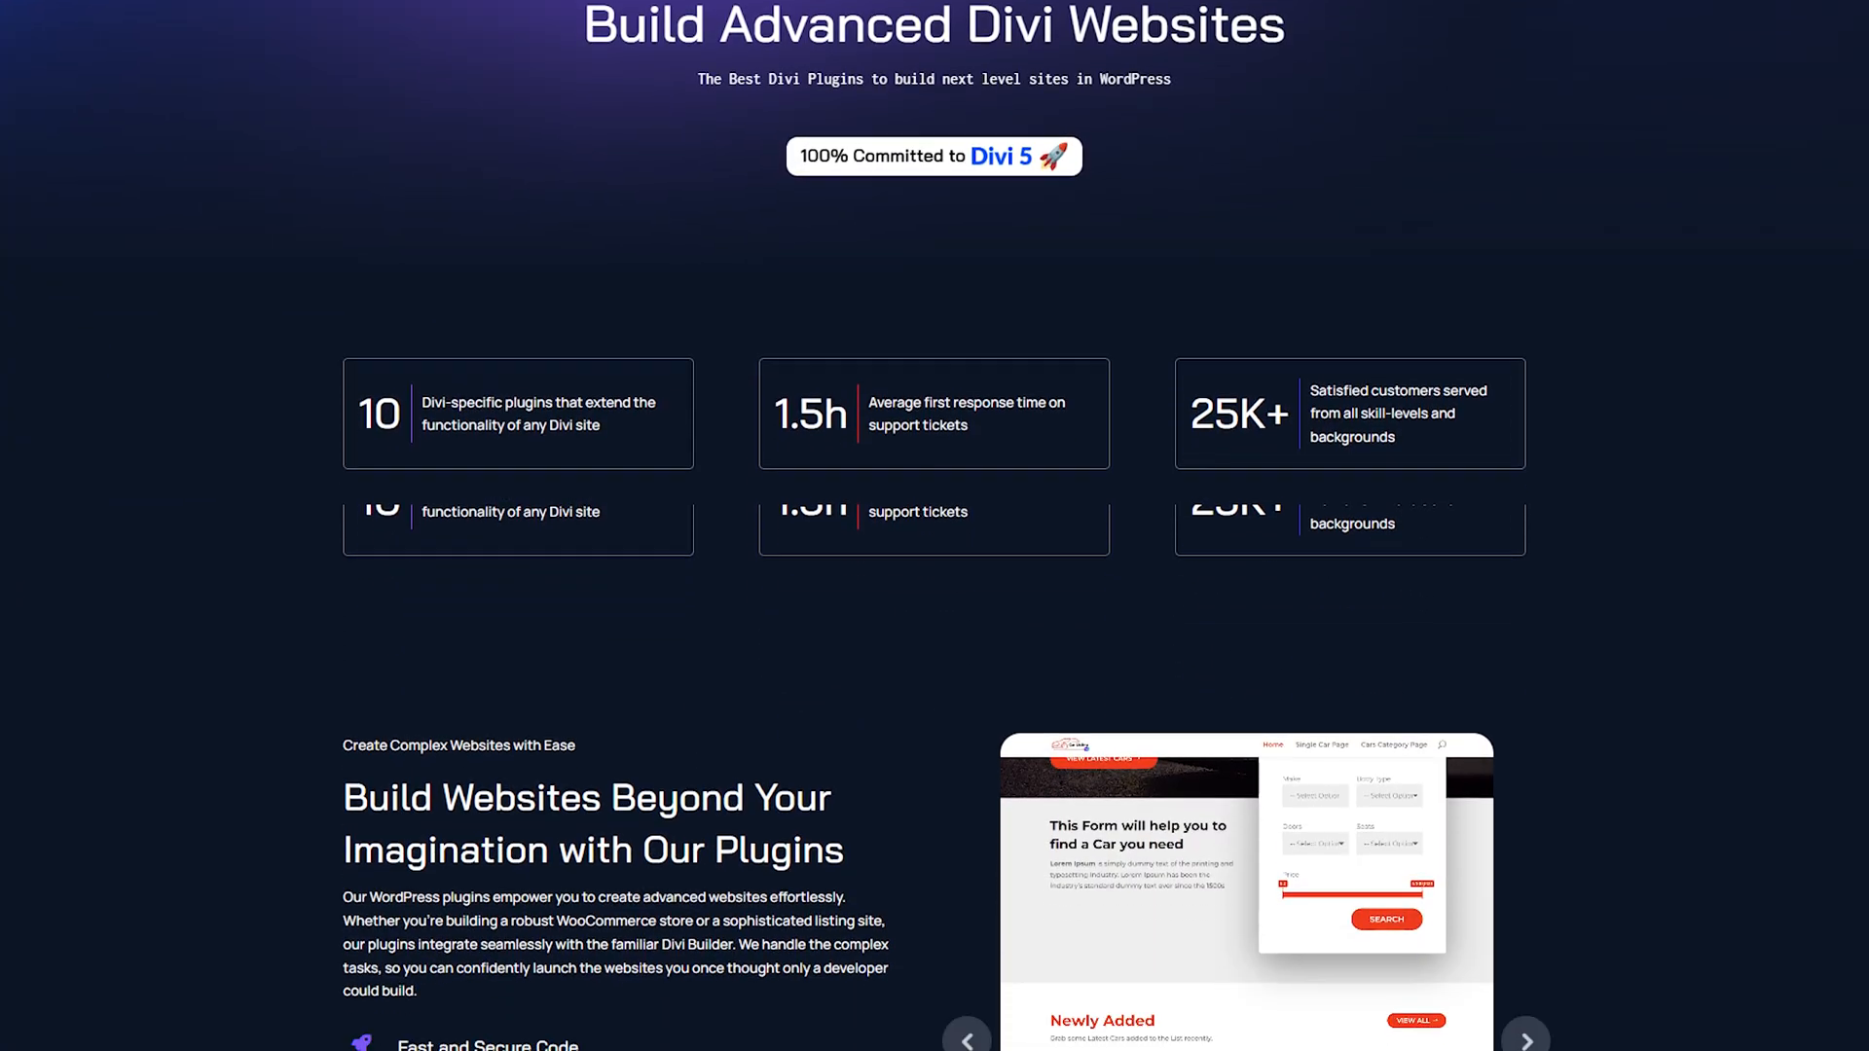
# Scroll down the homepage past the plugin cards, the £149 all-plugins offer and the customer testimonials.
pyautogui.scroll(-3)
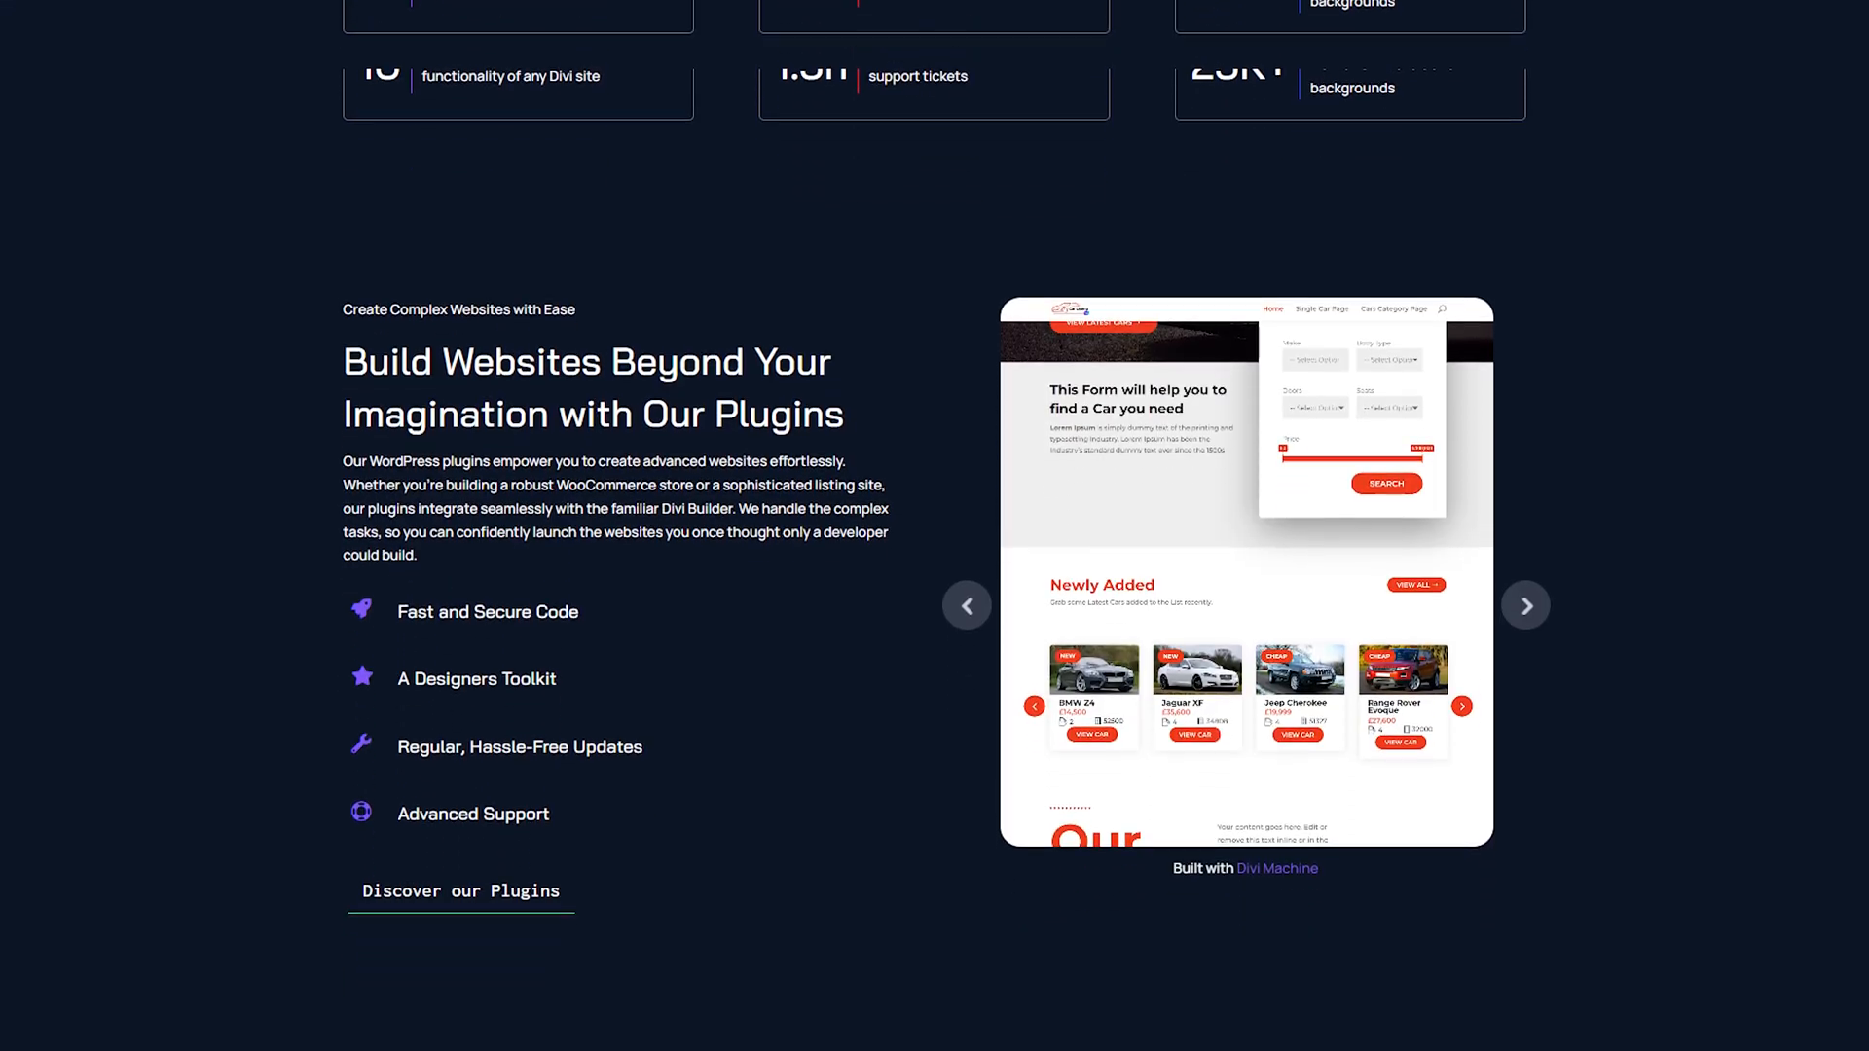
pyautogui.scroll(-3)
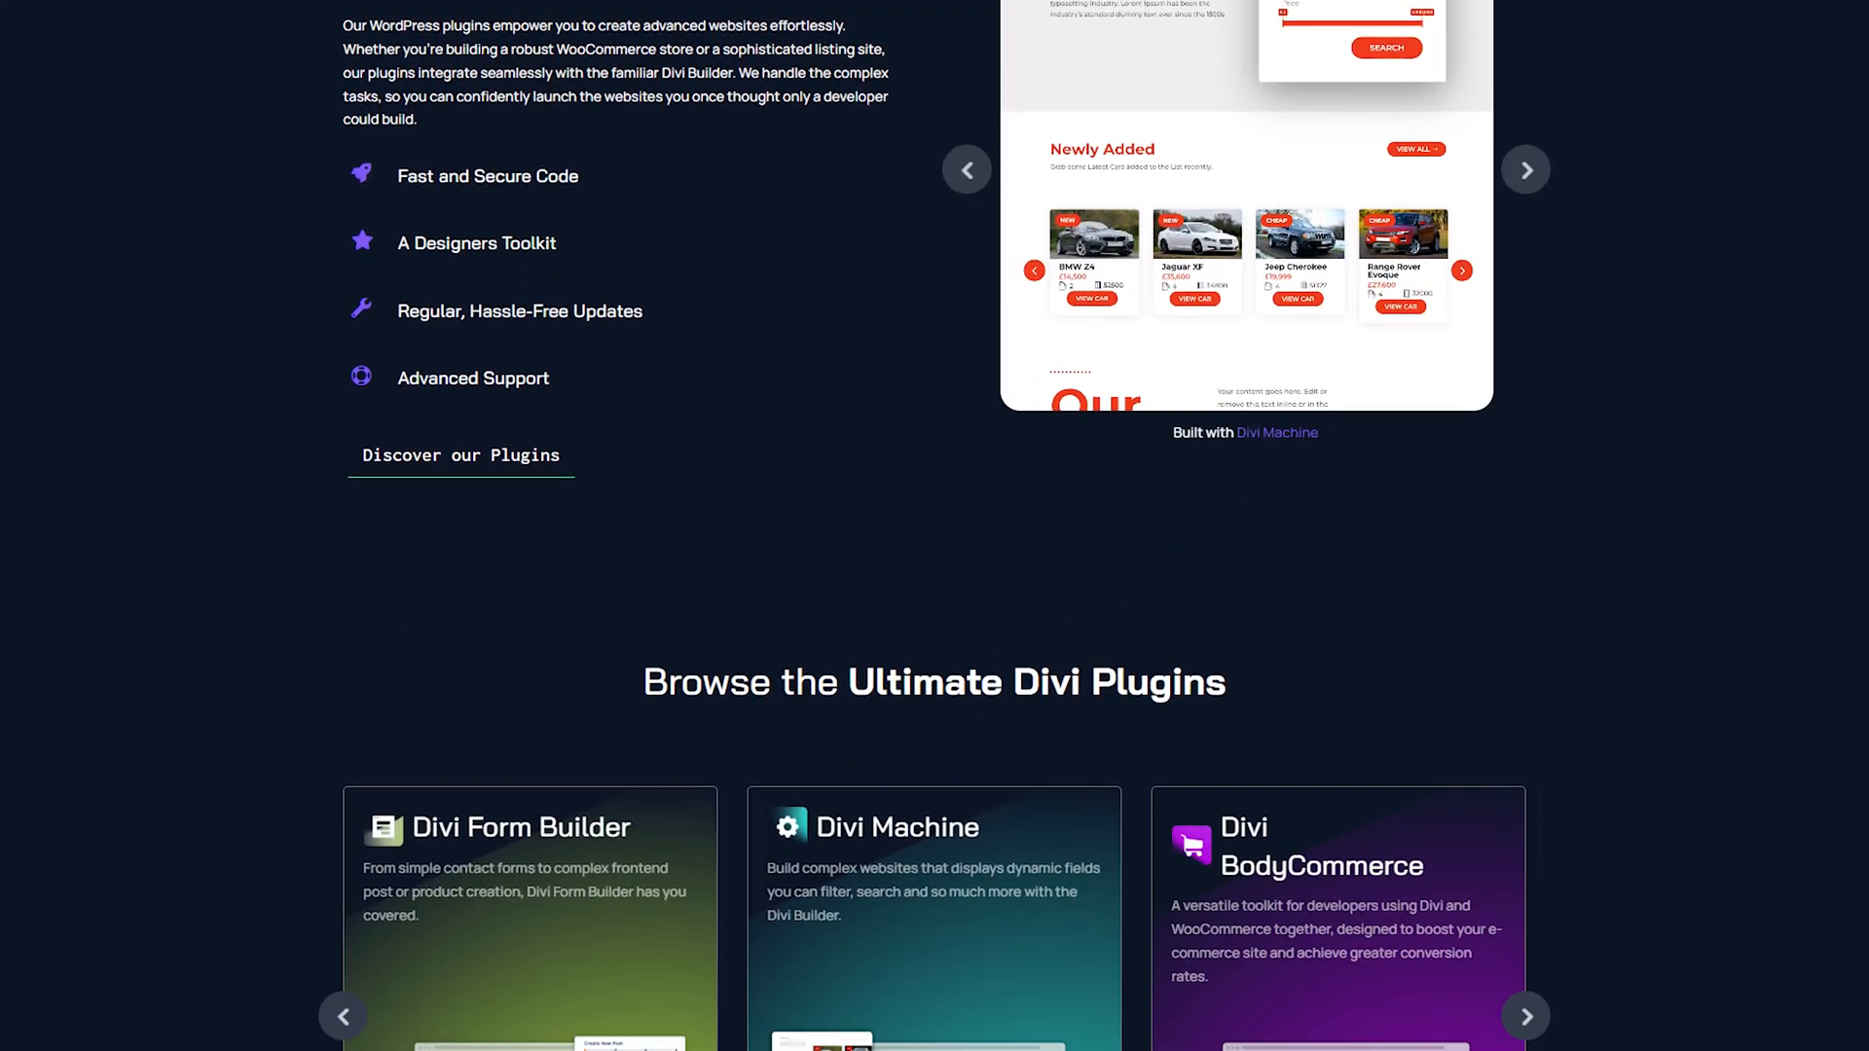
pyautogui.scroll(-3)
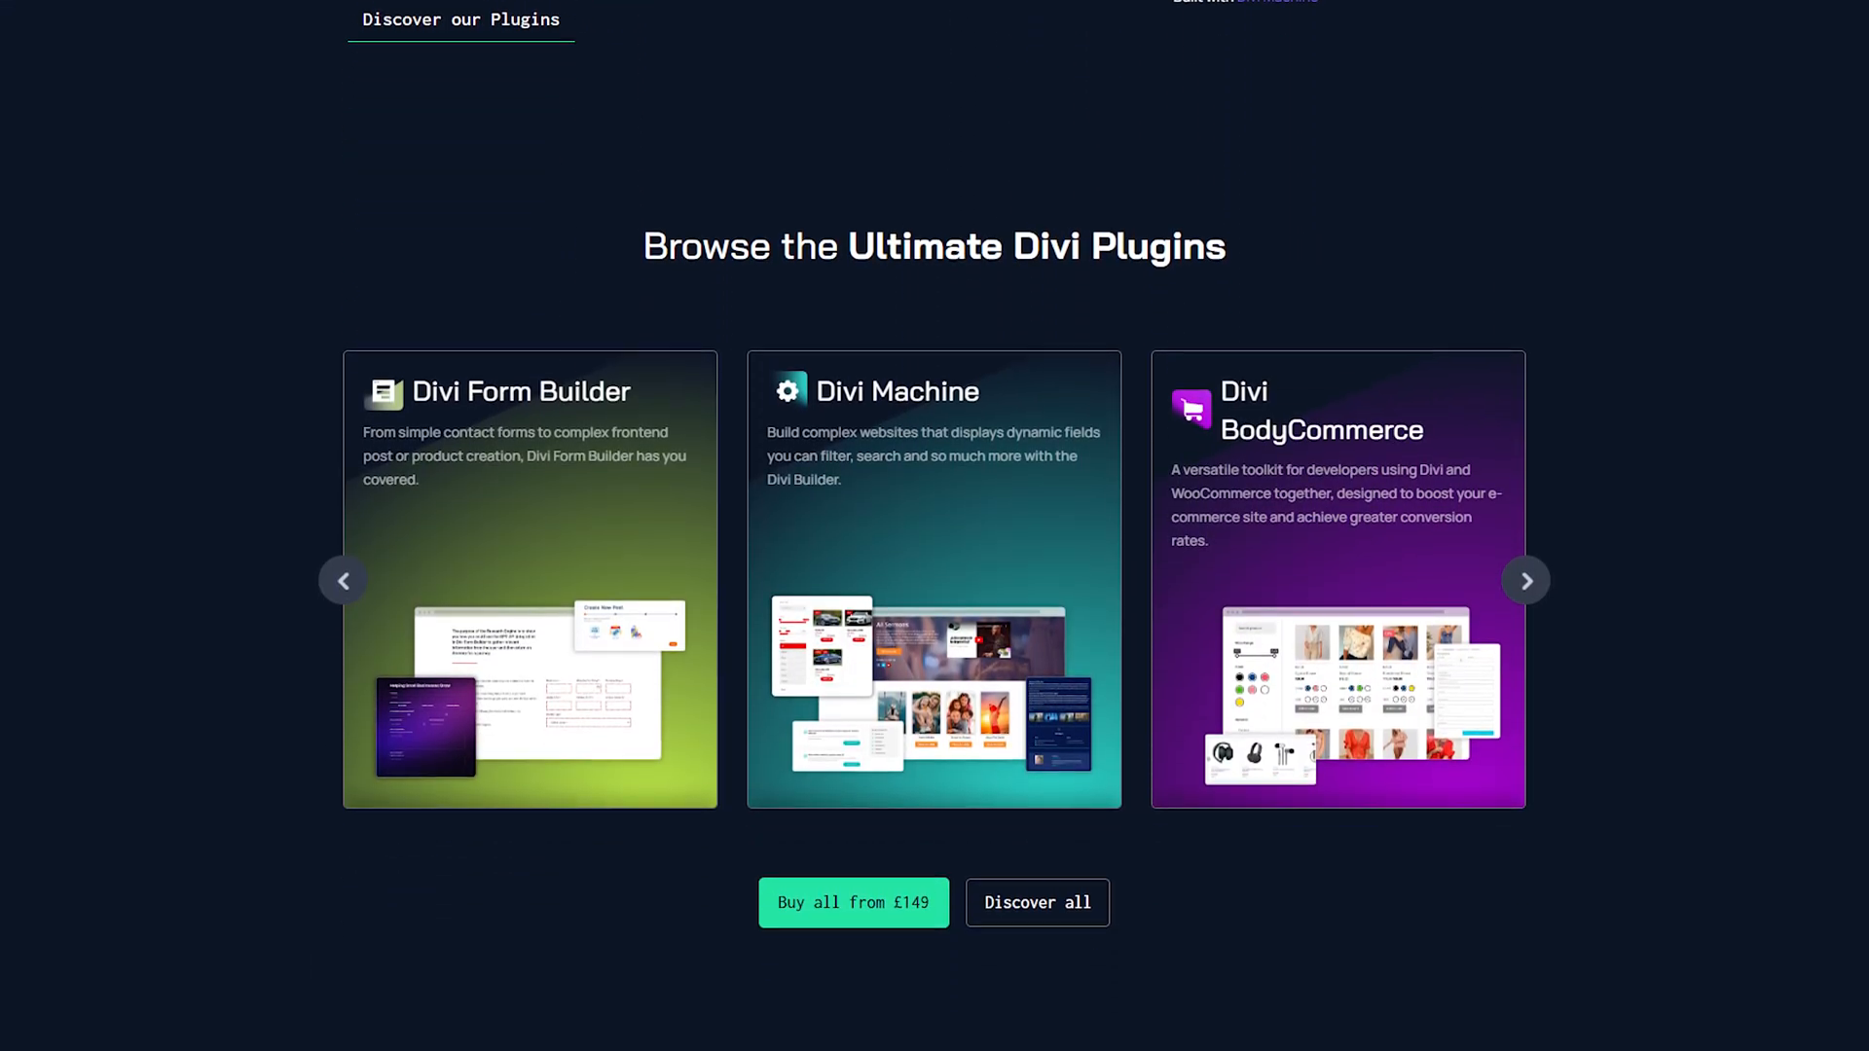
pyautogui.scroll(-3)
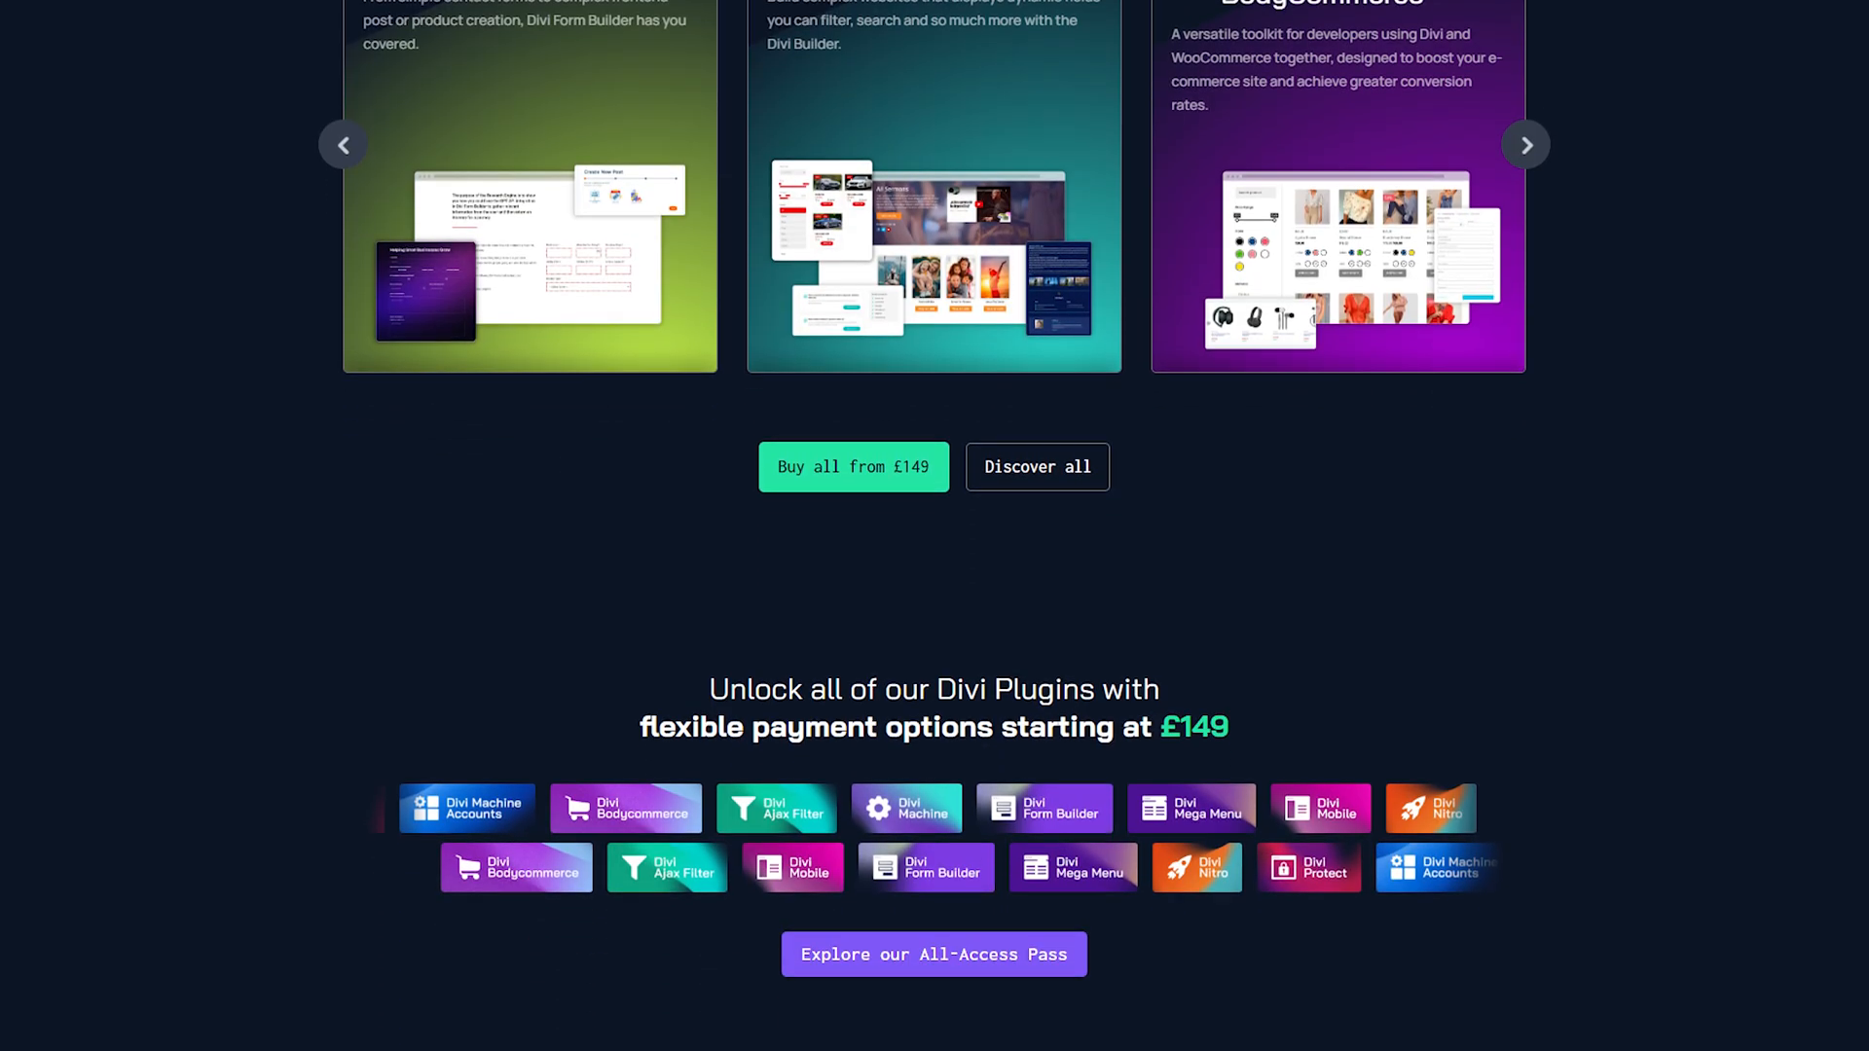
pyautogui.scroll(-3)
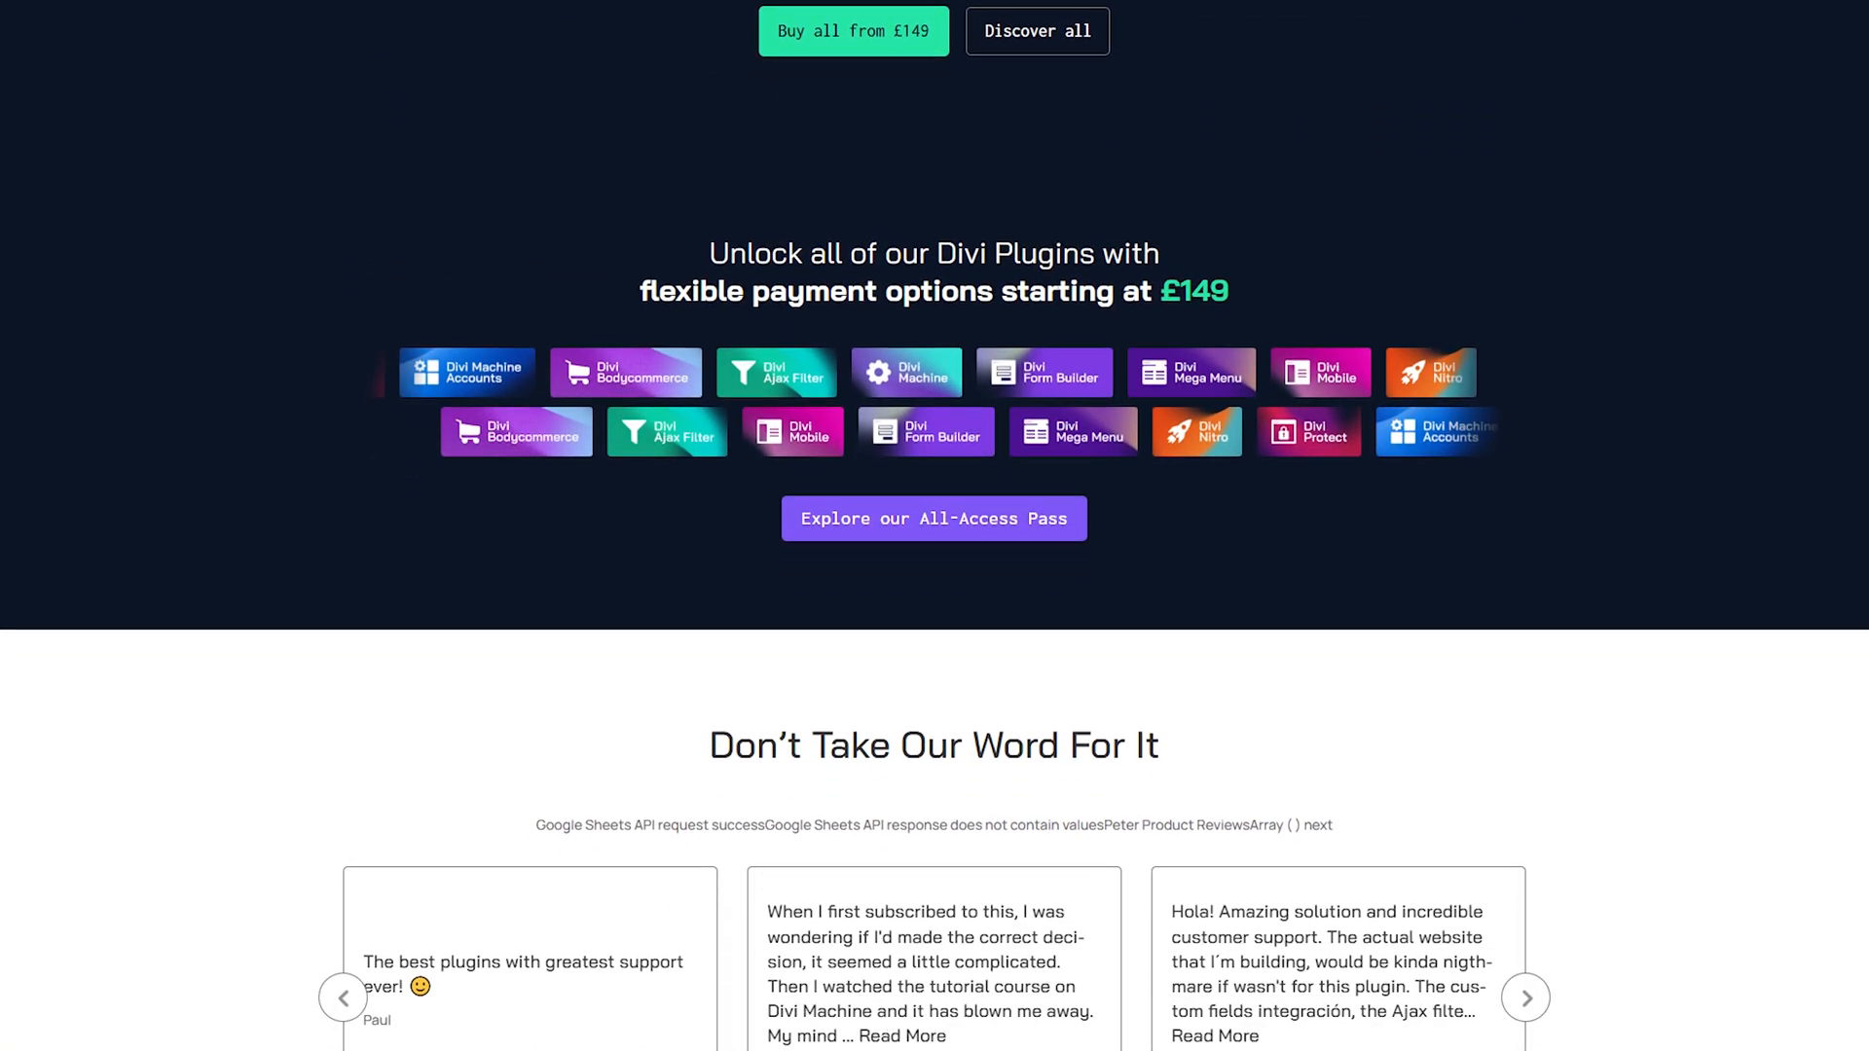